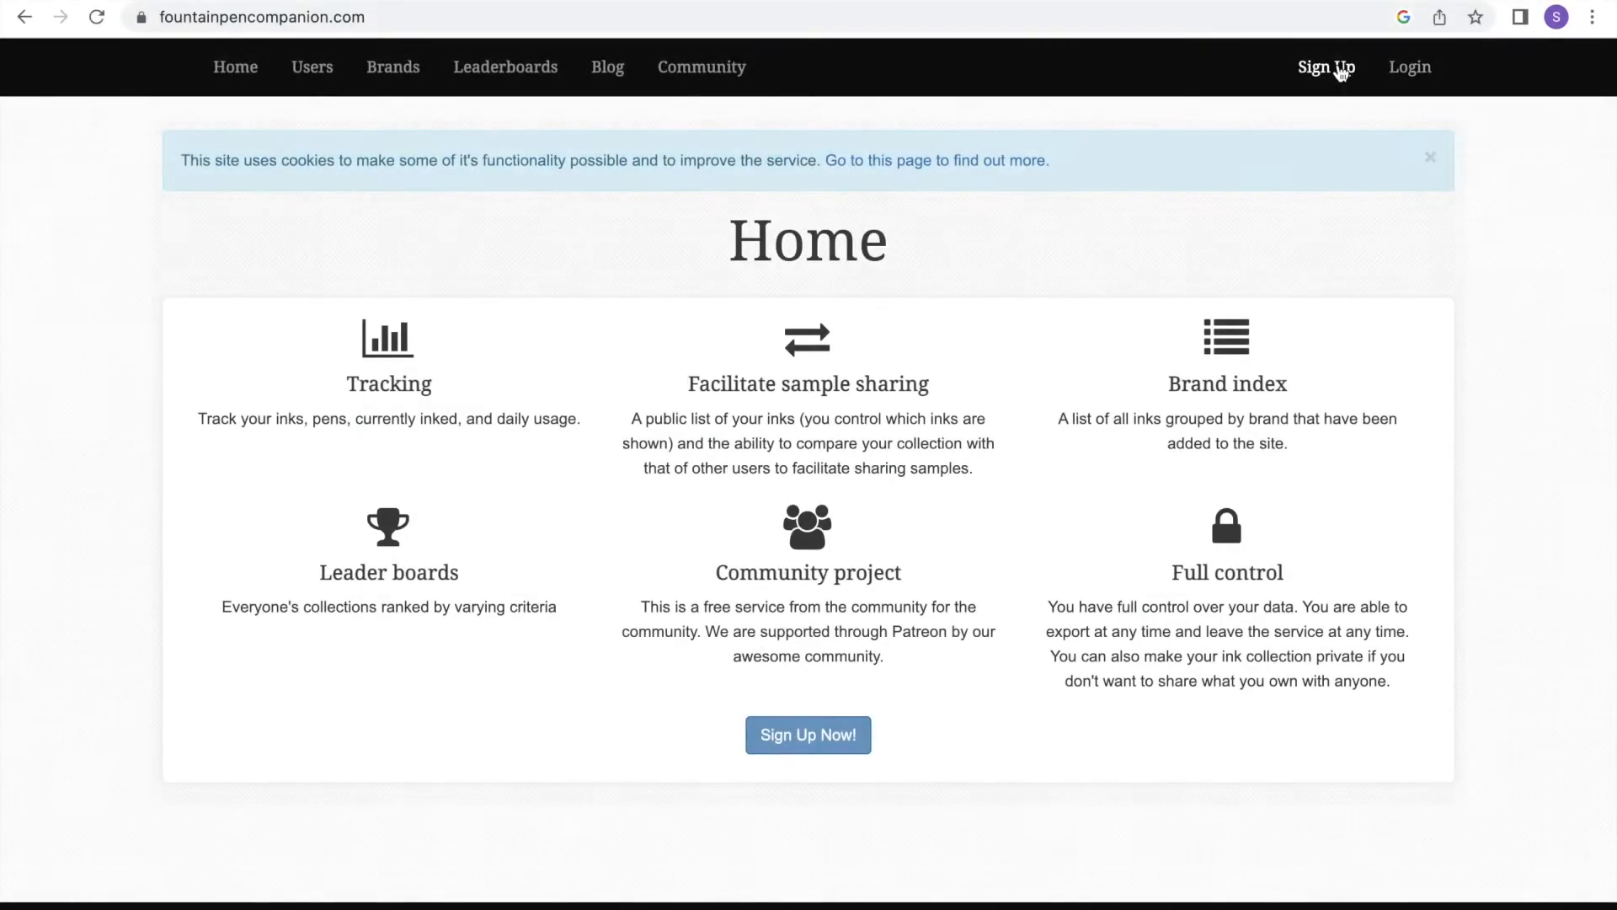
- Register a new account with email and password so a confirmation link is emailed
left_click(1326, 67)
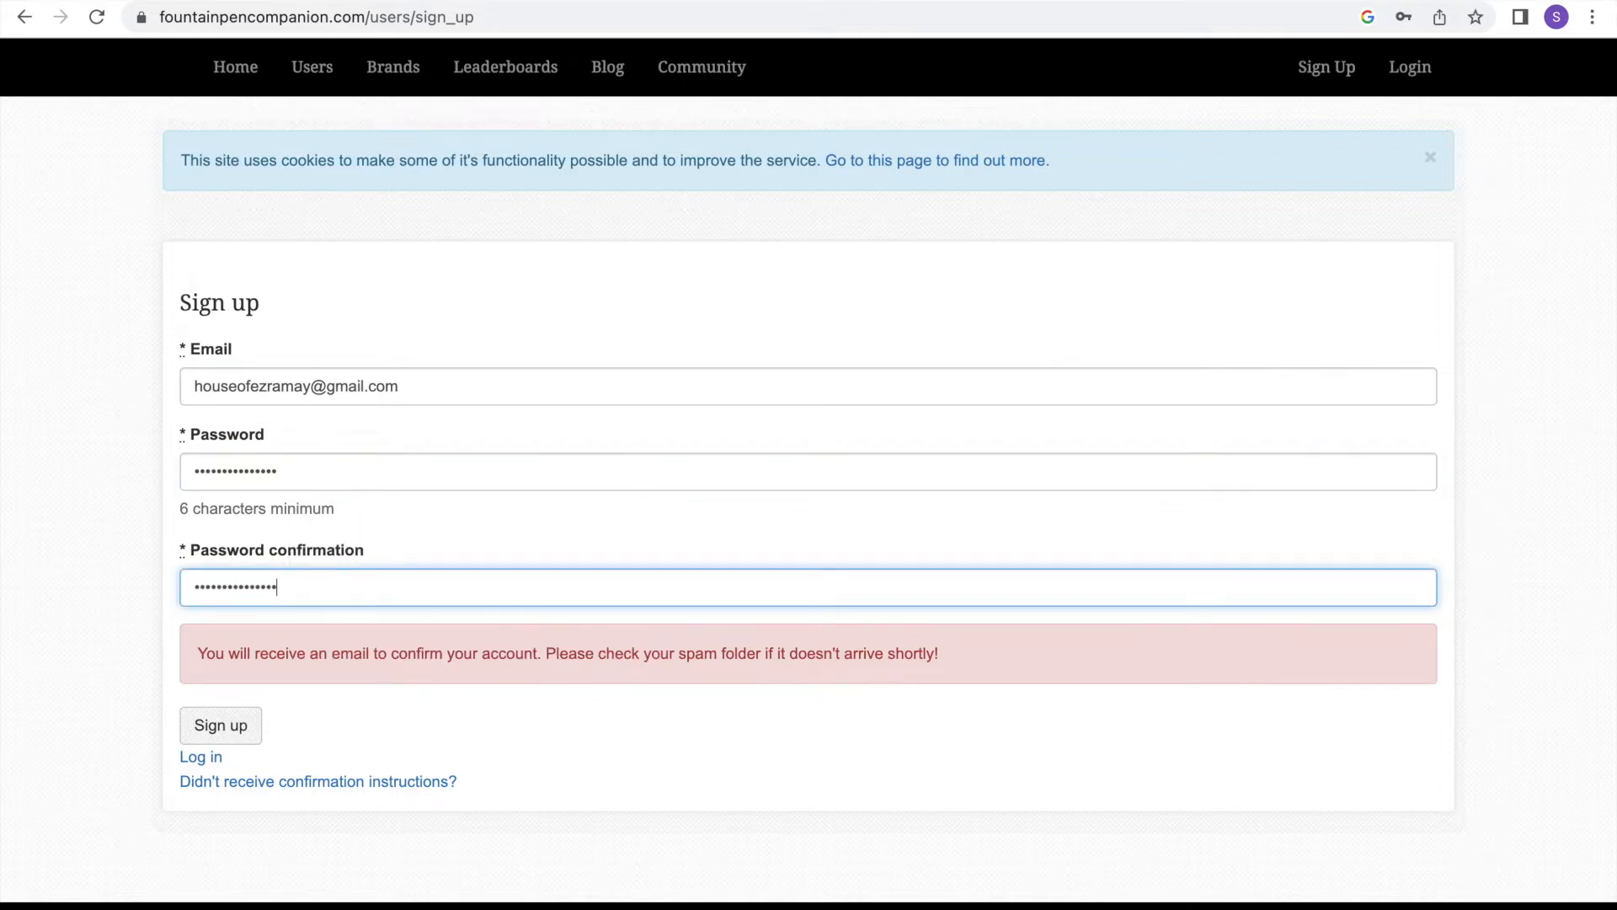
left_click(219, 725)
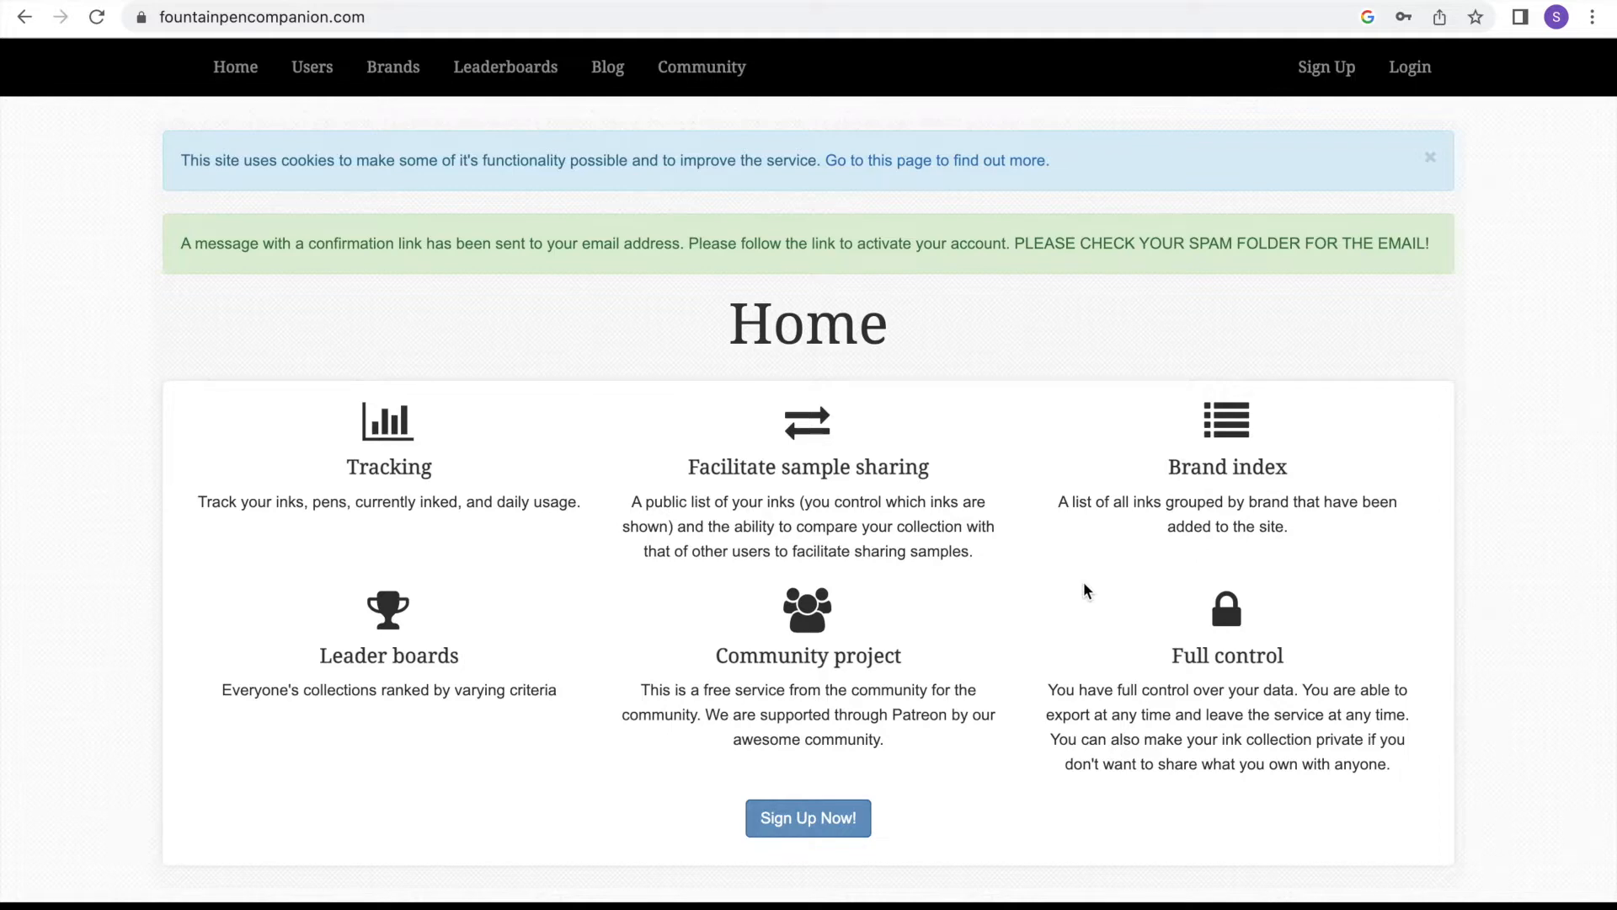
mouse_move(1412, 93)
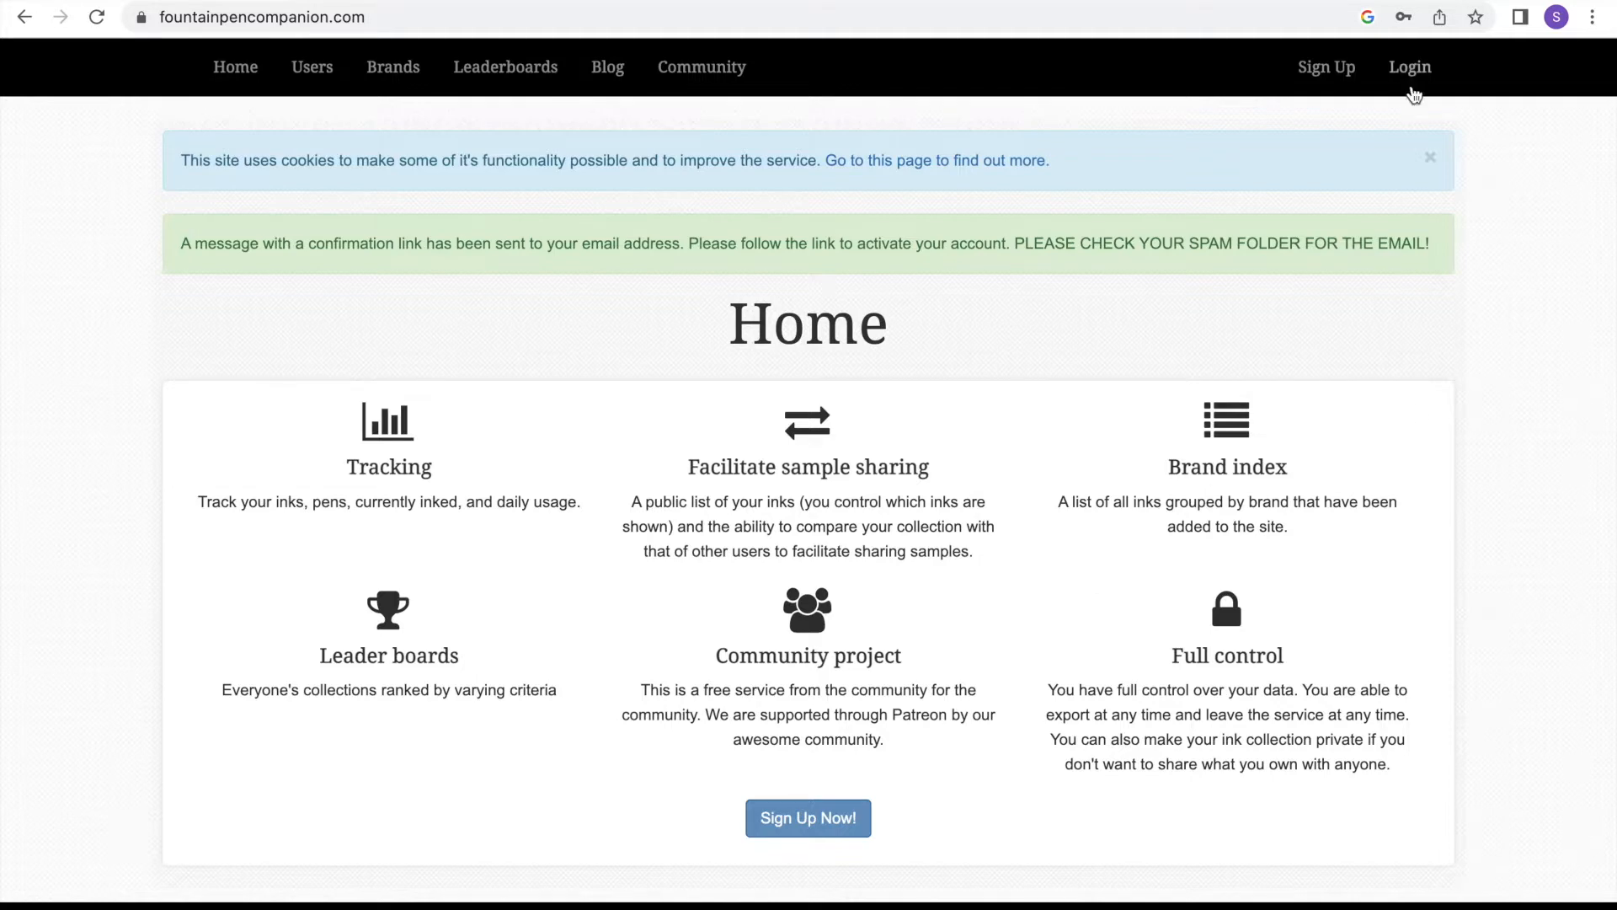
- Sign in, then enter the display name 'House o' on the account settings page
left_click(1412, 68)
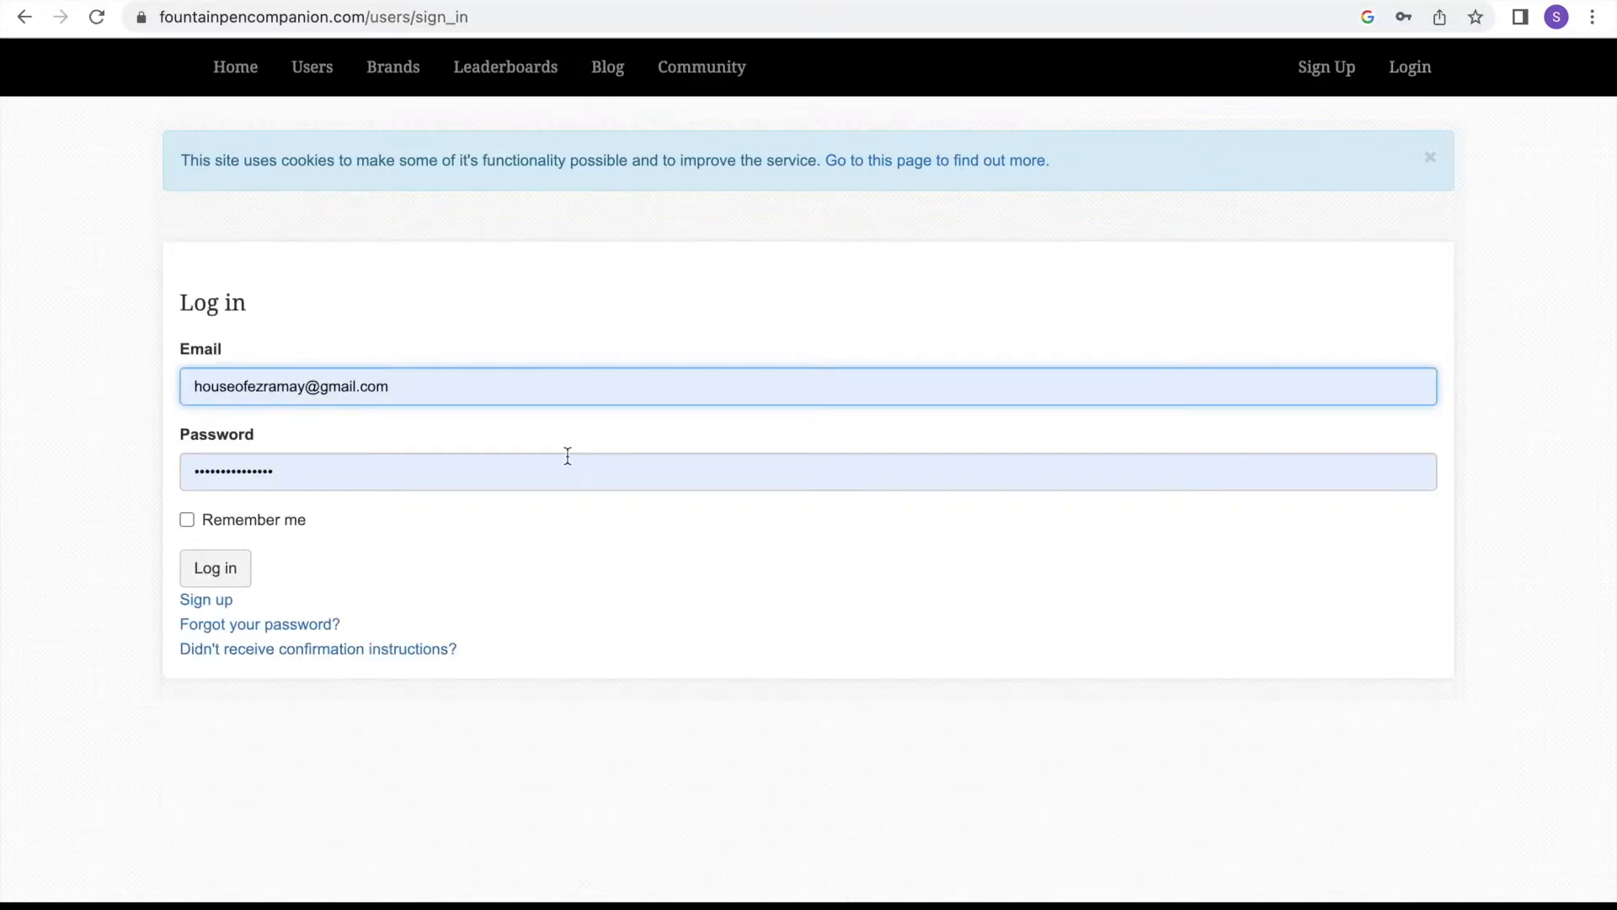
left_click(214, 568)
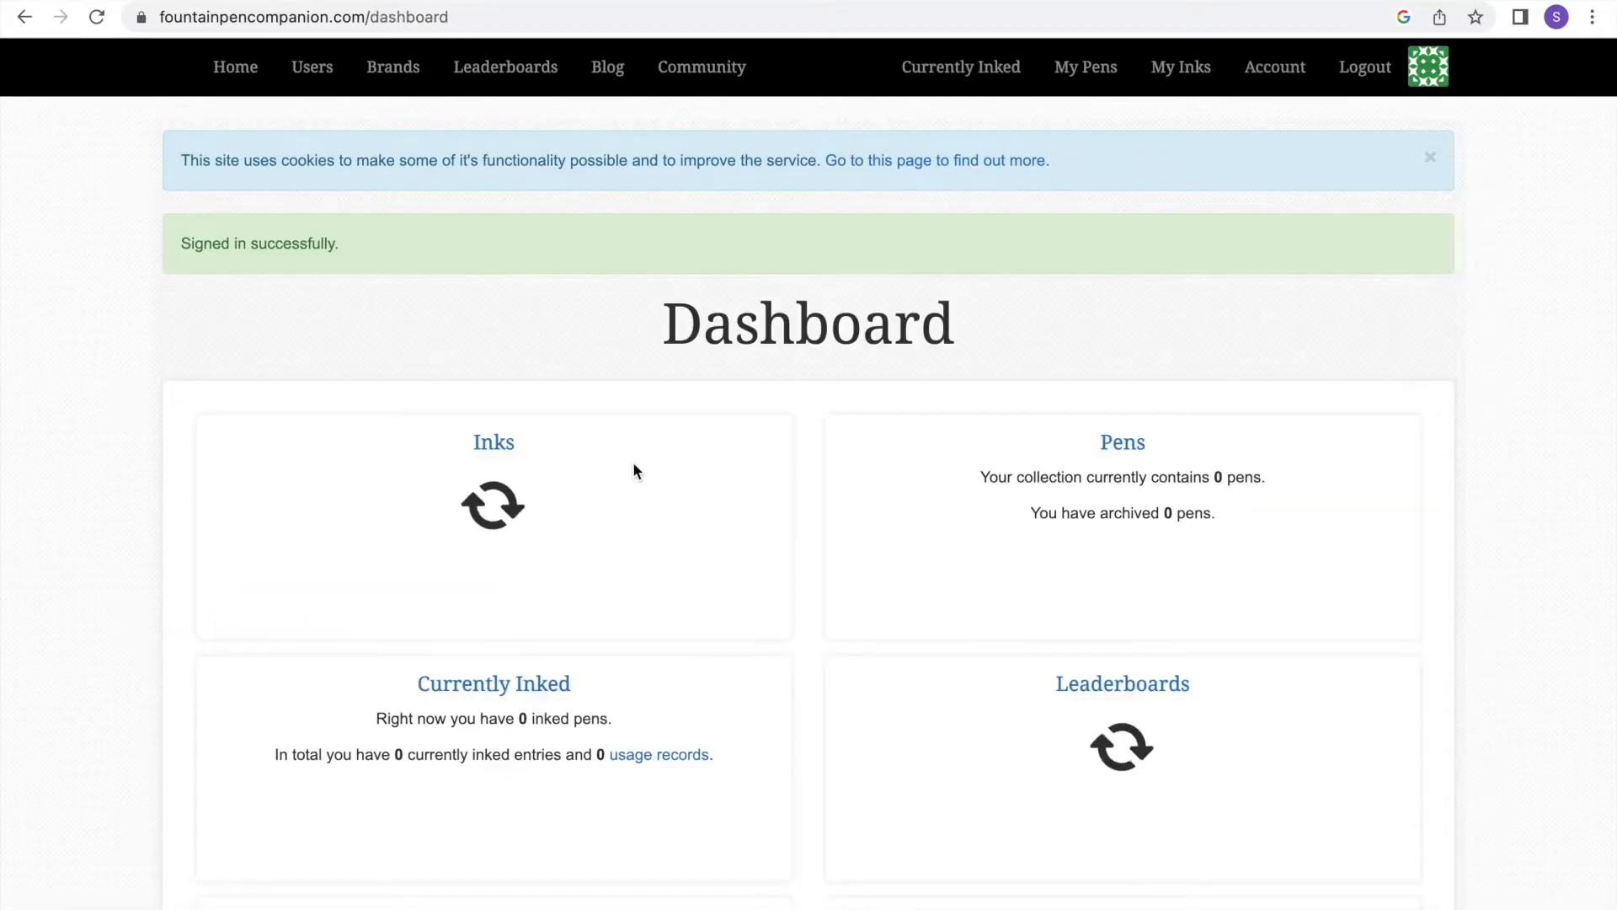
scroll("down", 3)
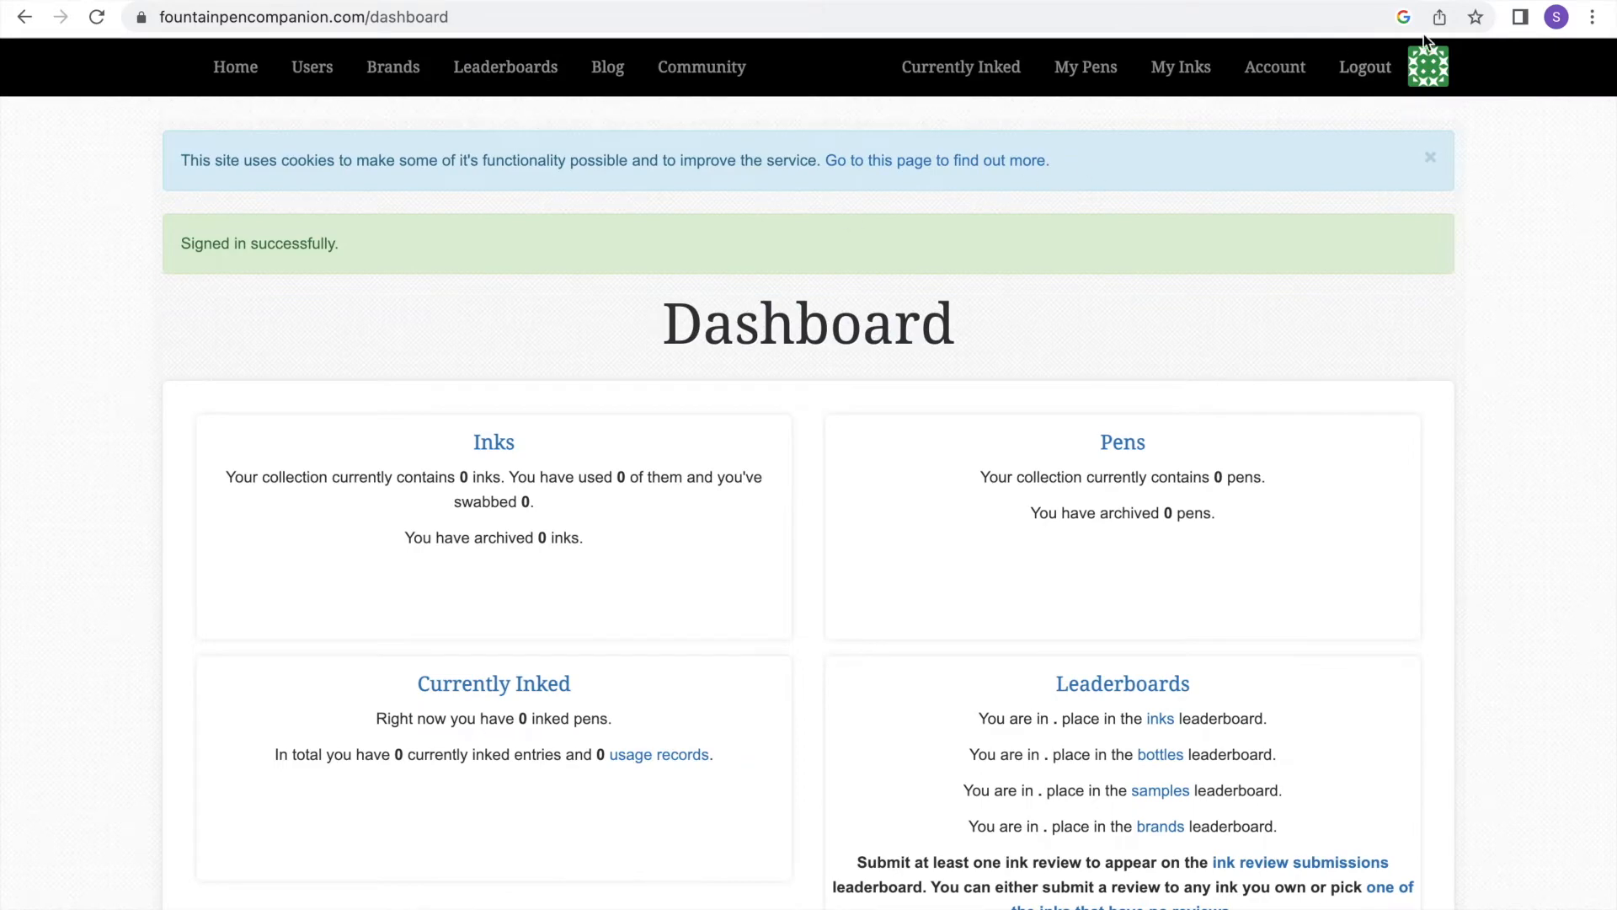
left_click(1273, 68)
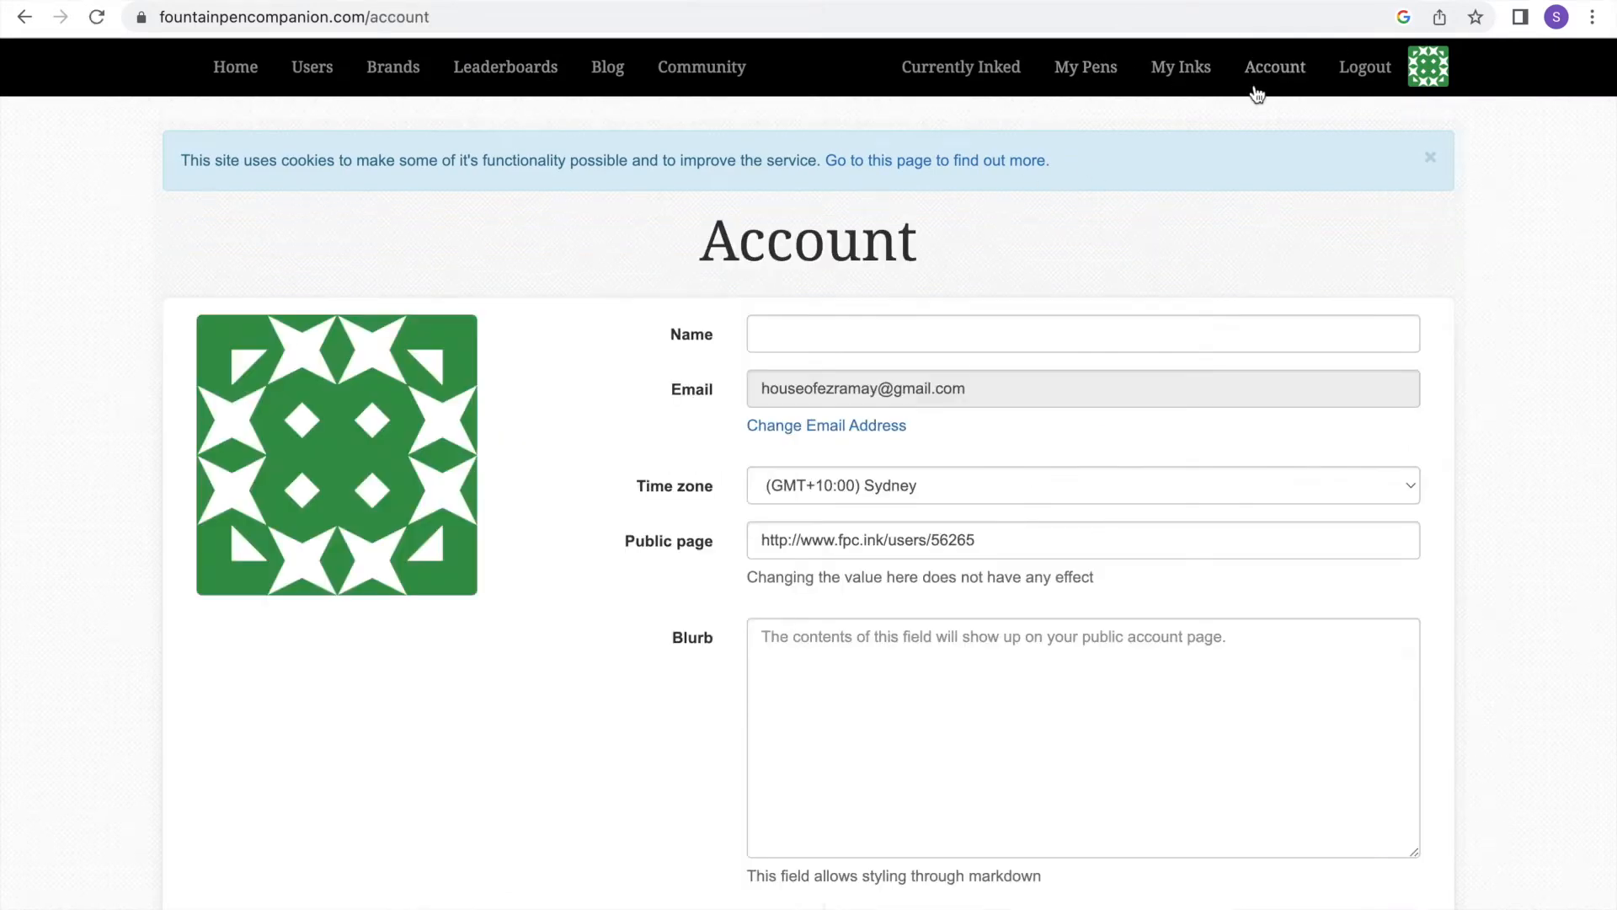
type("House of Ezra")
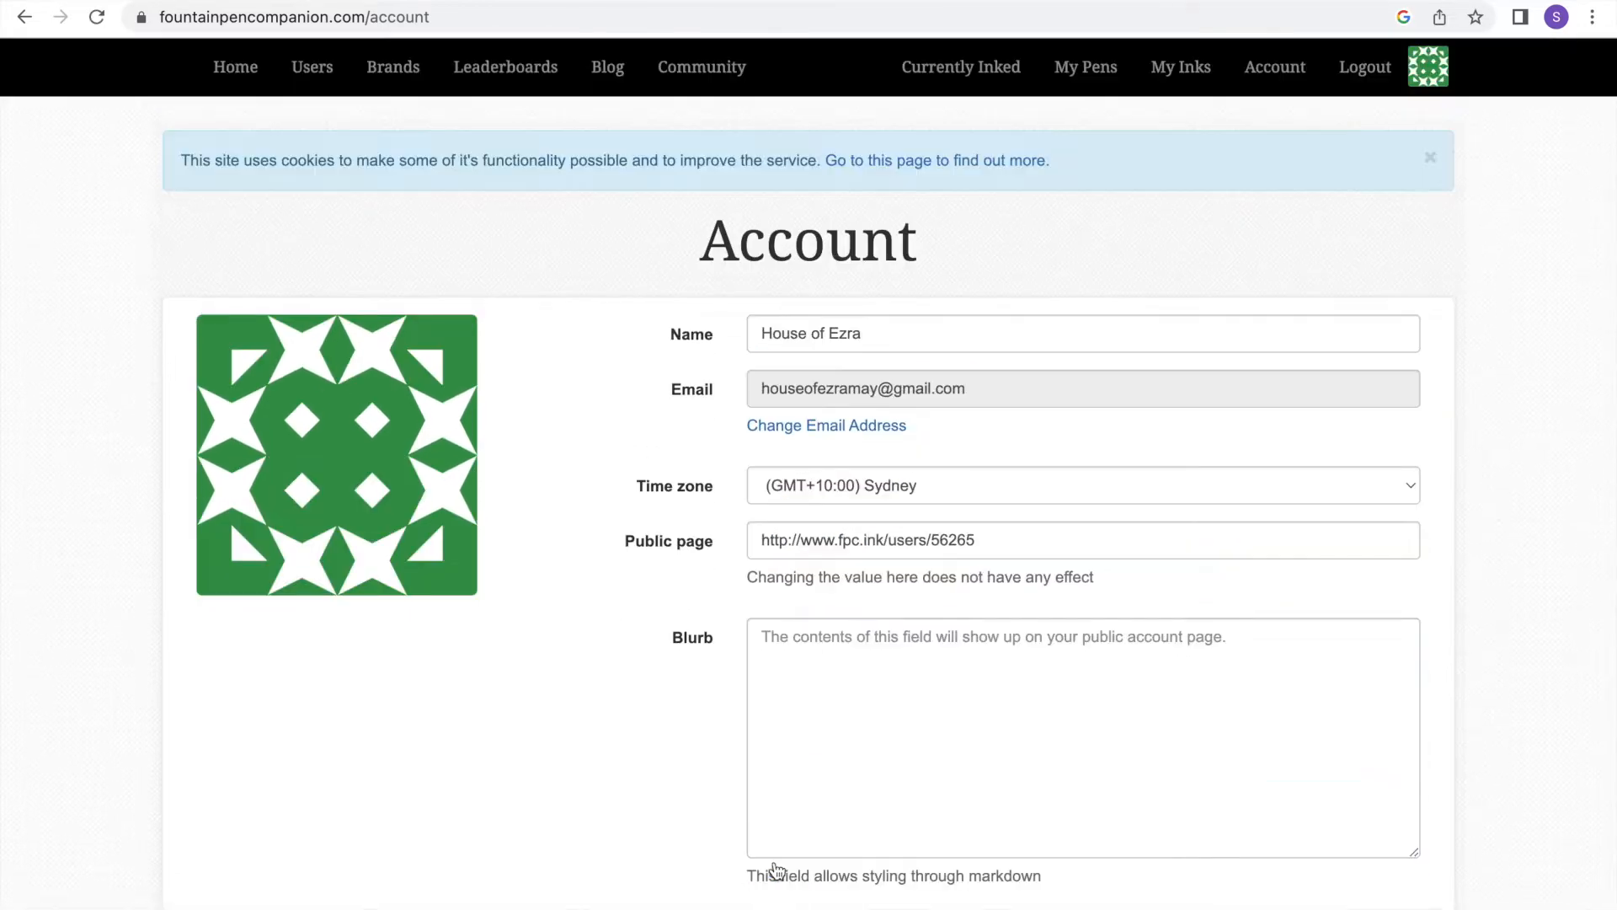
- Add a Lamy Safari pen with M nib in Blue to the pen collection
left_click(1085, 68)
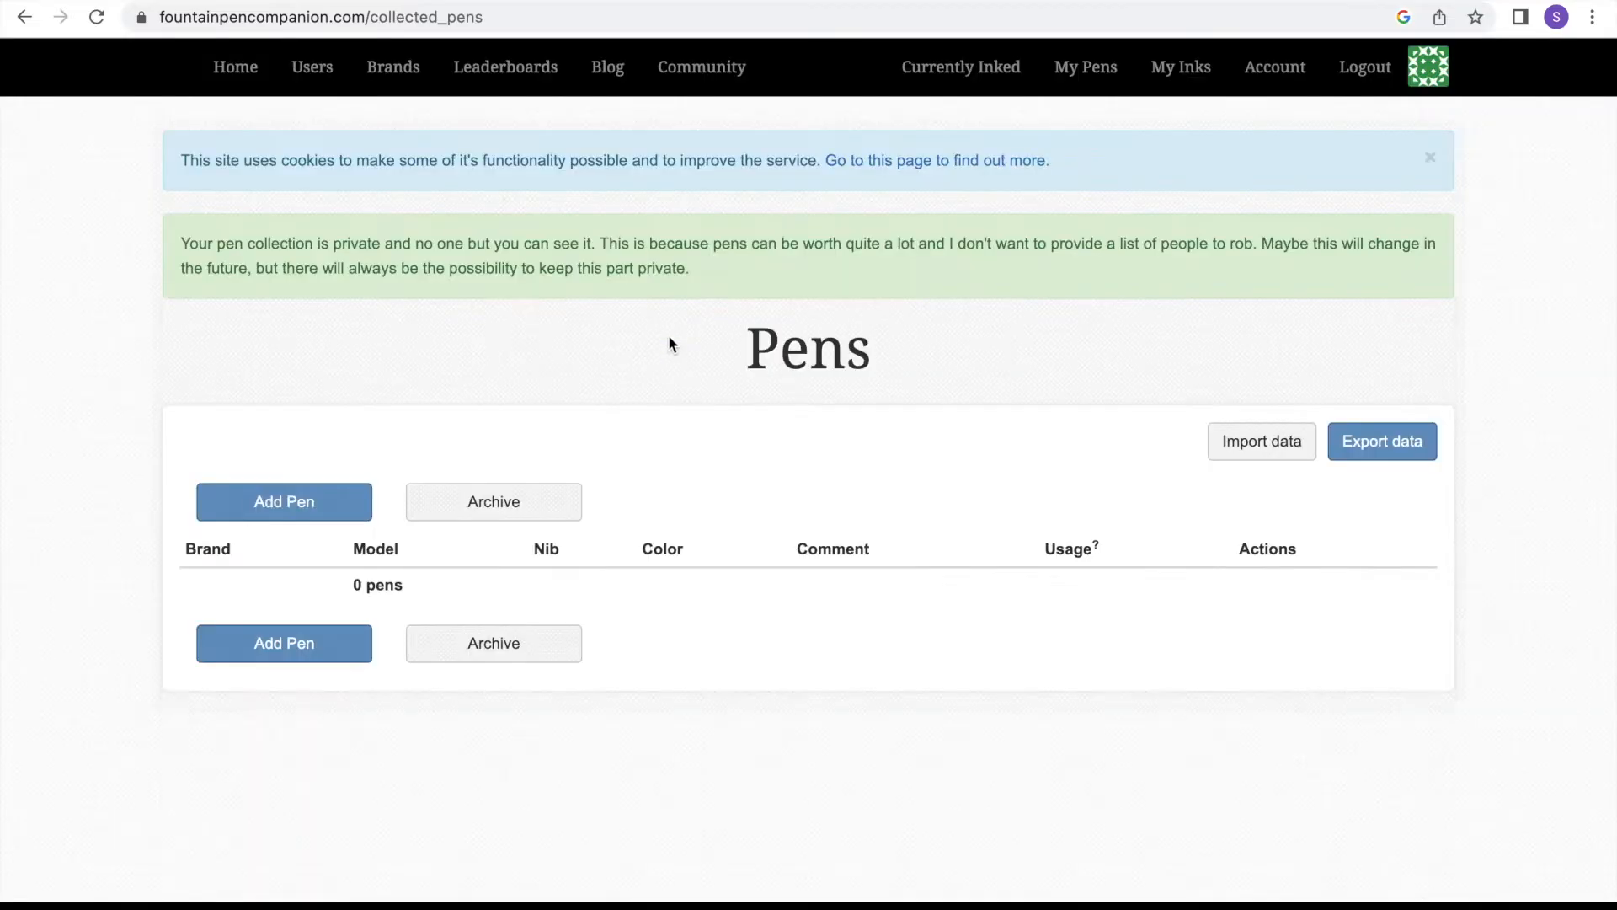
left_click(283, 502)
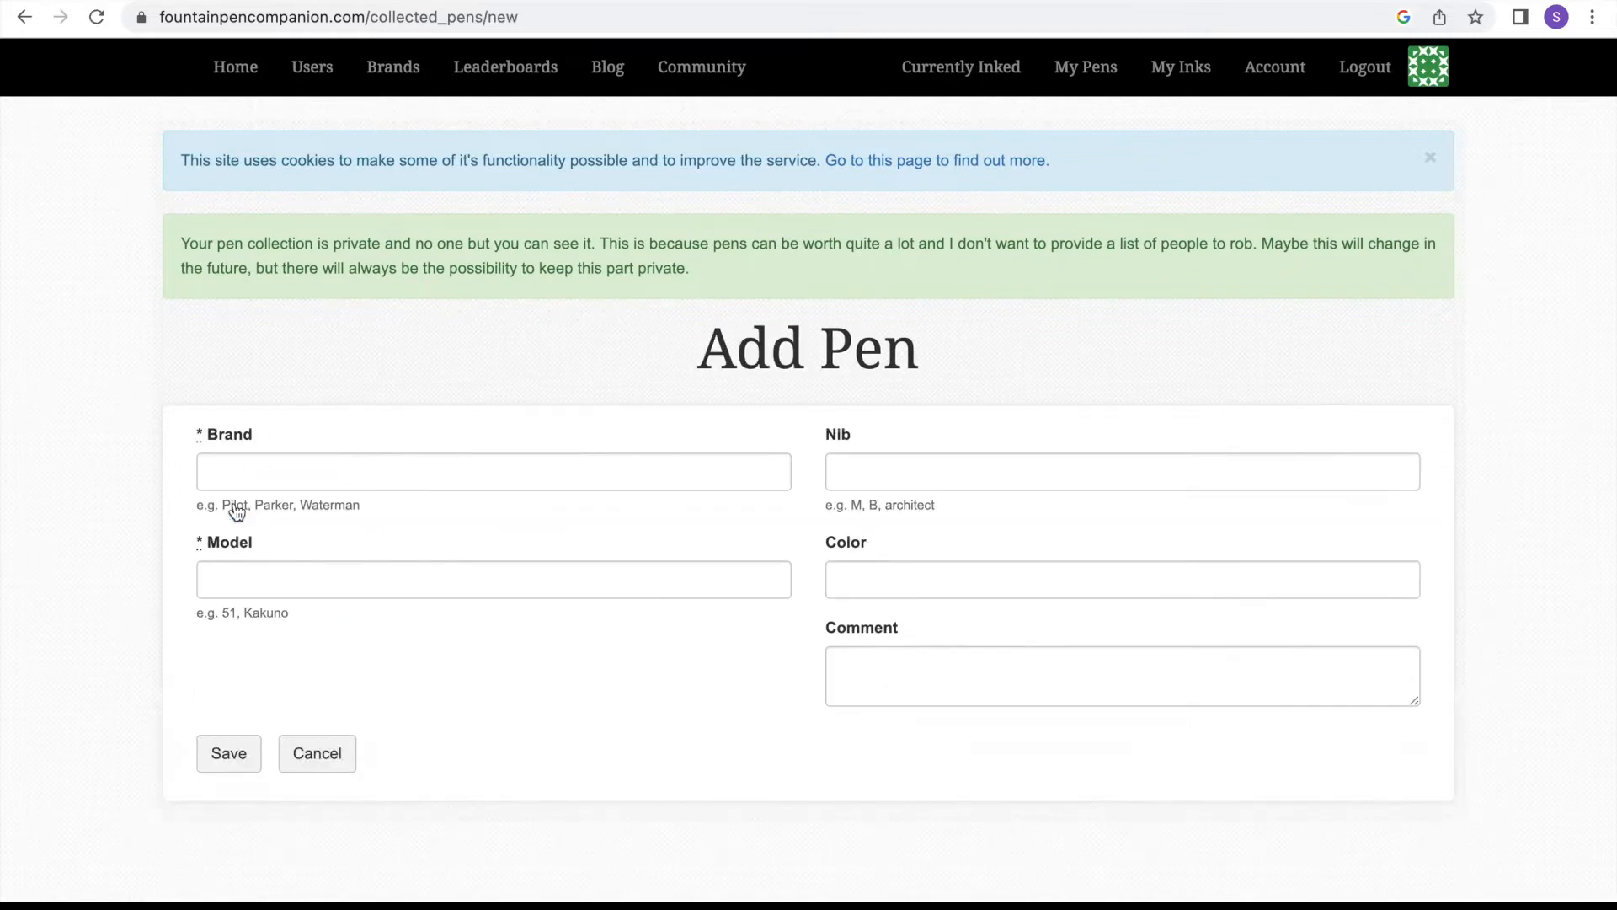
type("Lamy")
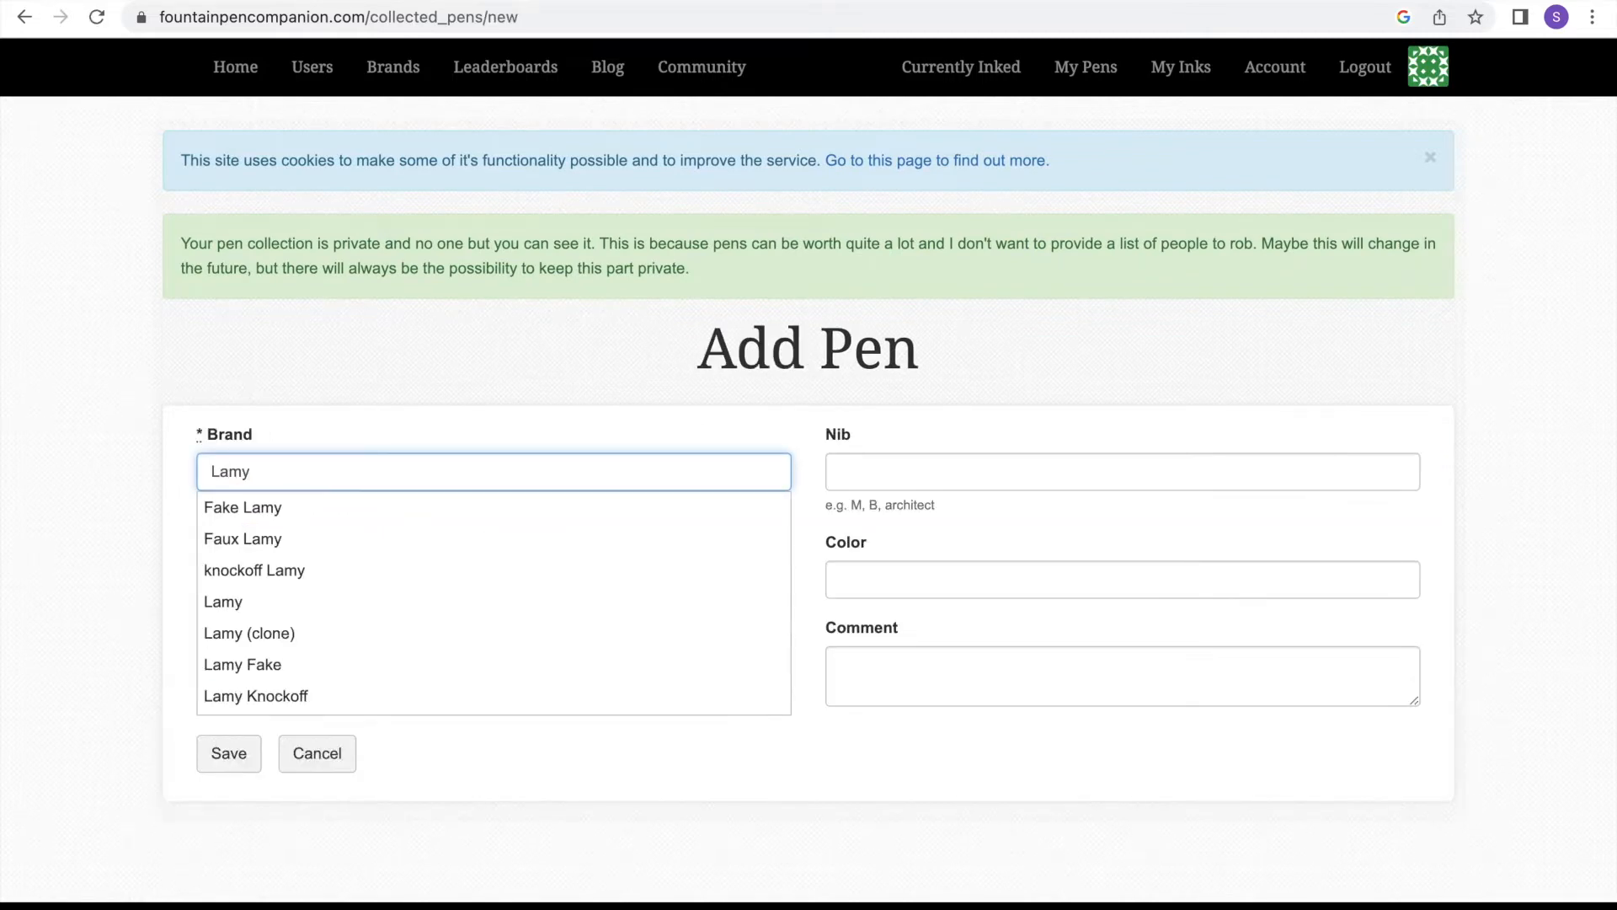
type("Safari")
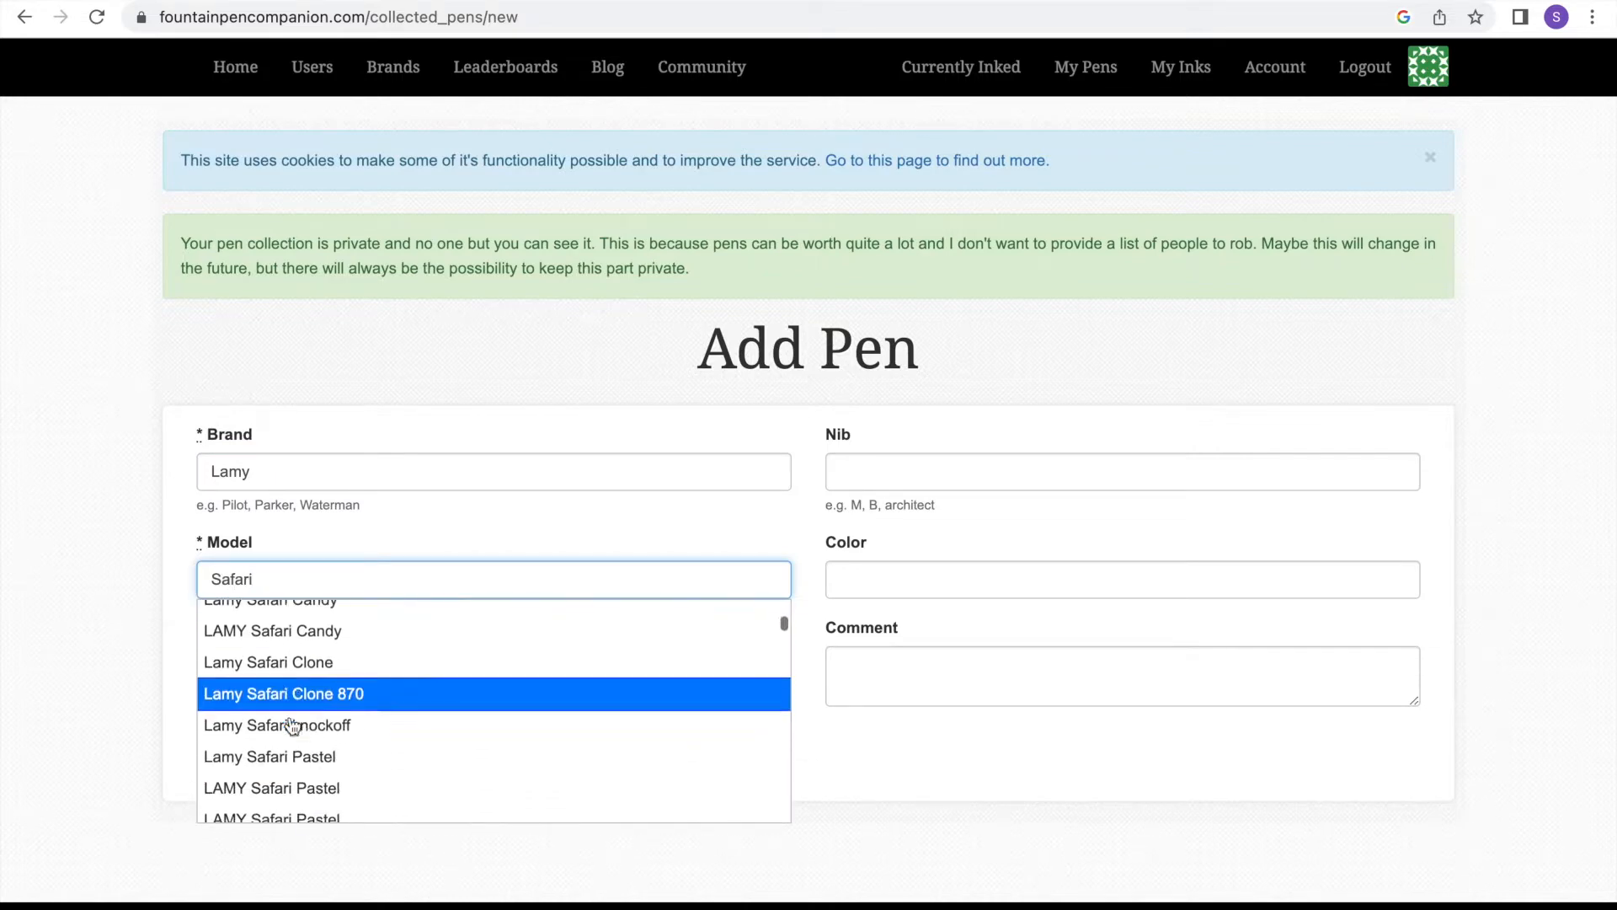
type("M")
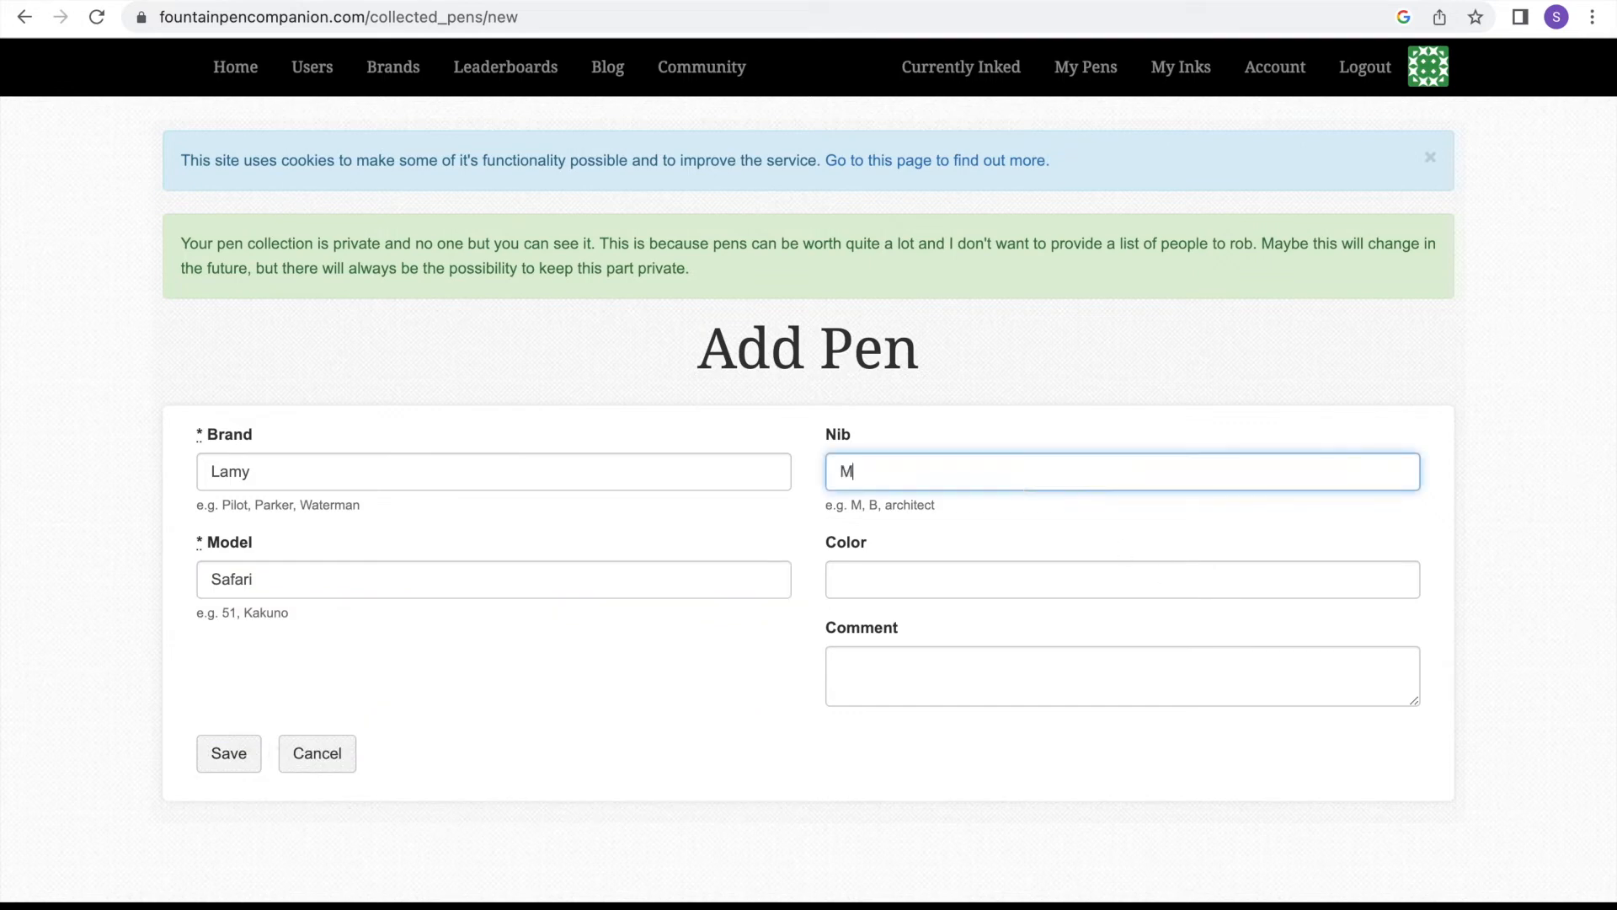
type("Blue")
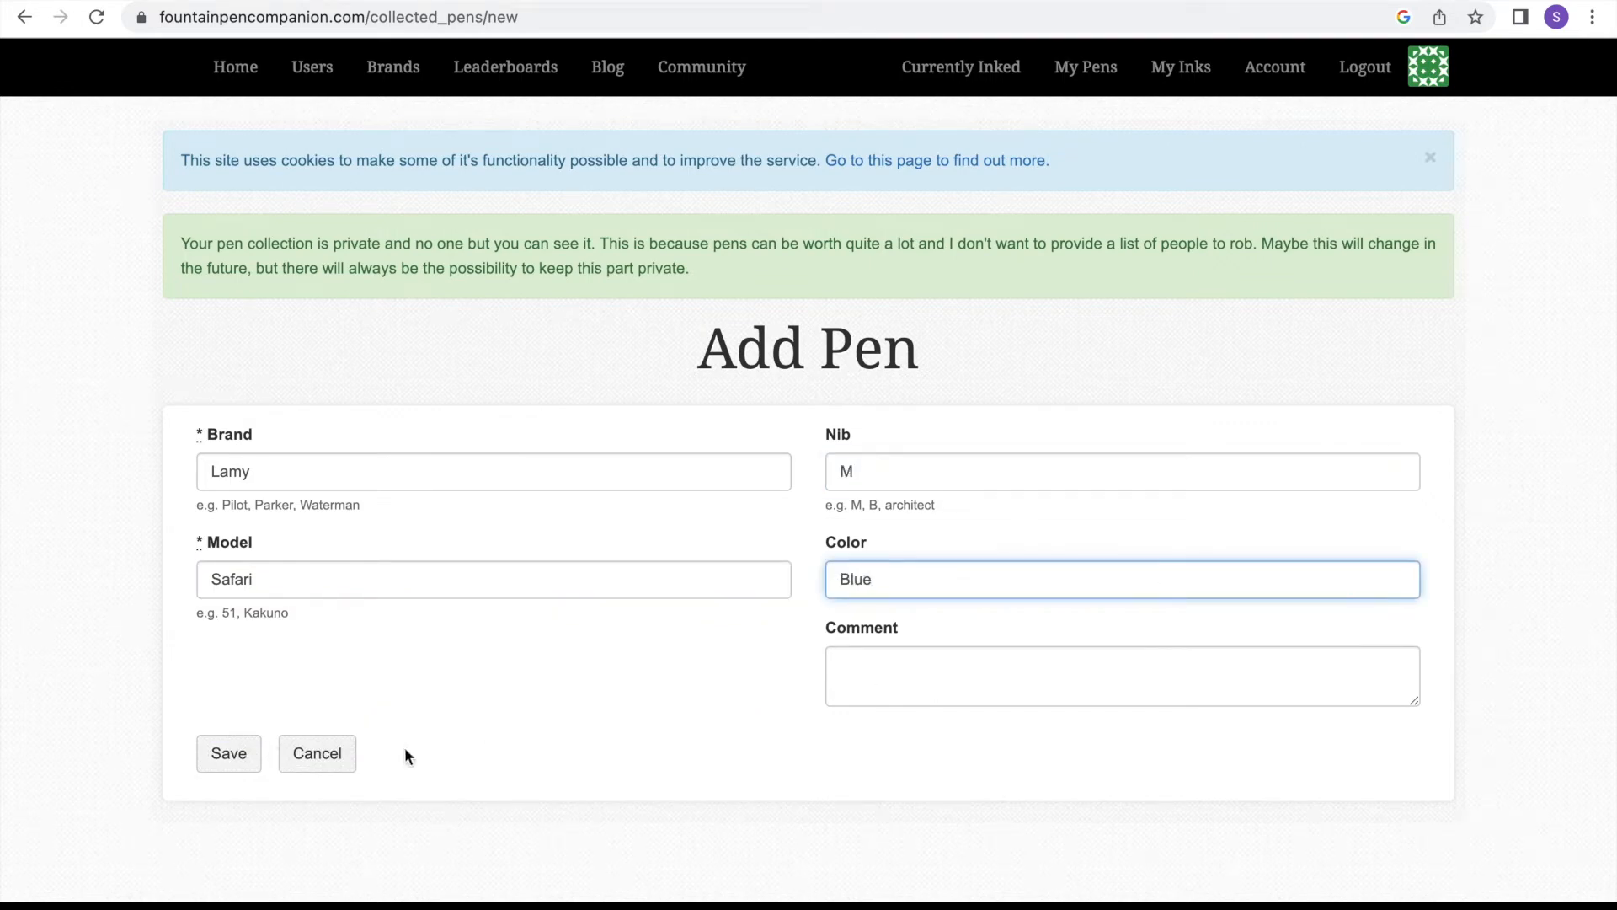
left_click(227, 753)
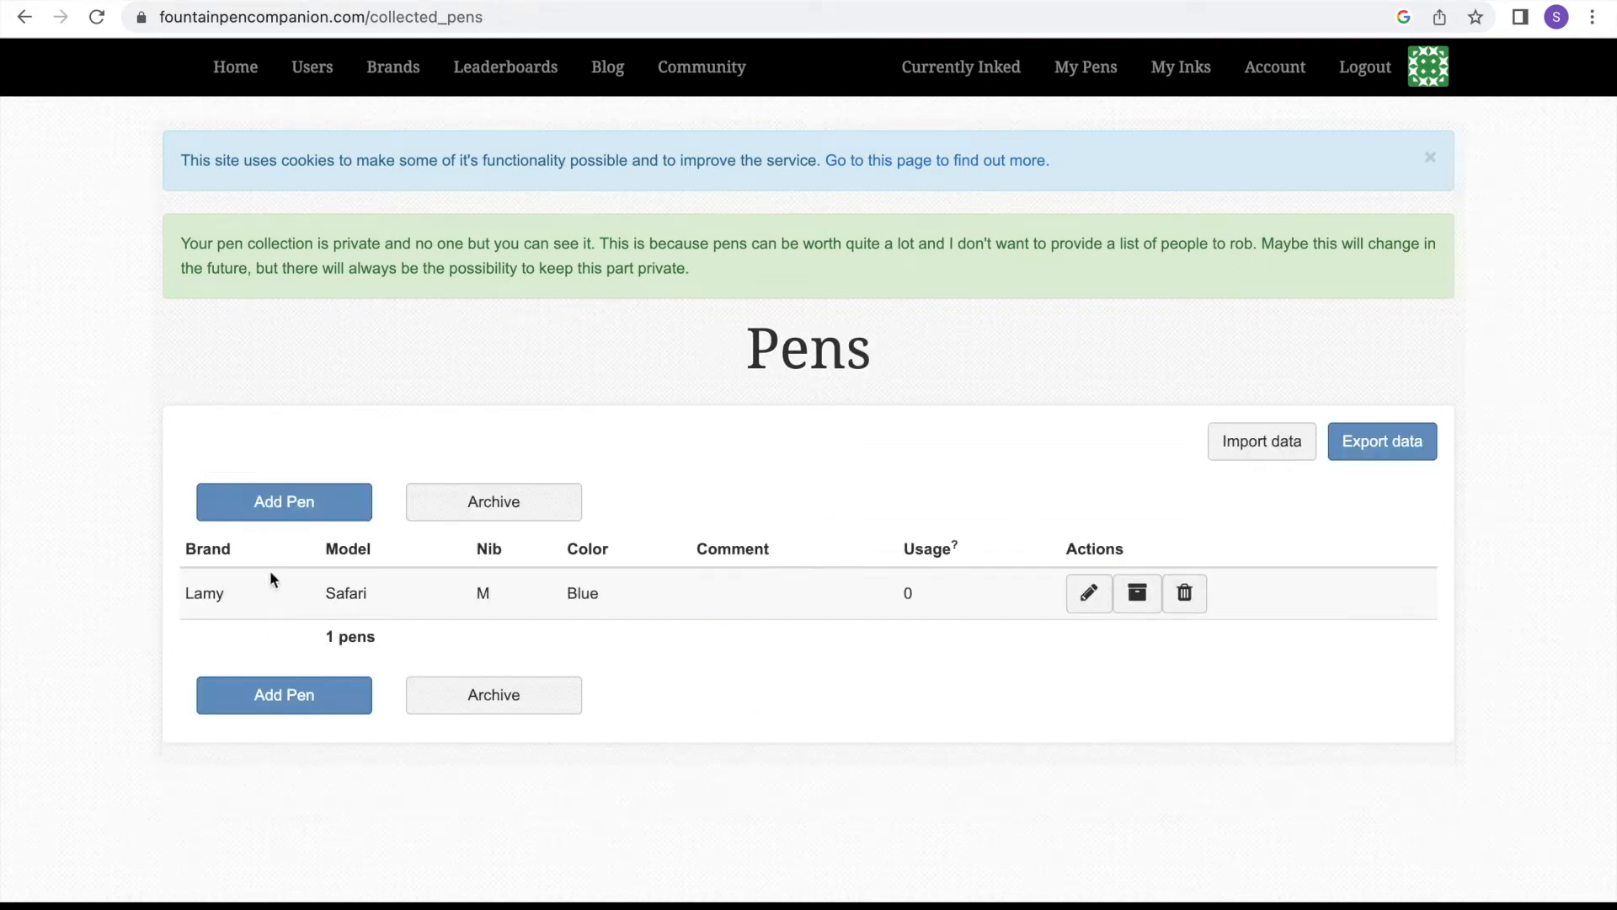
- Add a Lamy Al-Star pen with EF nib in Cosmic colour and save it
left_click(283, 503)
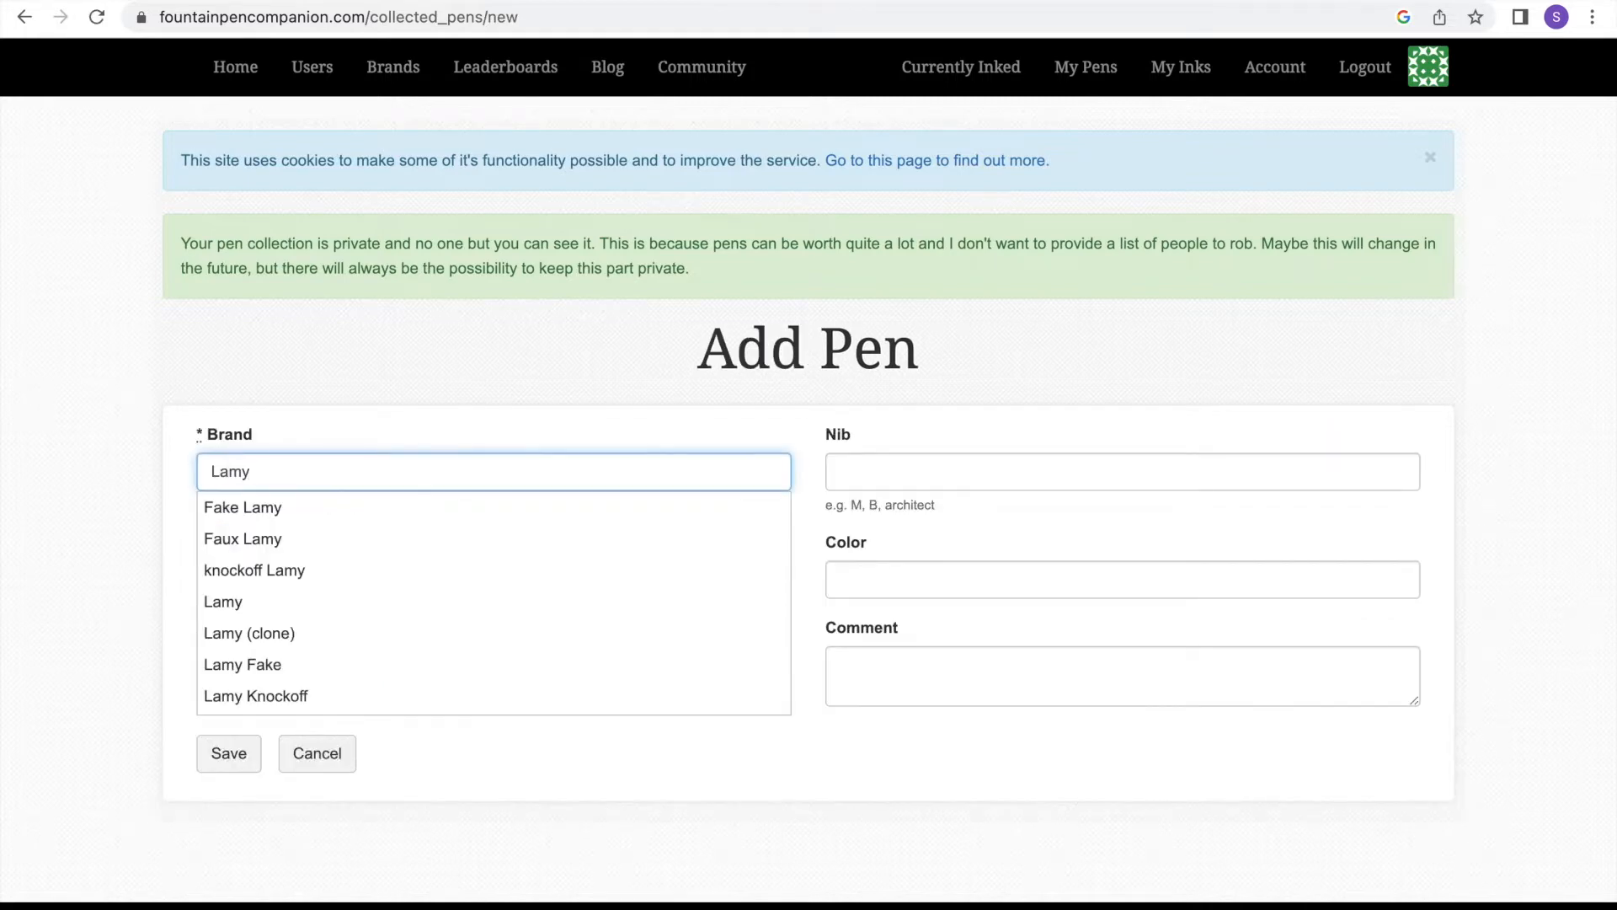
type("Al-S")
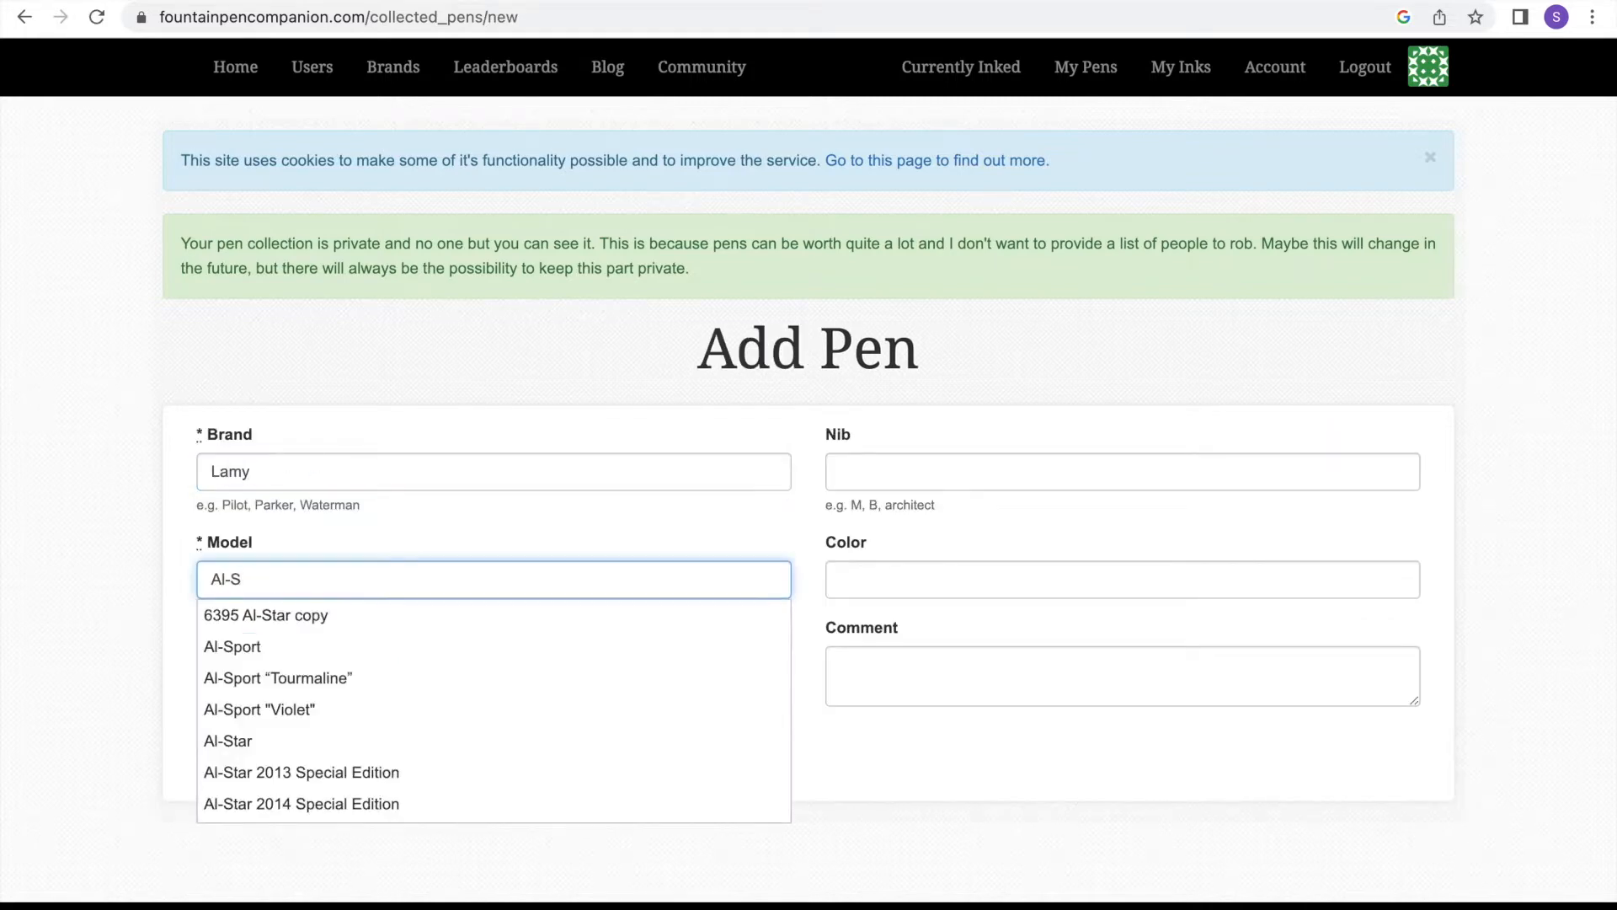
left_click(227, 741)
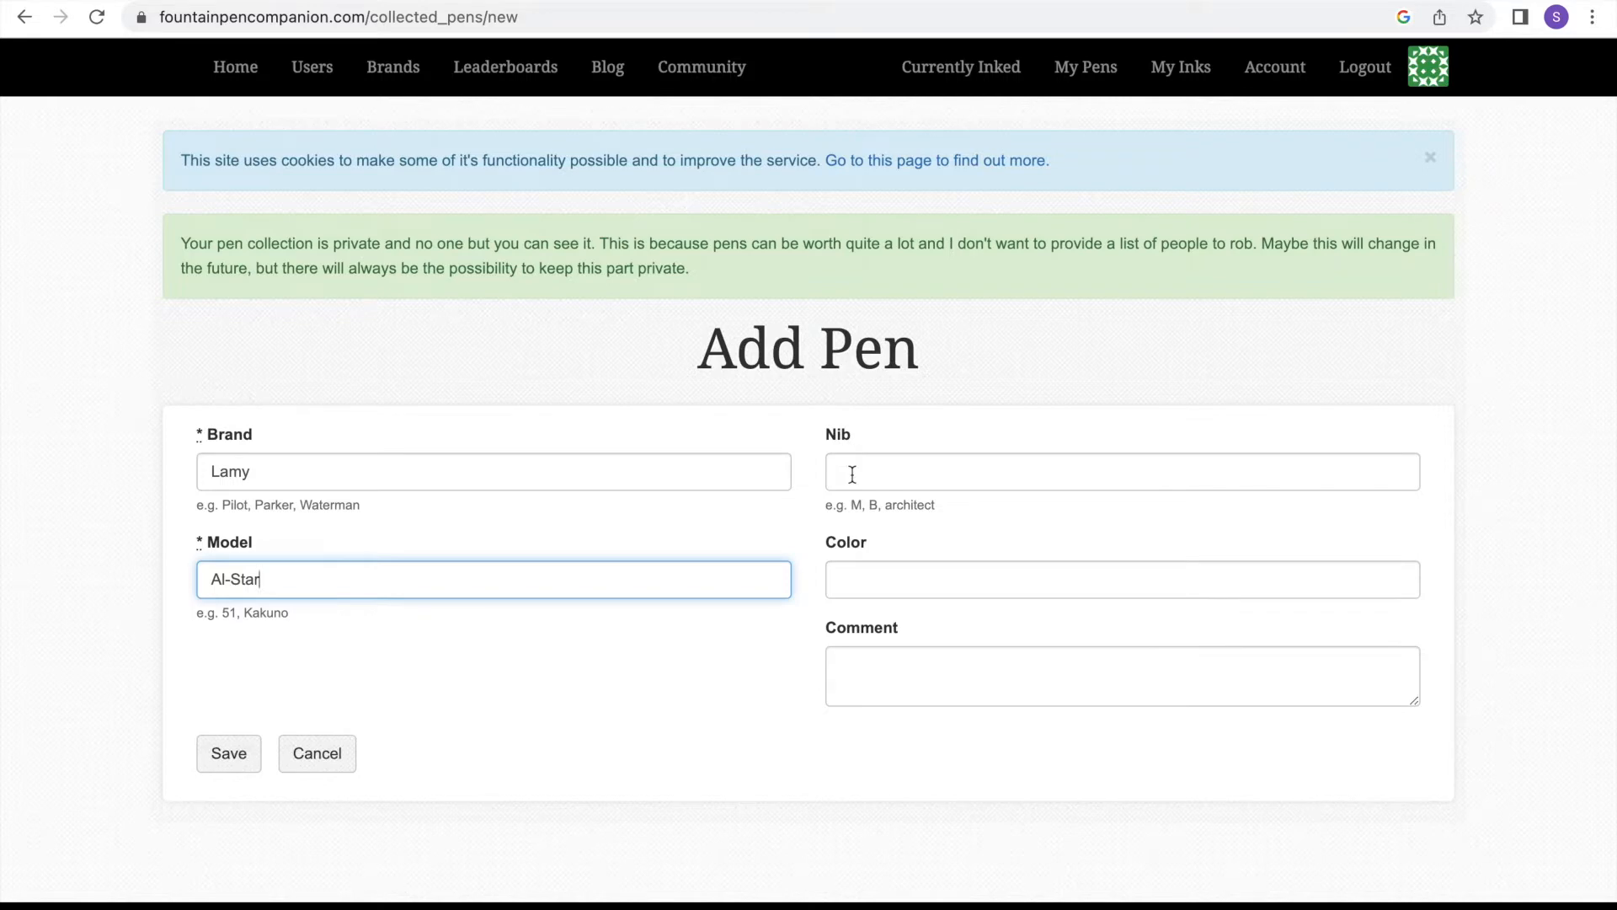
type("Cosmic")
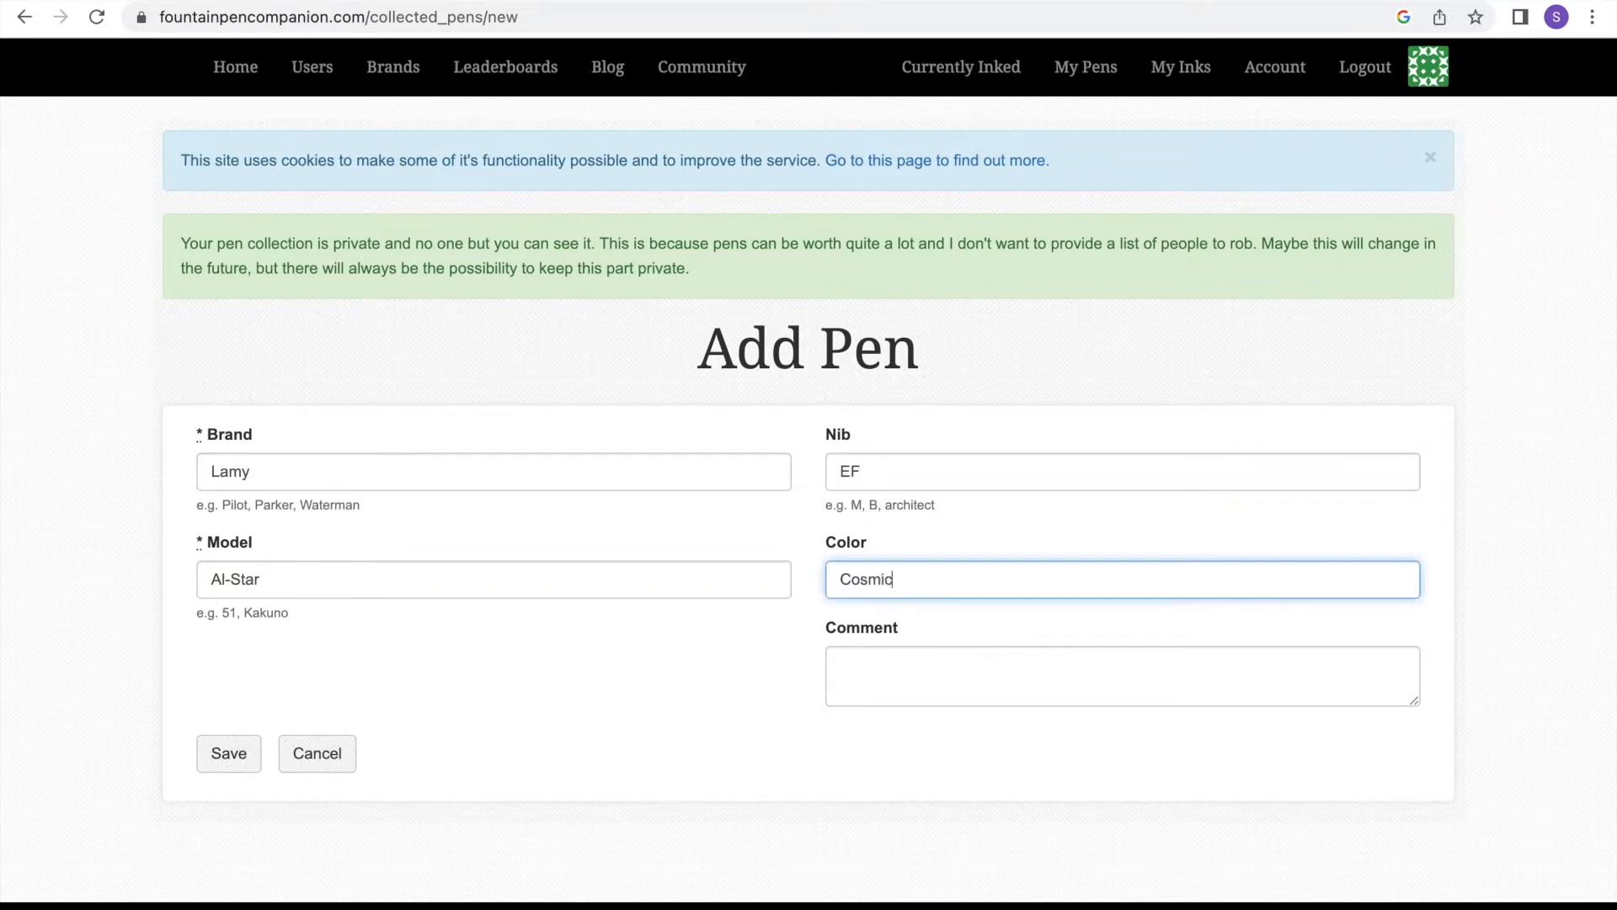
left_click(227, 753)
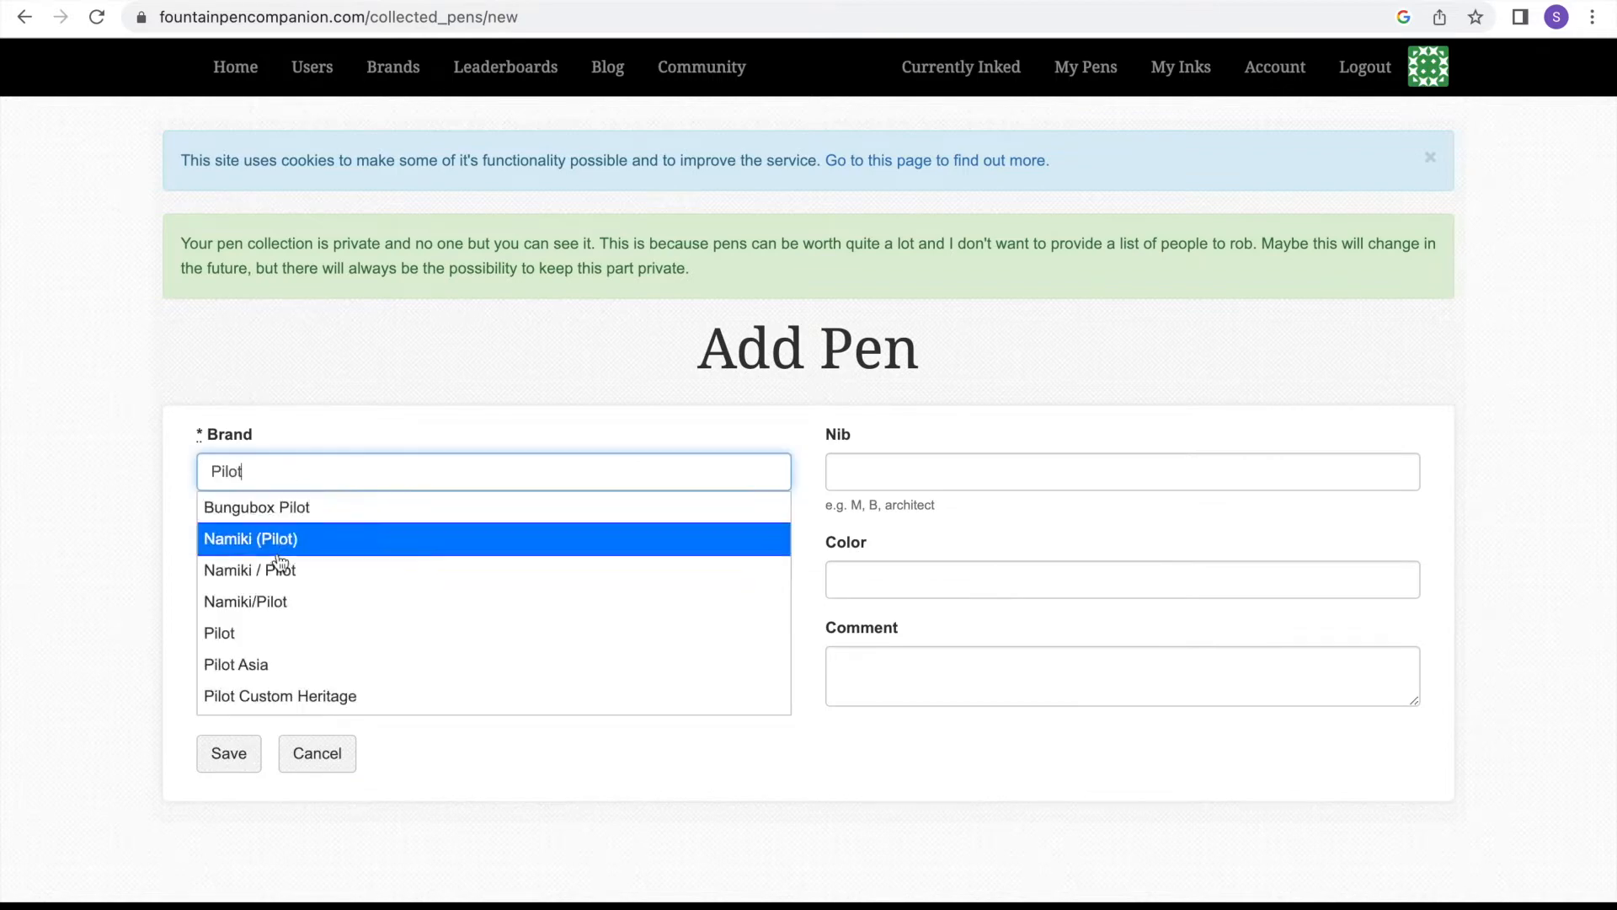
- Fill in a Pilot Kakuno entry with M nib in White/Lavender
type("Kak")
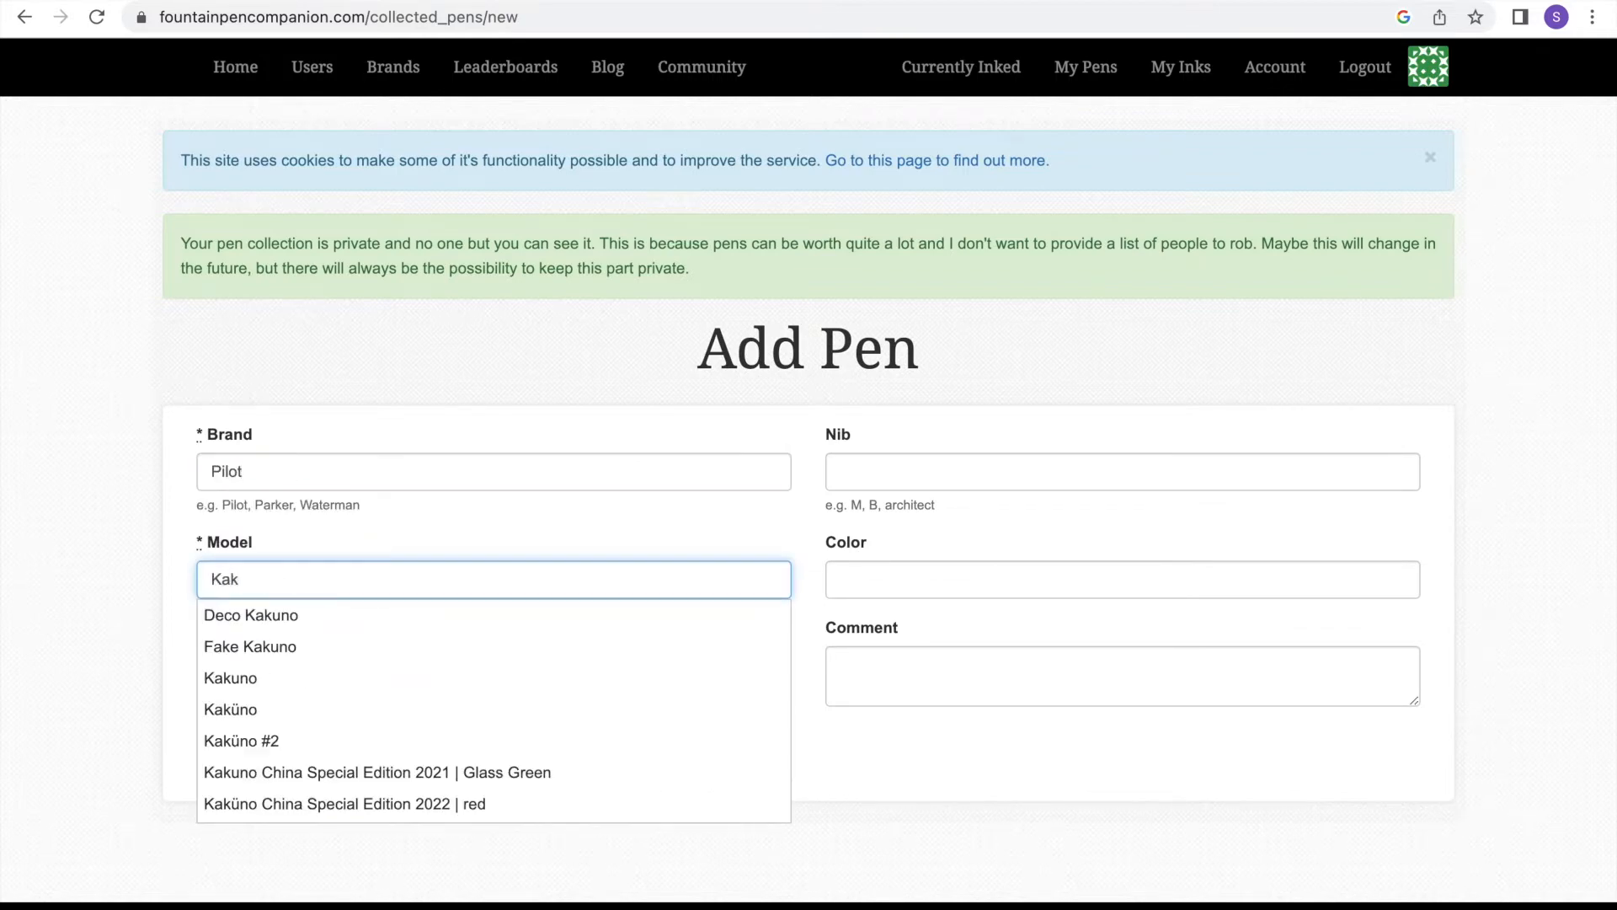
left_click(230, 677)
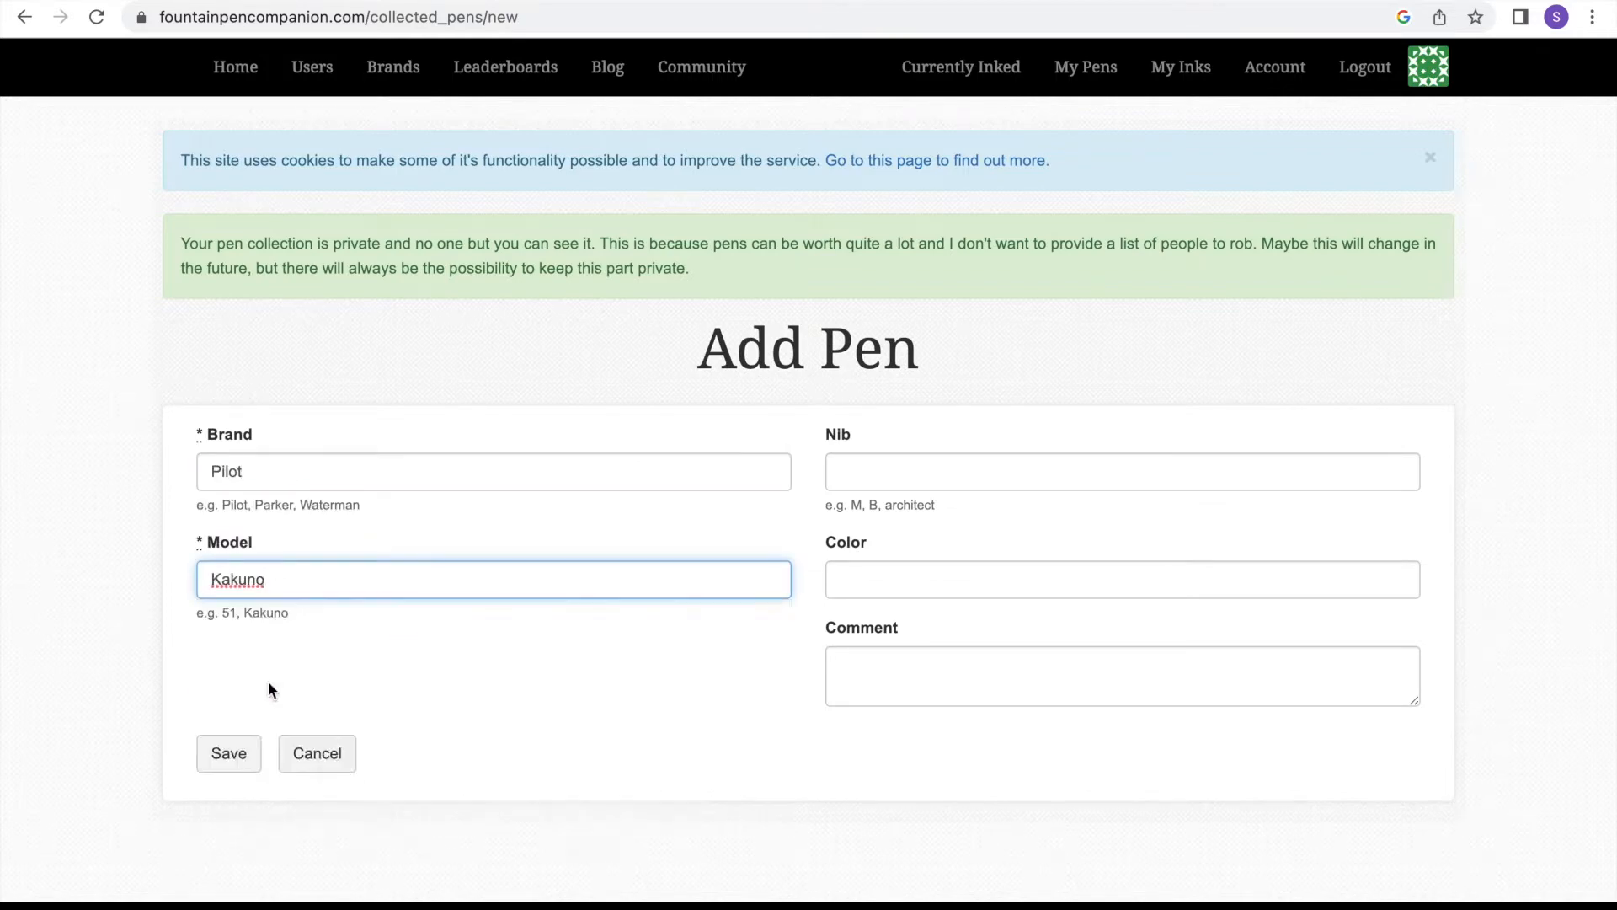
type("La")
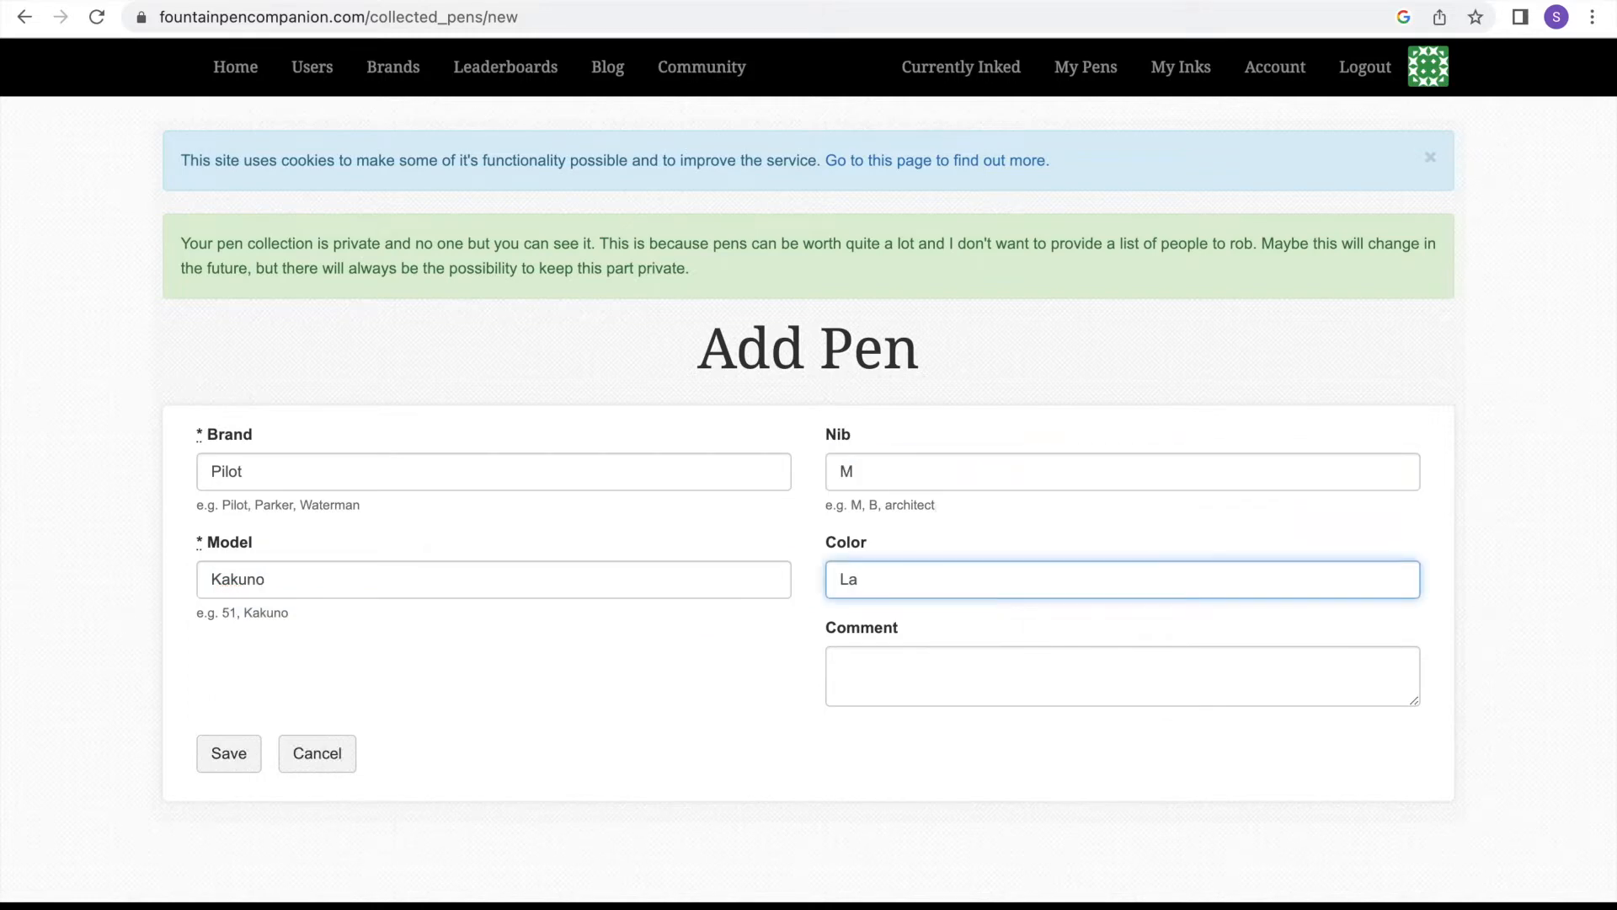
type("White/Laven")
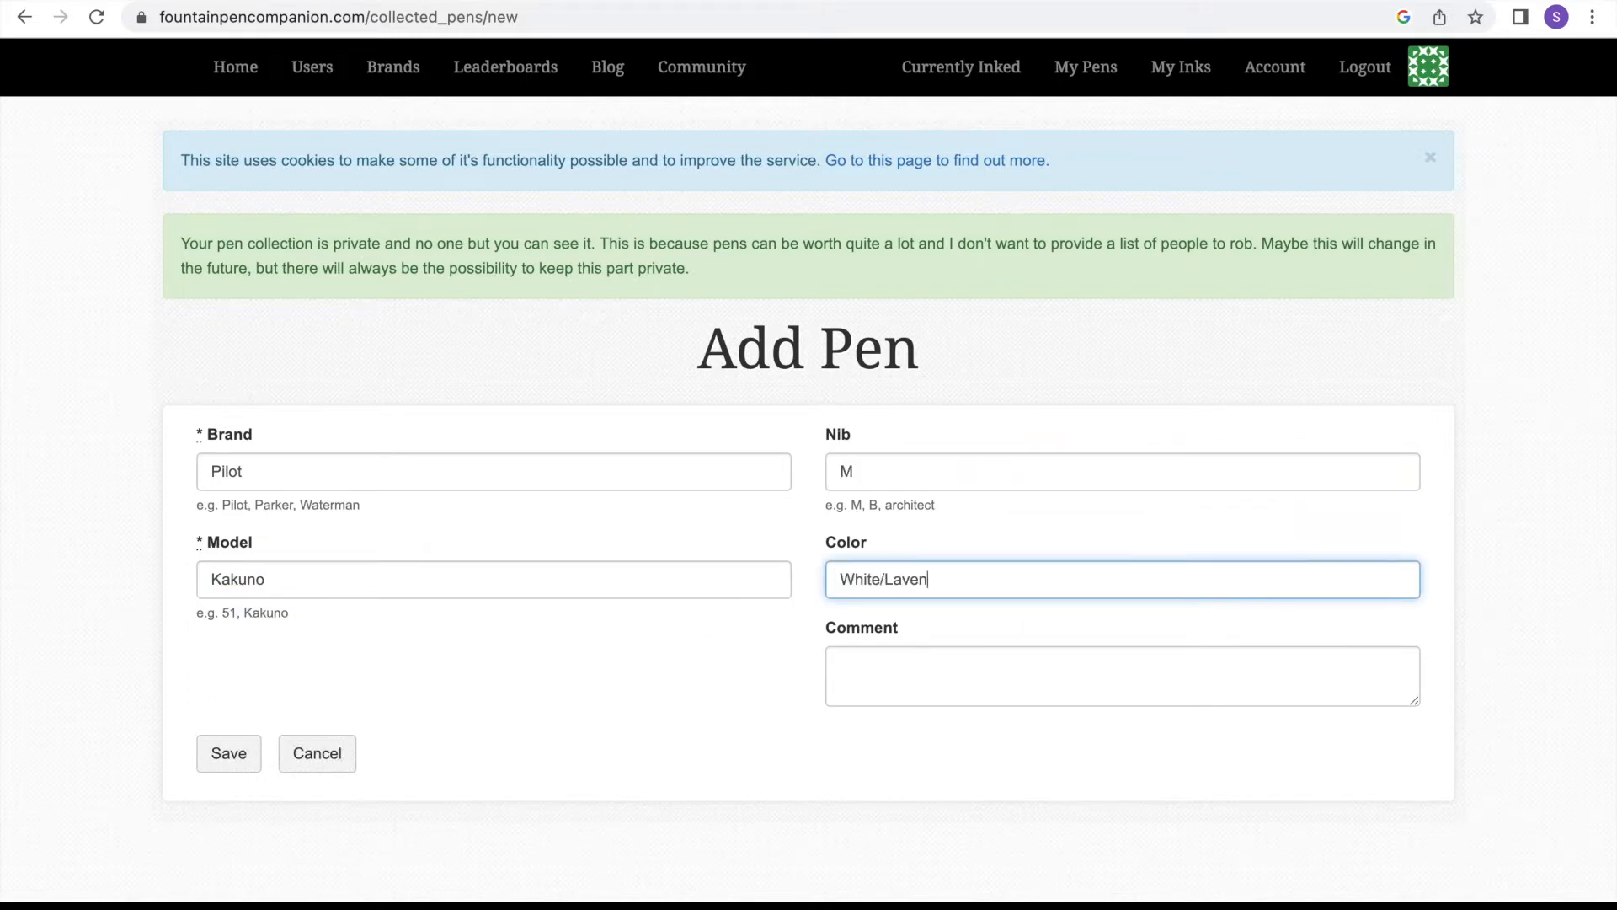
type("der")
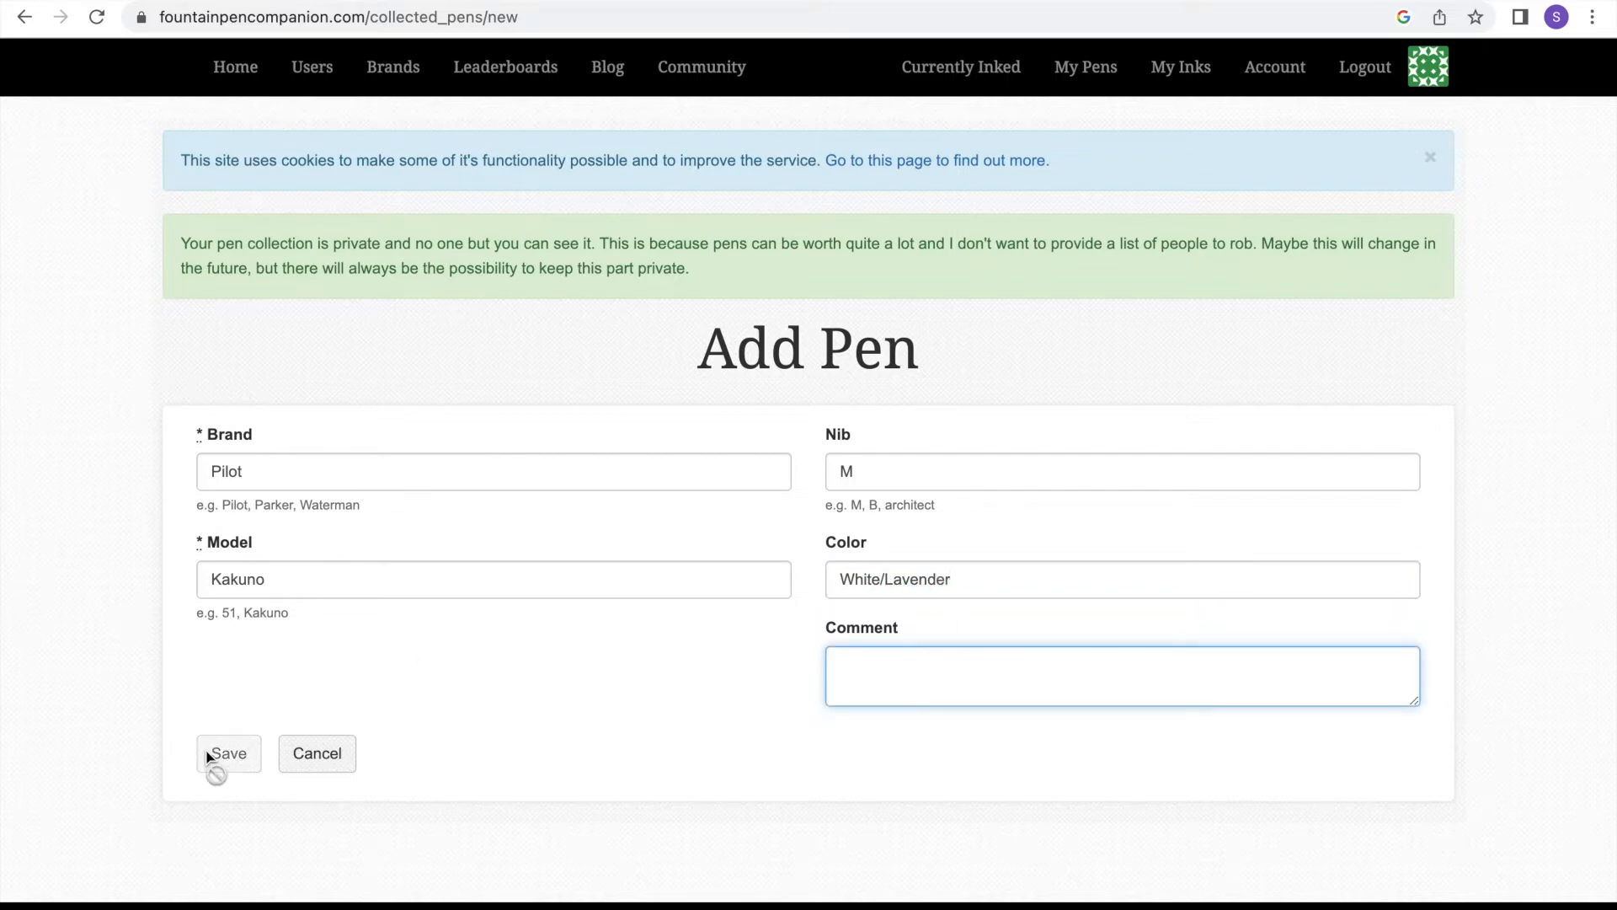
- Save the Kakuno, then enter a Platinum Preppy in Clear with B nib and Black
left_click(227, 753)
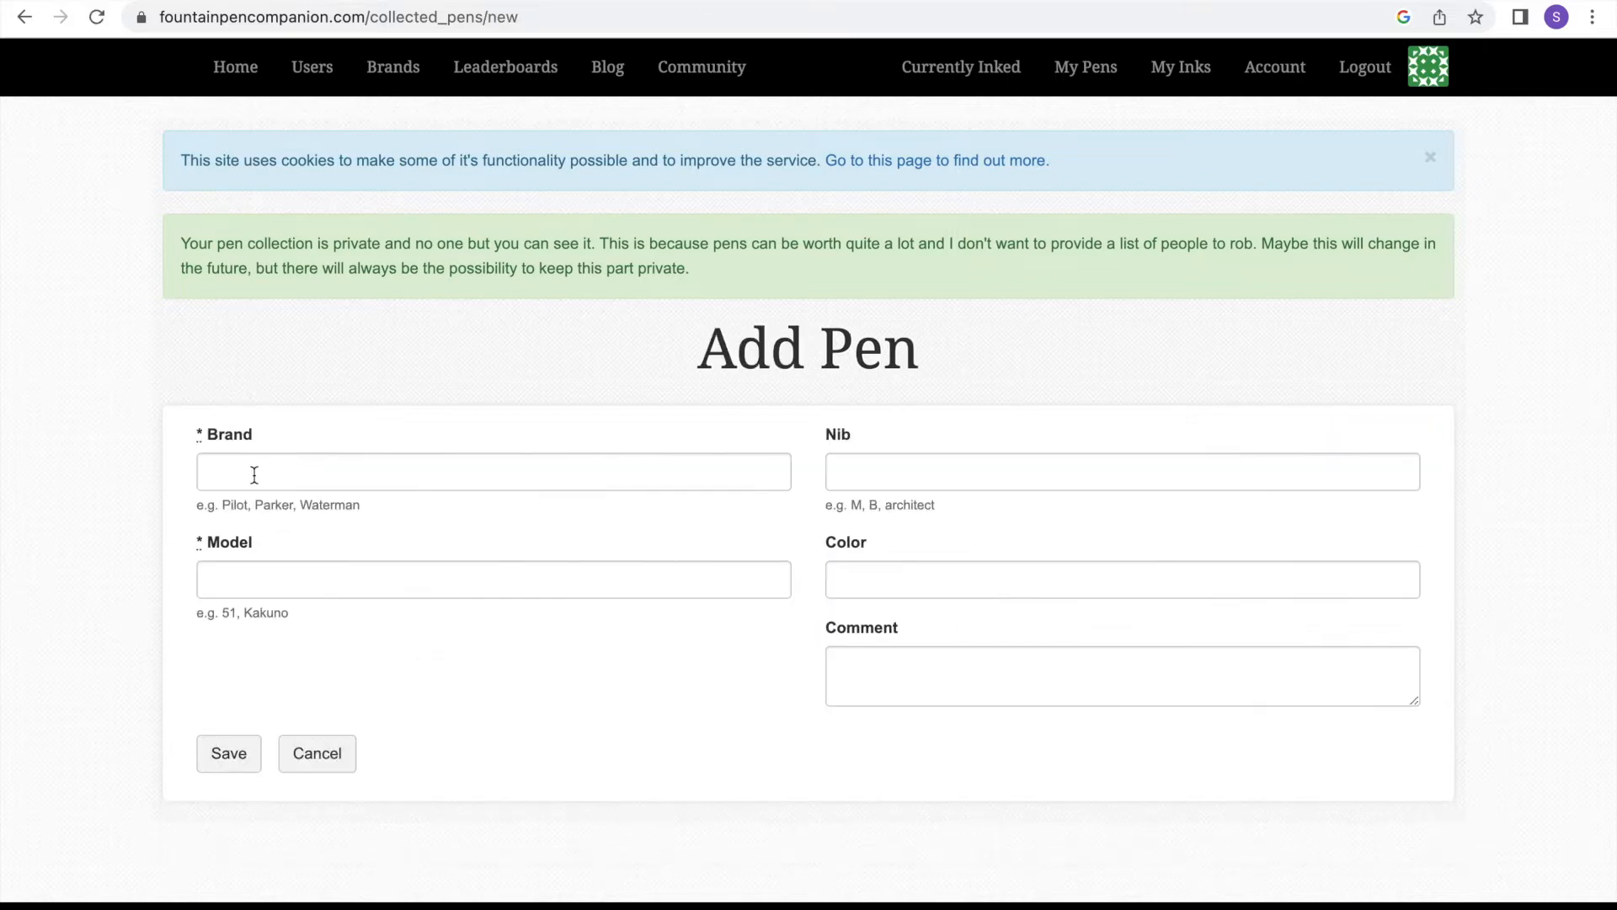
type("Platinum")
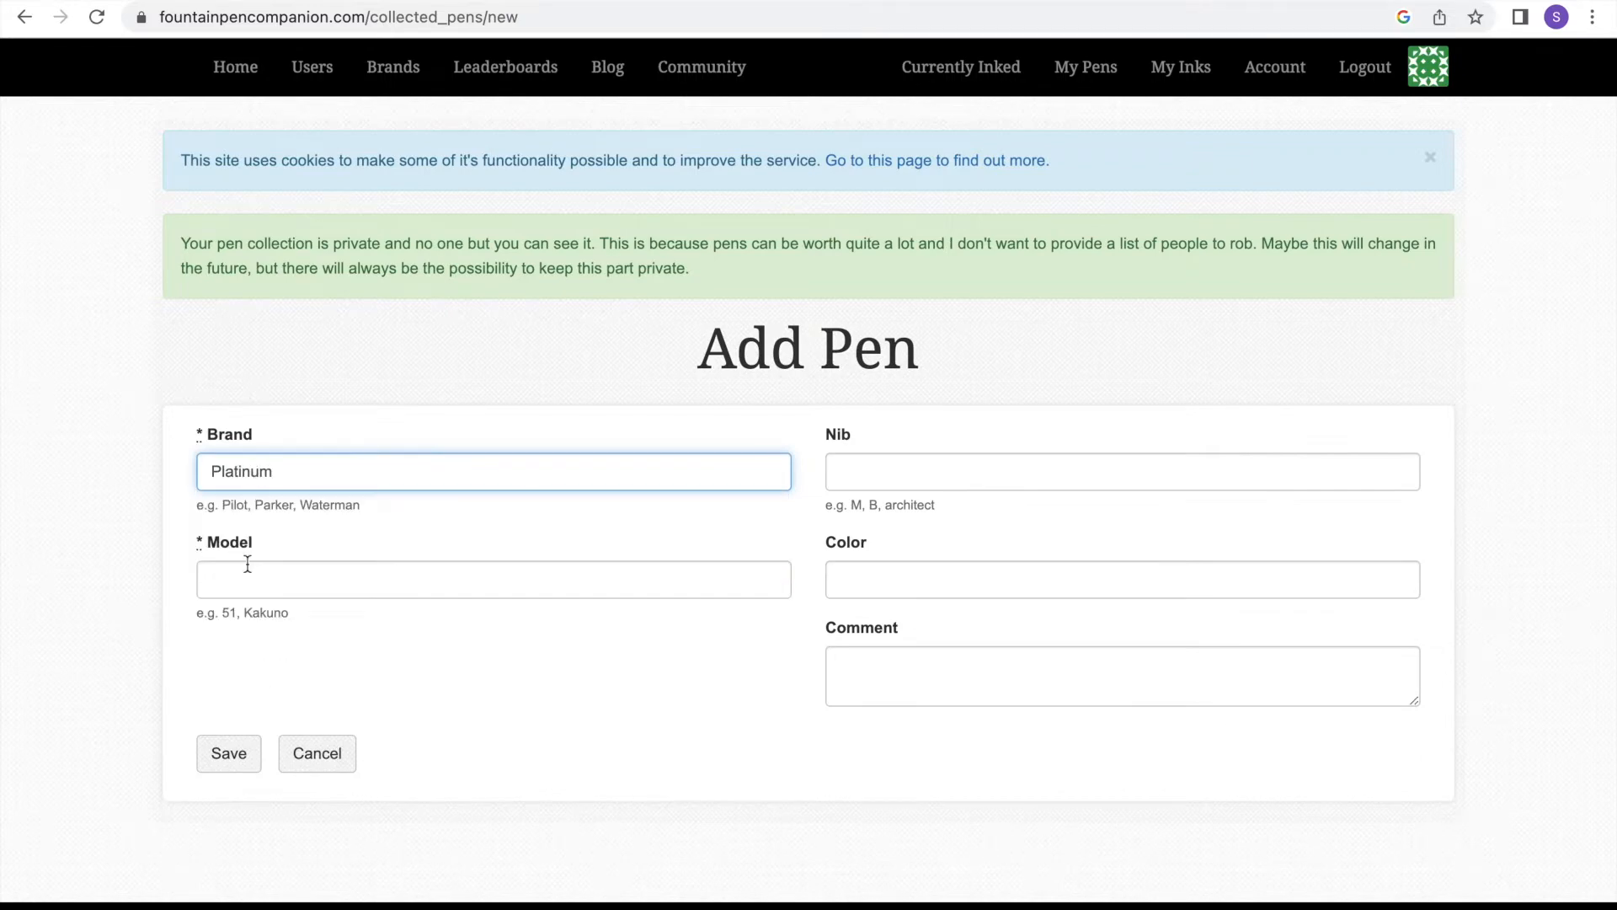
type("Preppy")
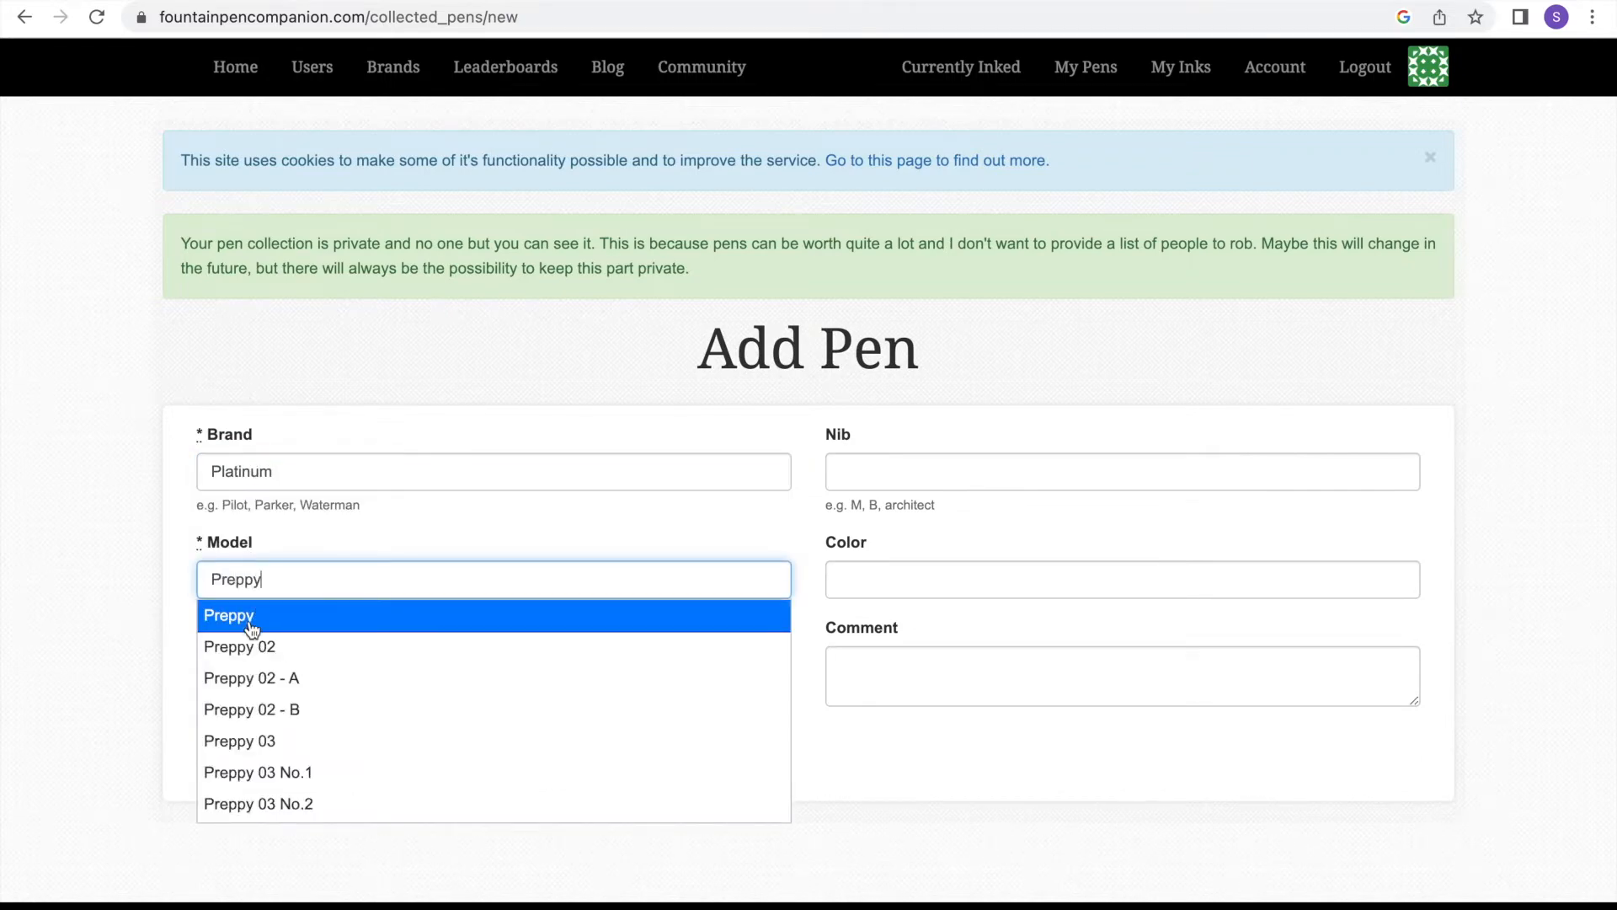
type("Clear")
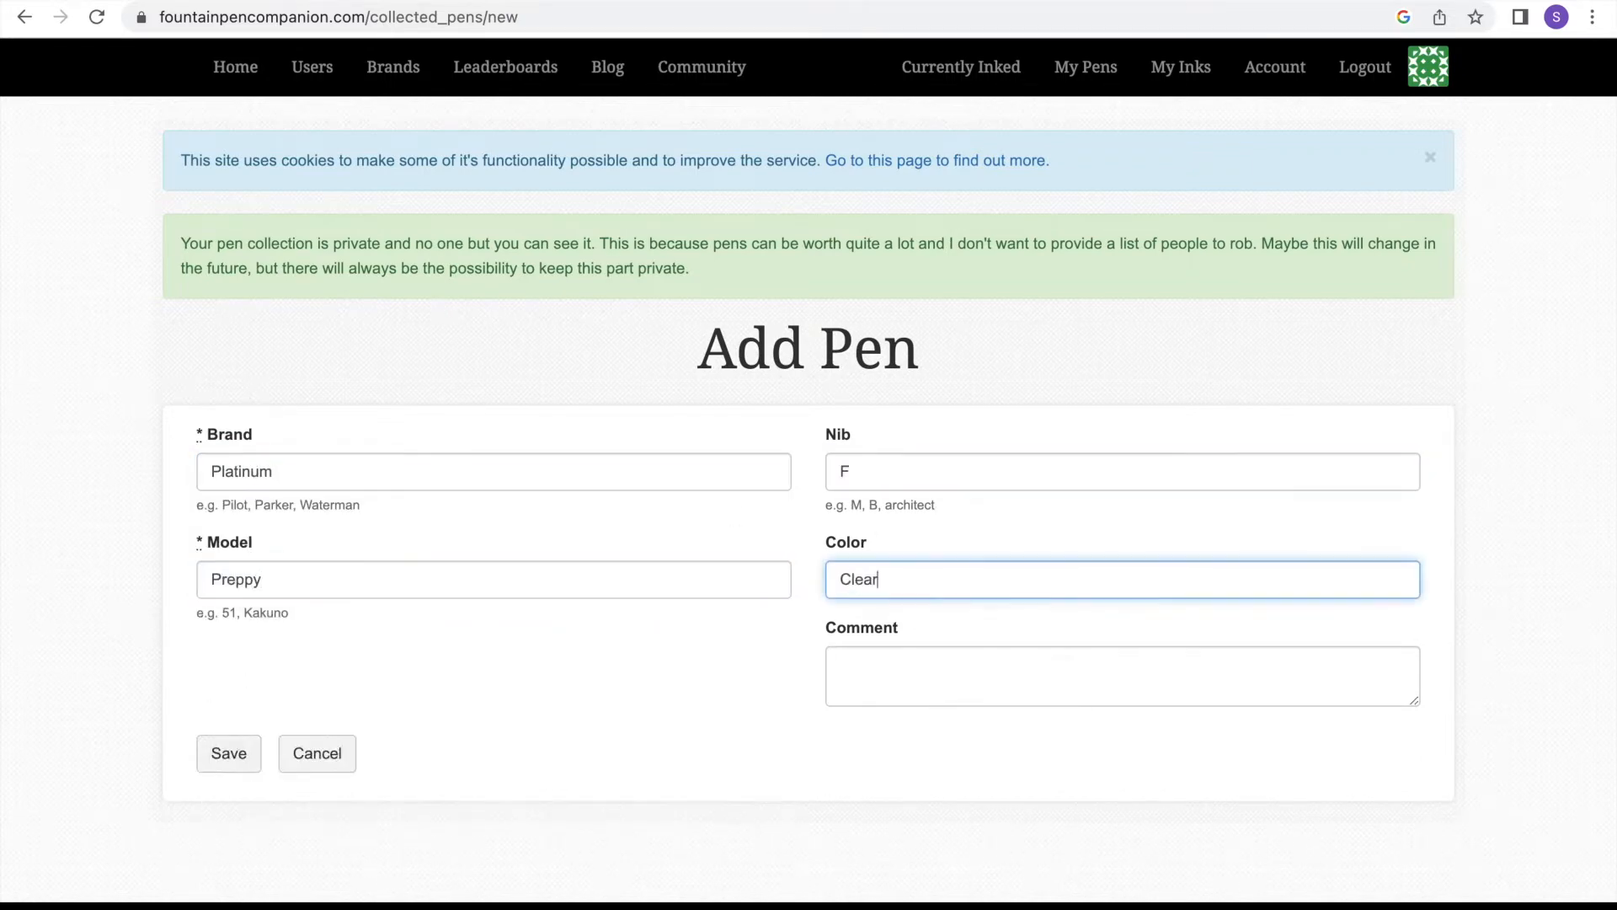
type("B")
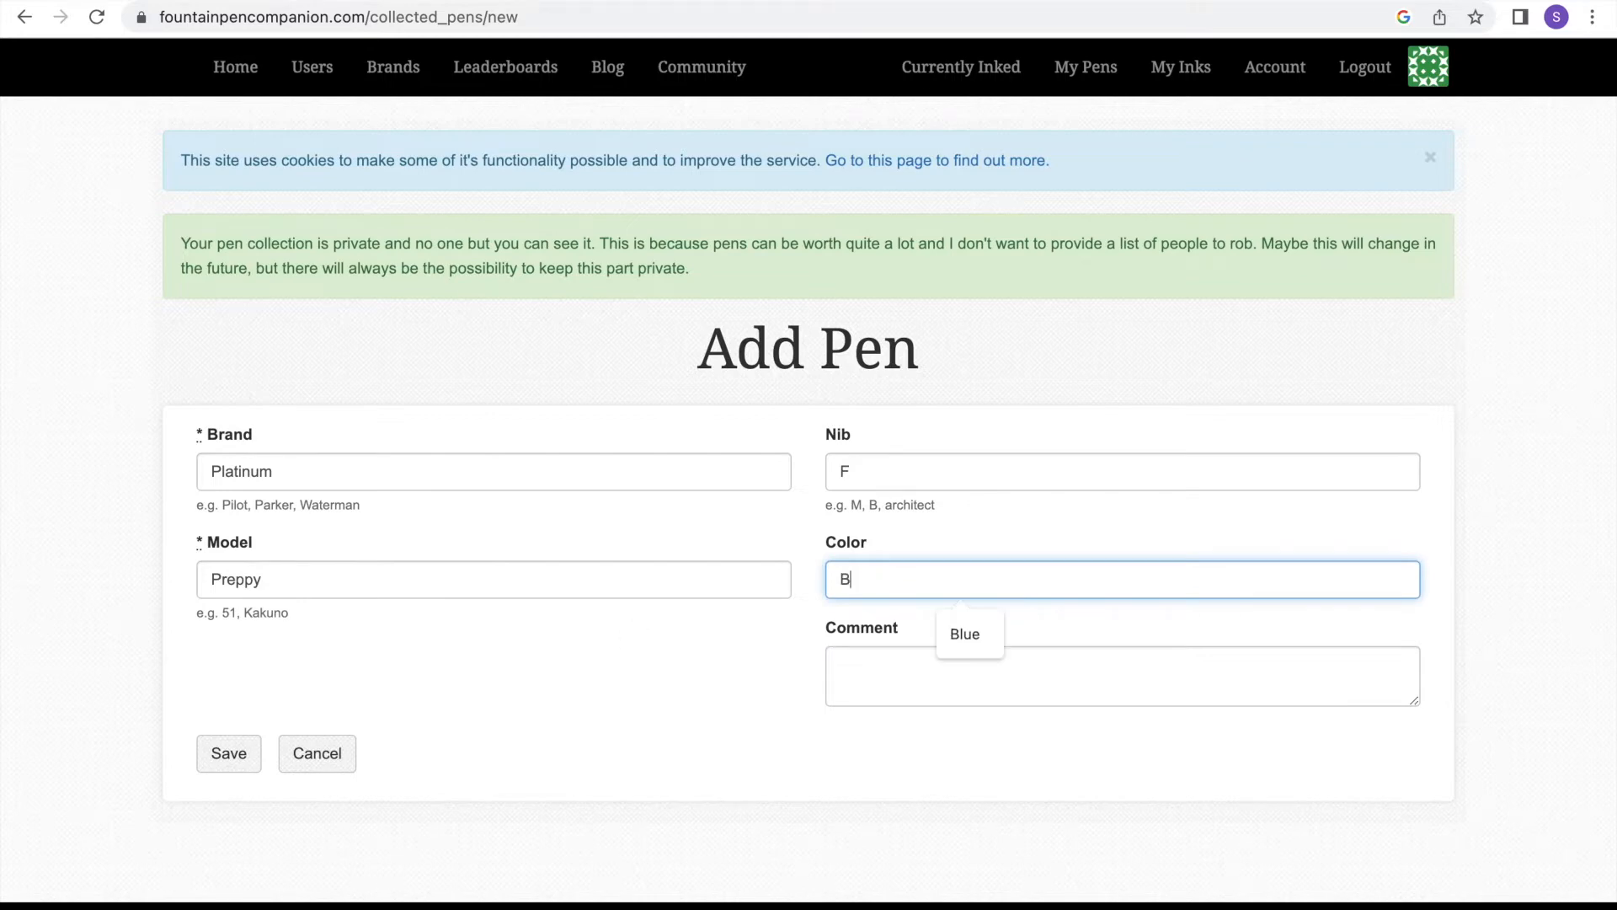
type("Black")
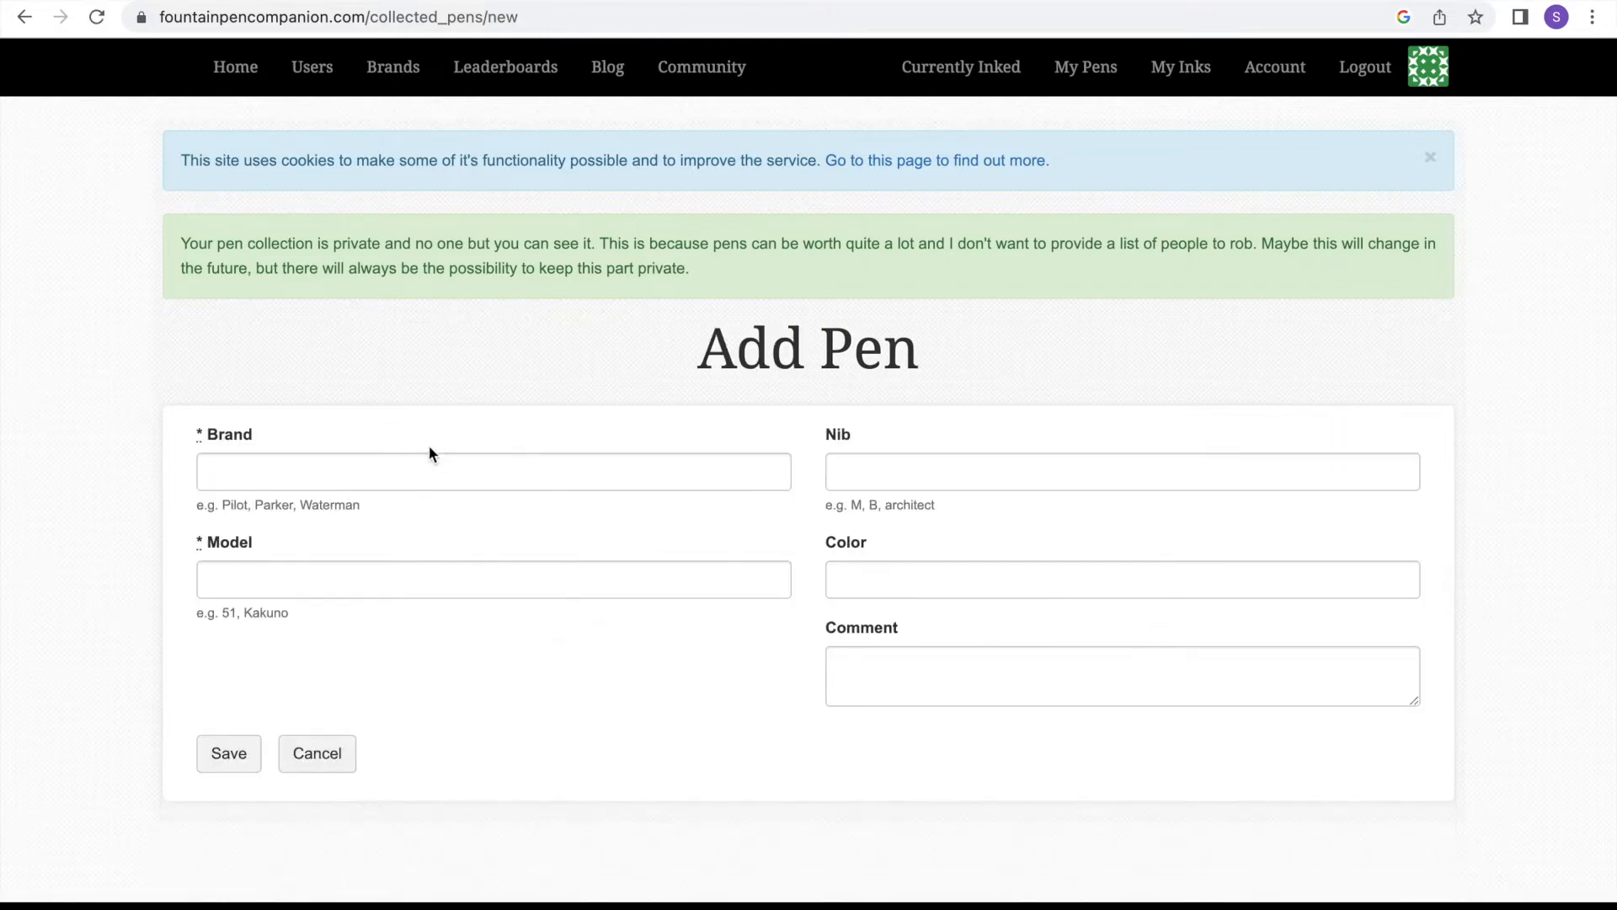
- Add a Kaweco Classic Sport pen with F nib
type("Kaweco")
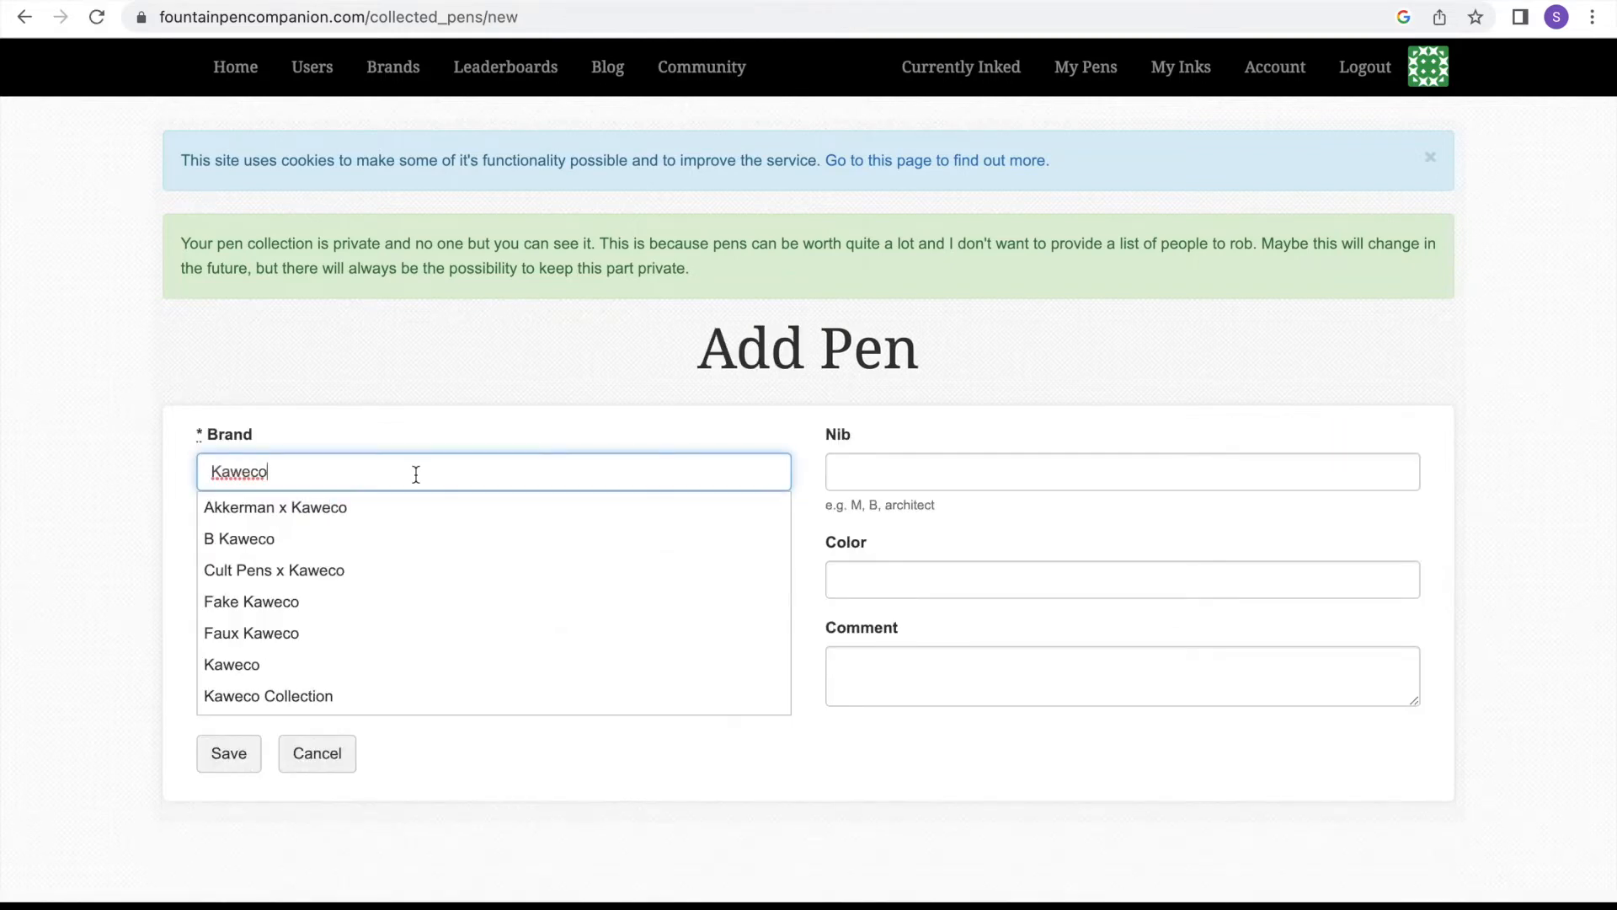
type("Spo")
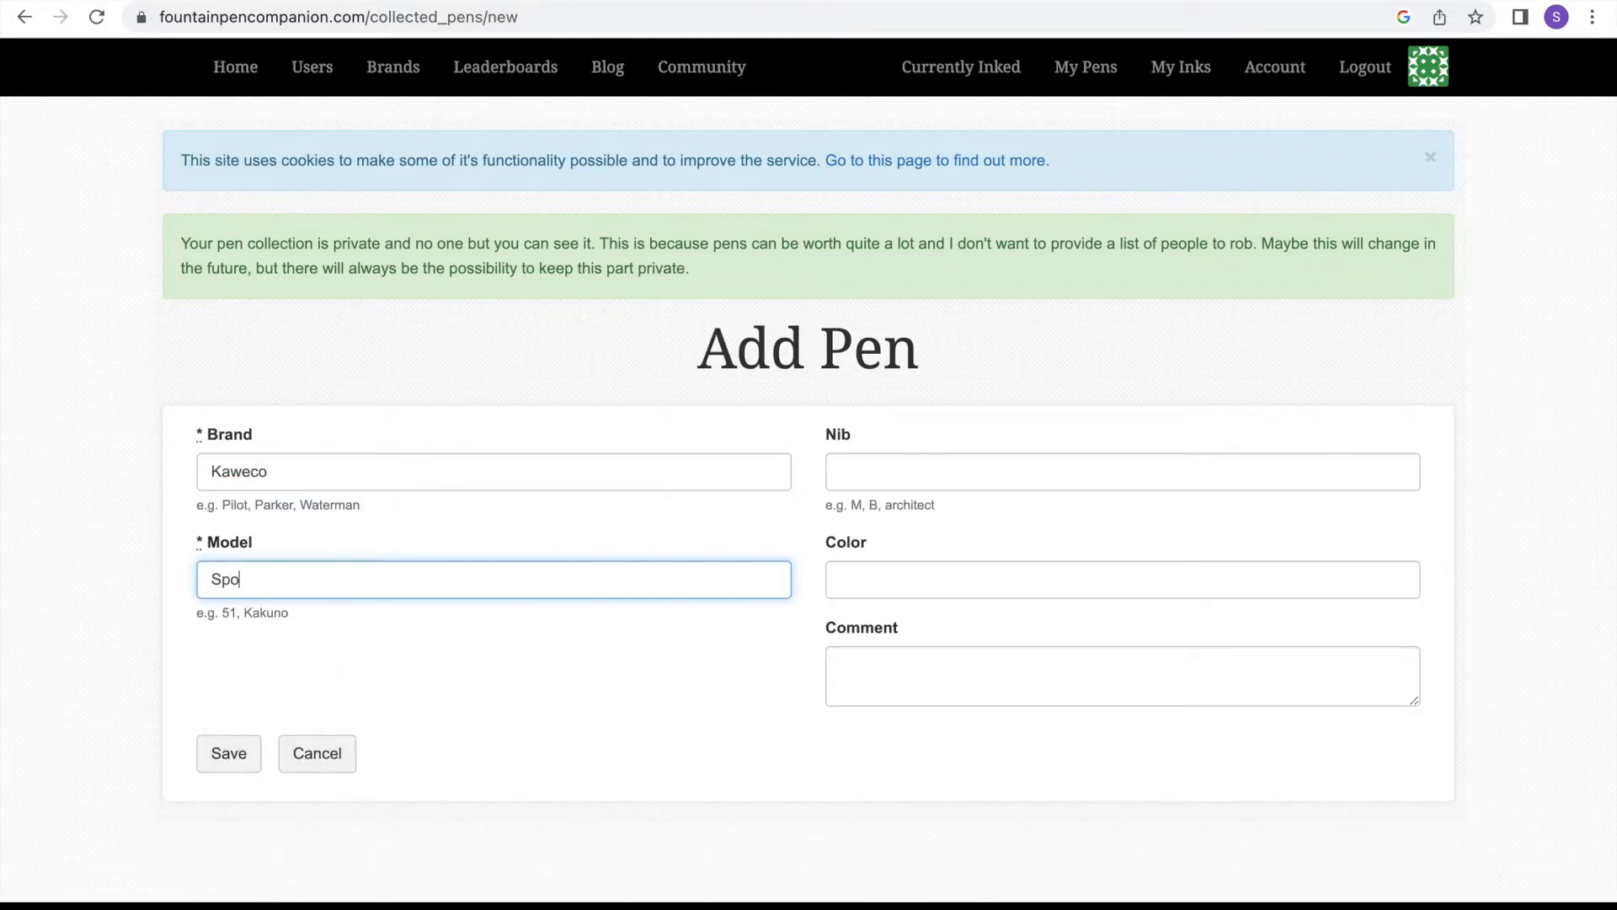
type("rt")
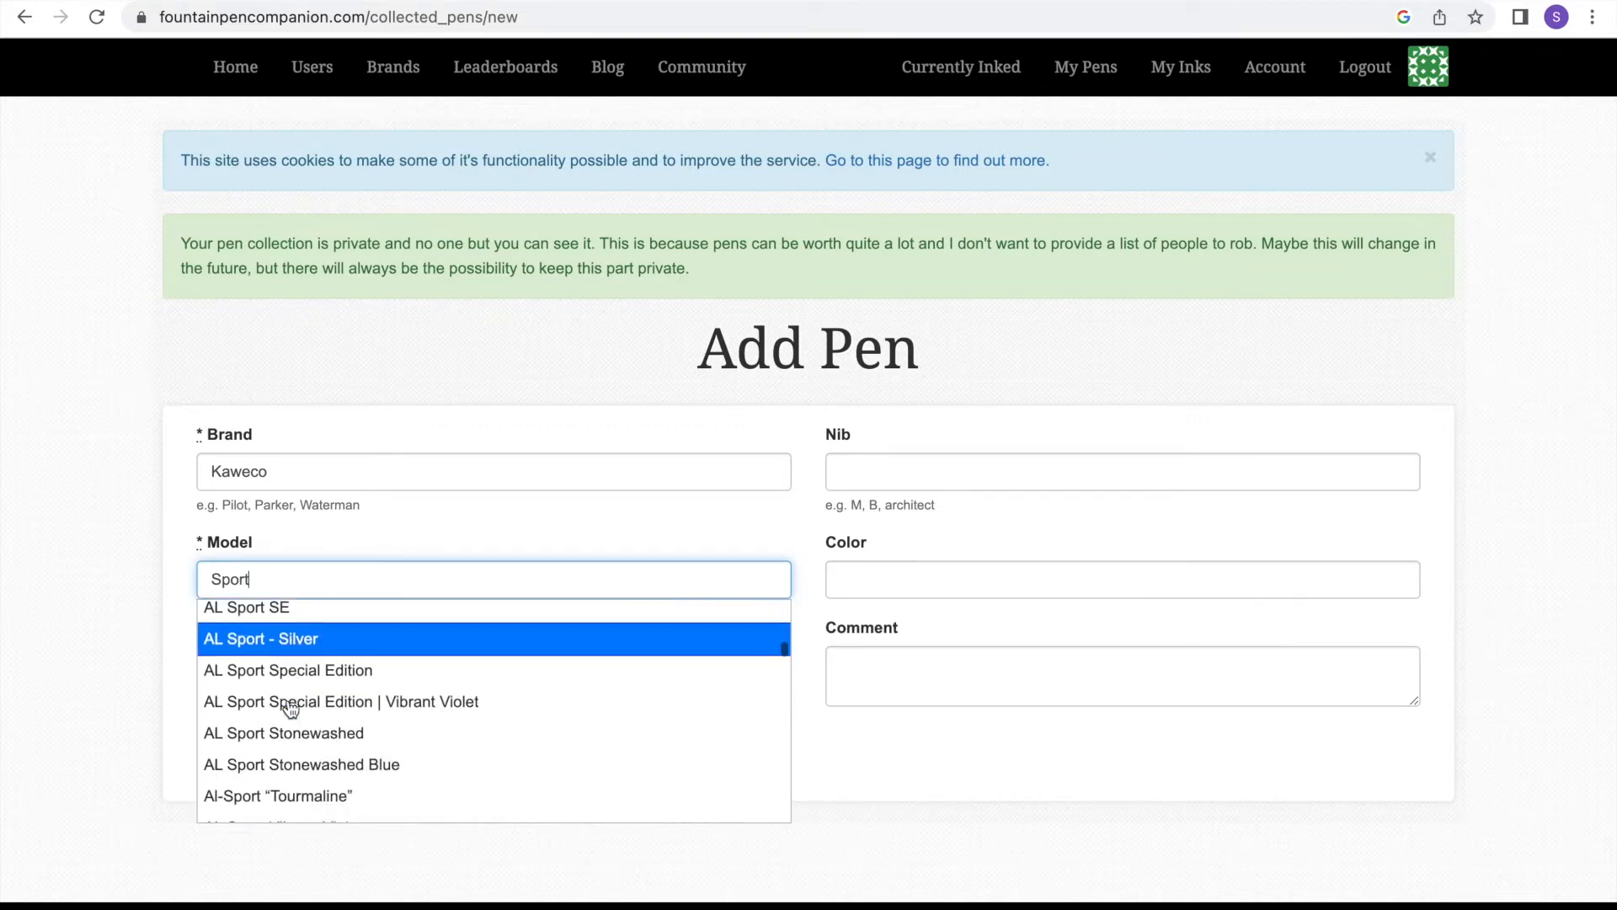
type("F")
left_click(494, 470)
type("TW")
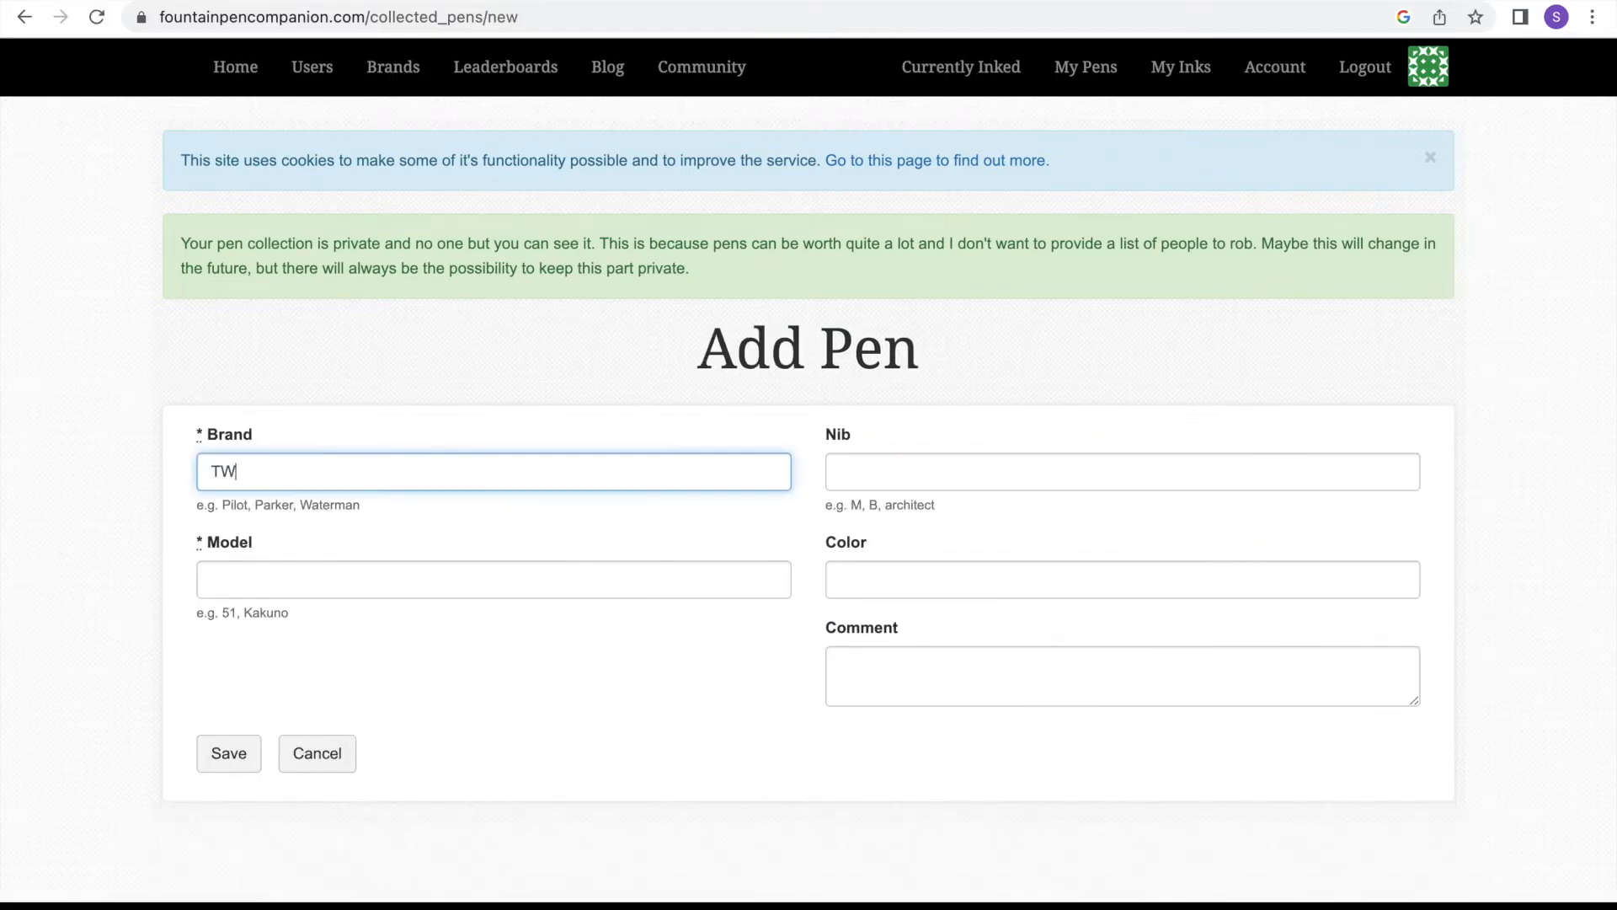
- Add a TWSBI Eco pen in Clear and save it to the collection
type("E")
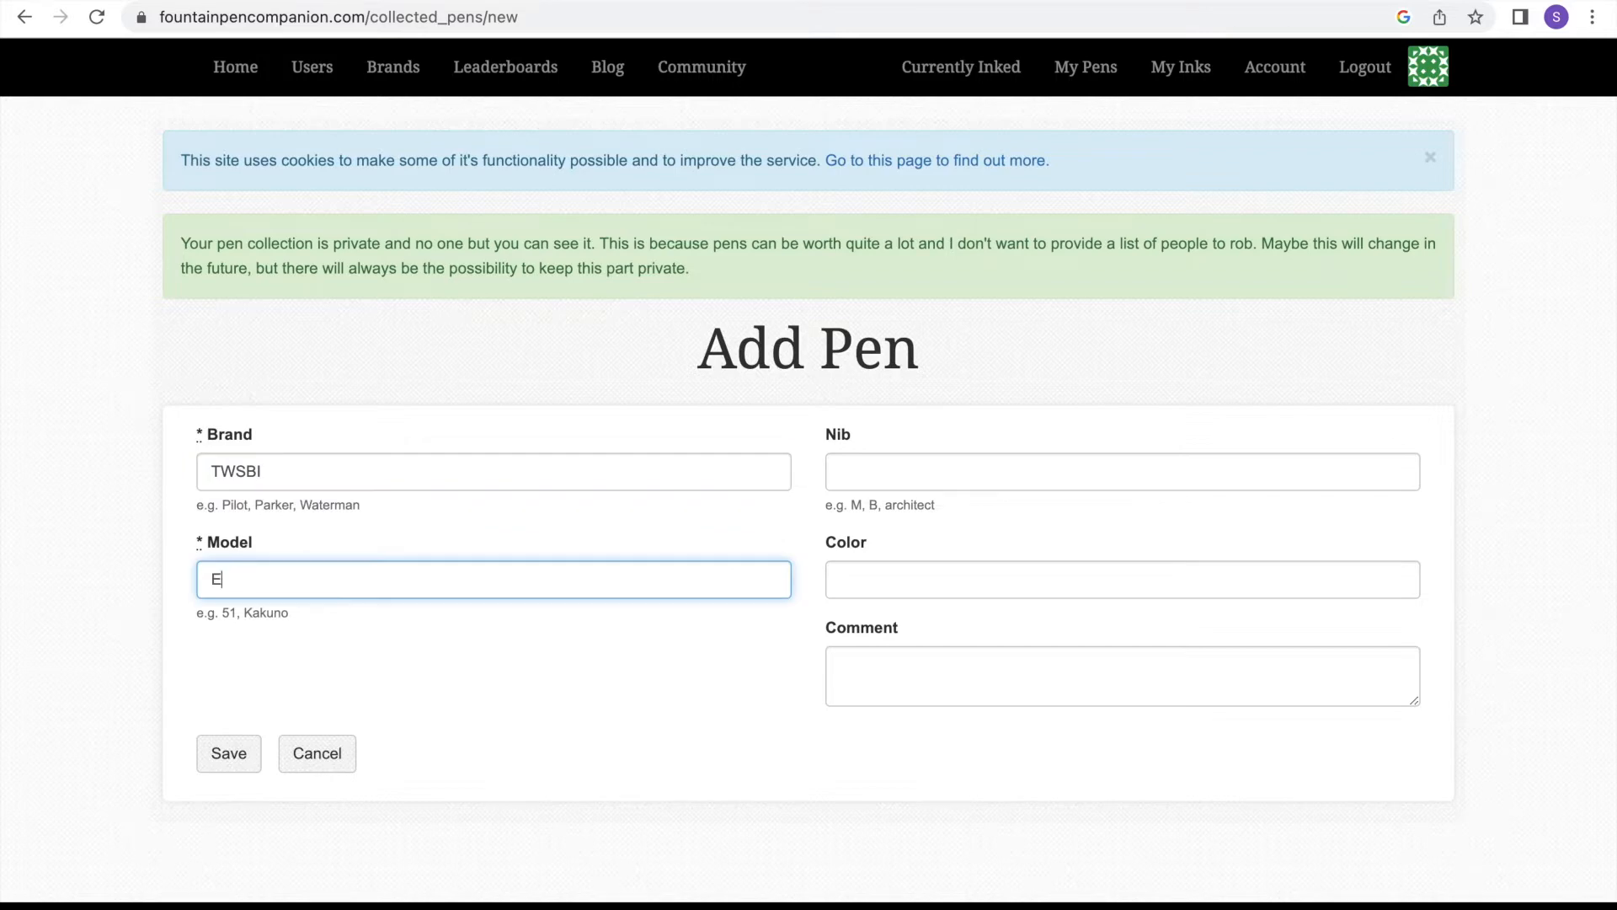
type("co")
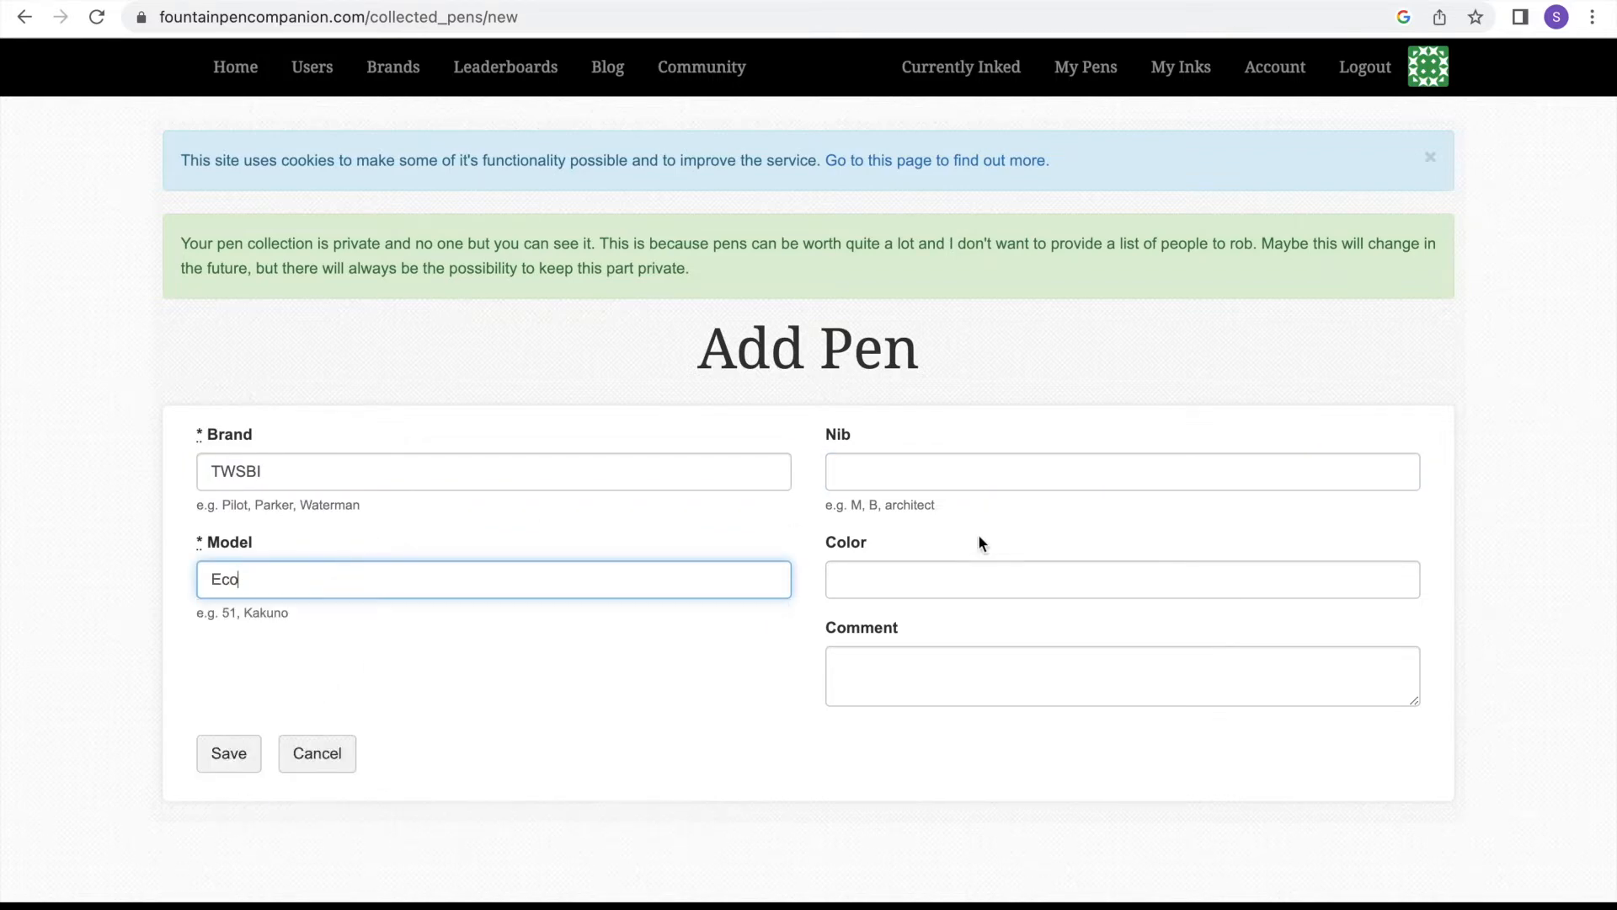
type("Clear")
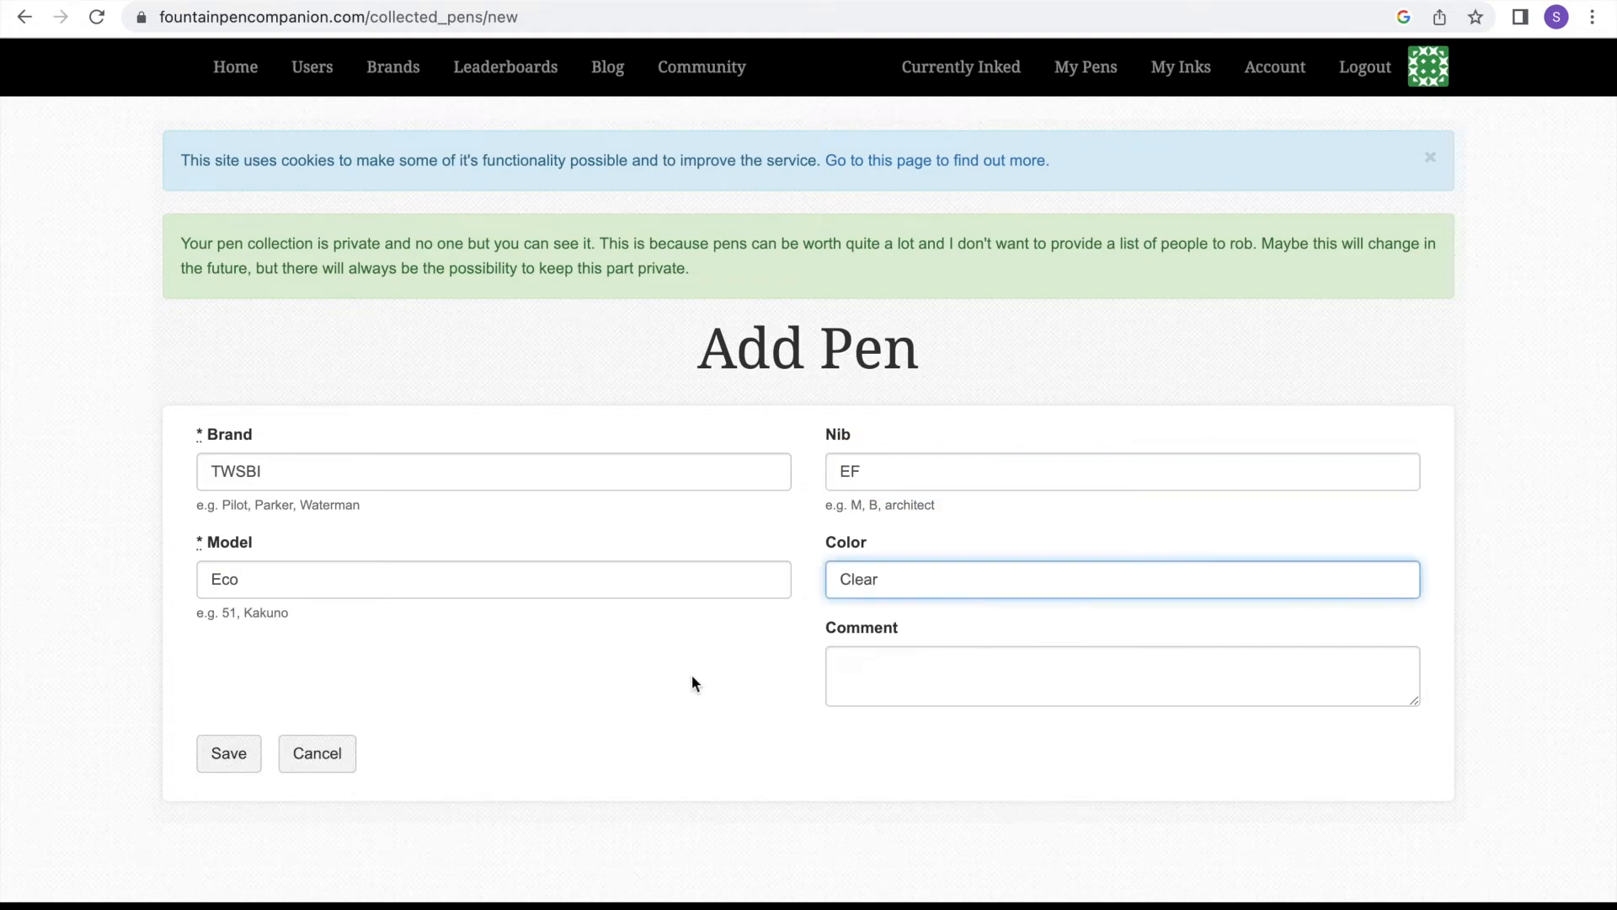
left_click(227, 753)
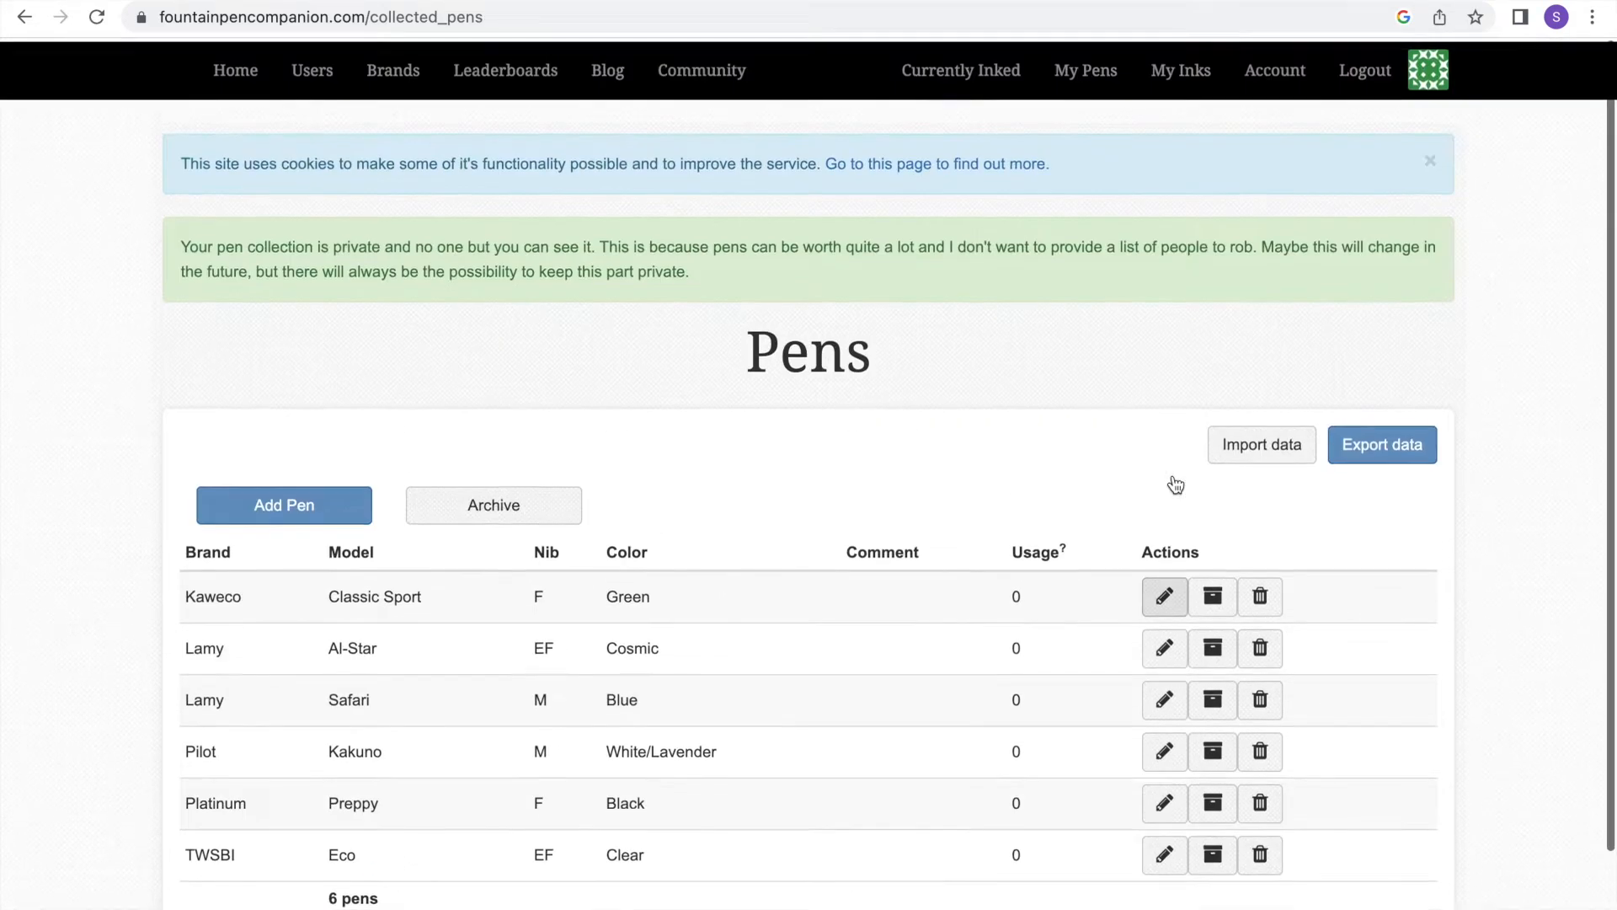
- Add Diamine Twilight as a used bottled ink to the ink collection
left_click(1180, 67)
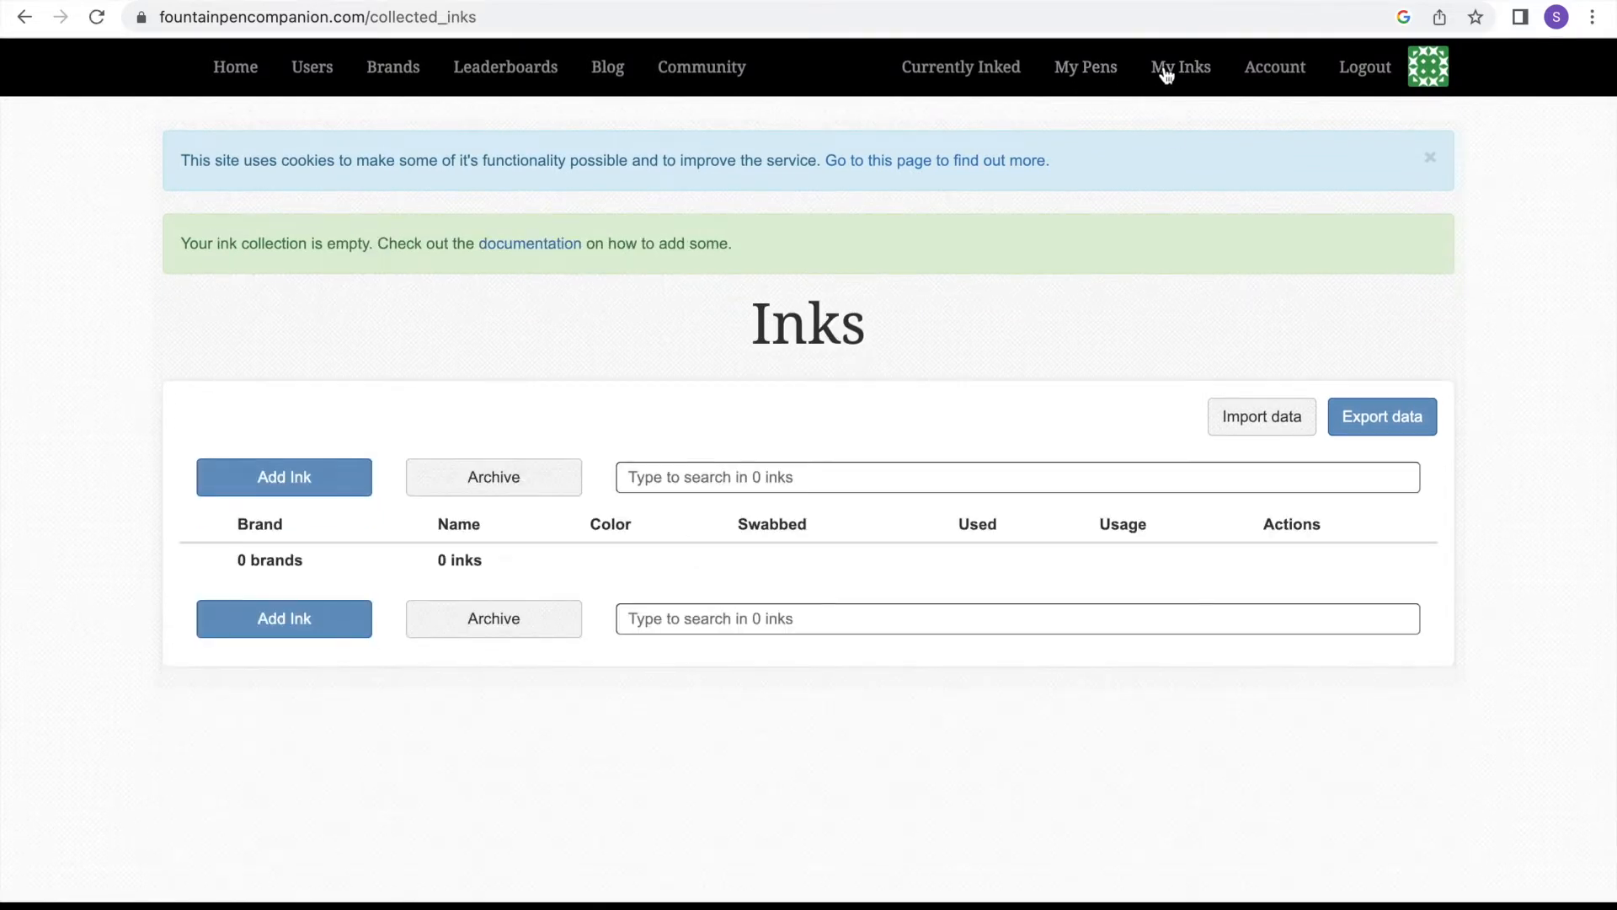
left_click(283, 477)
type("Dia")
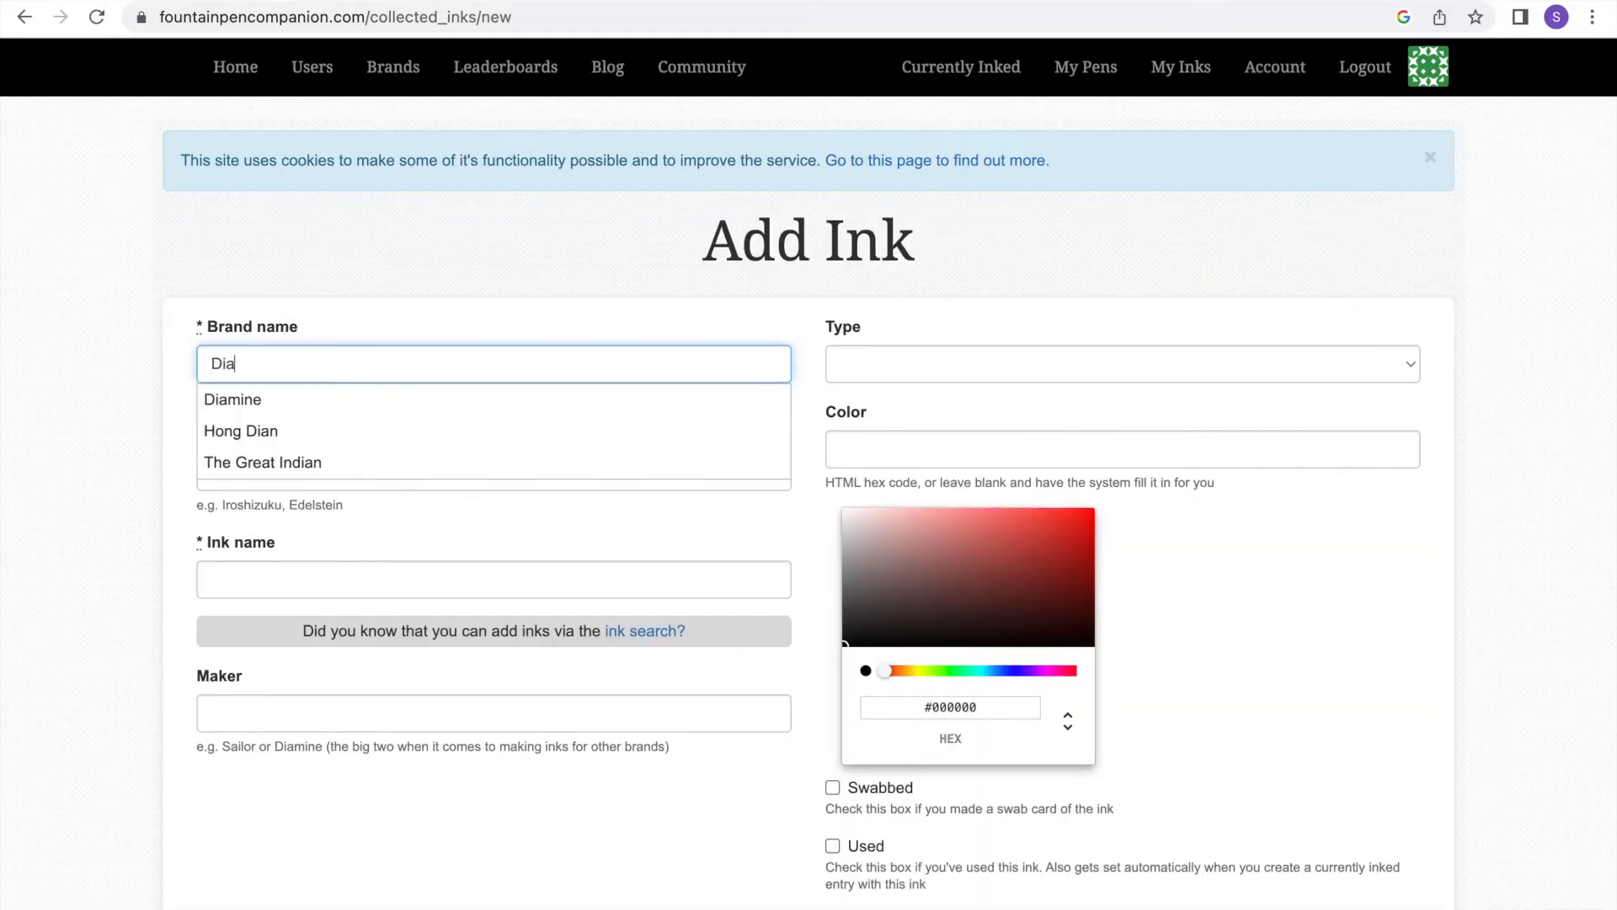
left_click(233, 399)
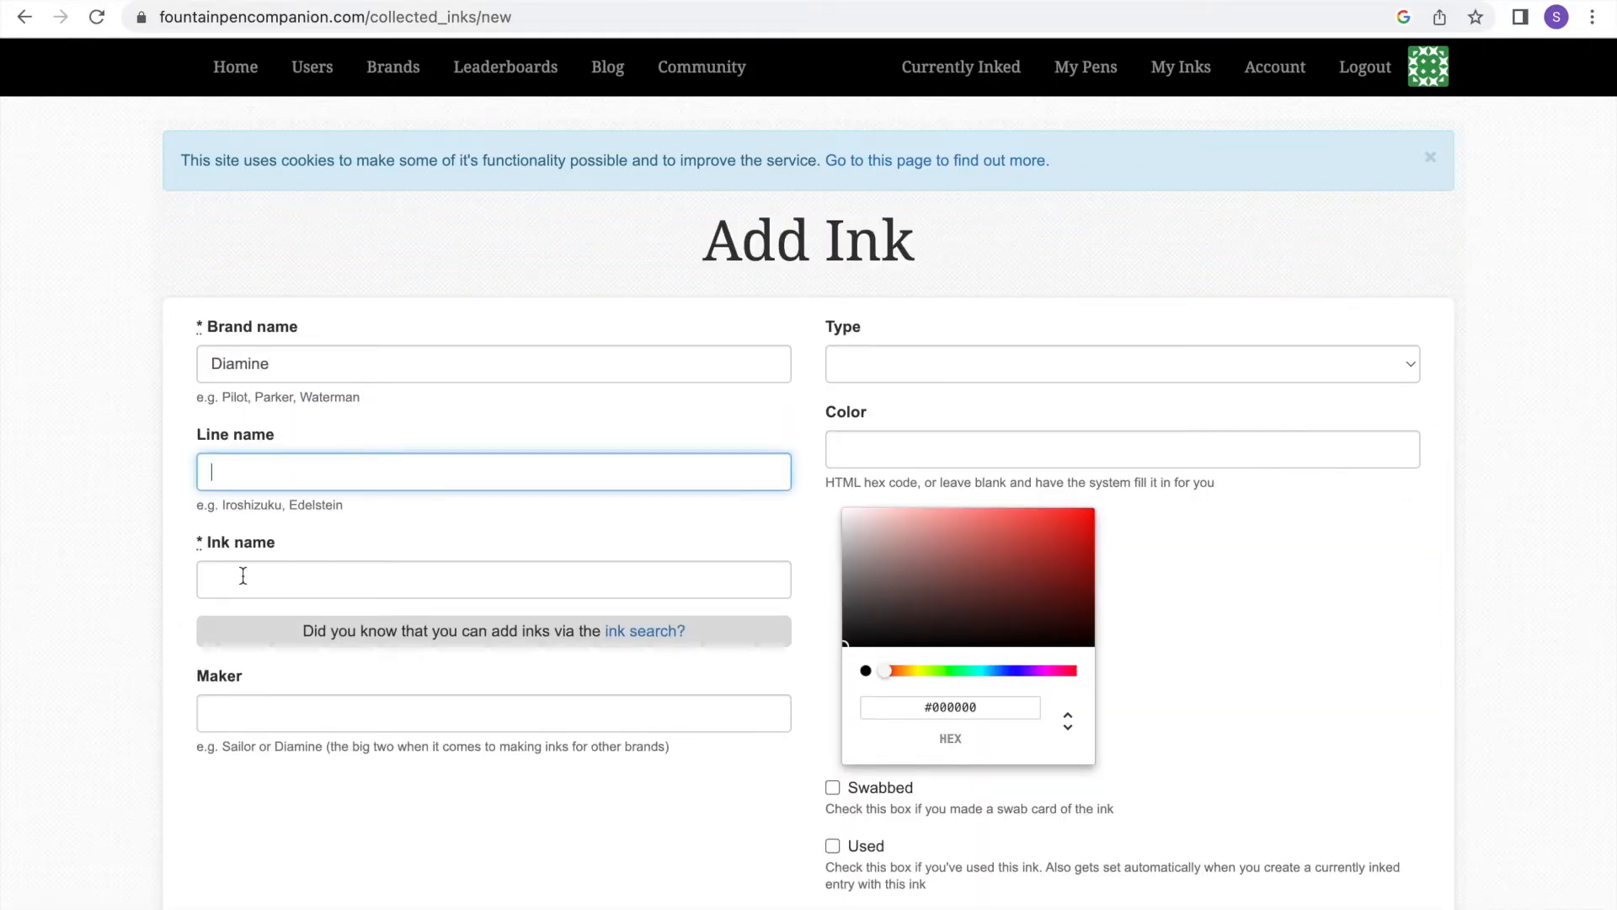
type("Twilight")
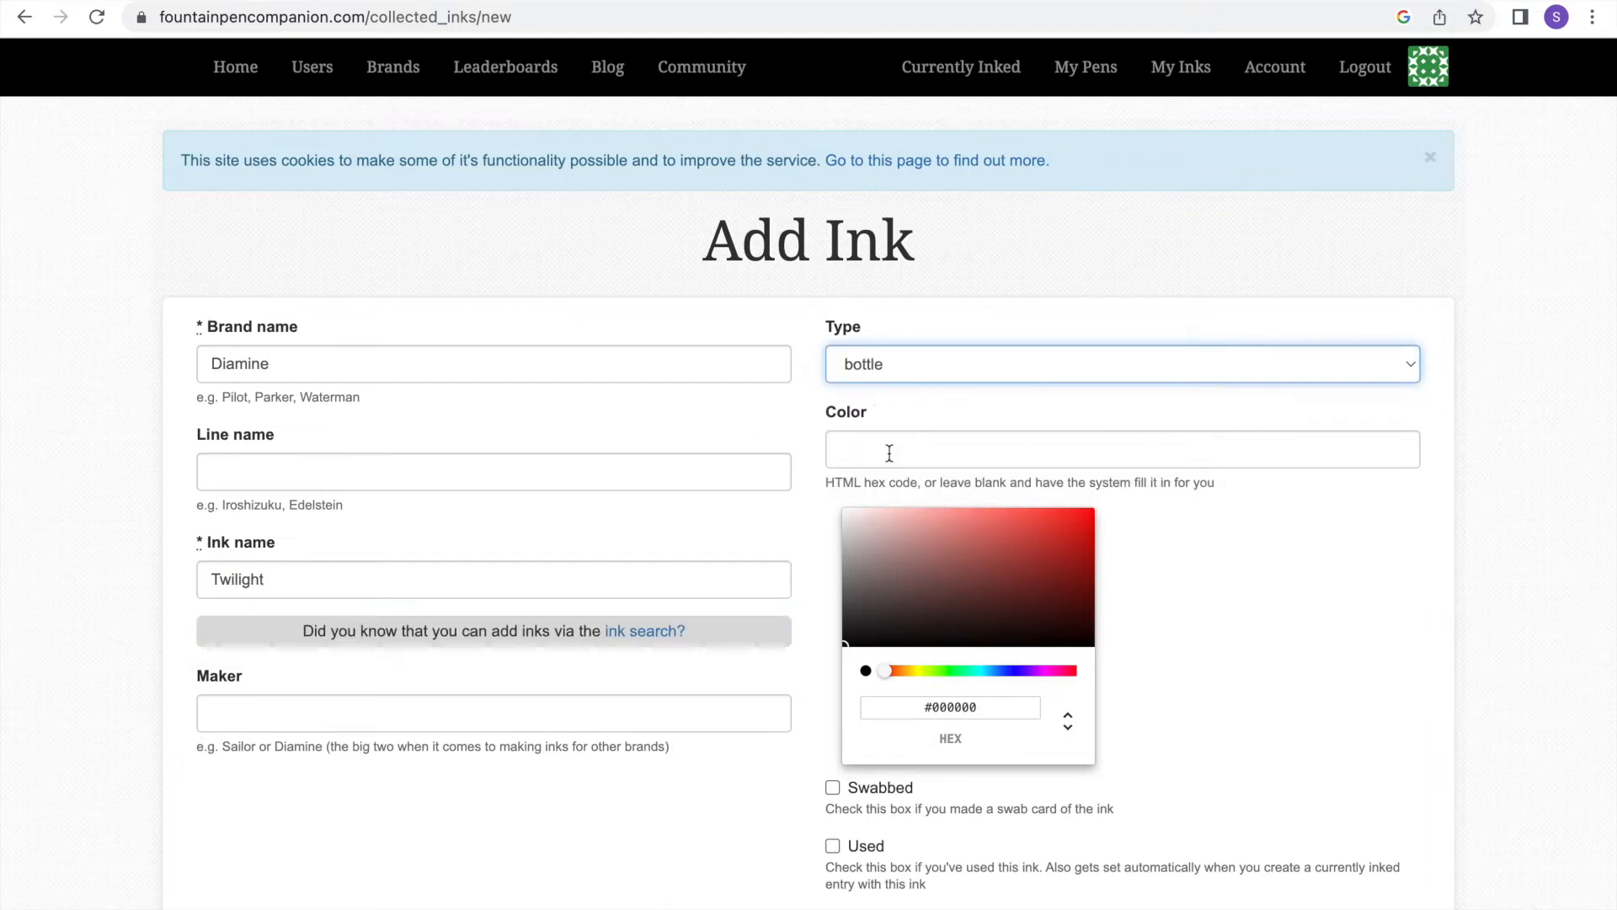
left_click(1122, 448)
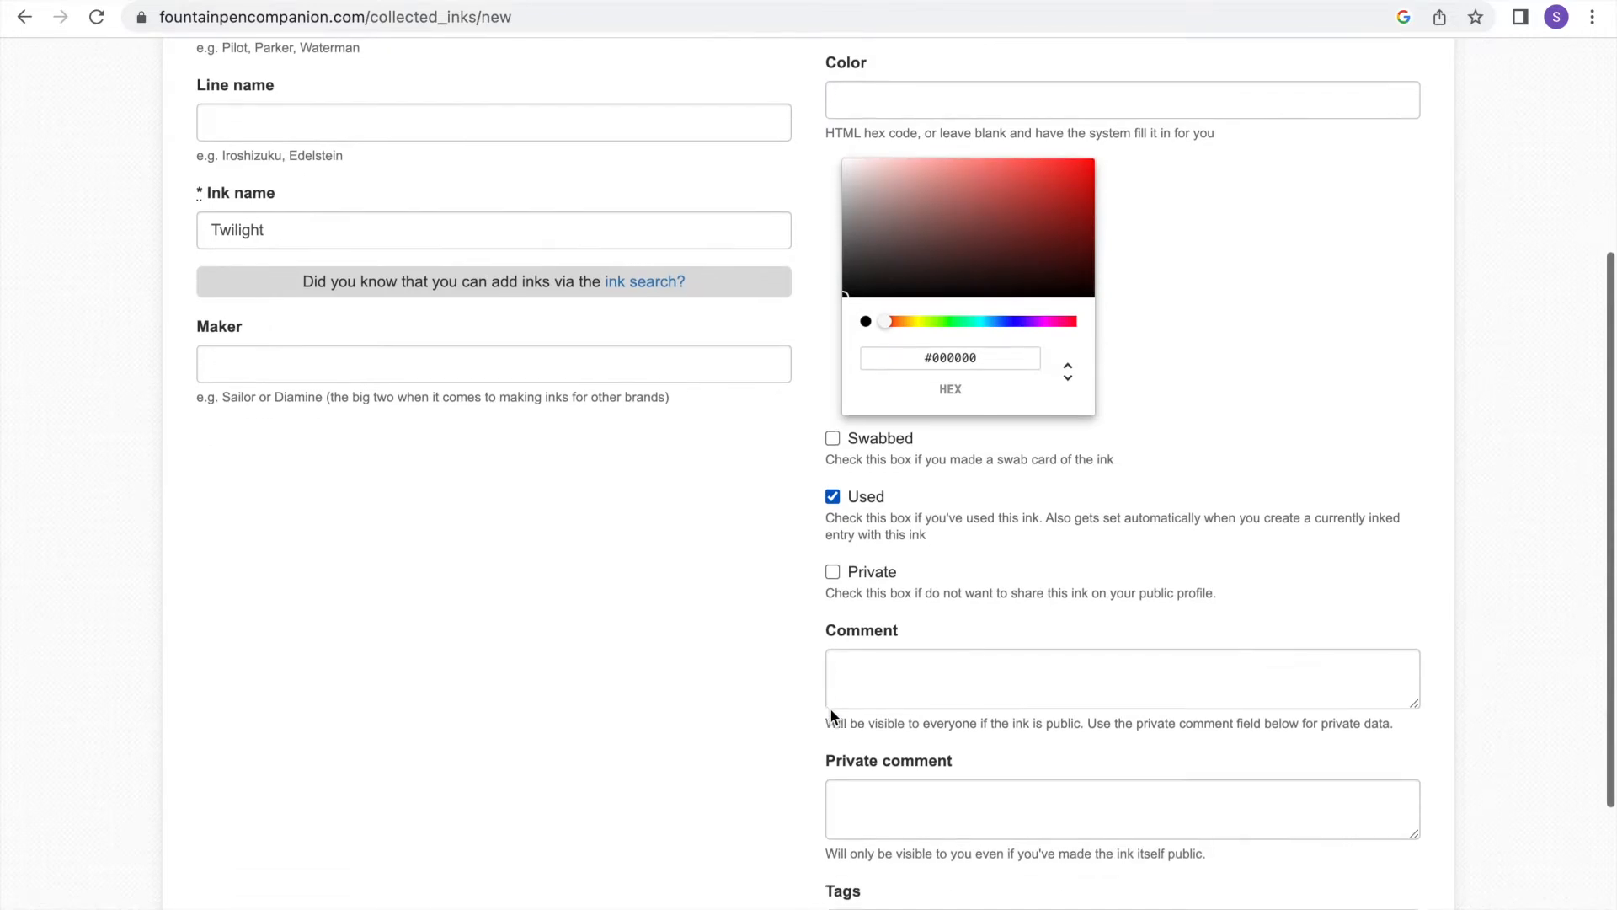
scroll("down", 3)
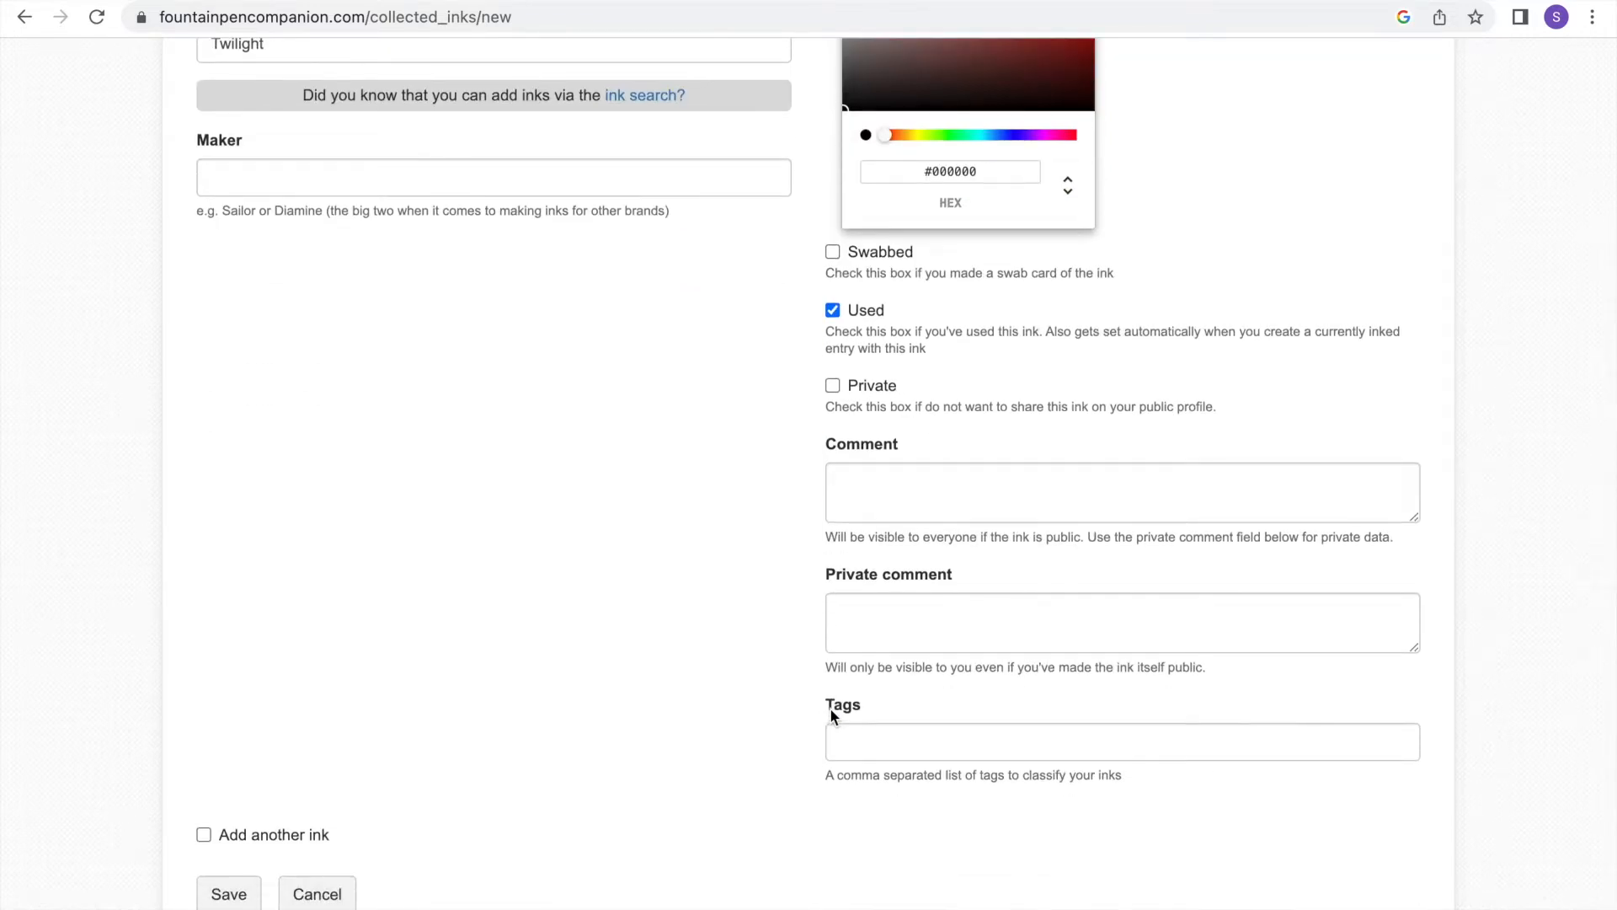
left_click(228, 832)
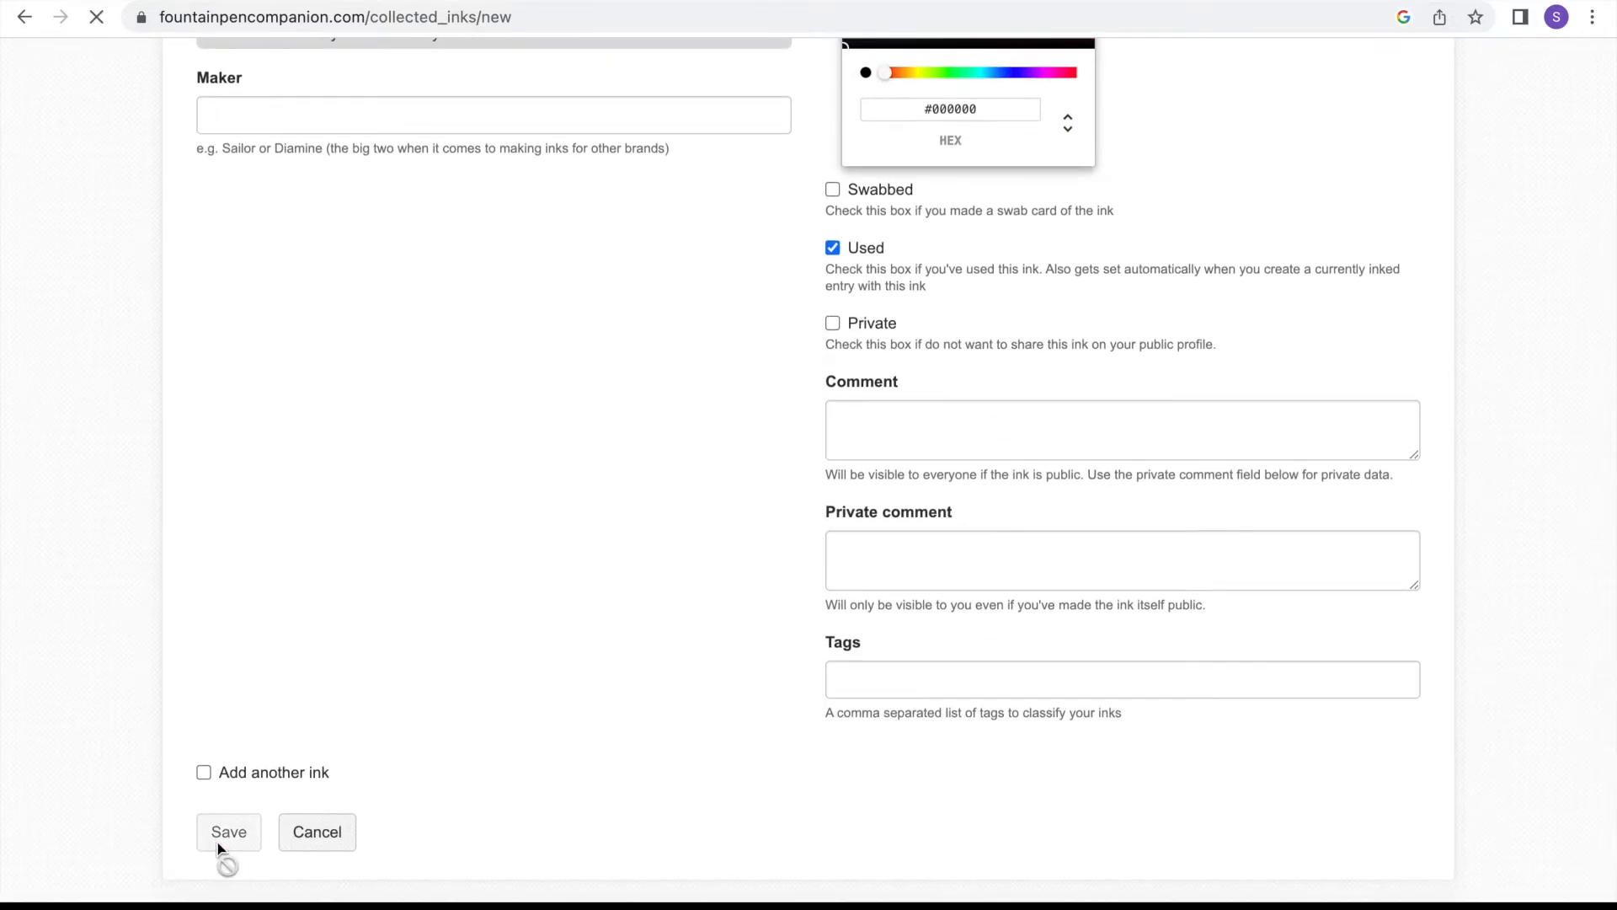
left_click(228, 831)
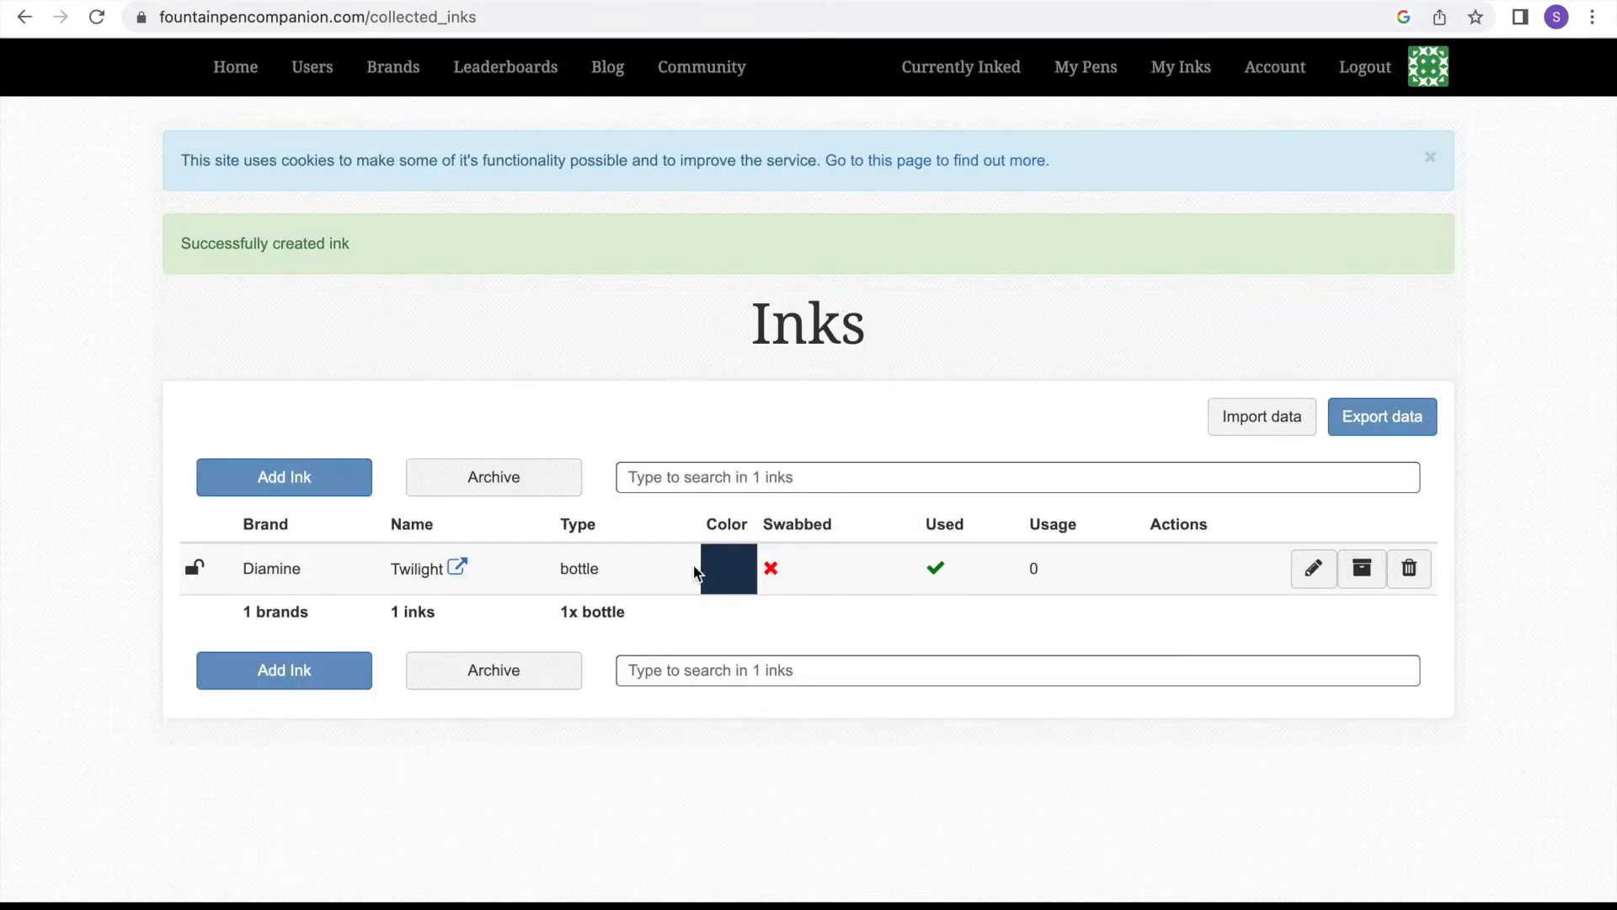
- Add Diamine Damson as a used sample ink
left_click(283, 477)
type("Diam")
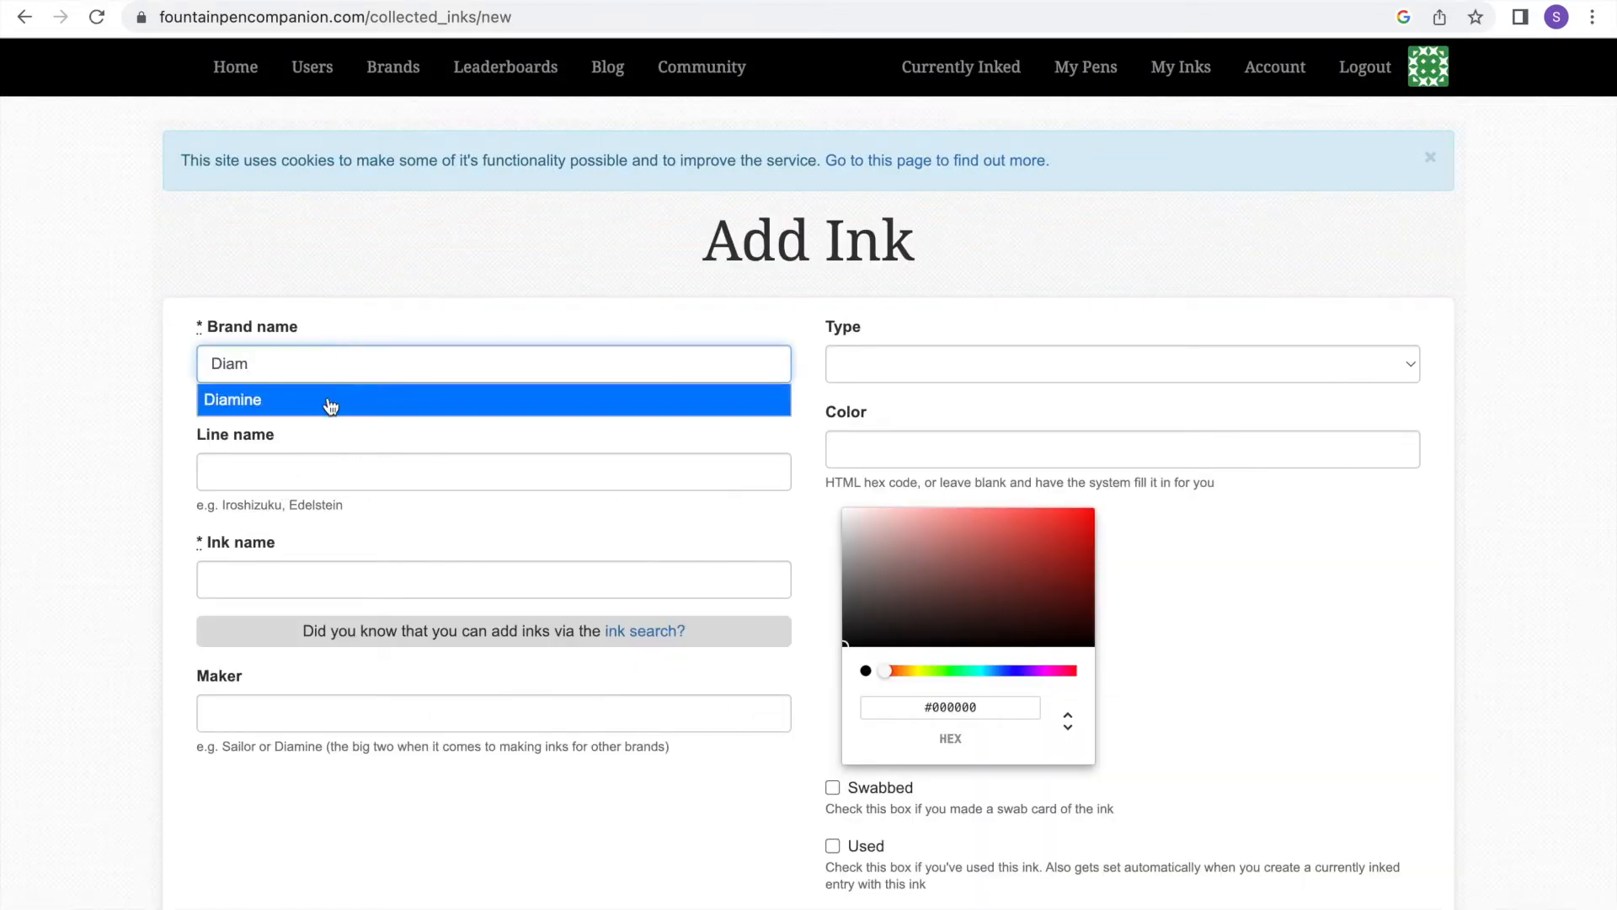
type("Damson")
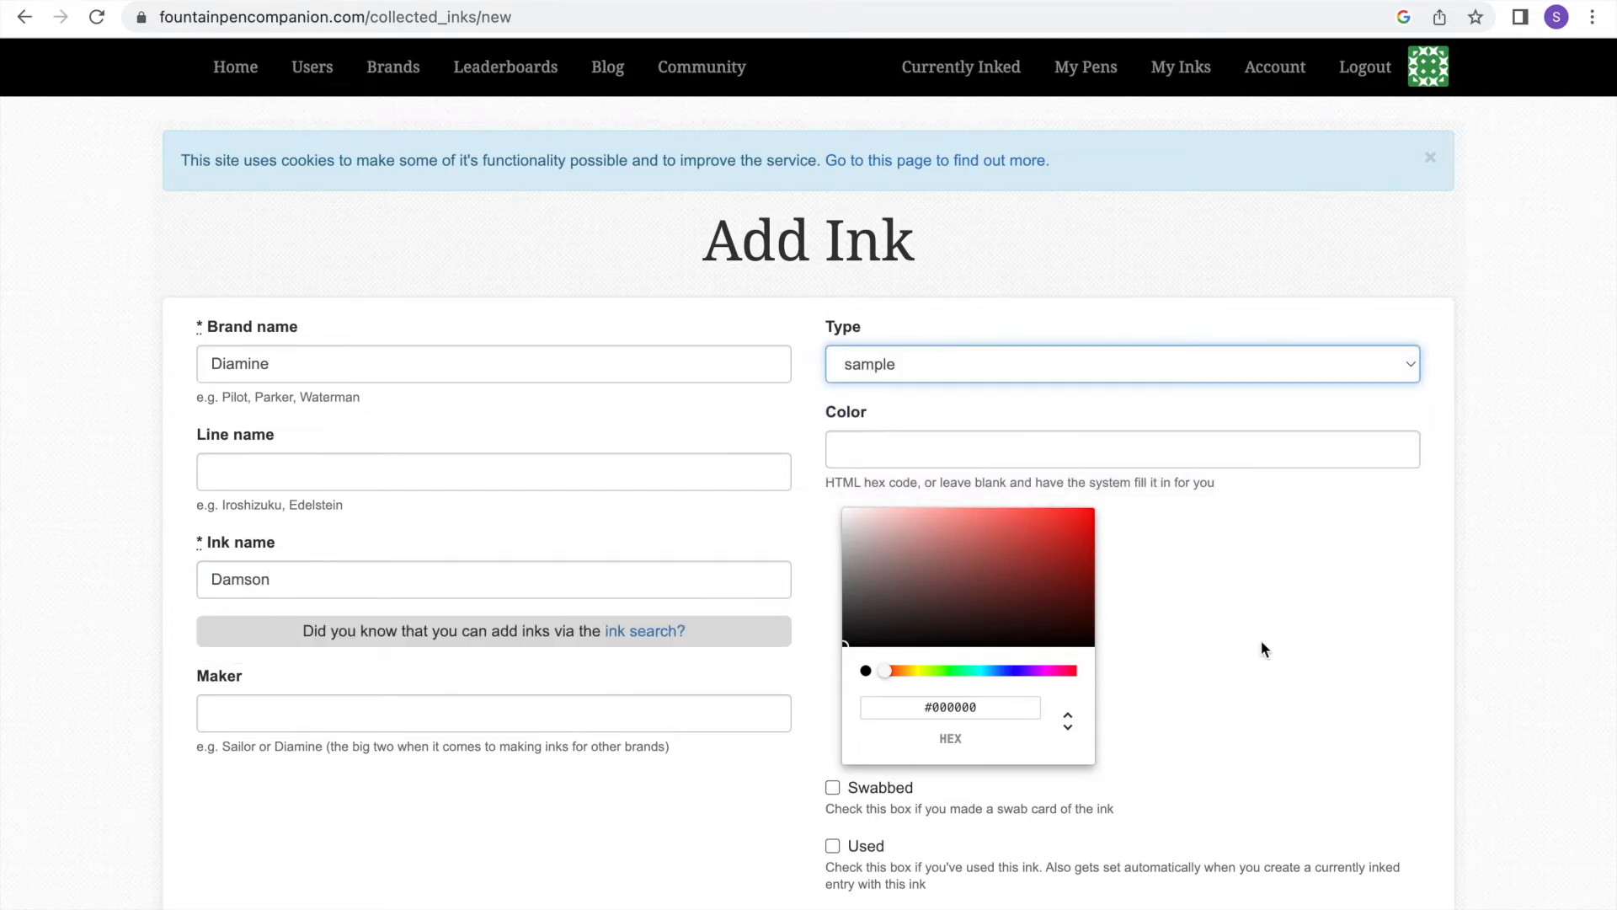
scroll("down", 3)
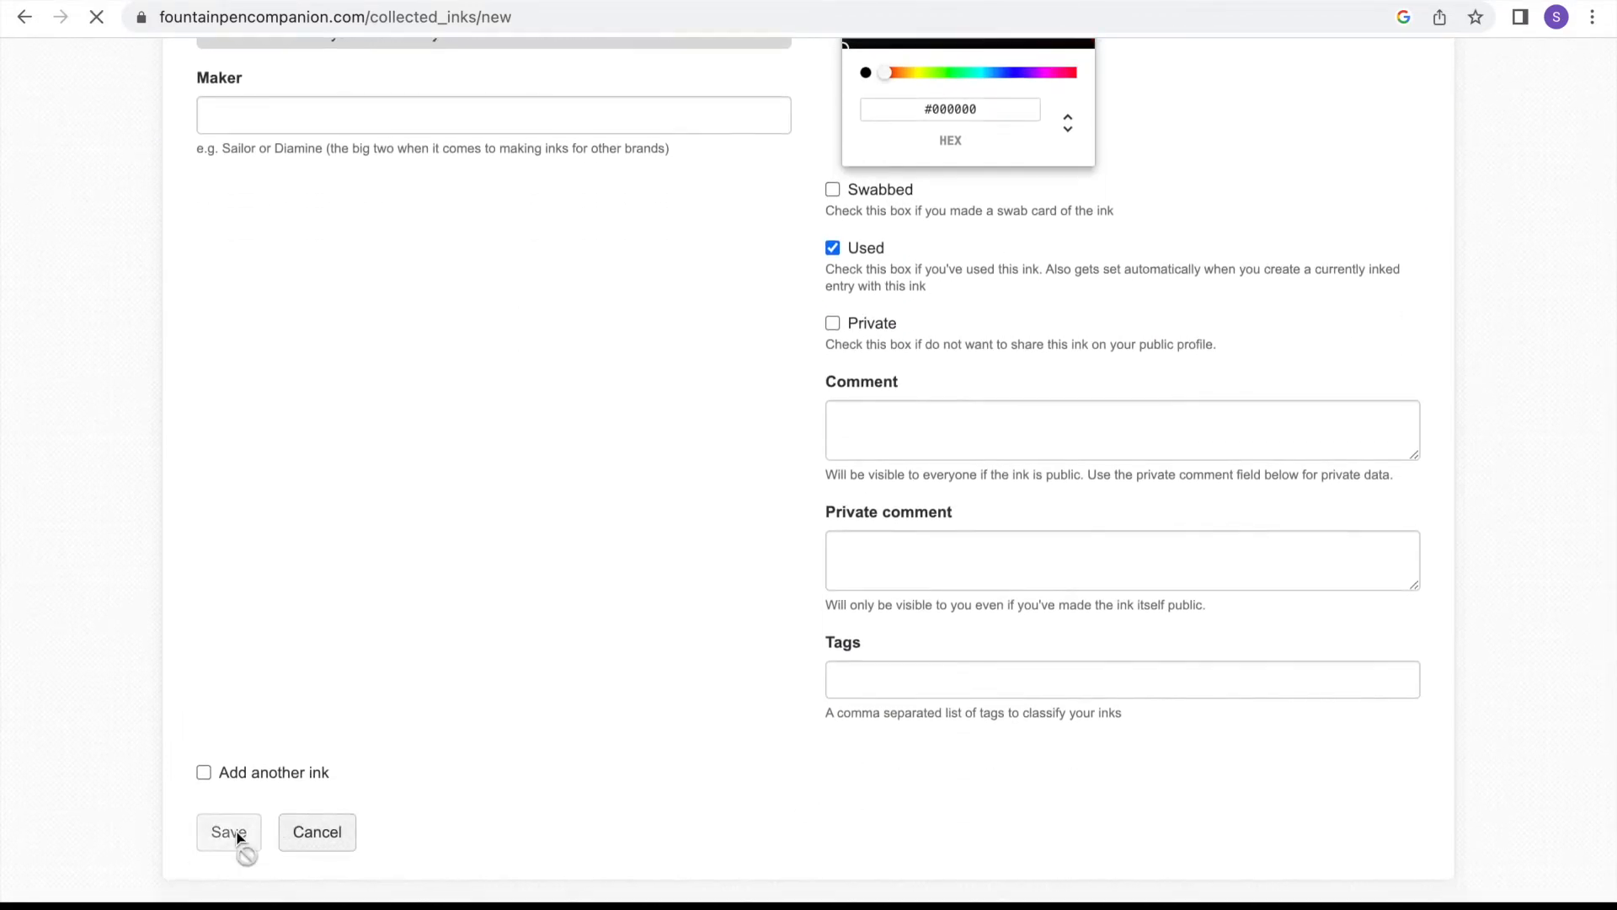
left_click(227, 833)
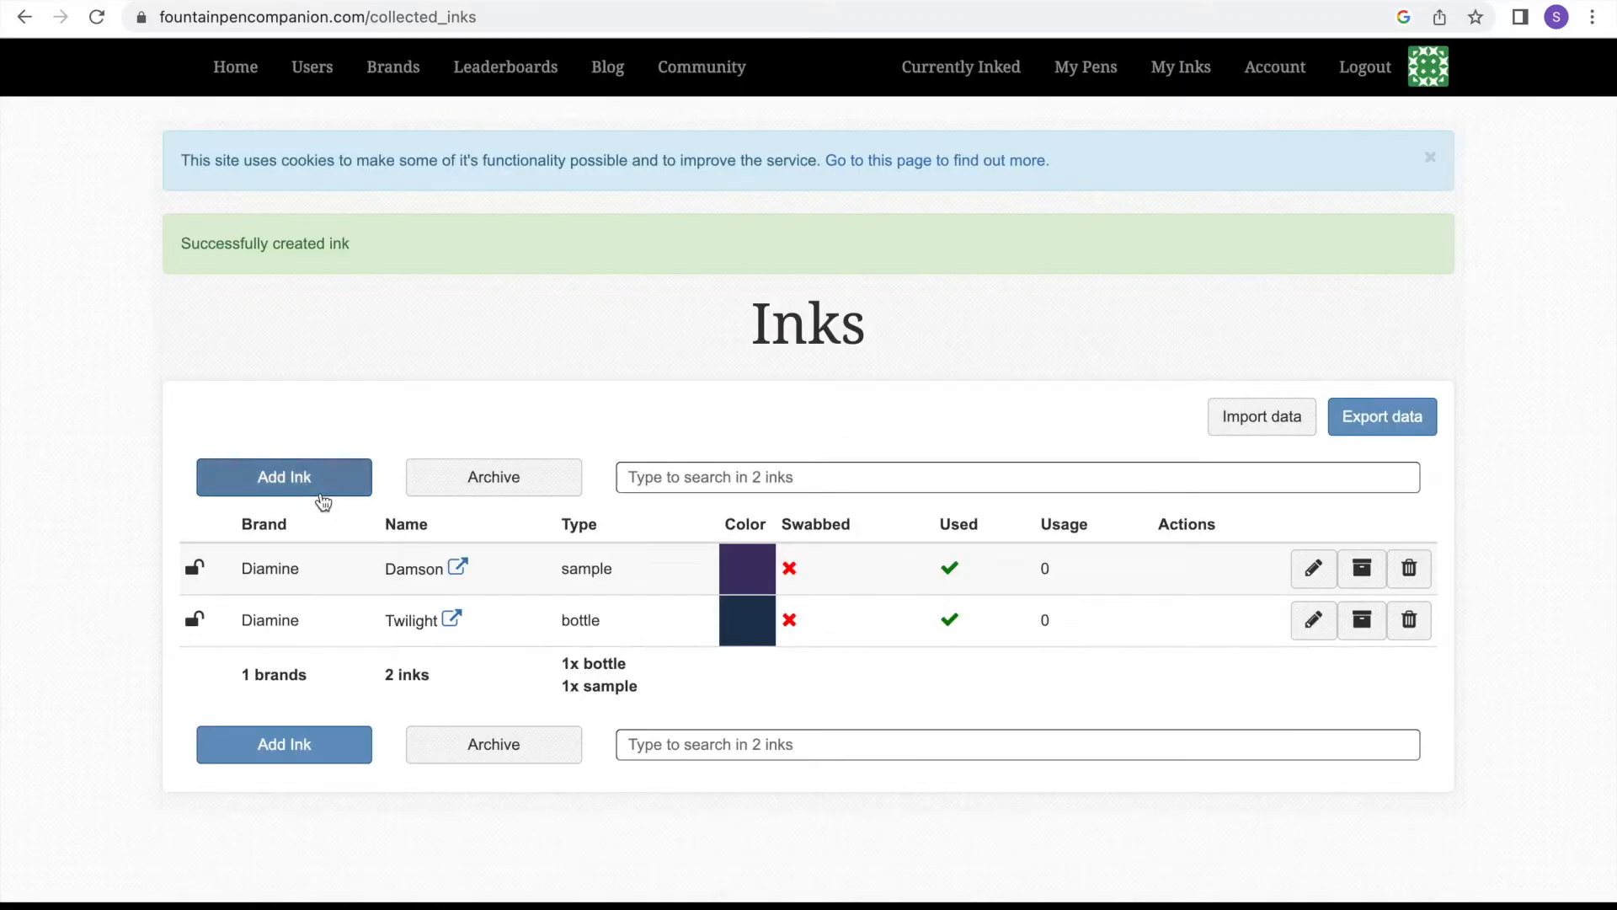
- Add Robert Oster Chocolate as a used sample ink
left_click(283, 477)
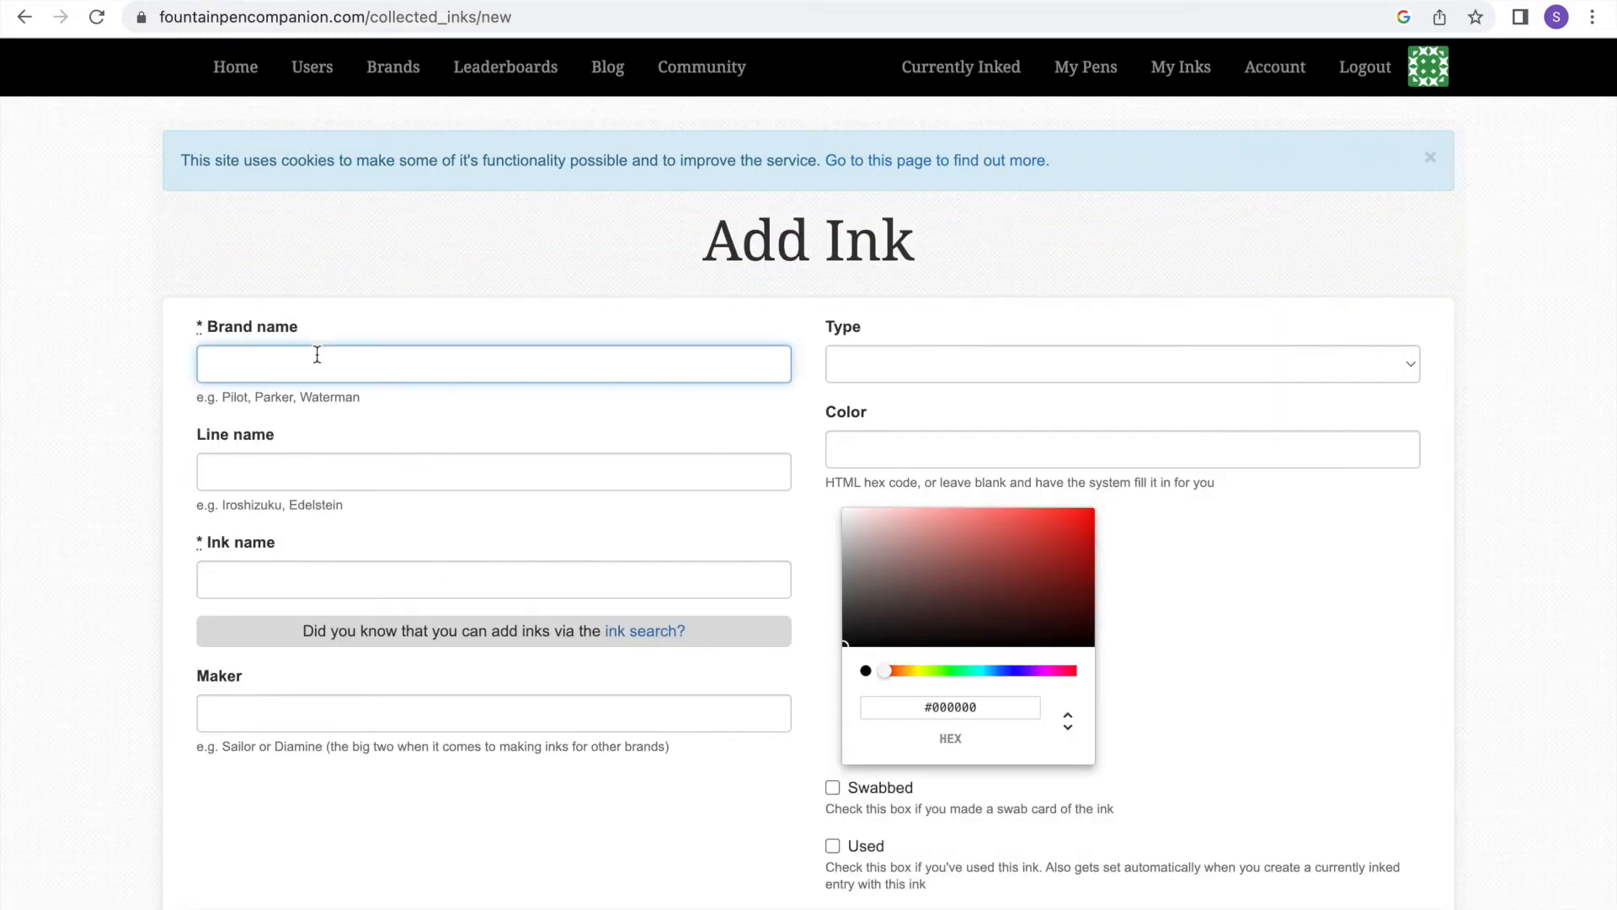
type("Robert Oster")
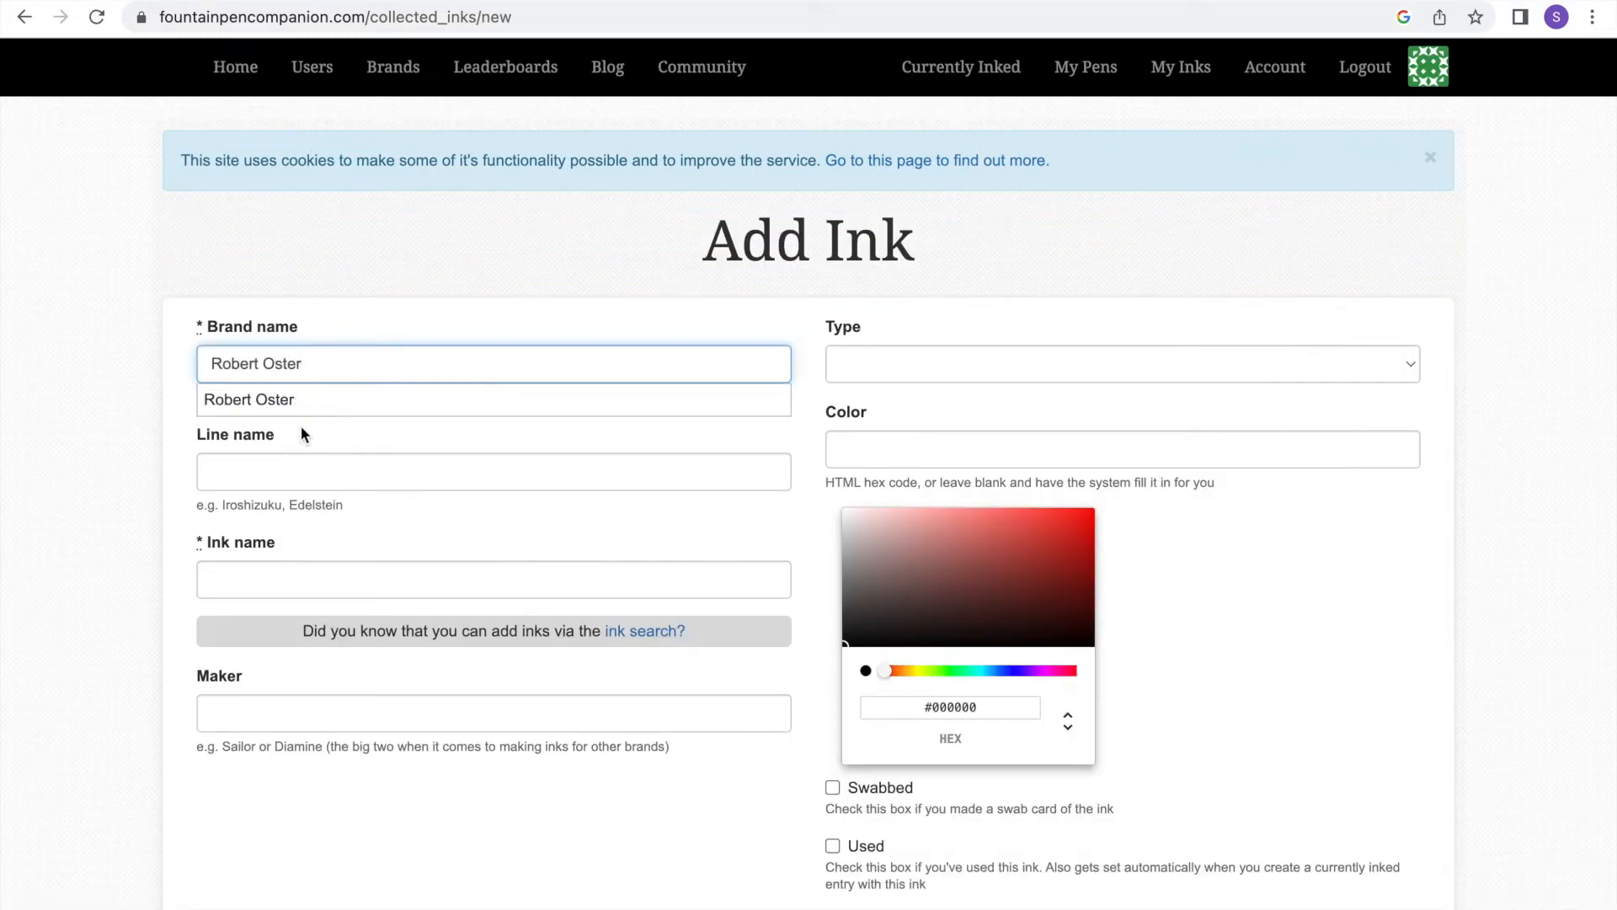
type("Cho")
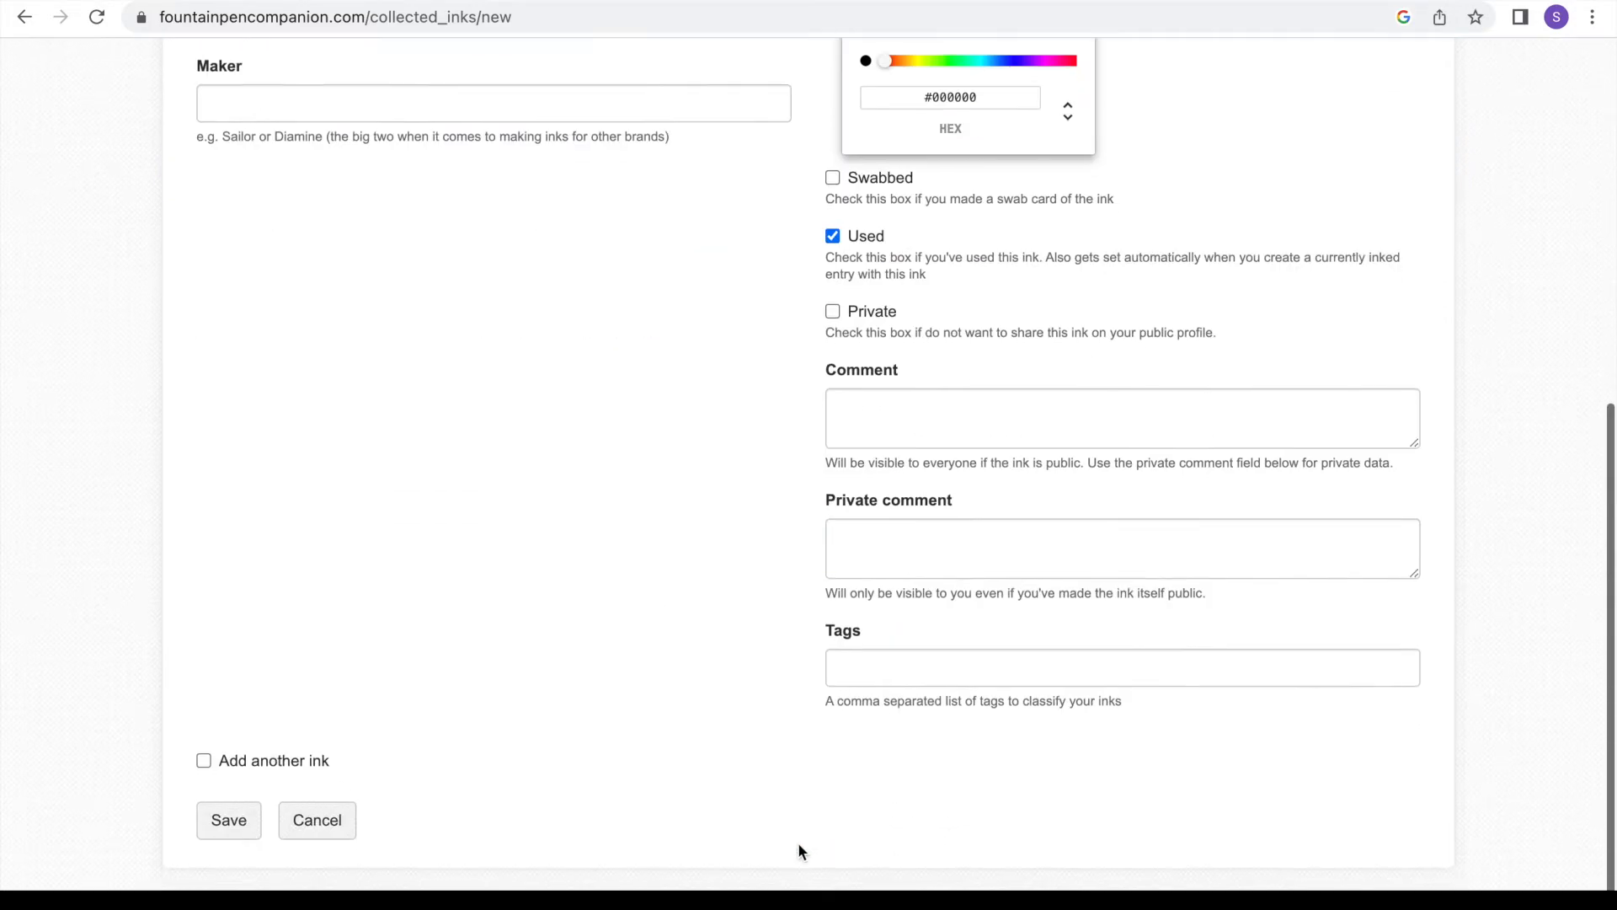
left_click(227, 820)
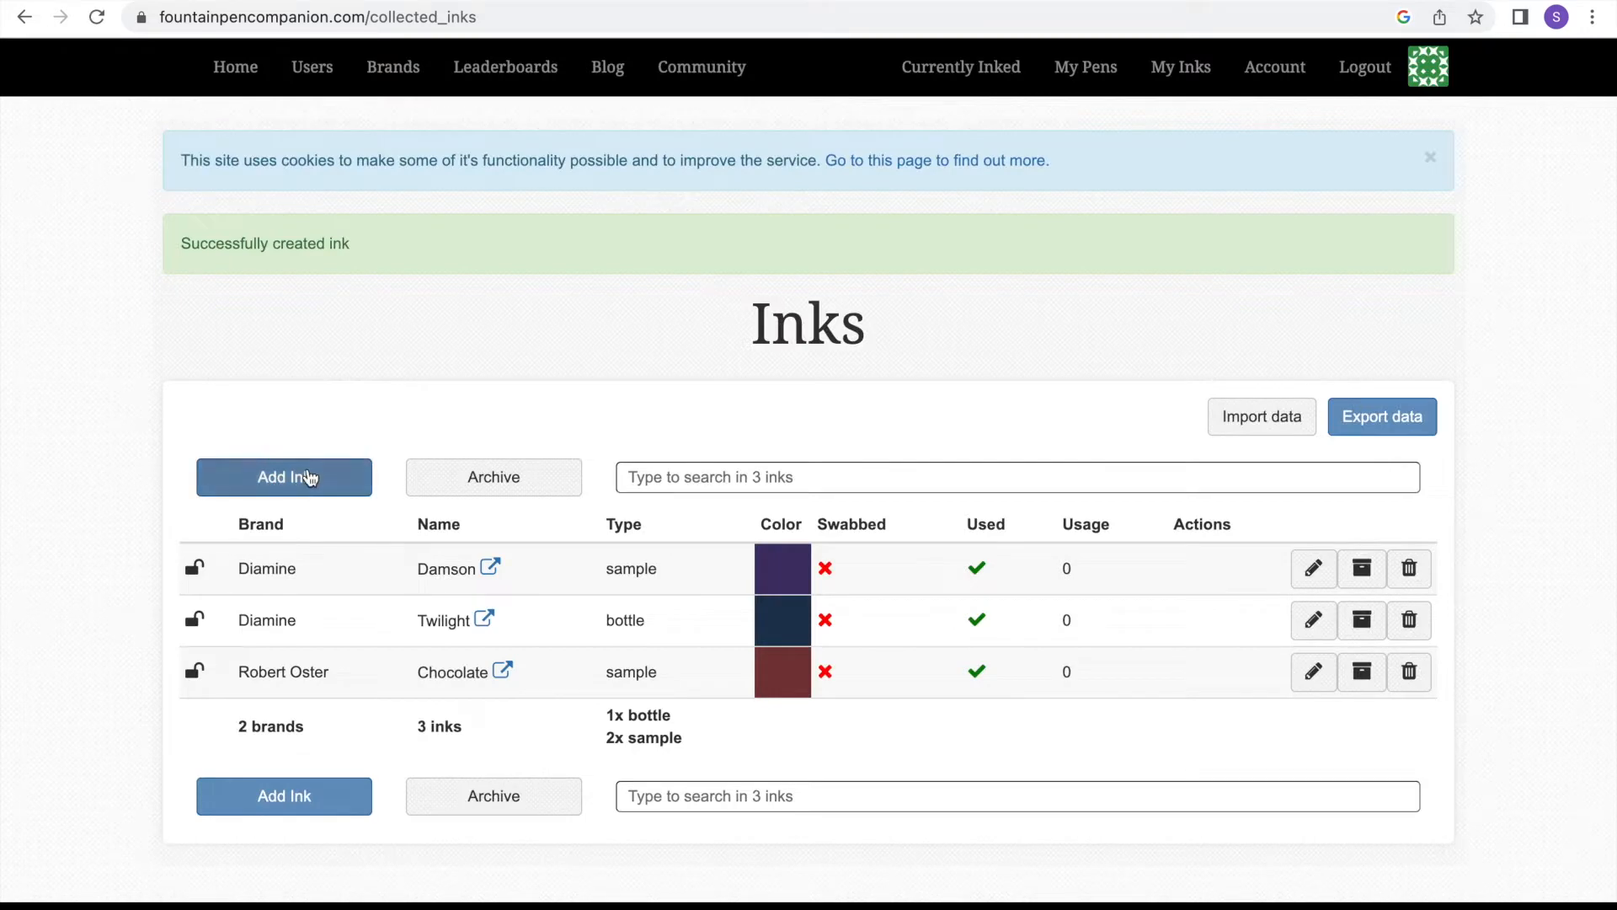
- Add Pilot Iroshizuku Fuyu-Syogun as a used sample with comment 'Nice shading, too light in an EF nib.'
left_click(283, 477)
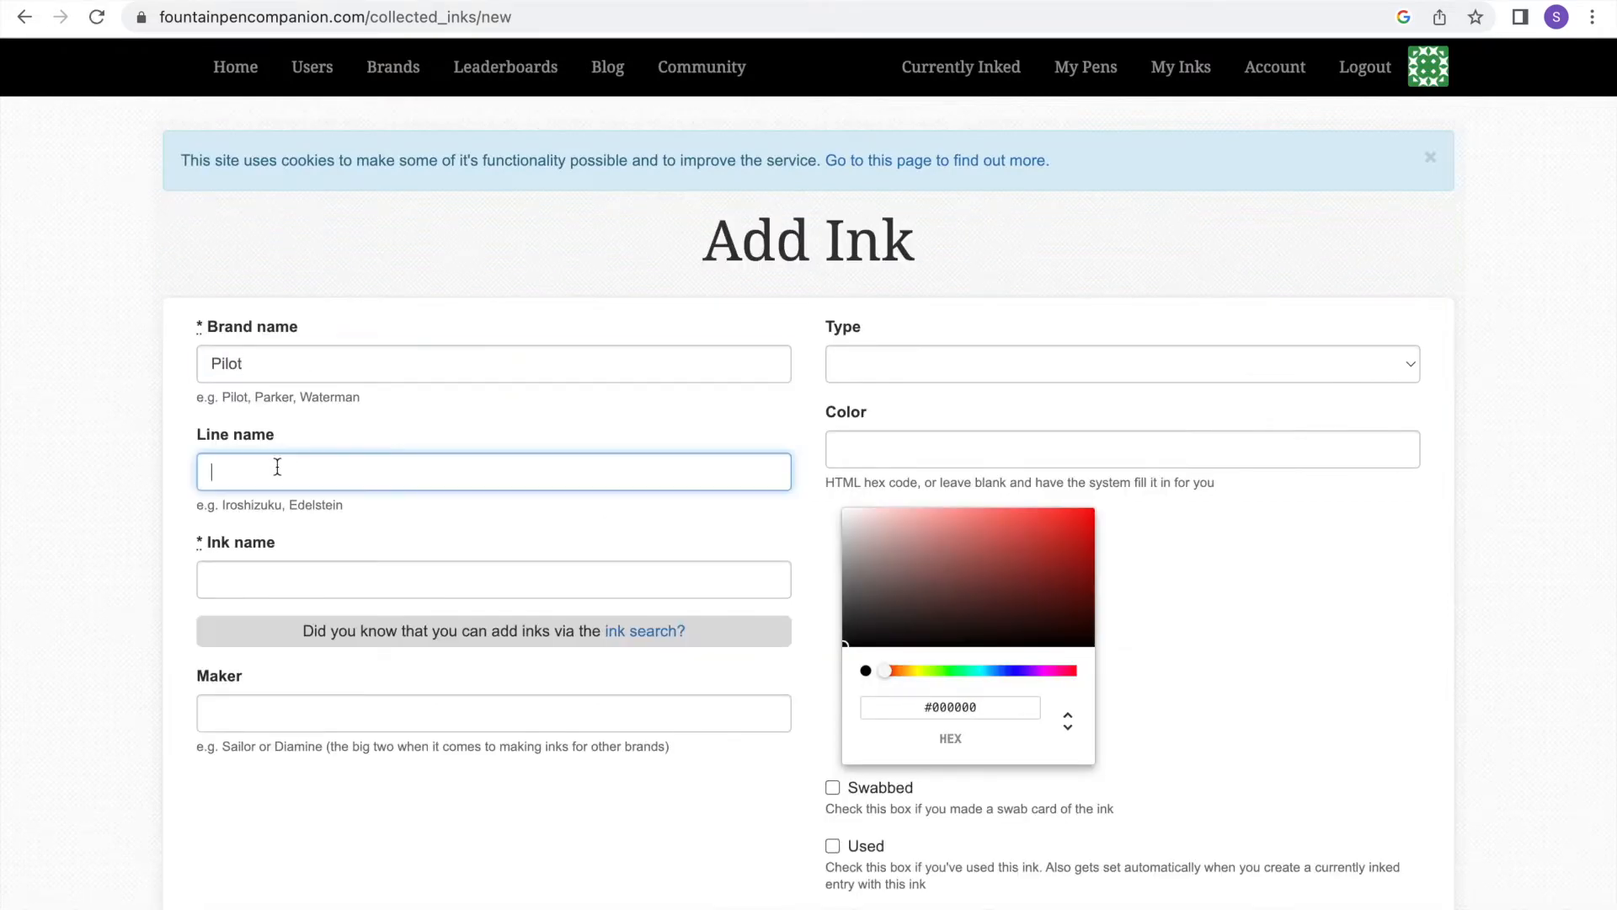
type("Iroshizuku")
left_click(494, 579)
type("Fuyu-Syogun")
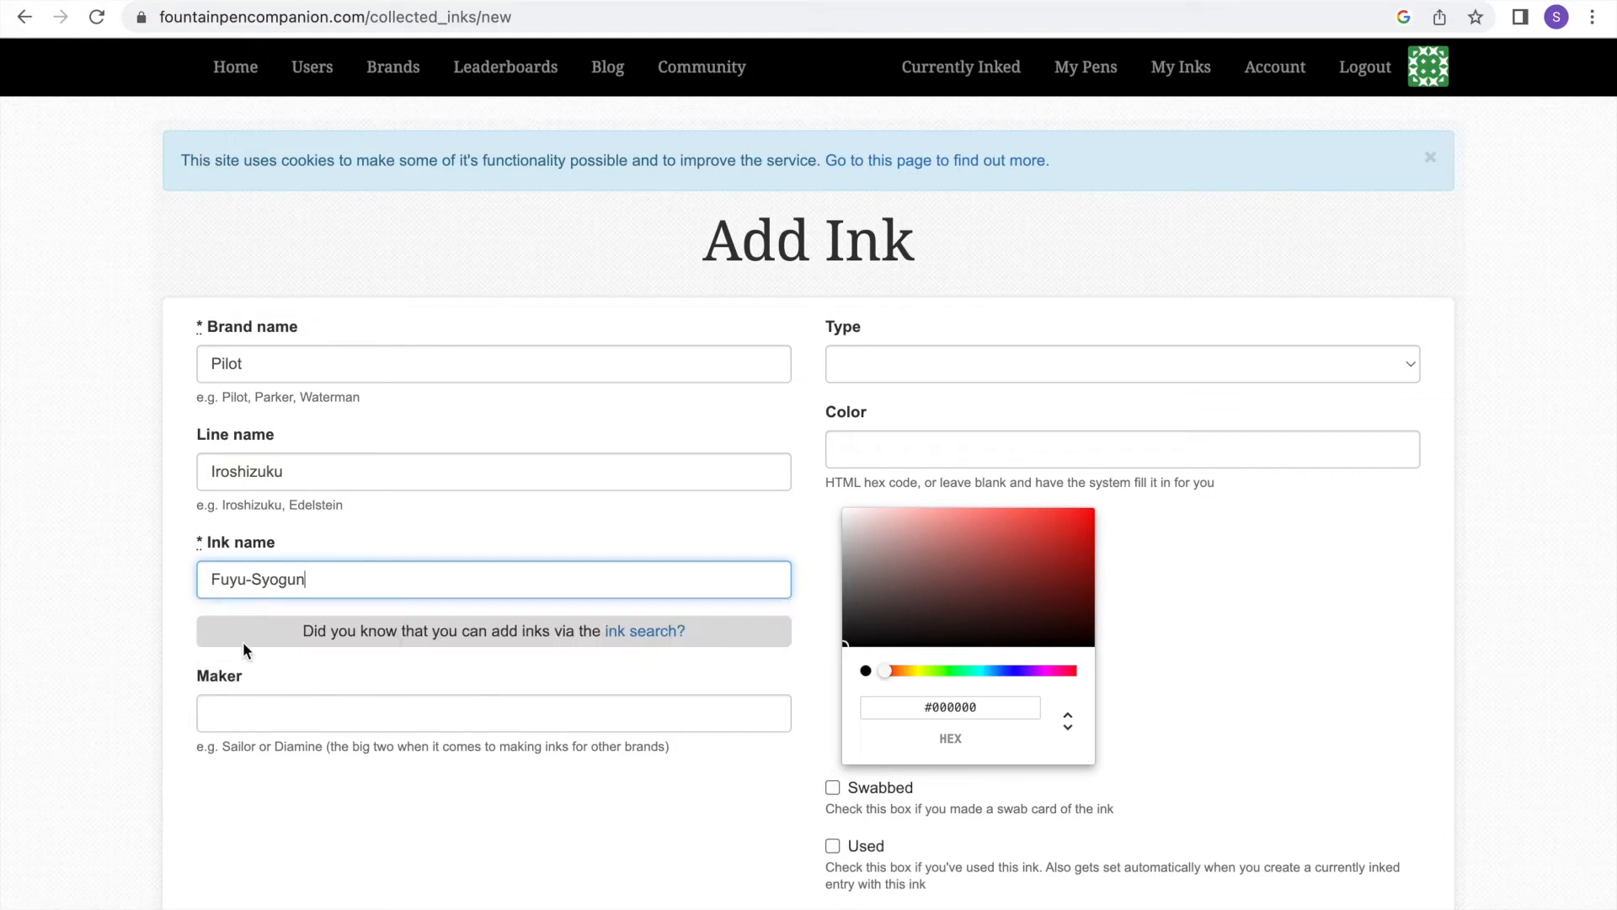
left_click(1122, 364)
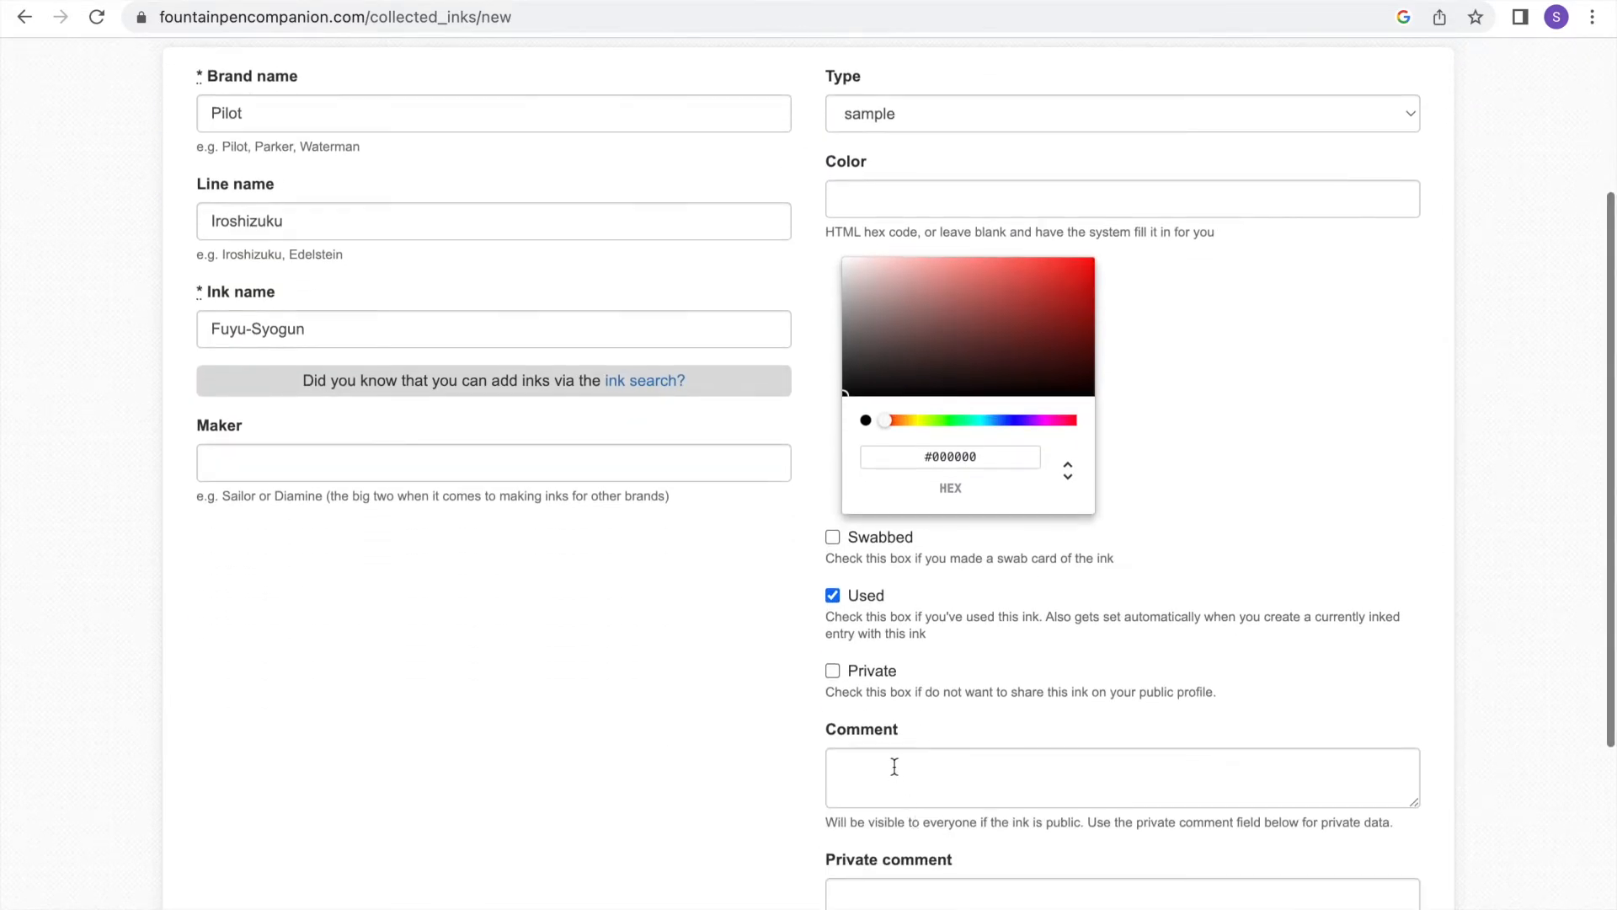
type("Nice shading,")
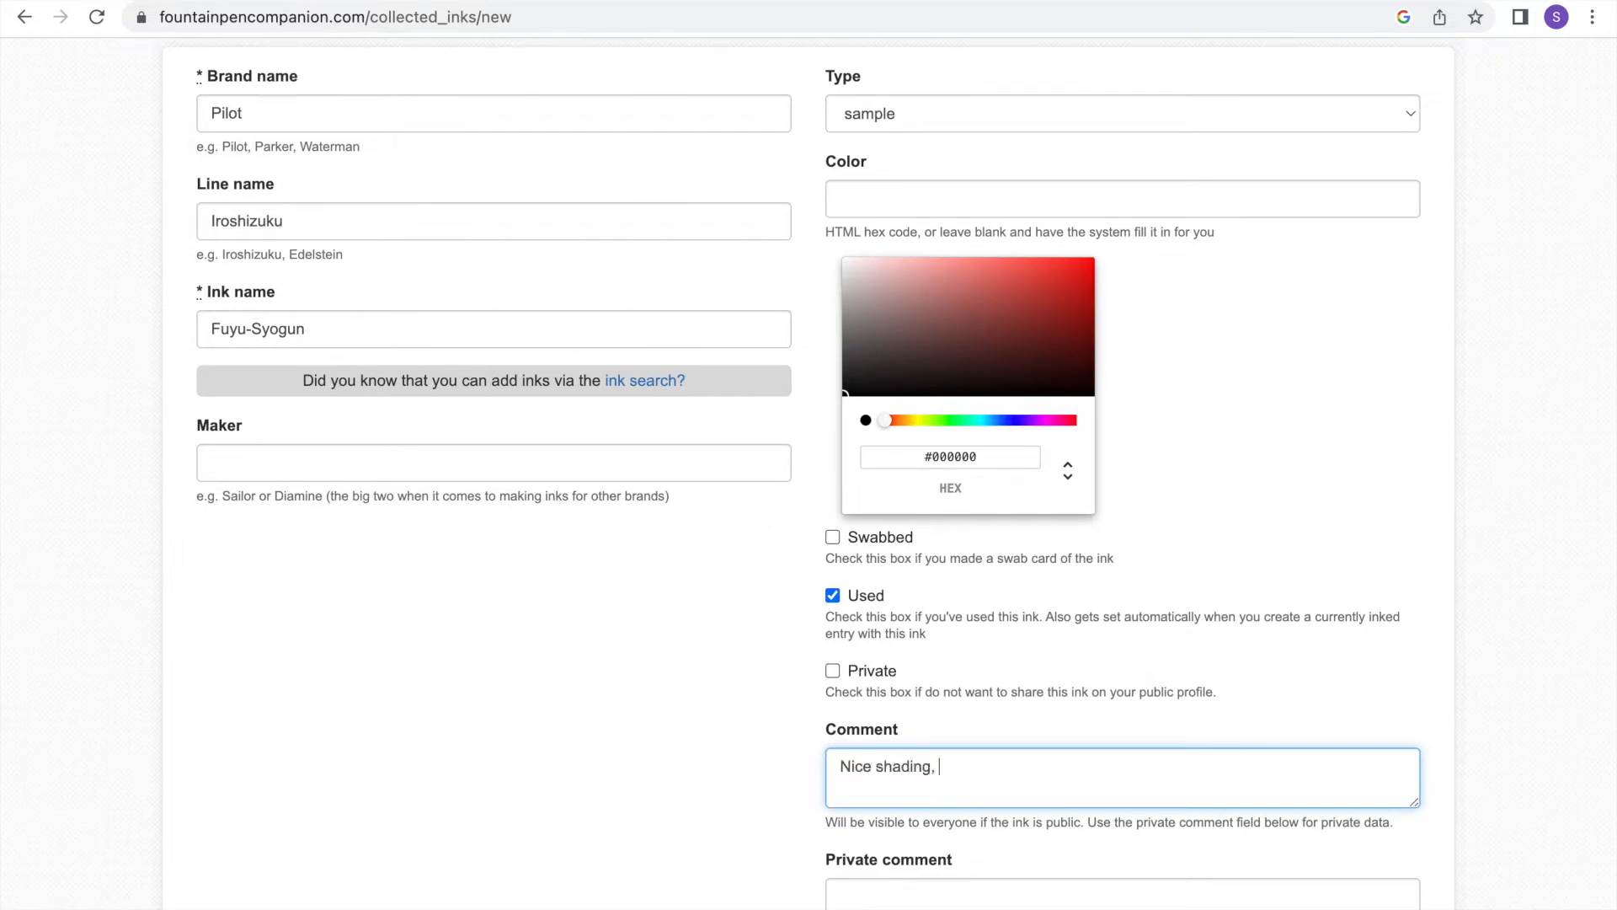
type("too light in an")
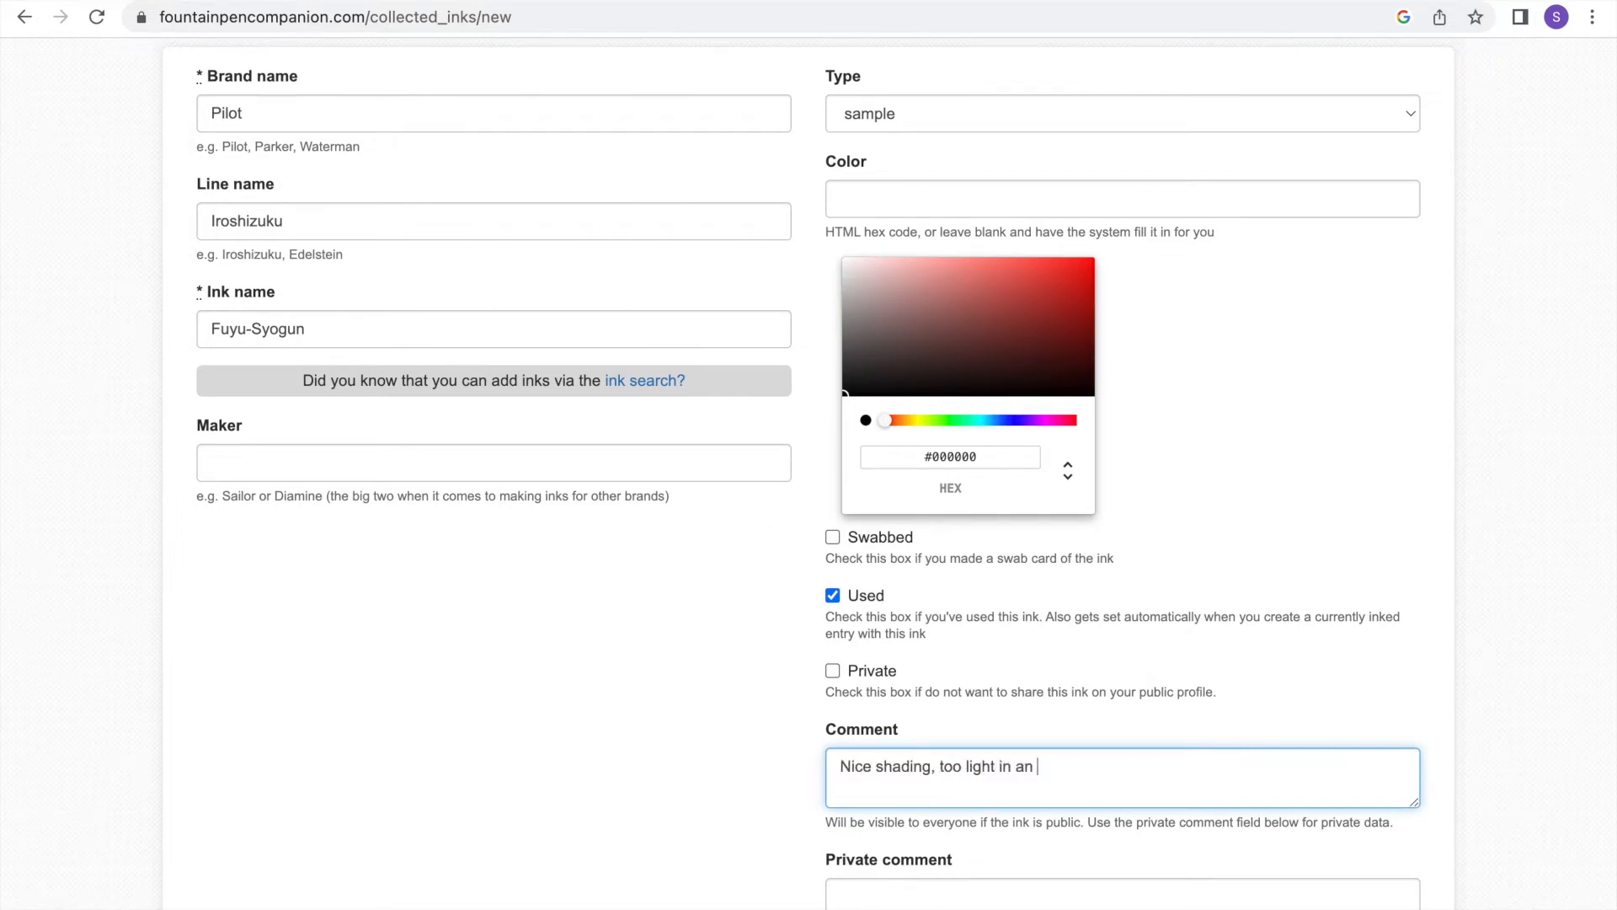
type("EF nib.")
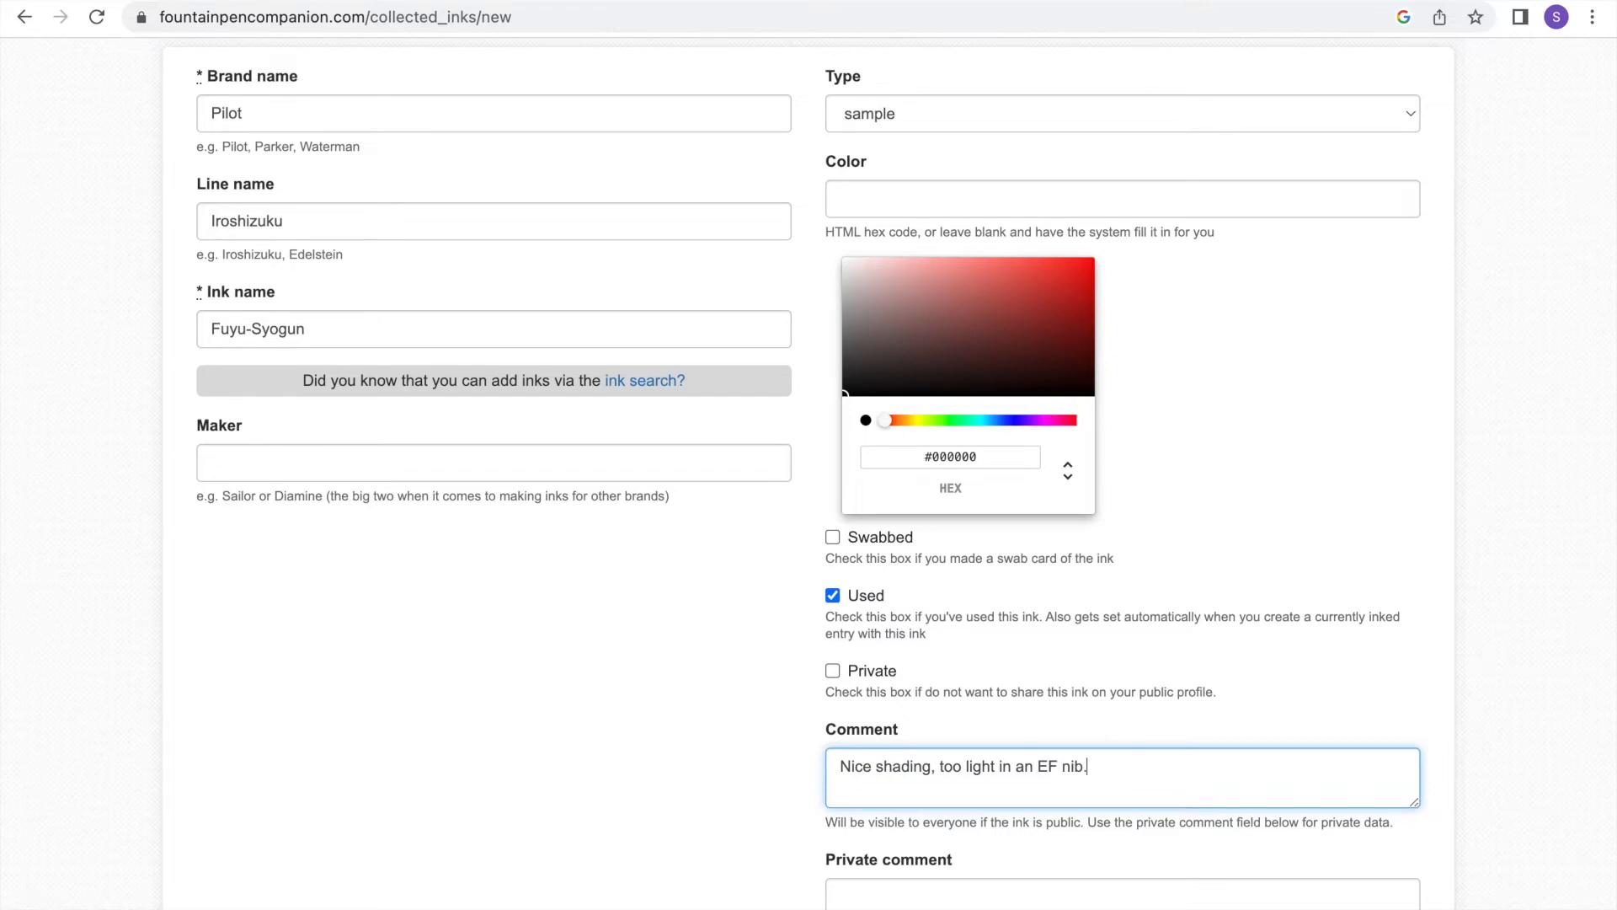
left_click(227, 832)
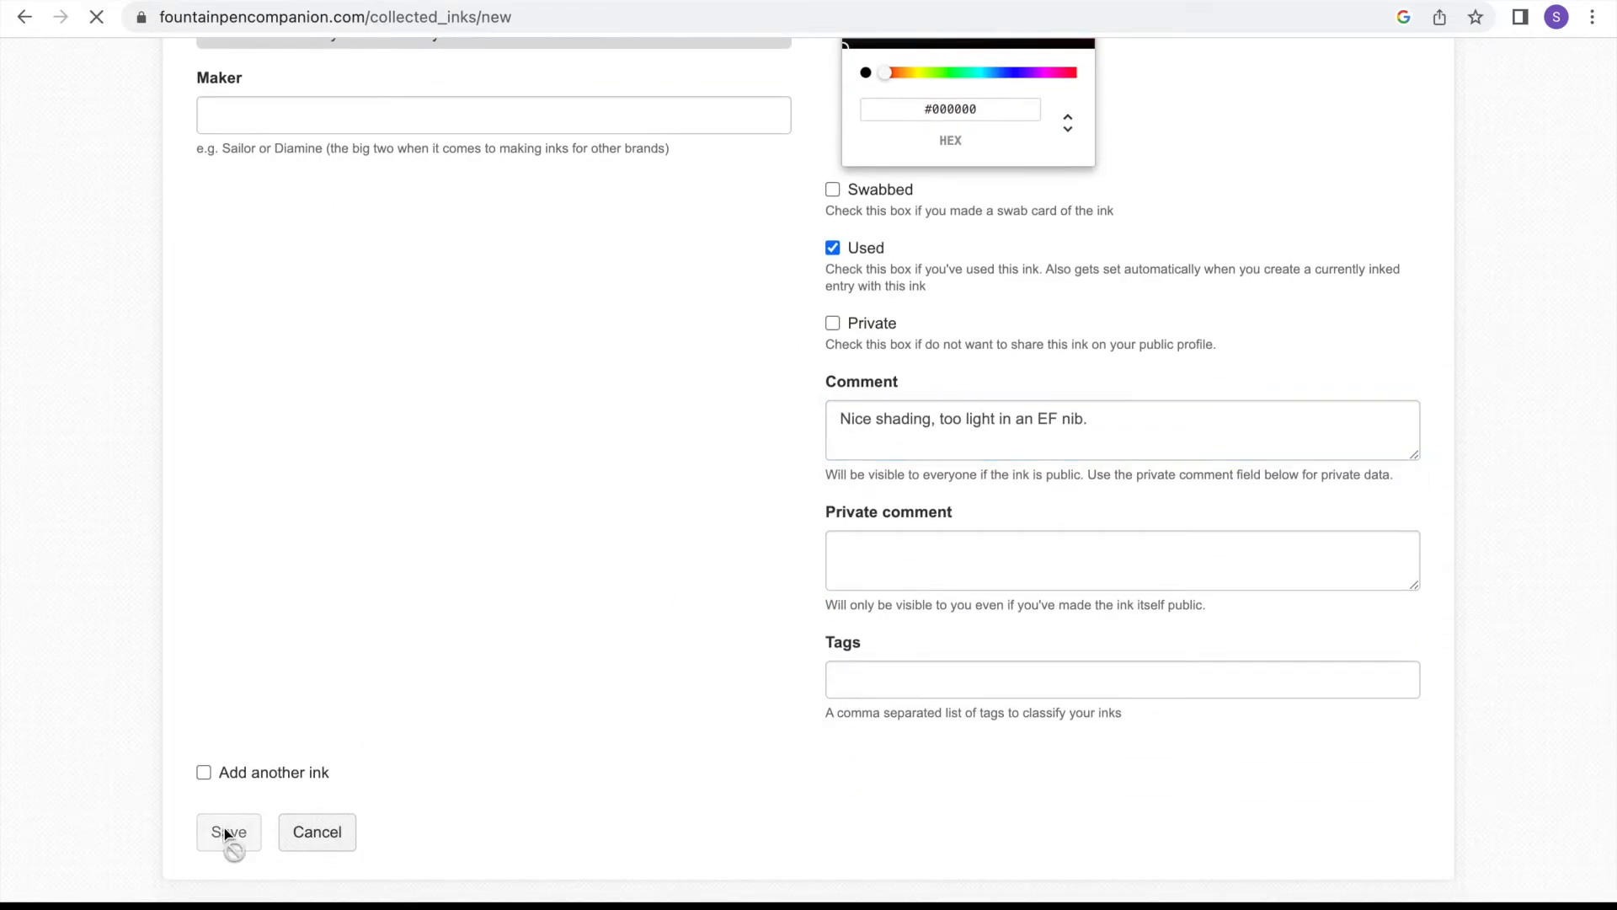
left_click(227, 832)
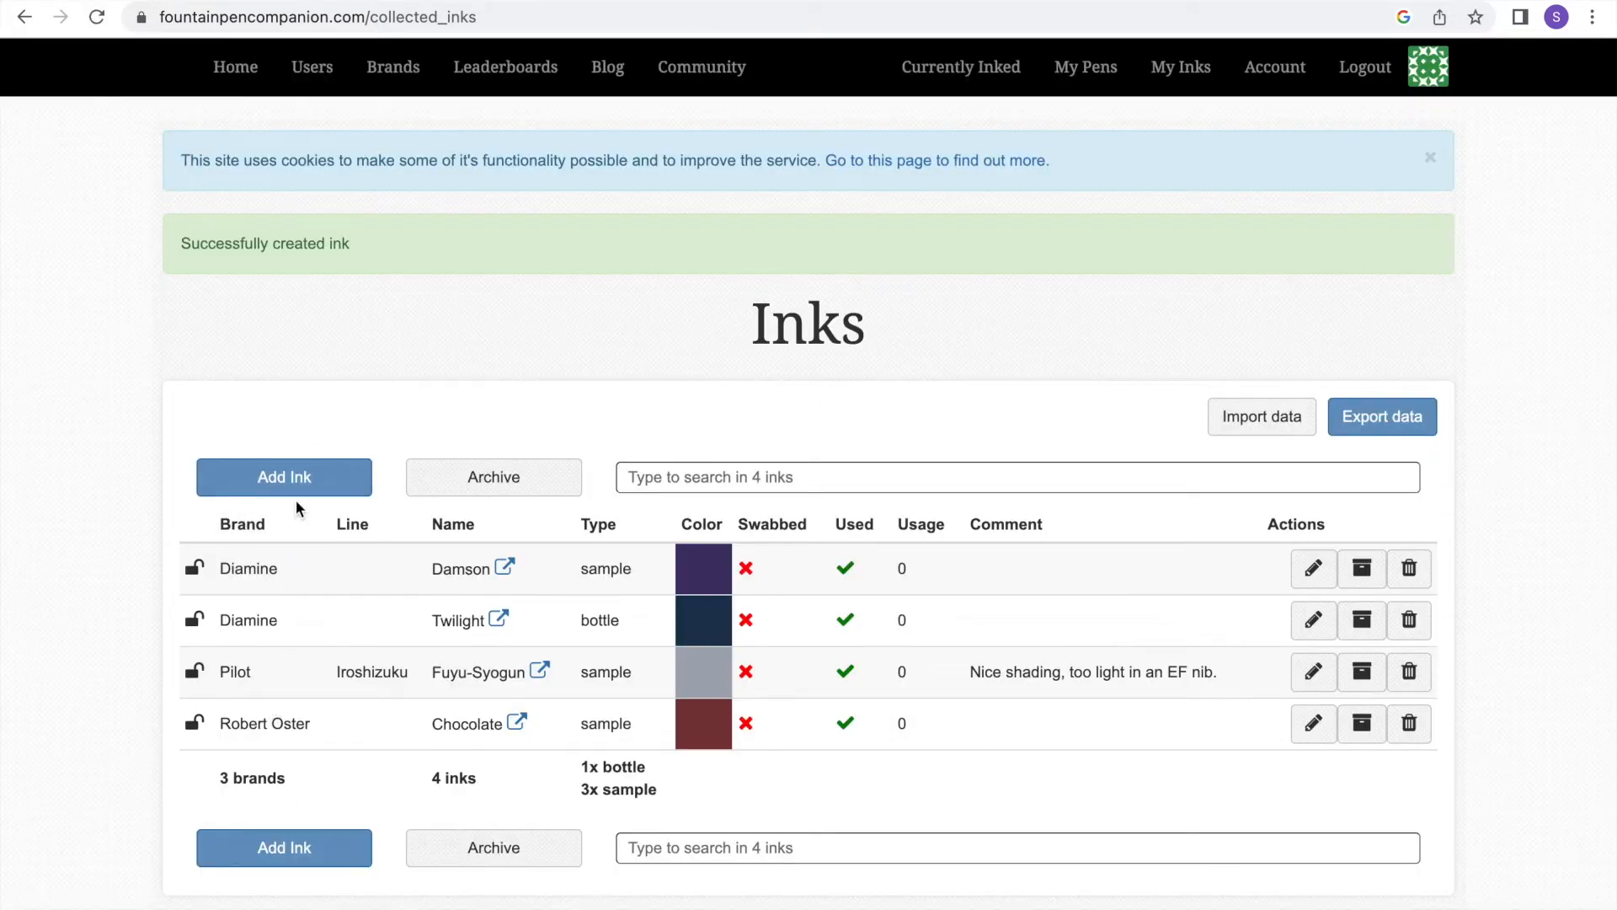
- Add Iroshizuku Yama-Budo and Monteverde California Teal as sample inks
left_click(283, 477)
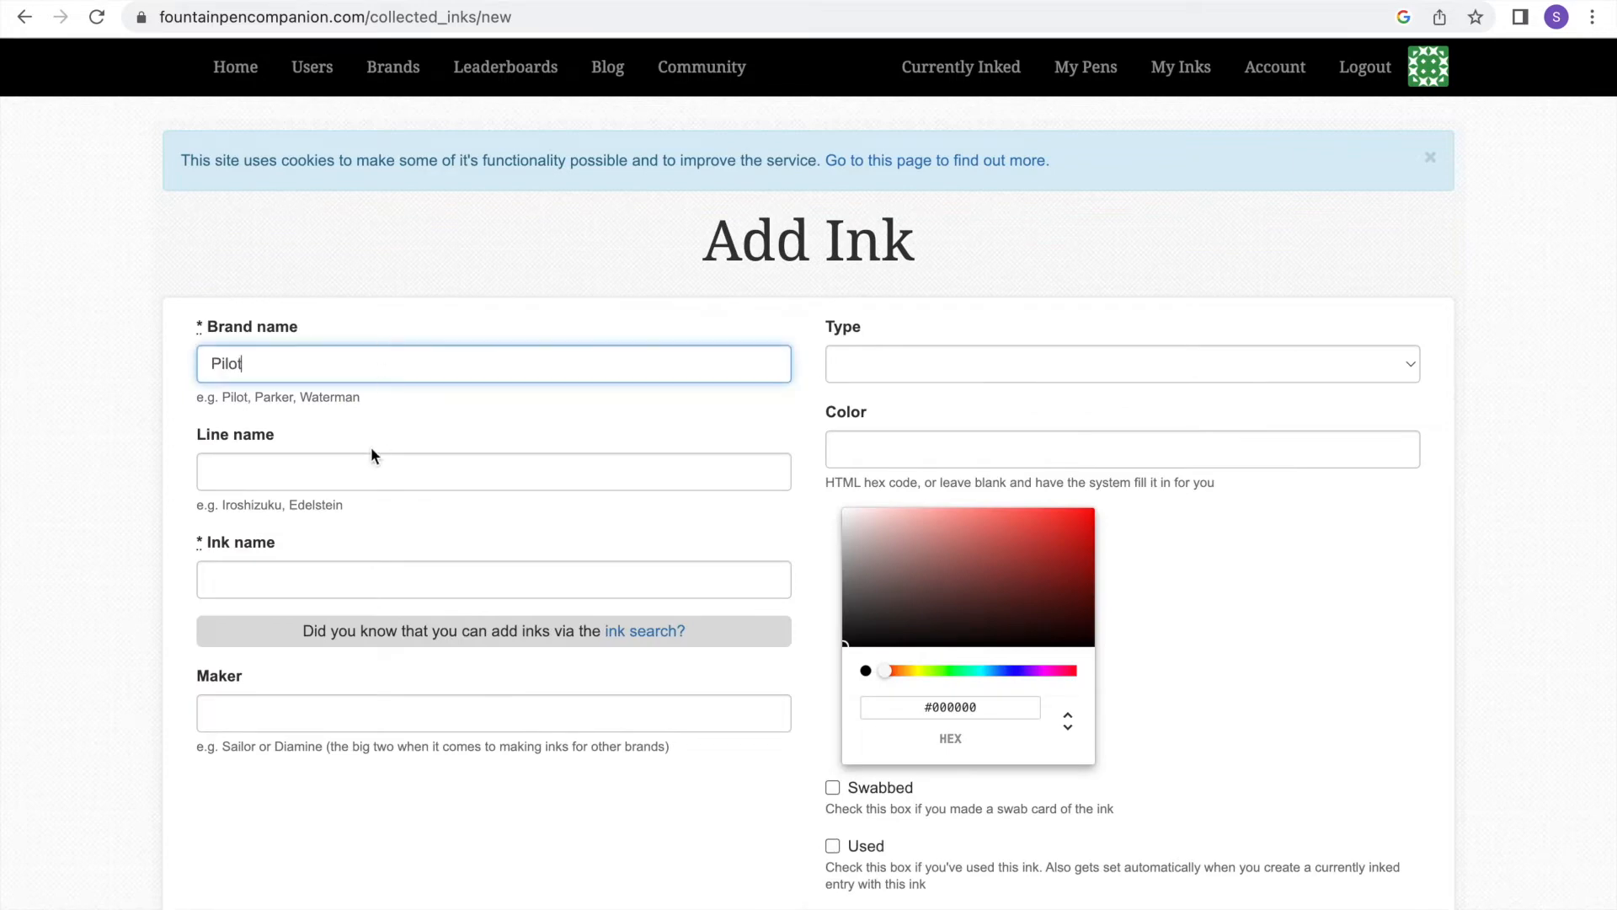
type("Iroshizuku")
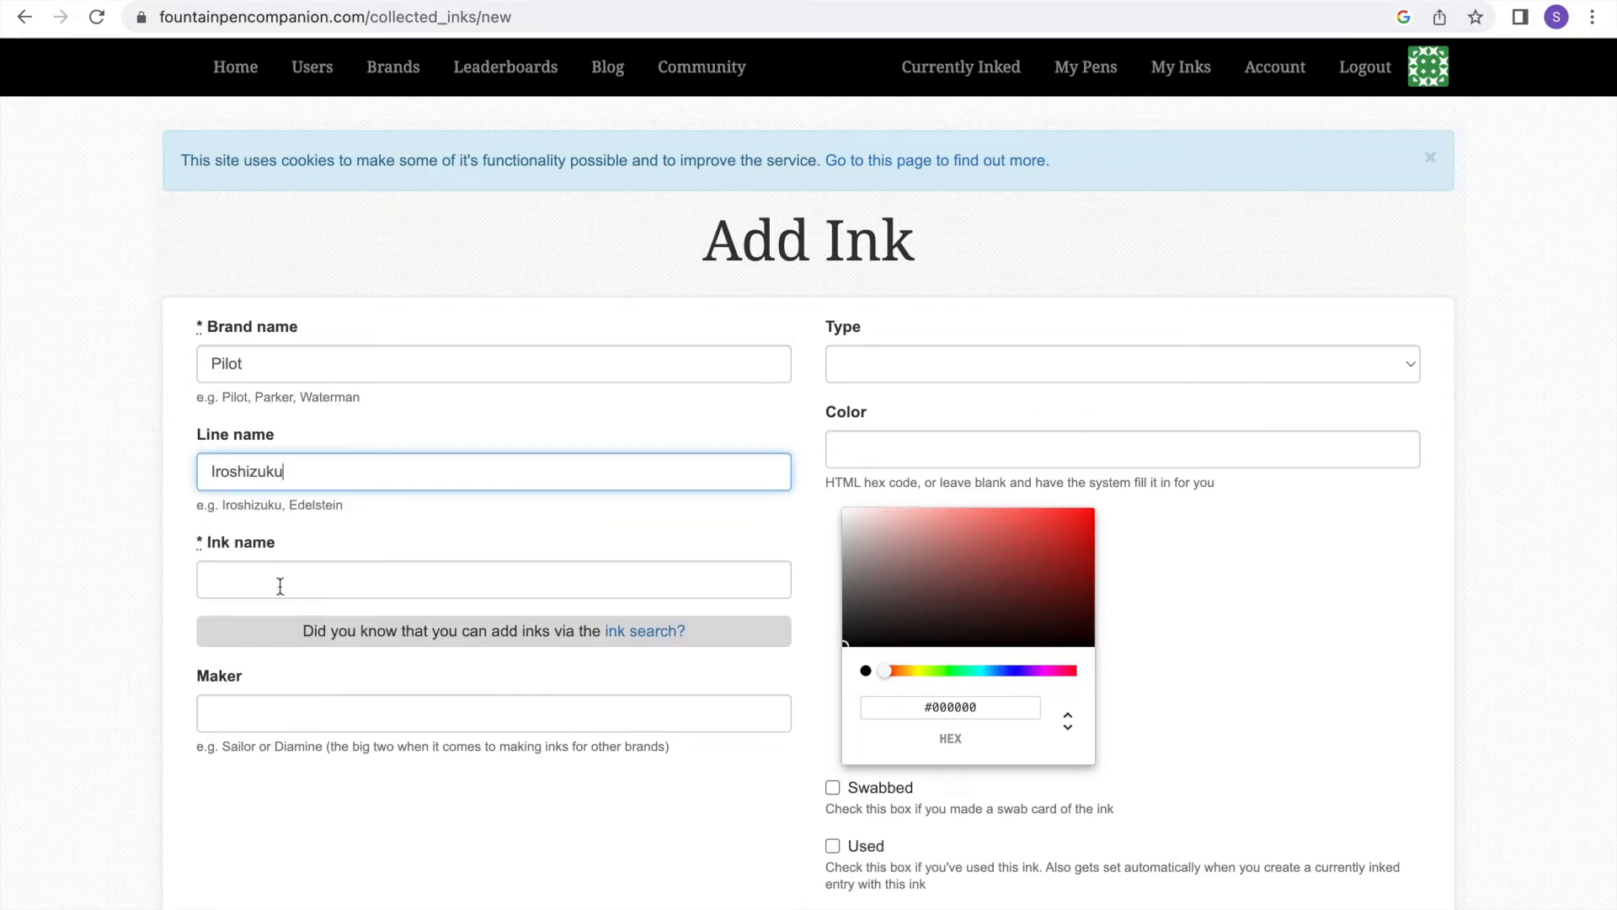
type("Yama")
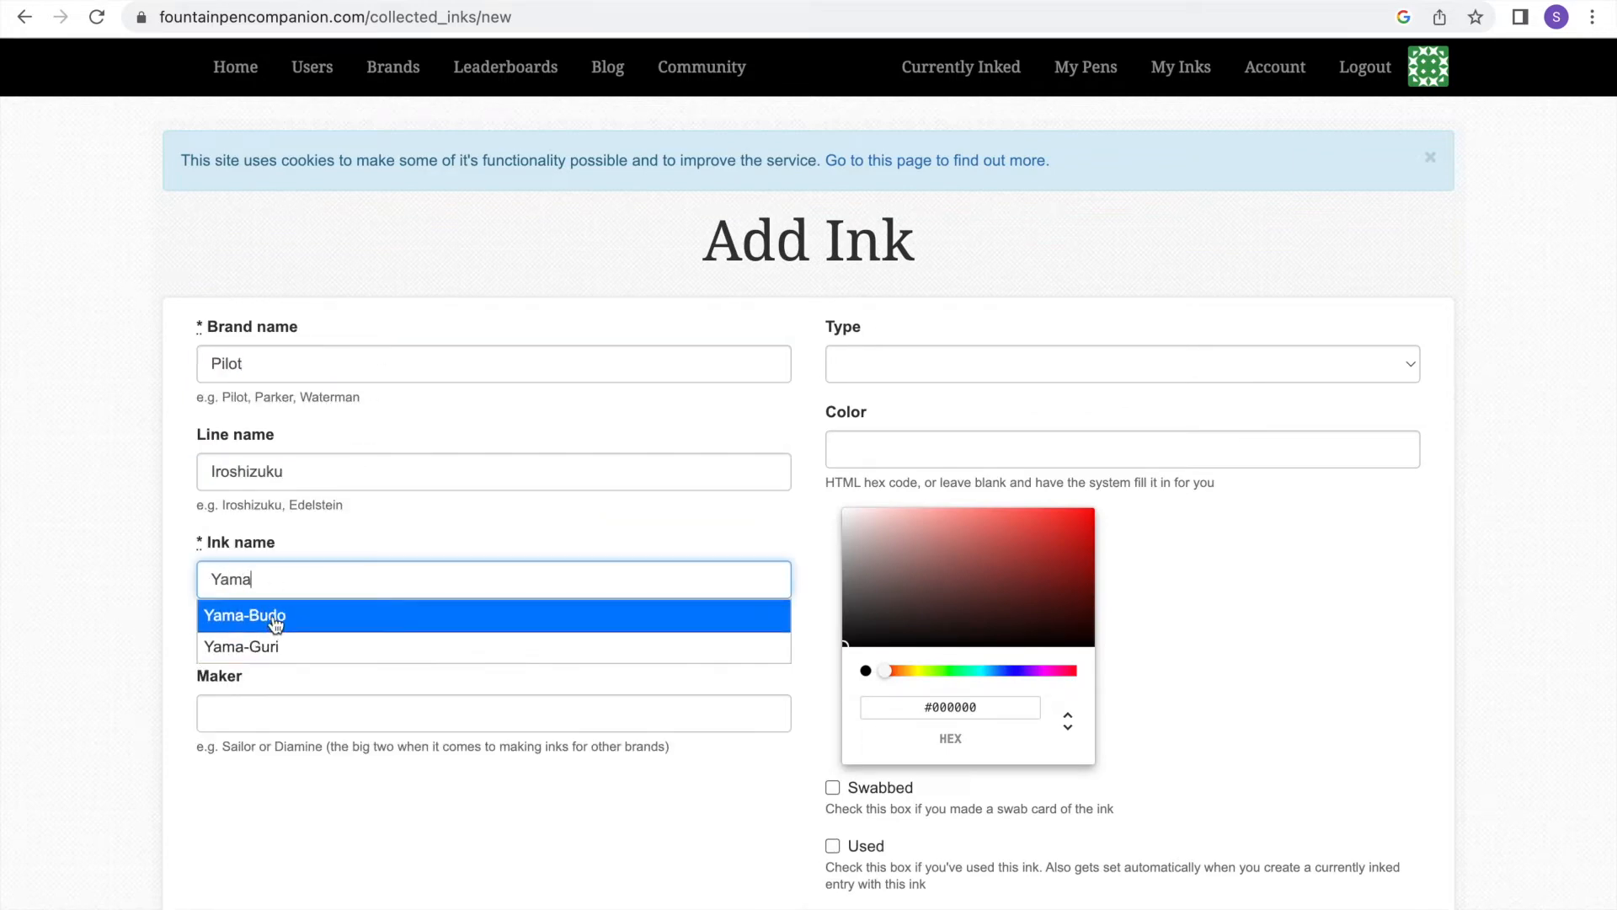
left_click(244, 616)
type("Mont")
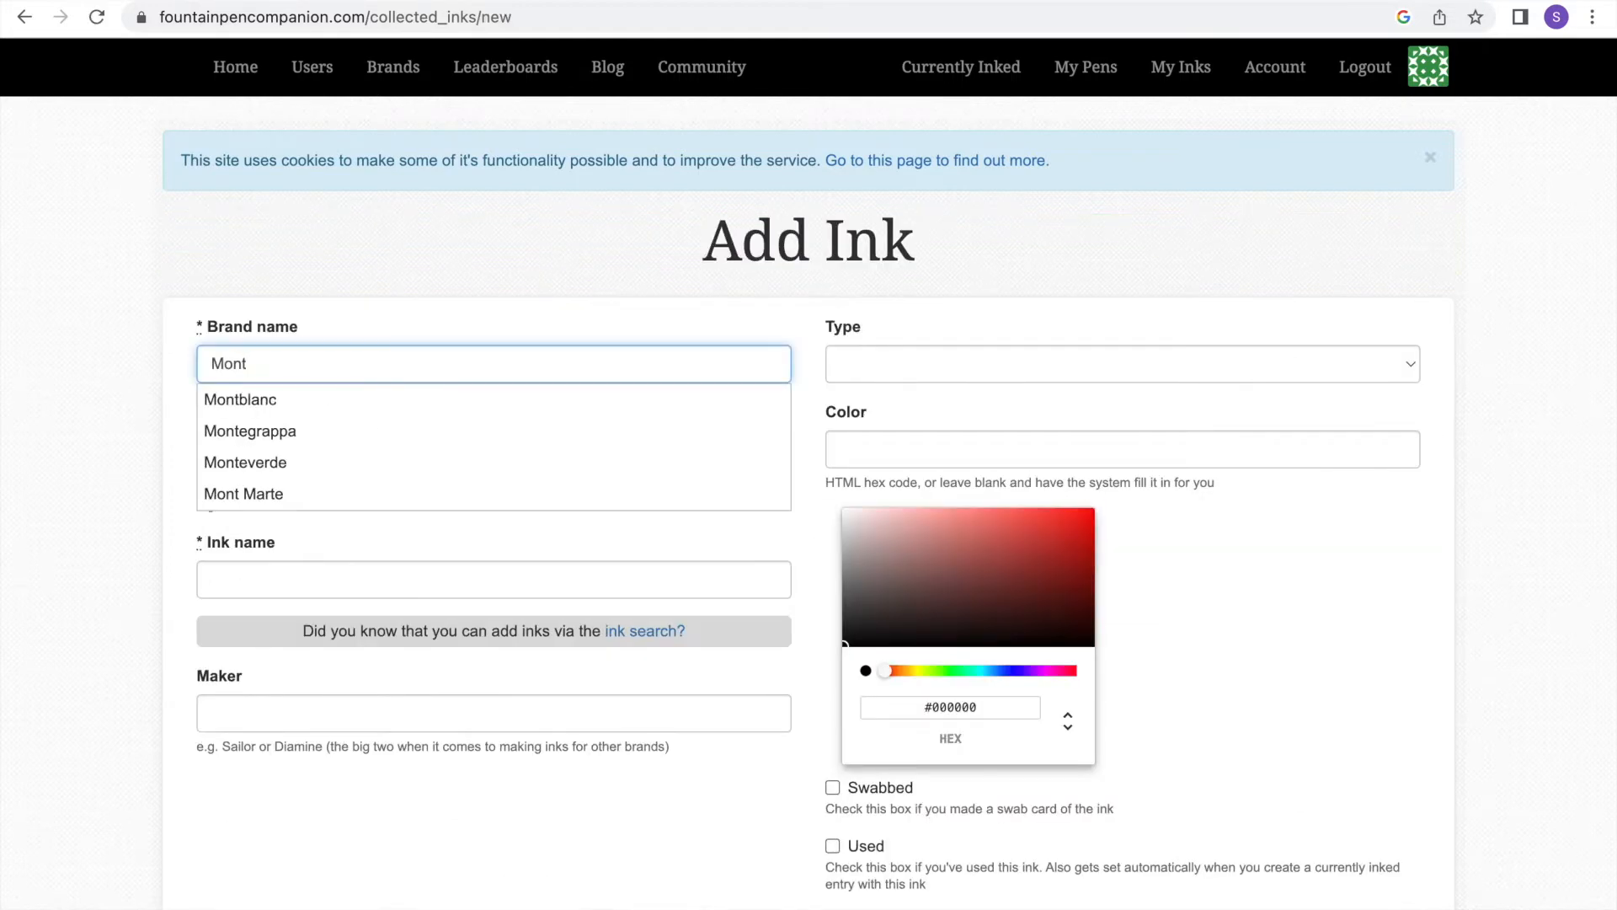
type("Cali")
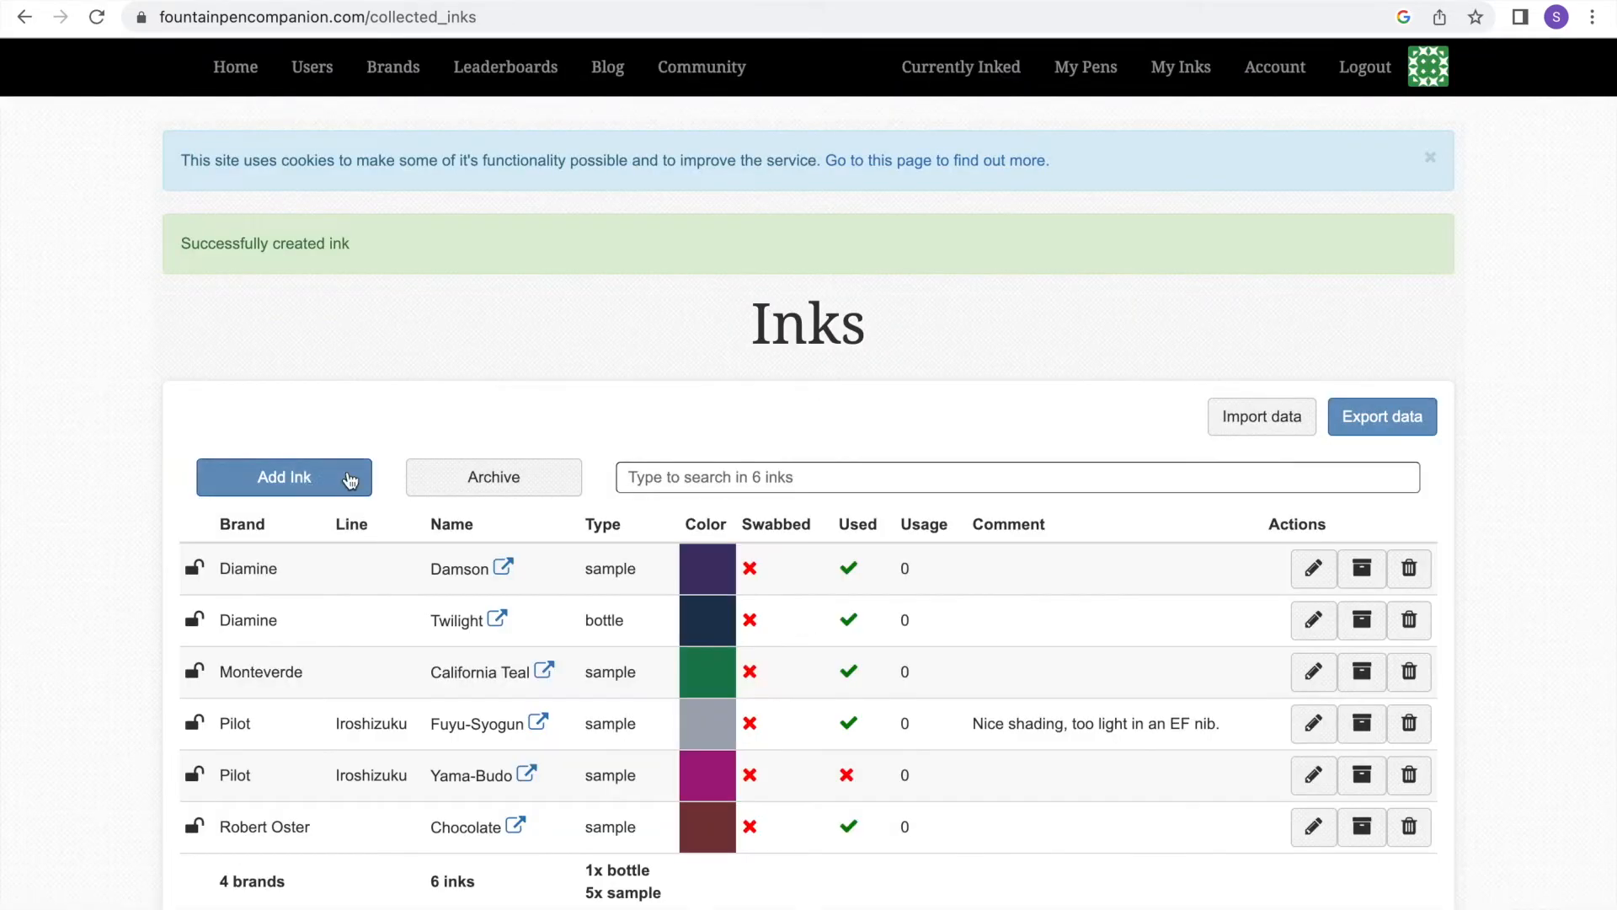
- Add Diamine Oxblood as an unused sample with a private 'Need to reswab / re test' note
left_click(283, 477)
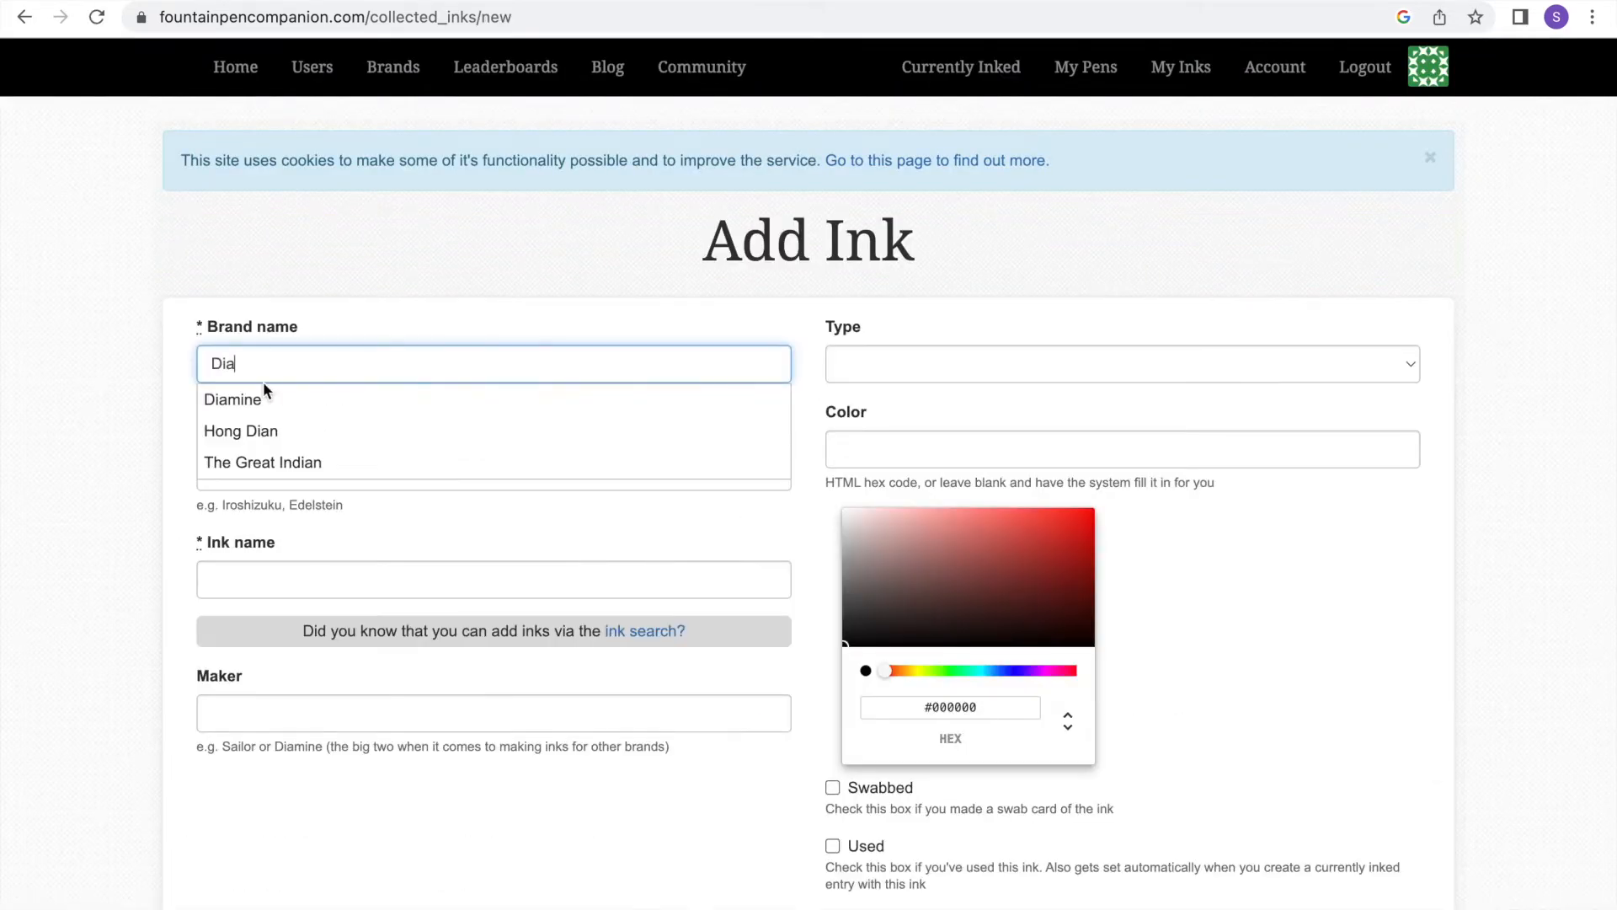
type("Oxblood")
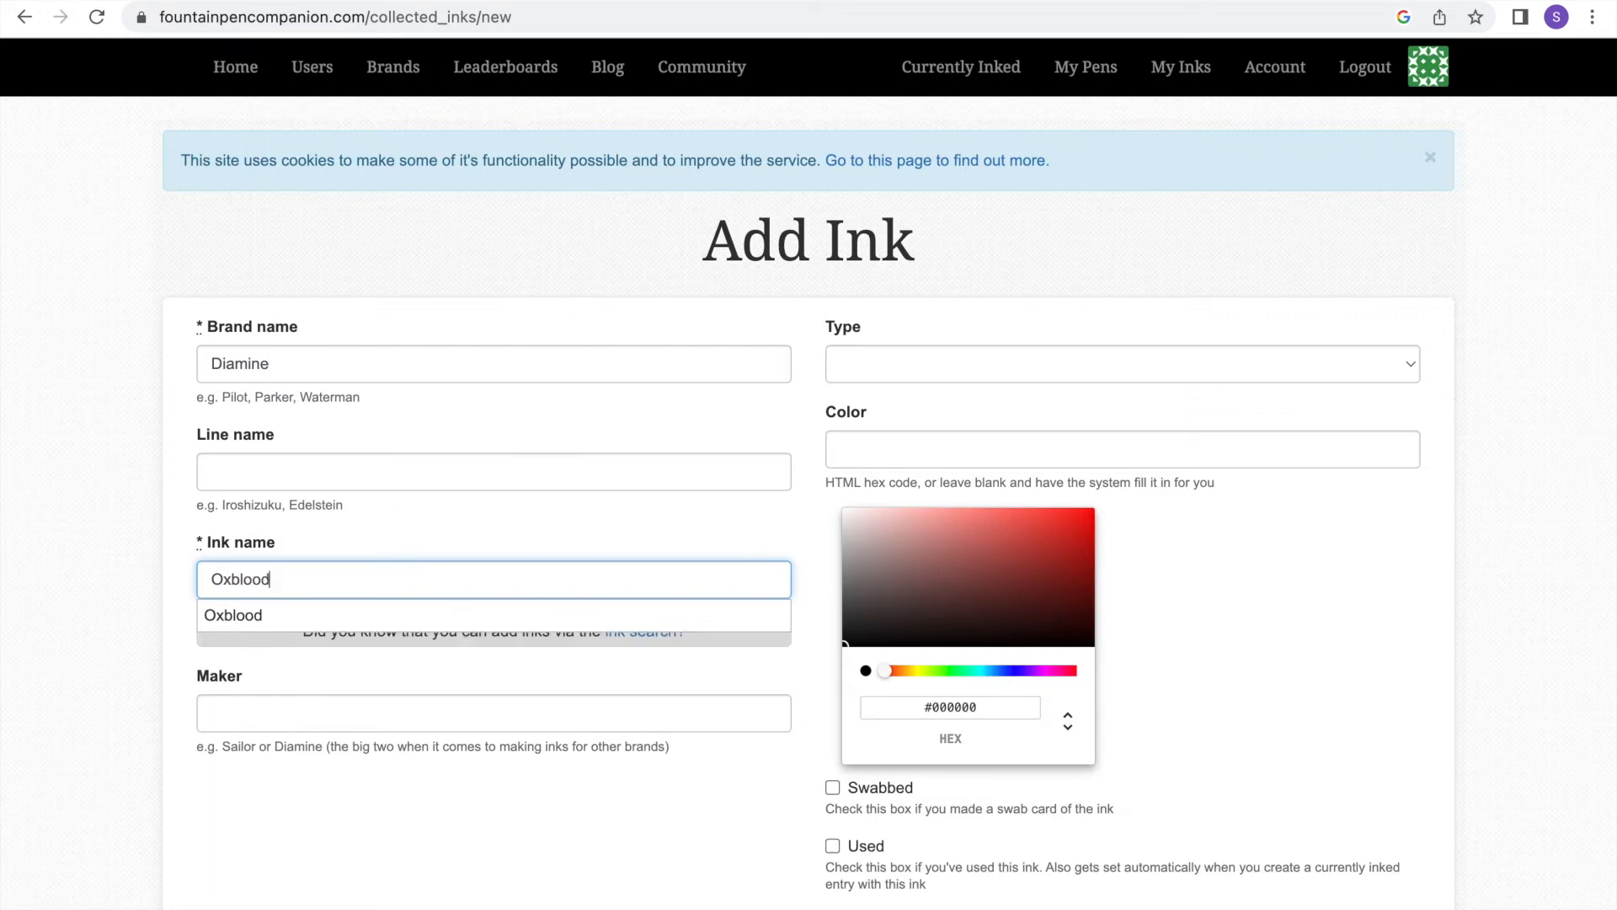
left_click(1122, 364)
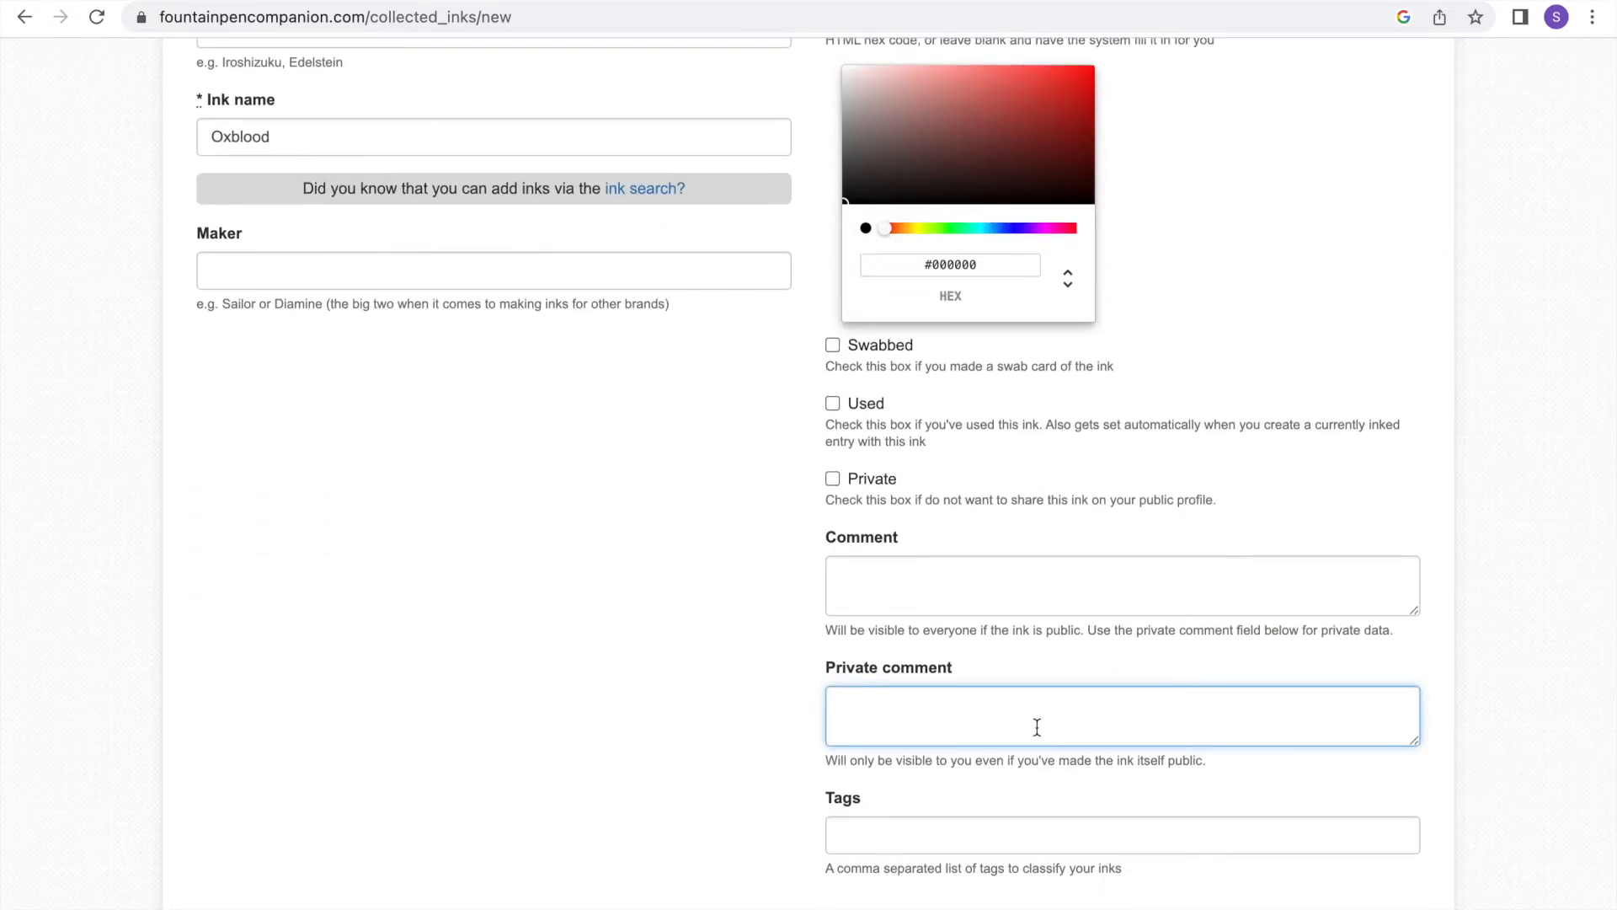
type("Need to reswa")
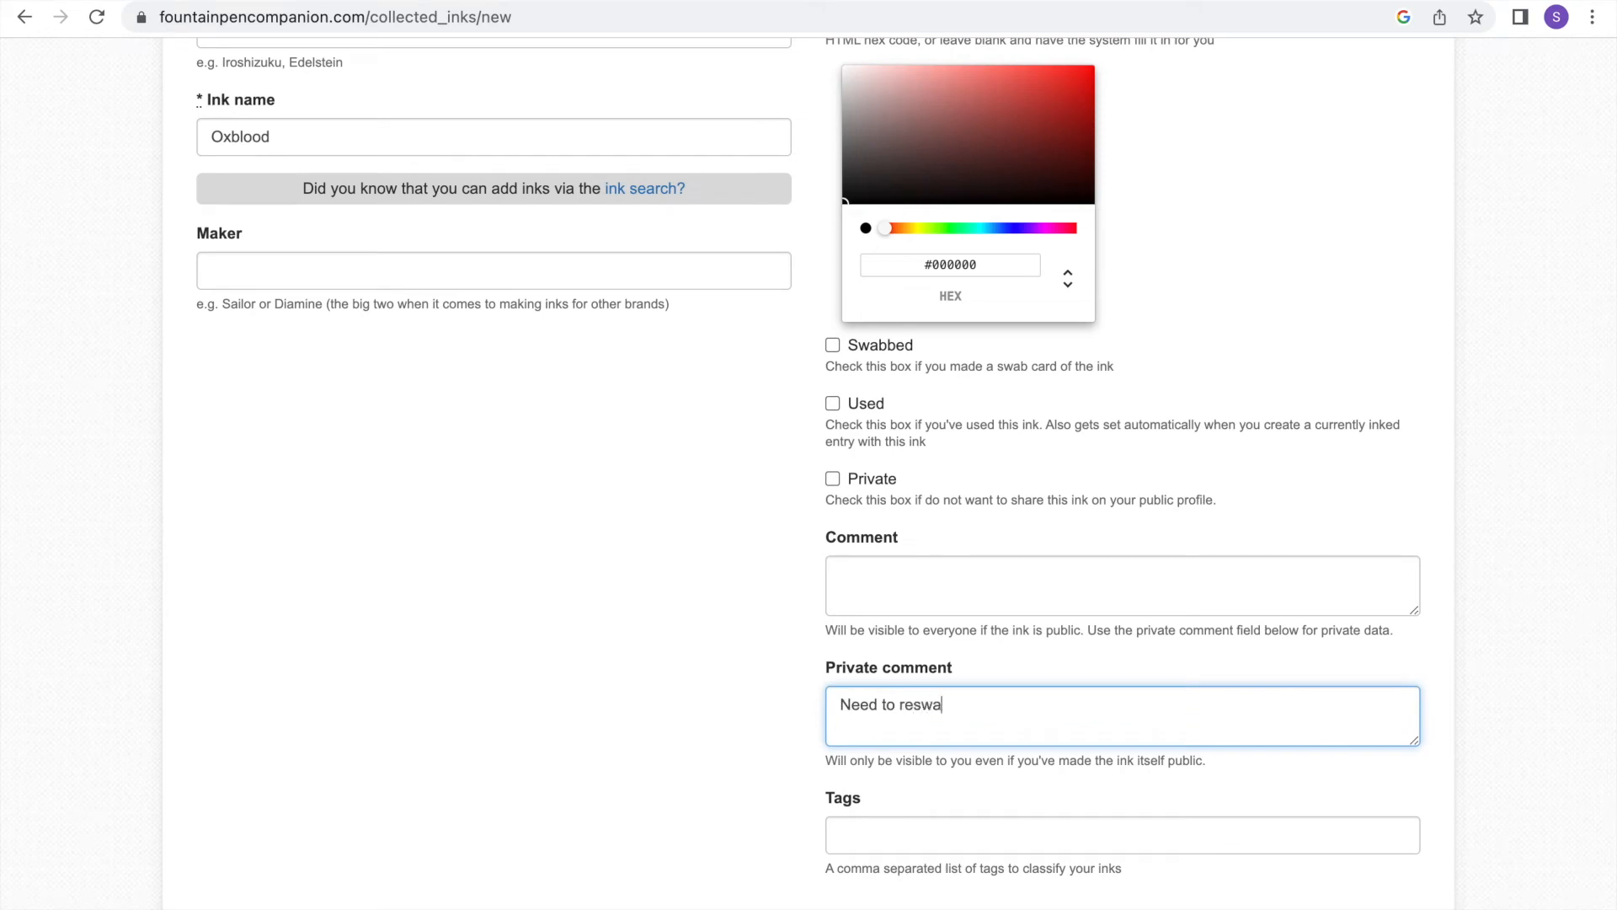
type("b / re test. F")
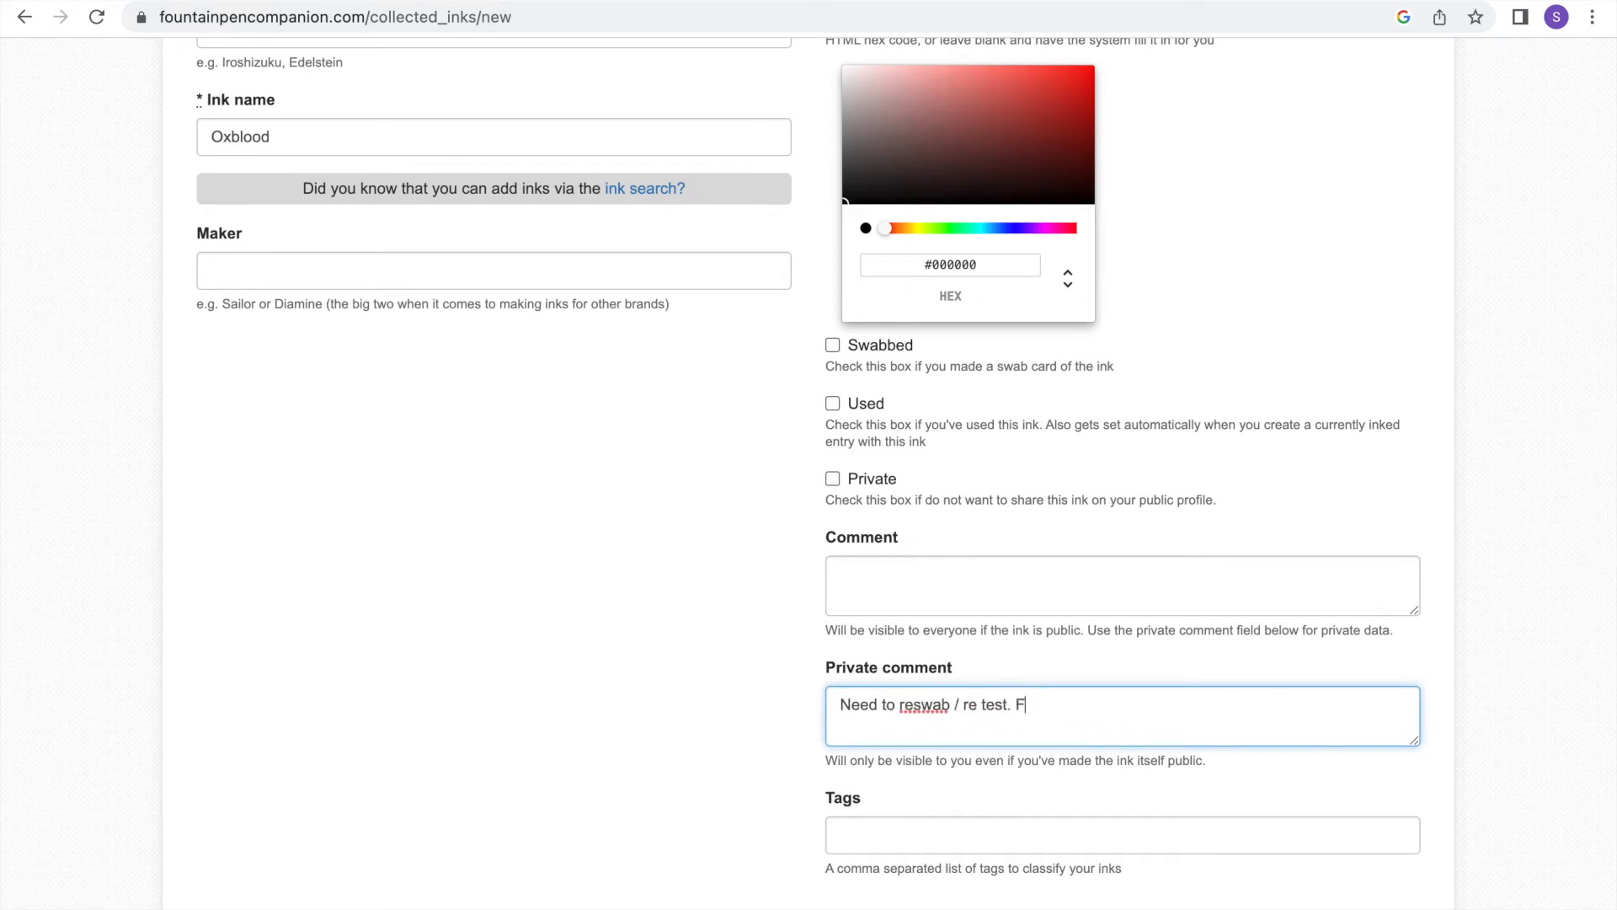
type("irst test maybe not enough ink?")
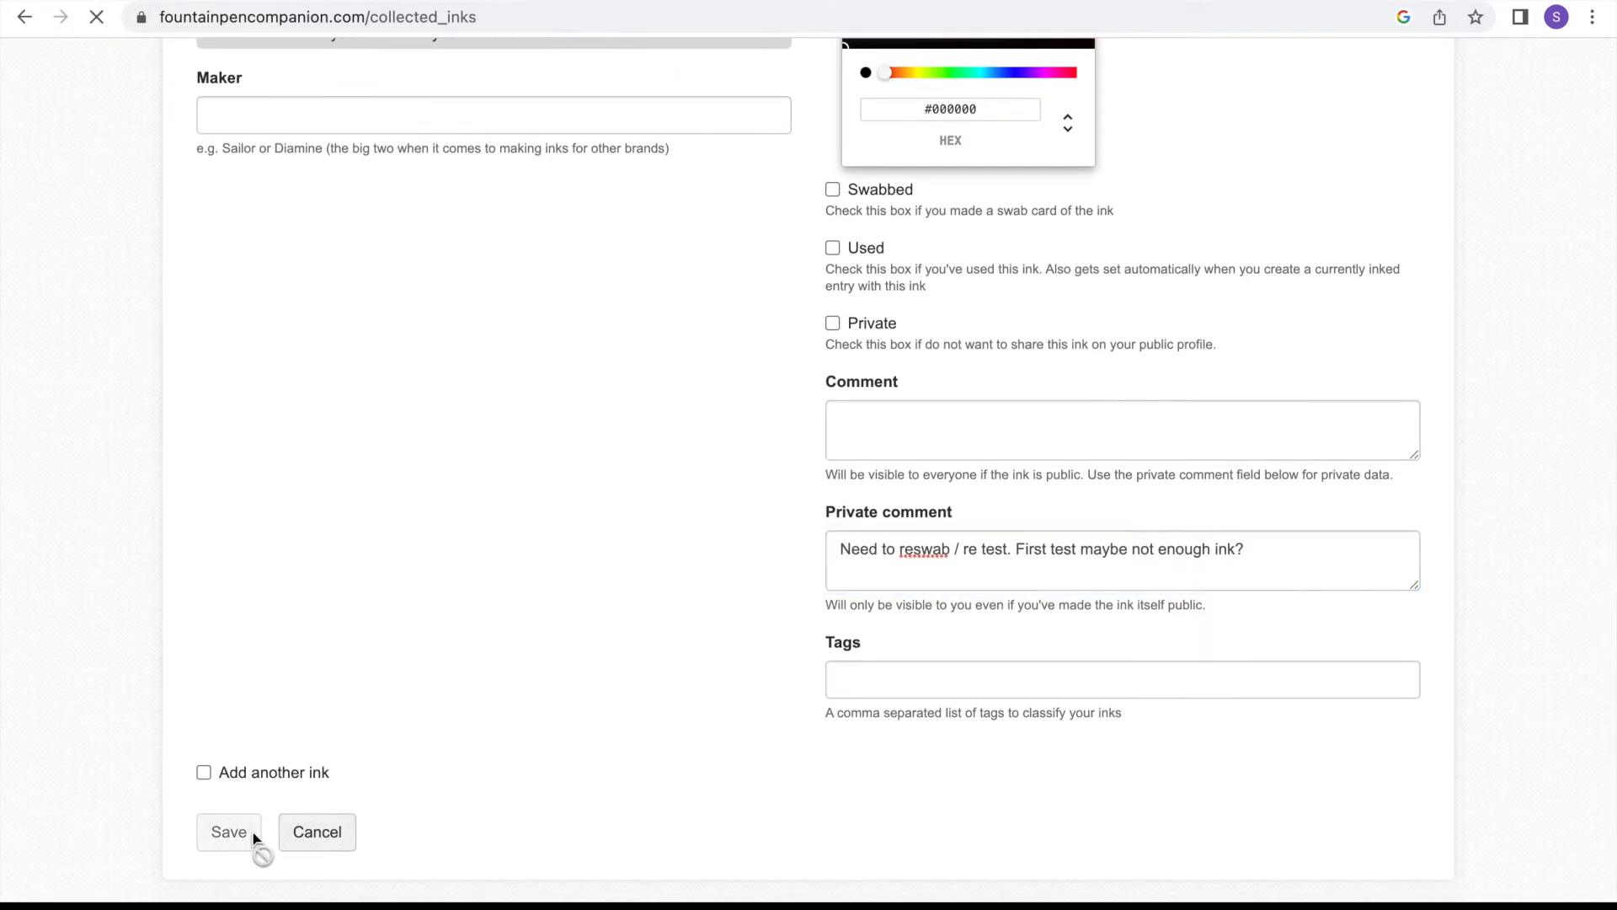
left_click(227, 831)
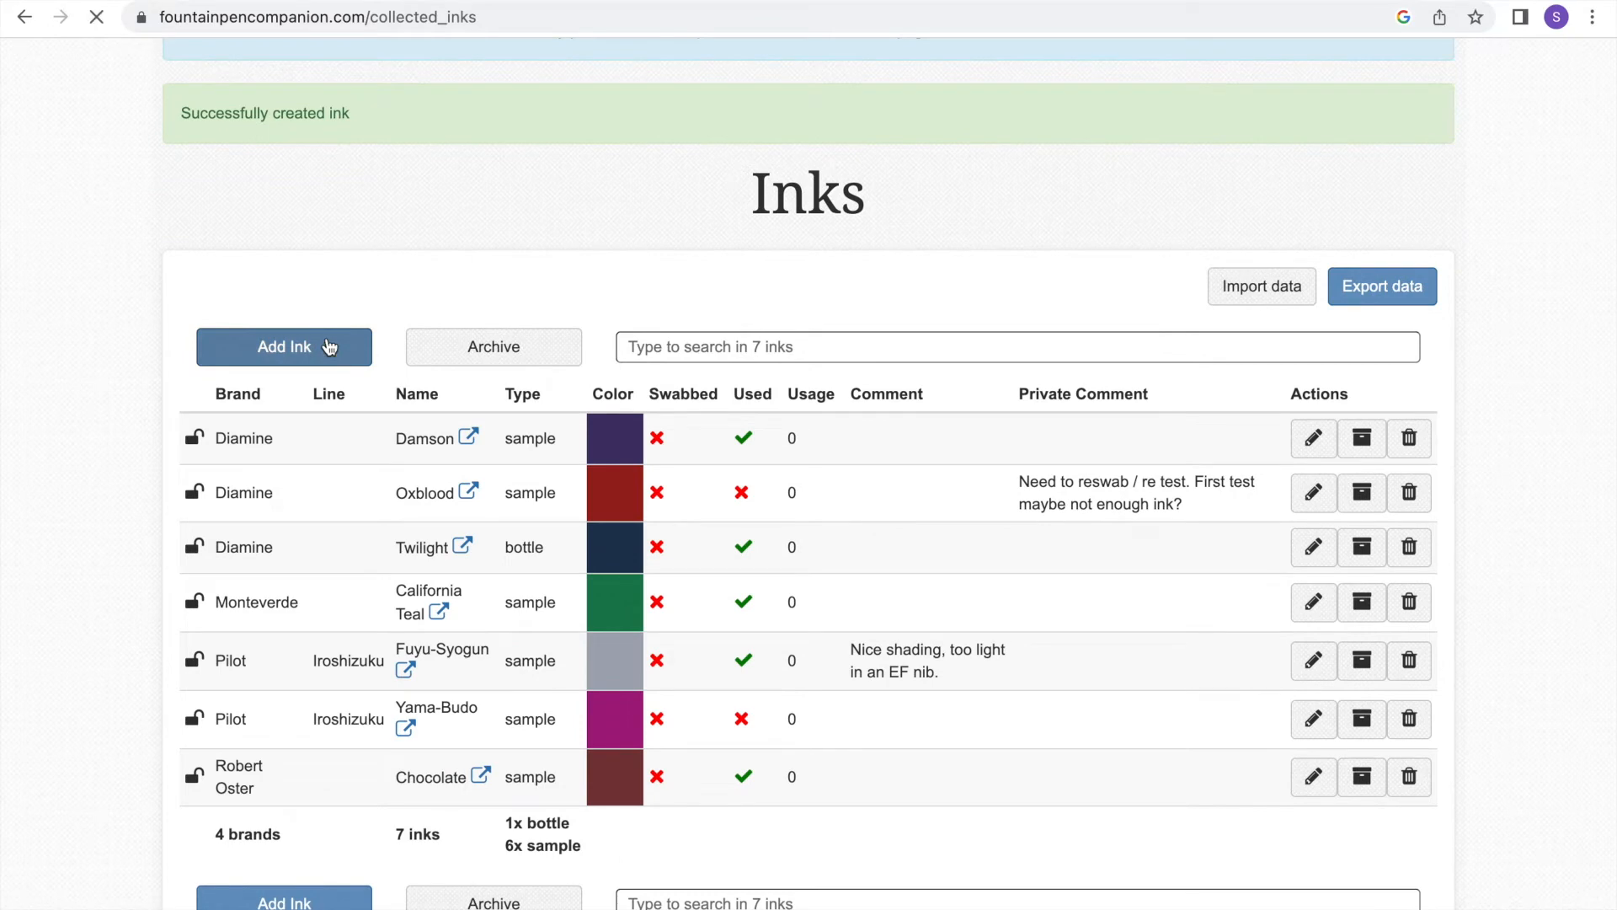
- Add Lamy Obsidian as a used sample ink
left_click(283, 348)
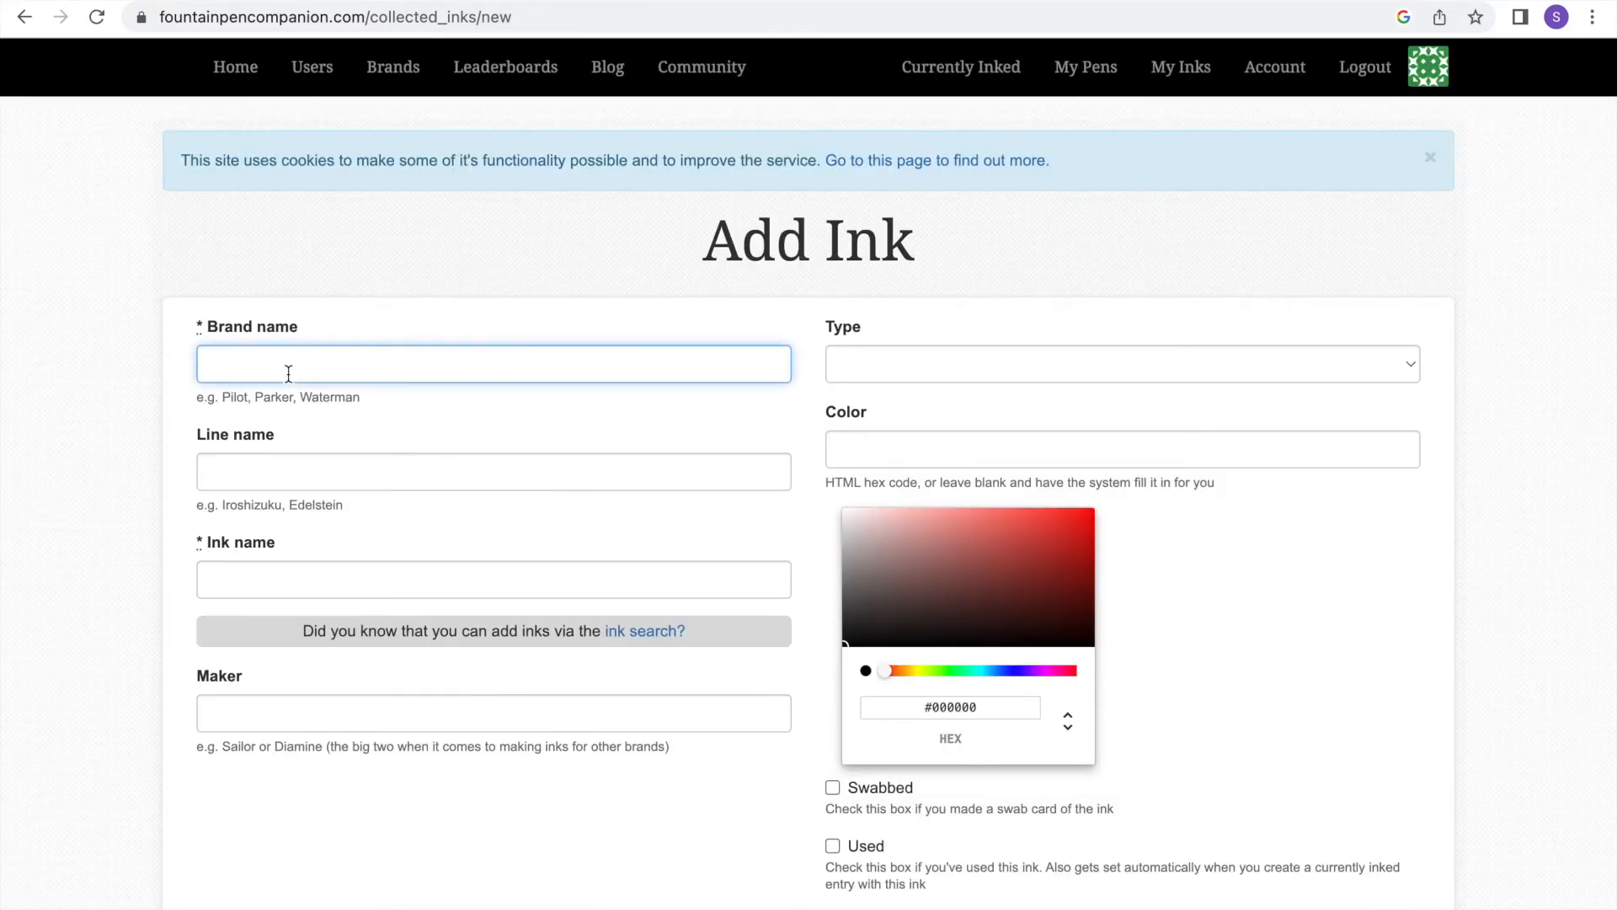
type("Lam")
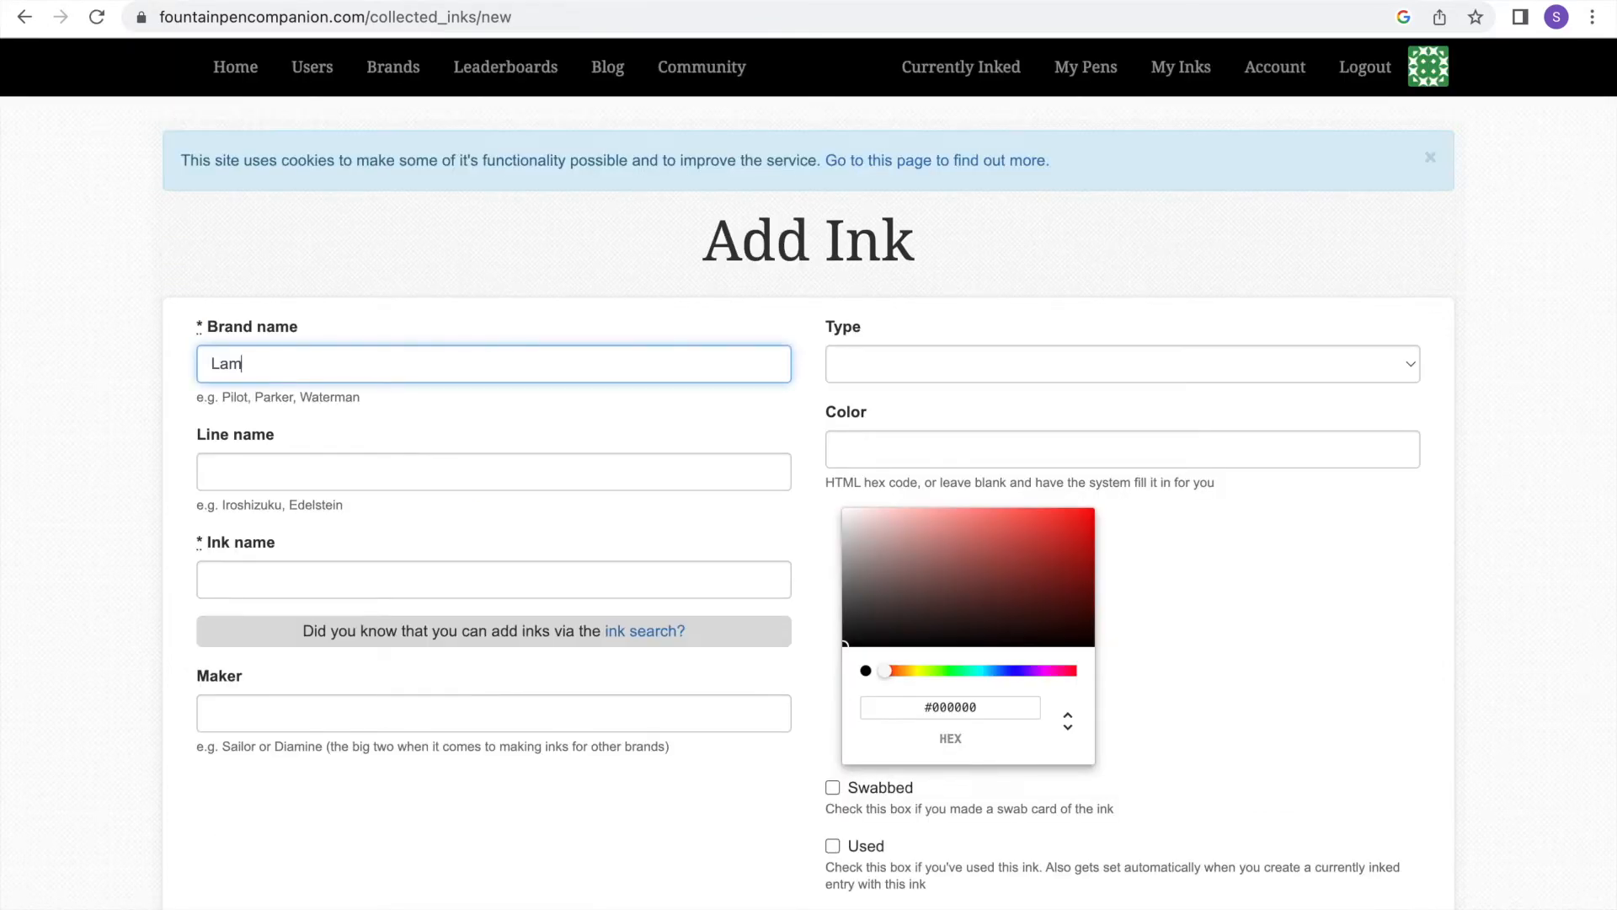
type("T3")
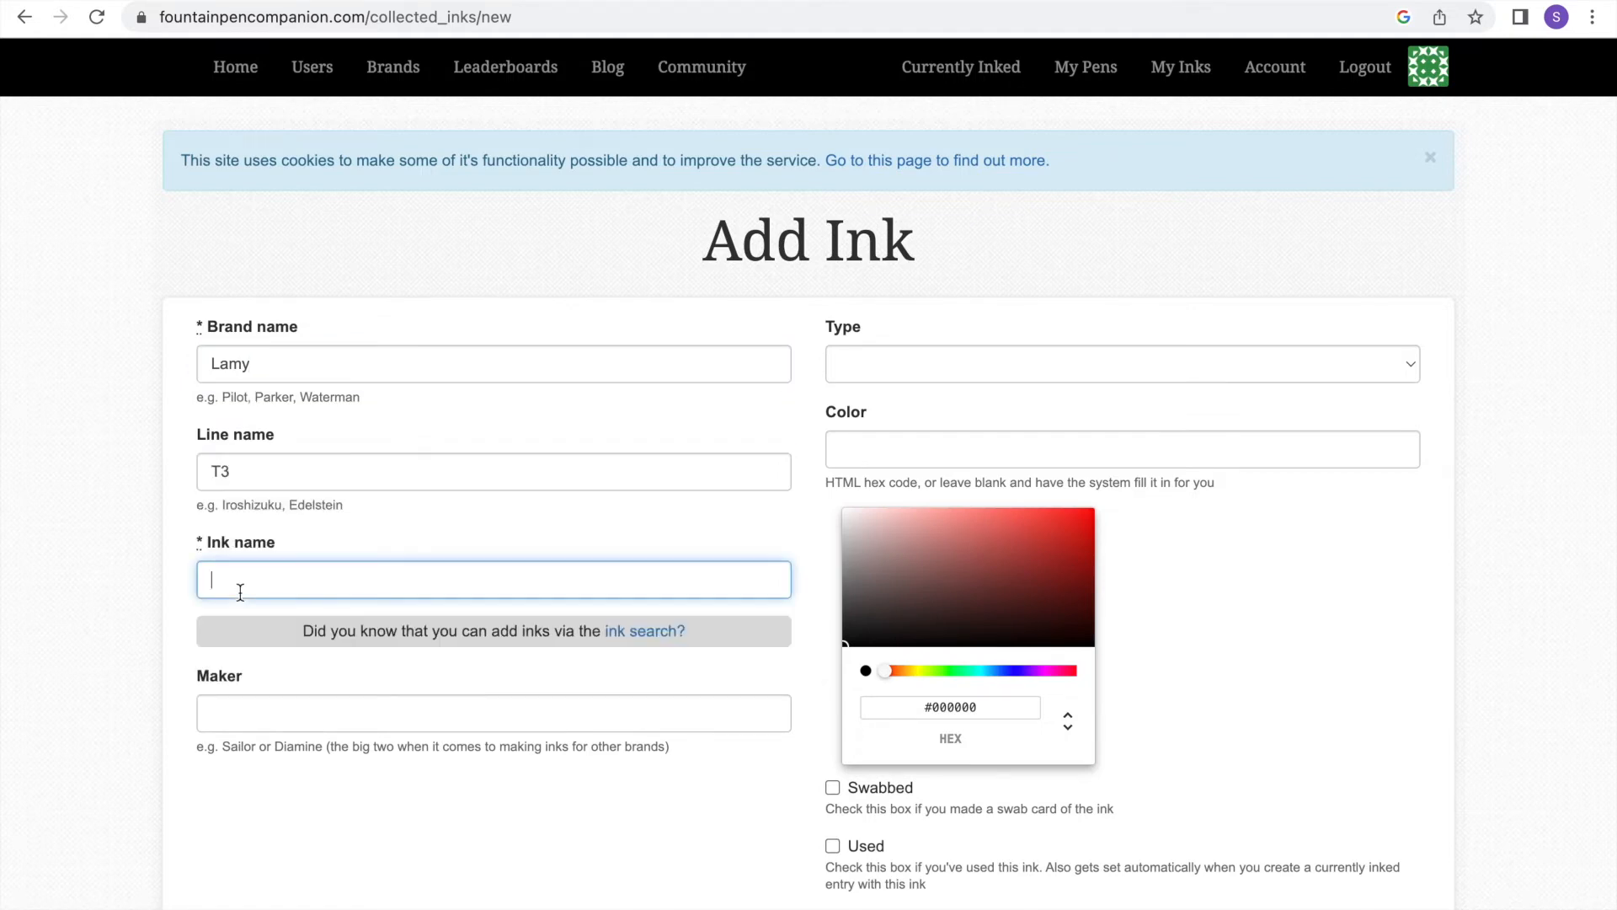
type("Ob")
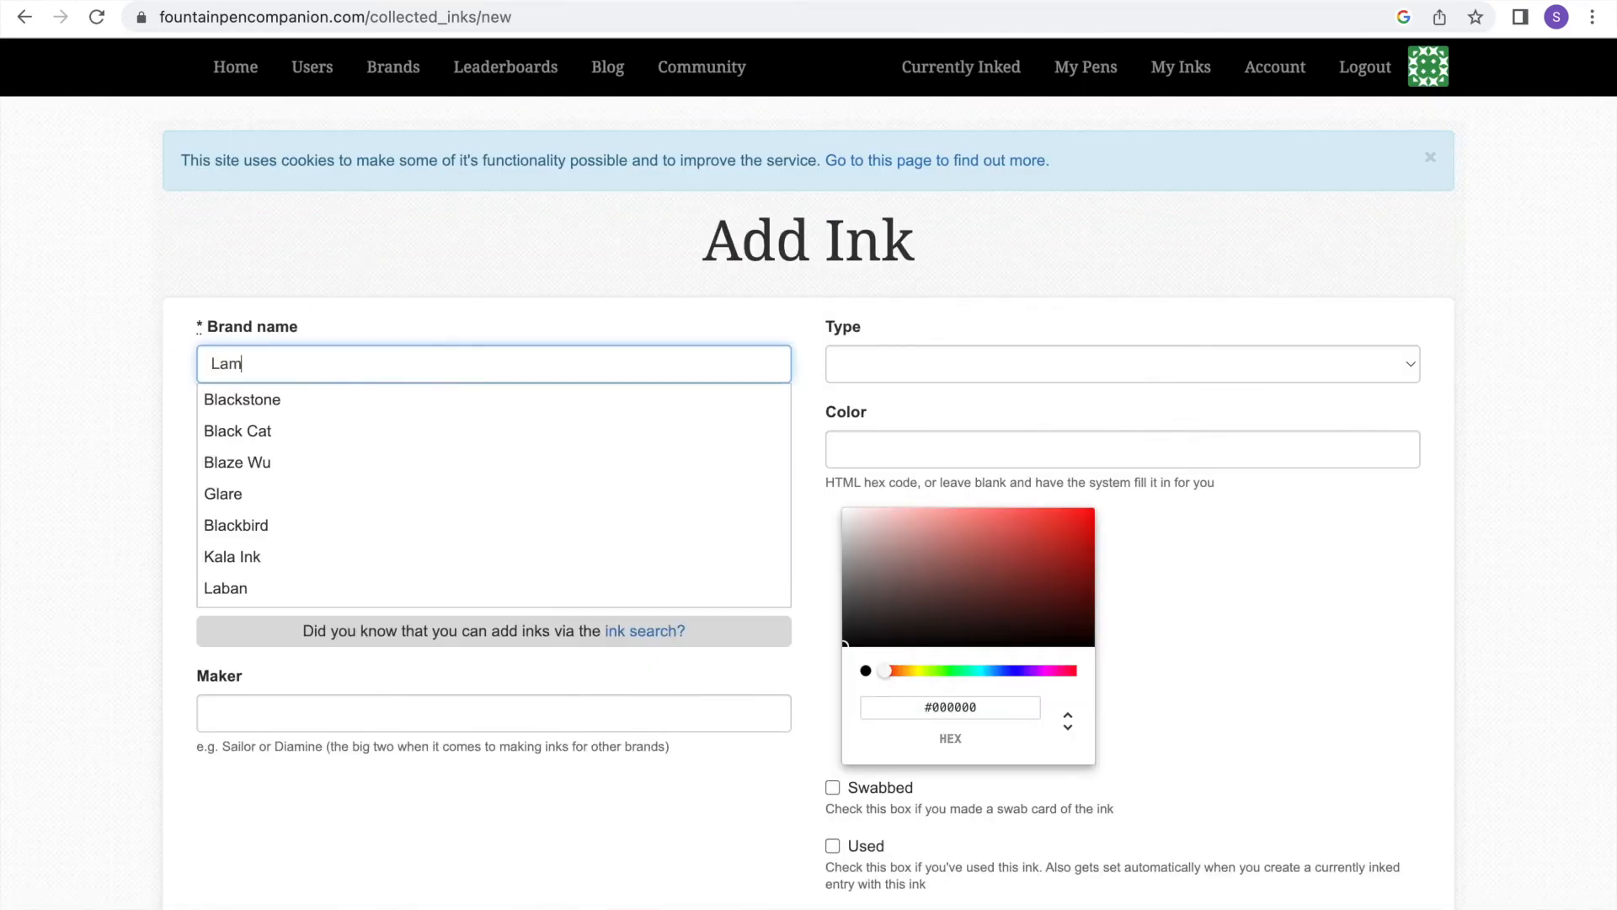
- Add Lamy Black and Kaweco Black as used cartridge inks
type("Bl")
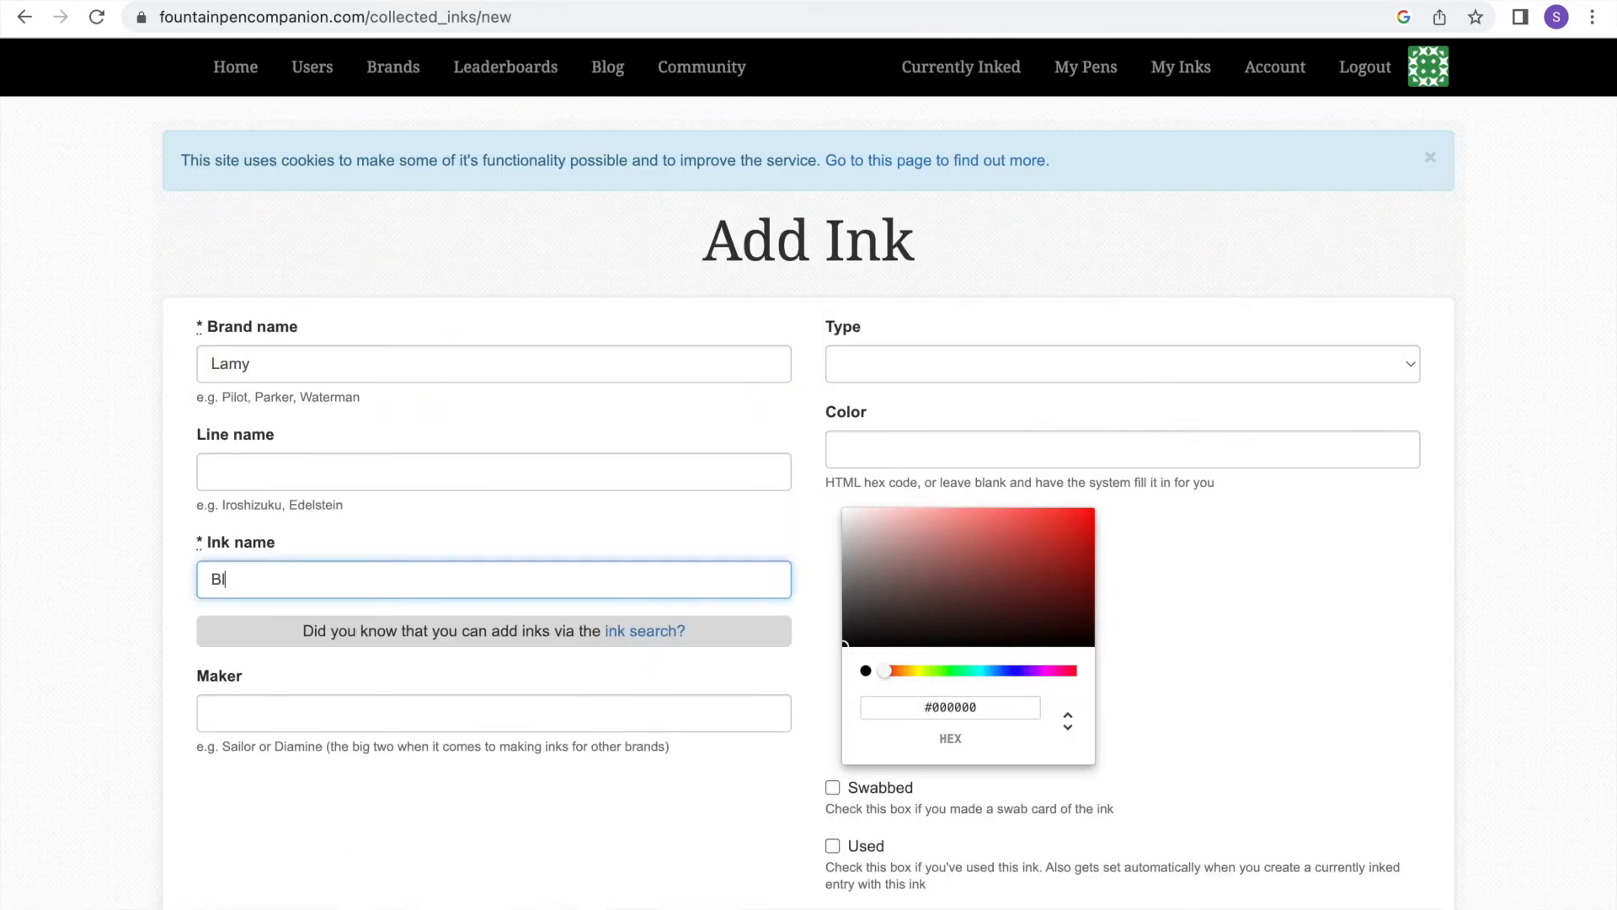
left_click(1123, 364)
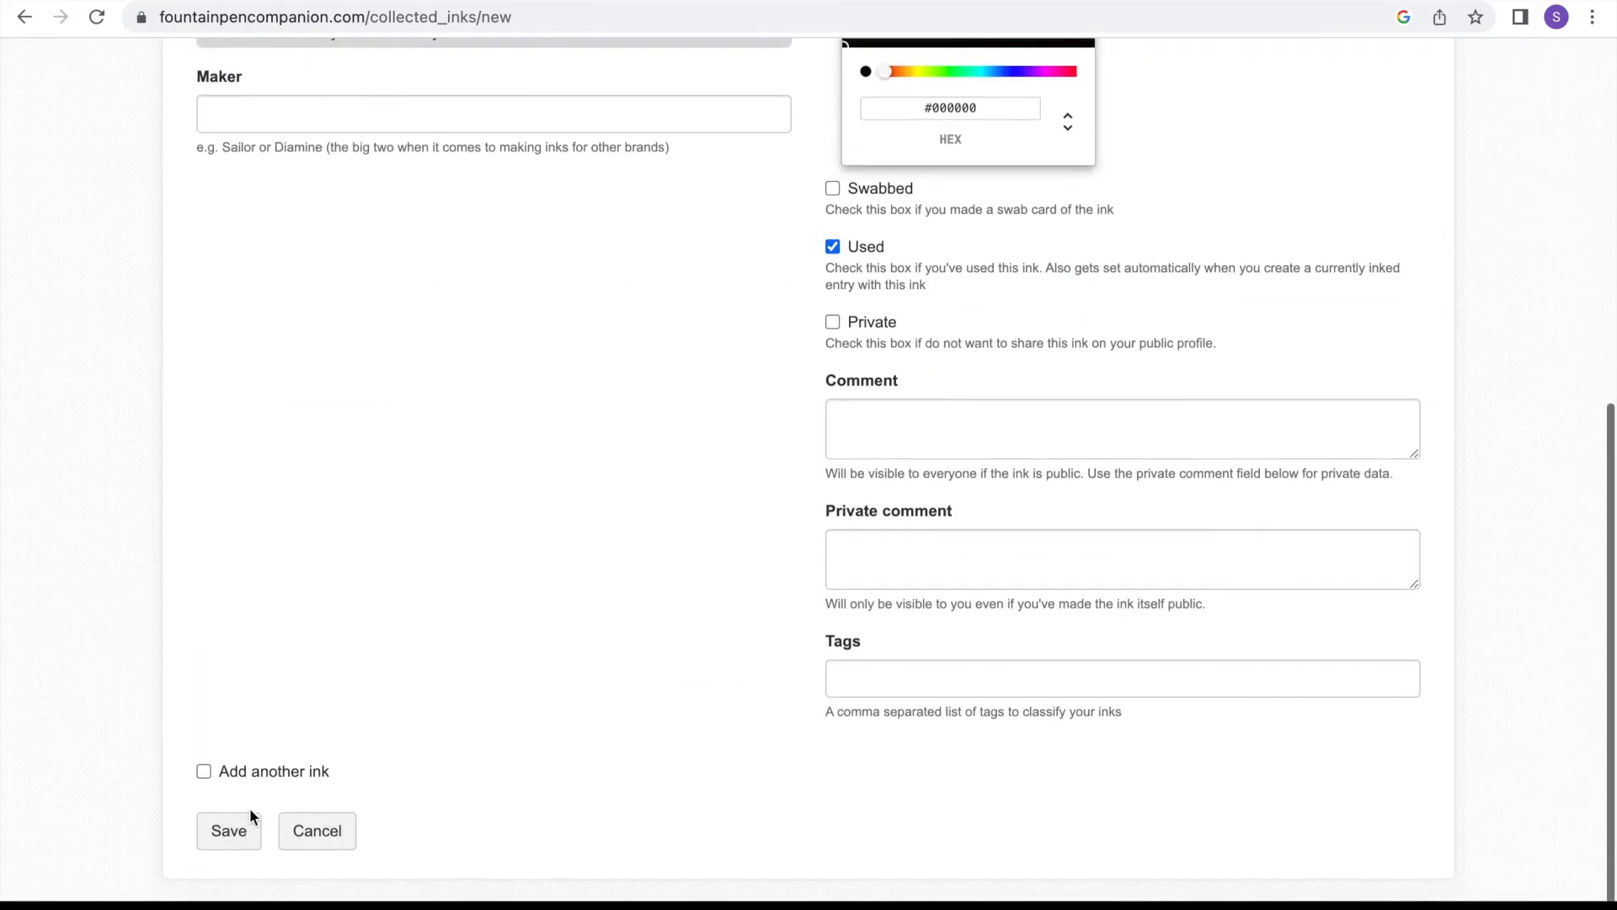
left_click(228, 831)
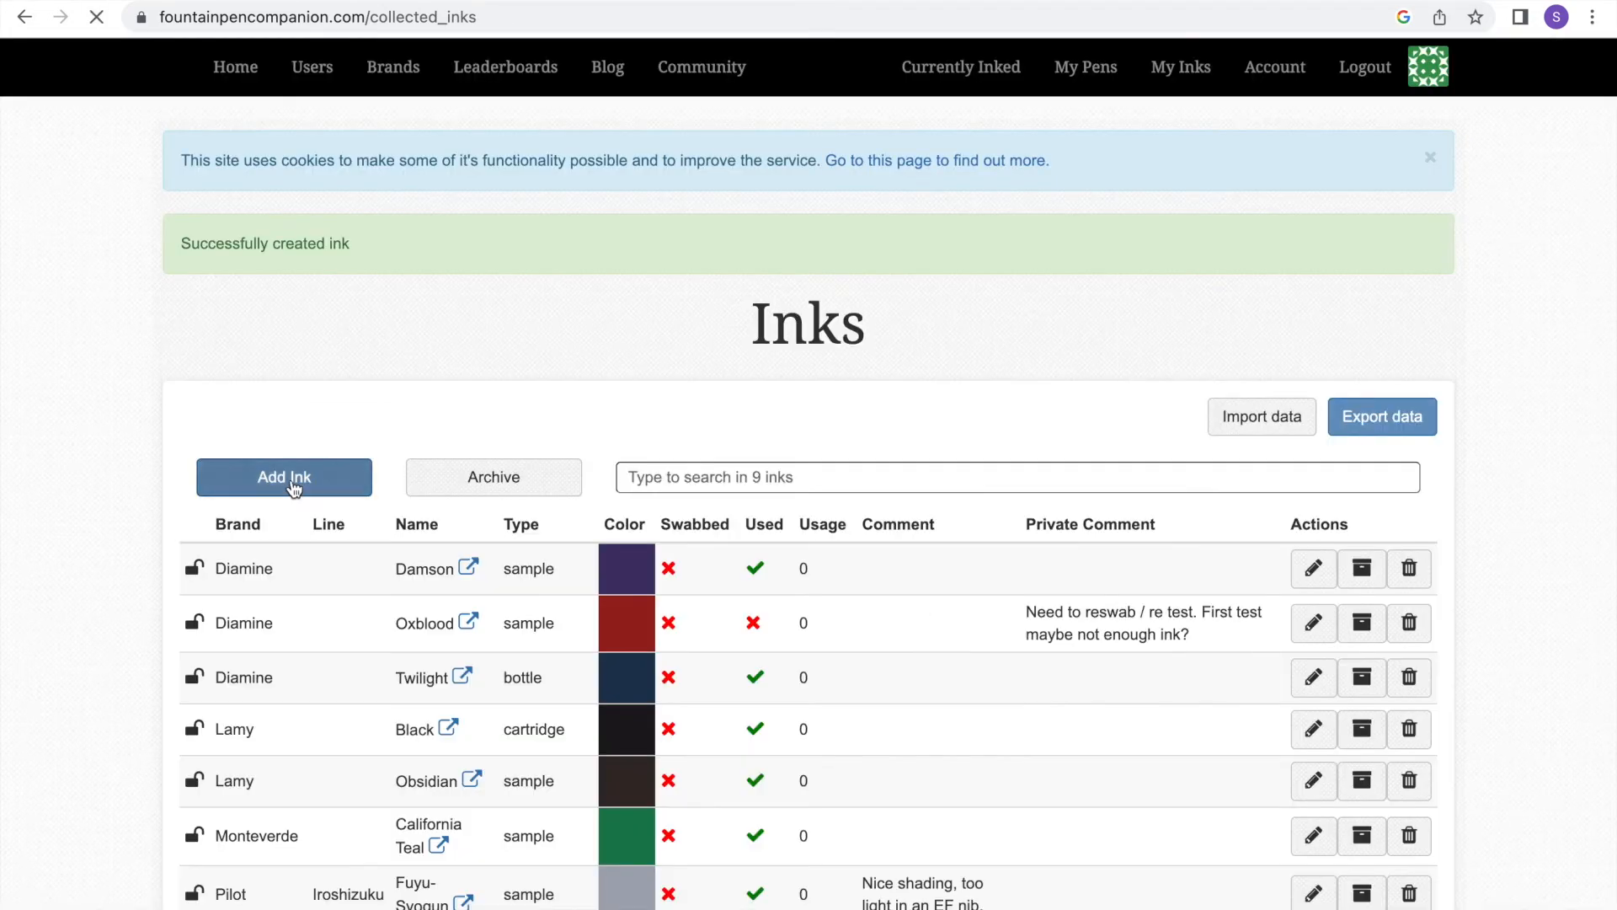
left_click(284, 477)
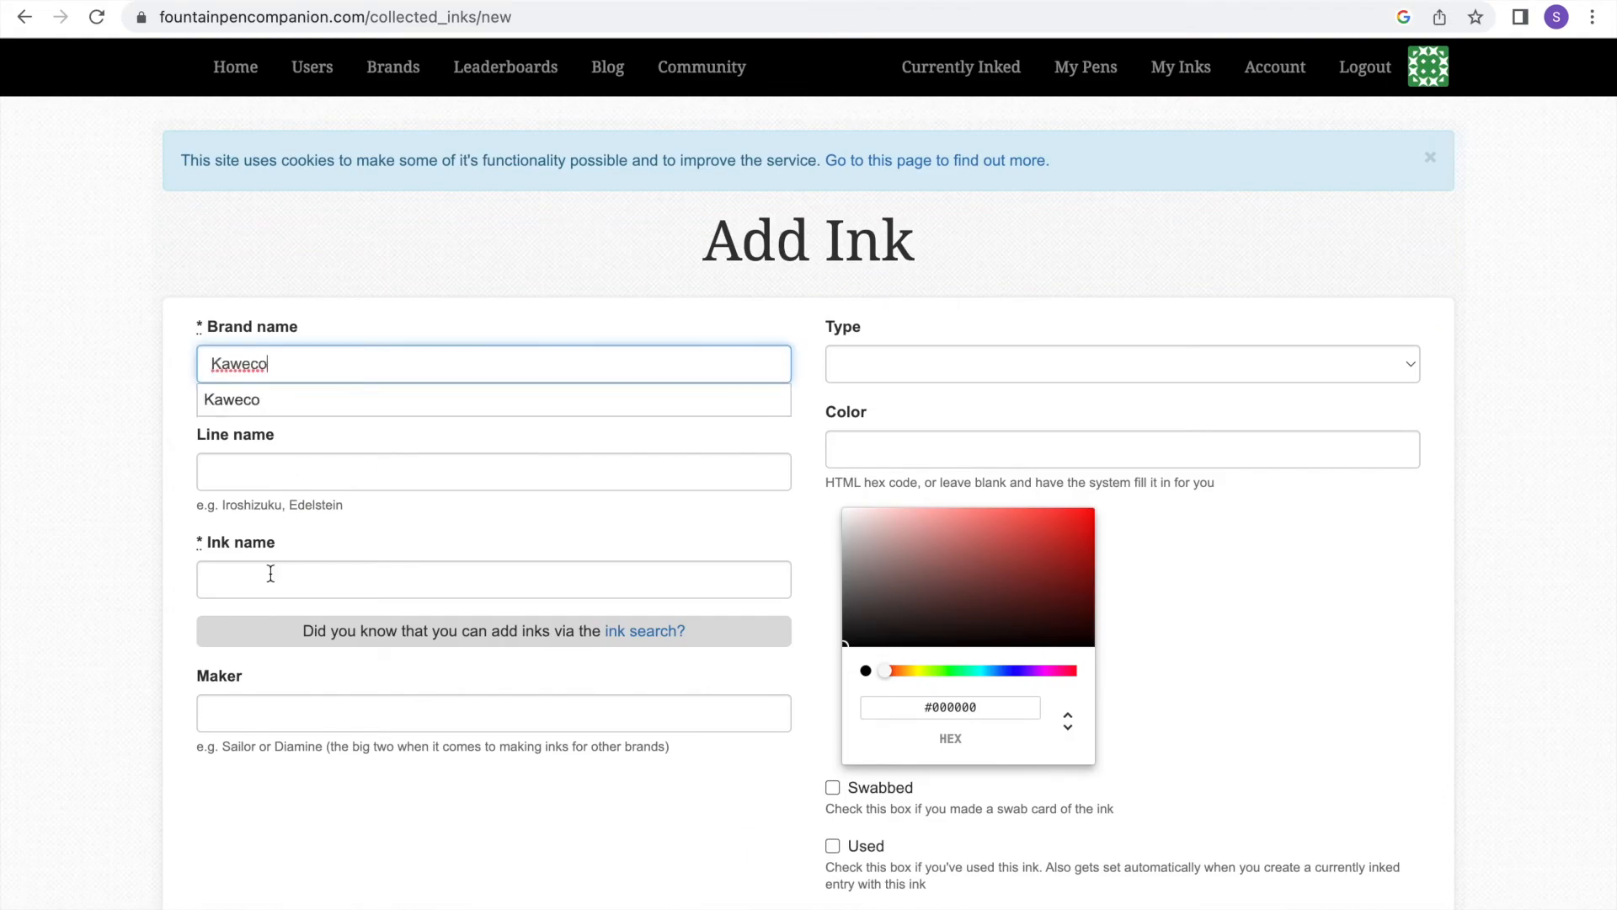
left_click(1122, 363)
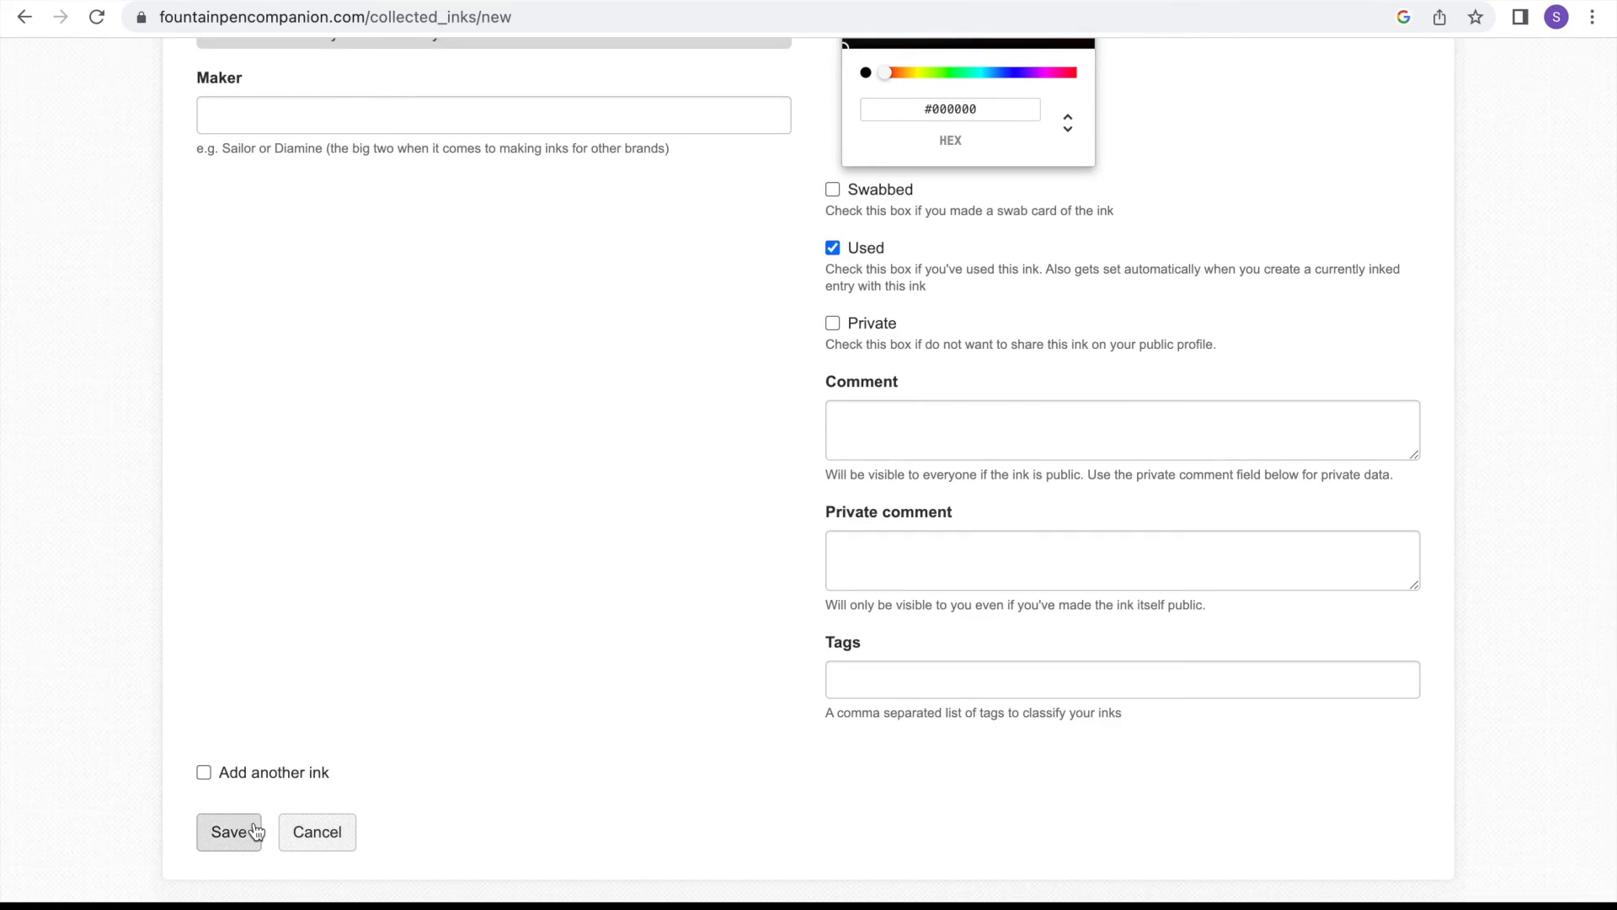
left_click(229, 832)
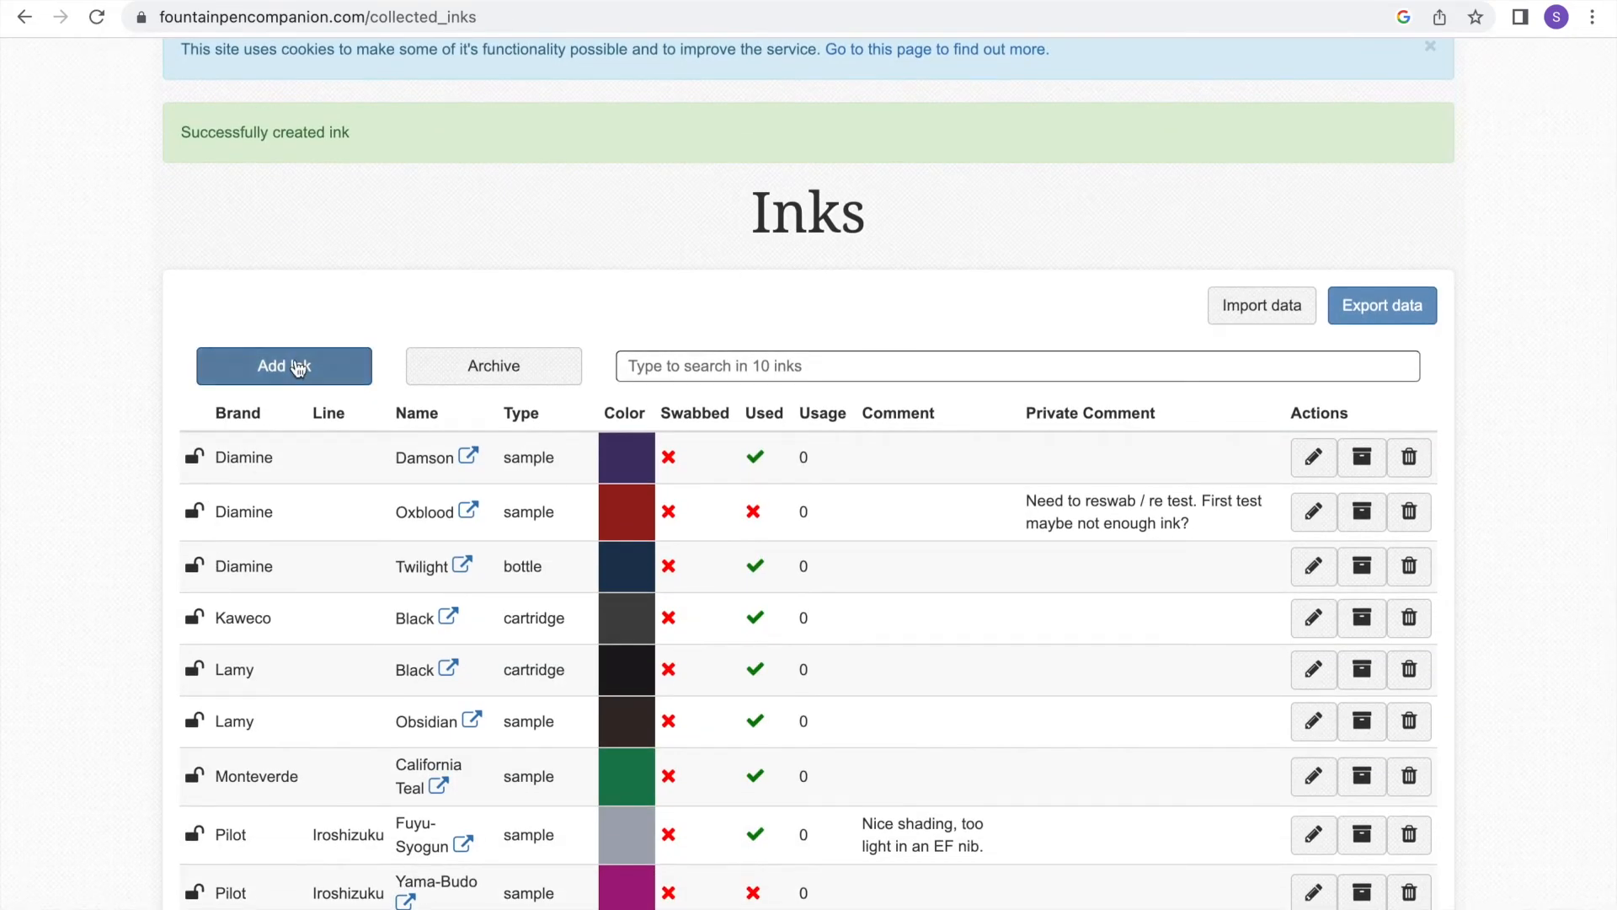
- Add Noodler's Black Swan in Australian Roses with its ink type, the eleventh ink
left_click(283, 365)
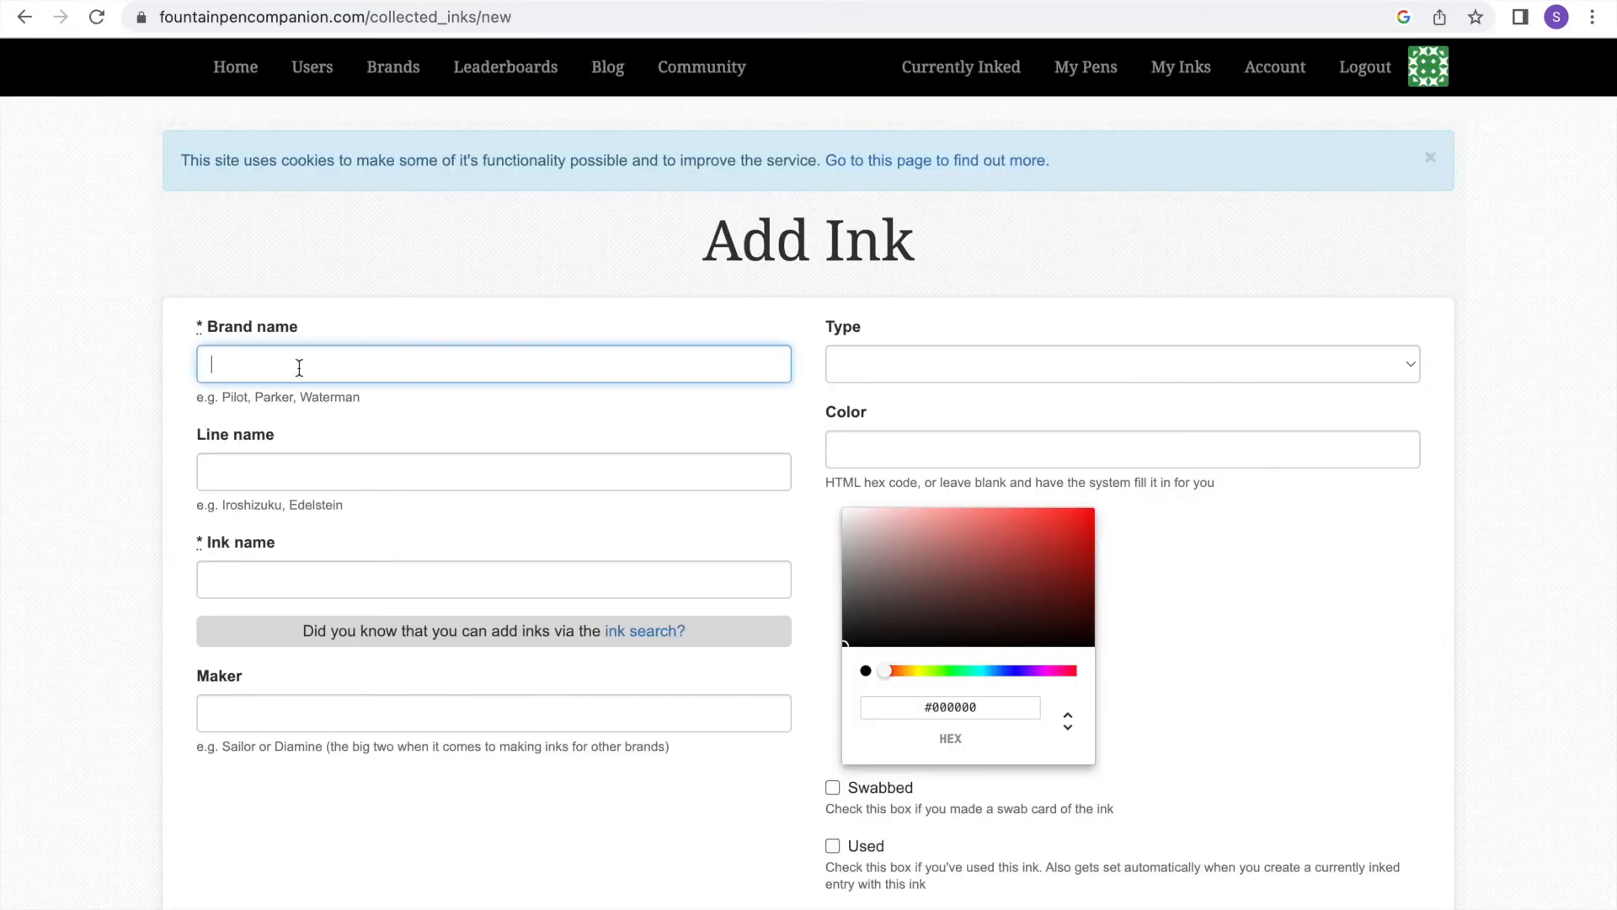
type("Noodler's")
left_click(494, 579)
type("Black Swan")
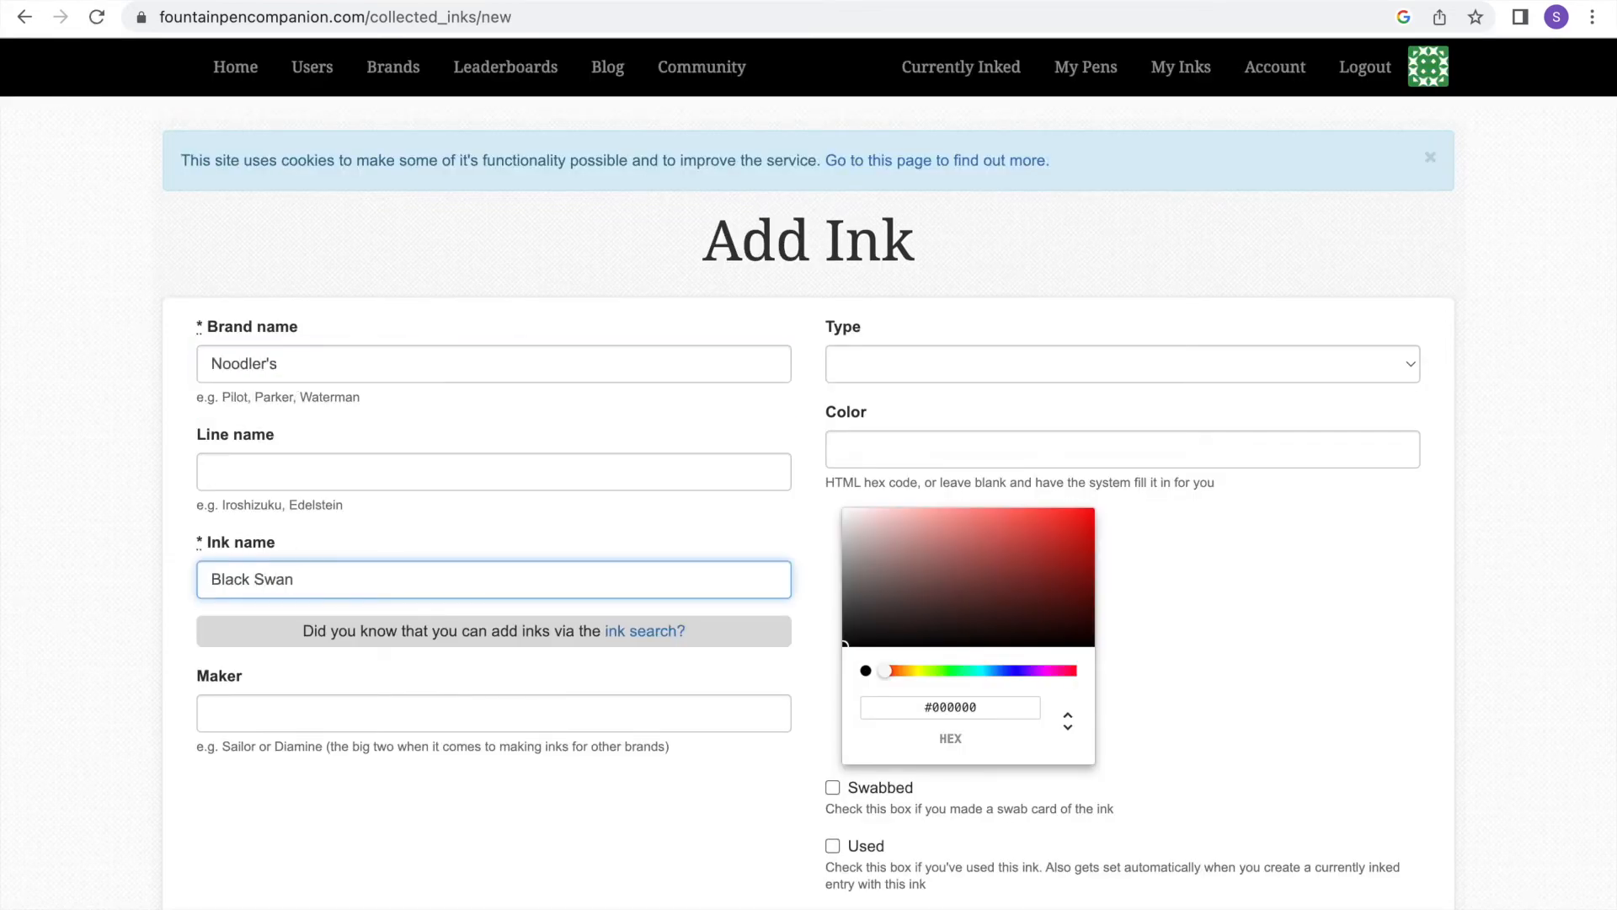
type("in Australian Roses")
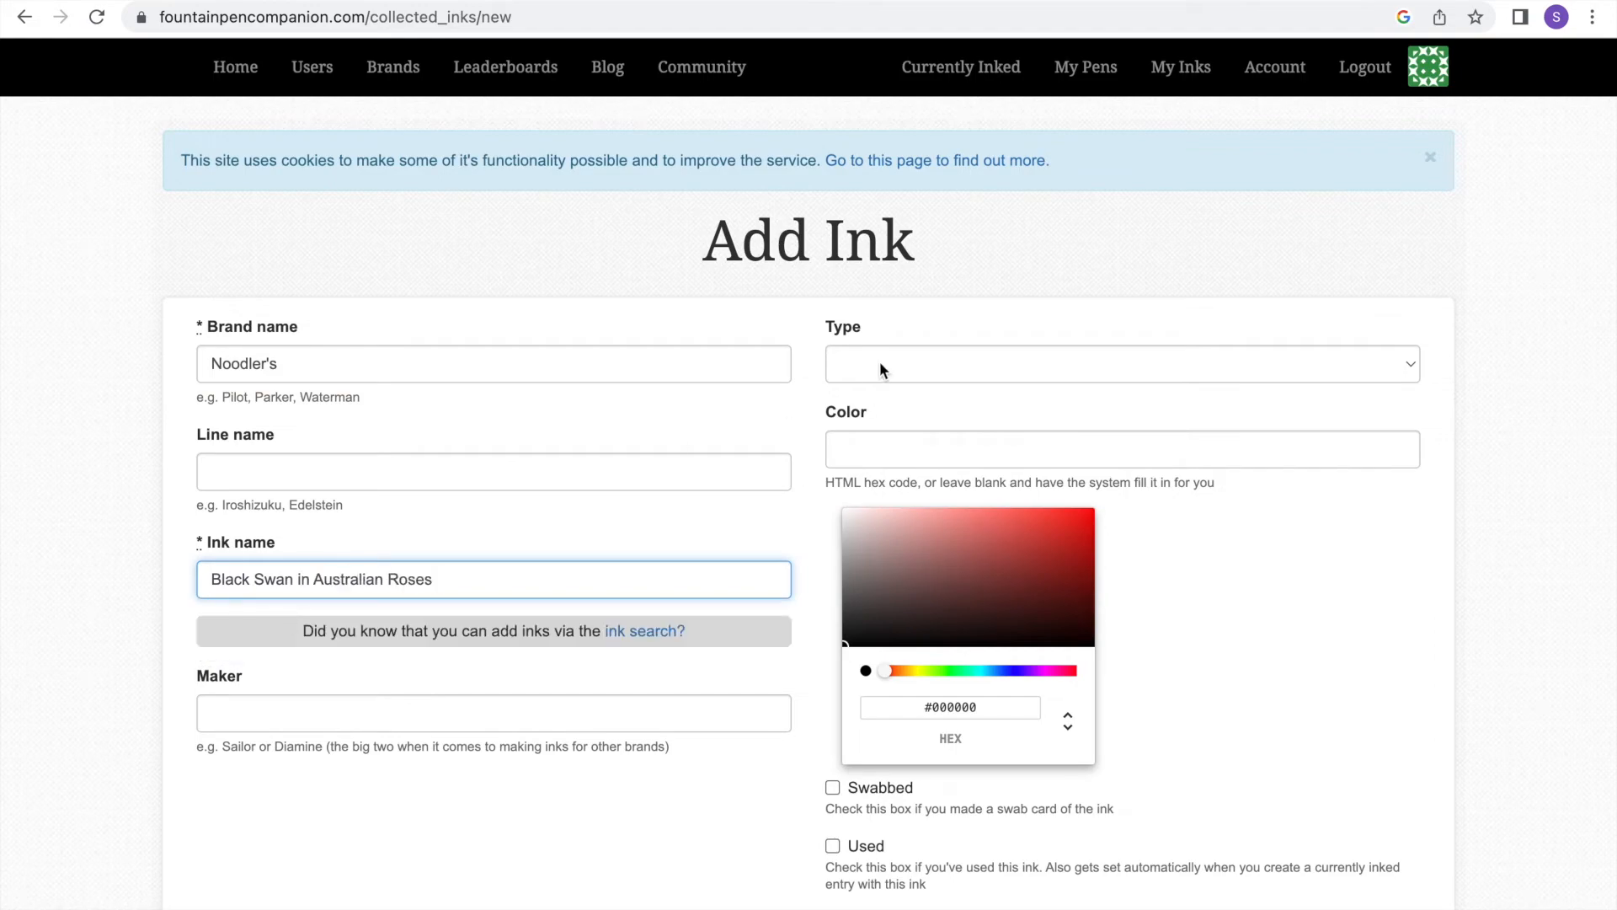
left_click(832, 492)
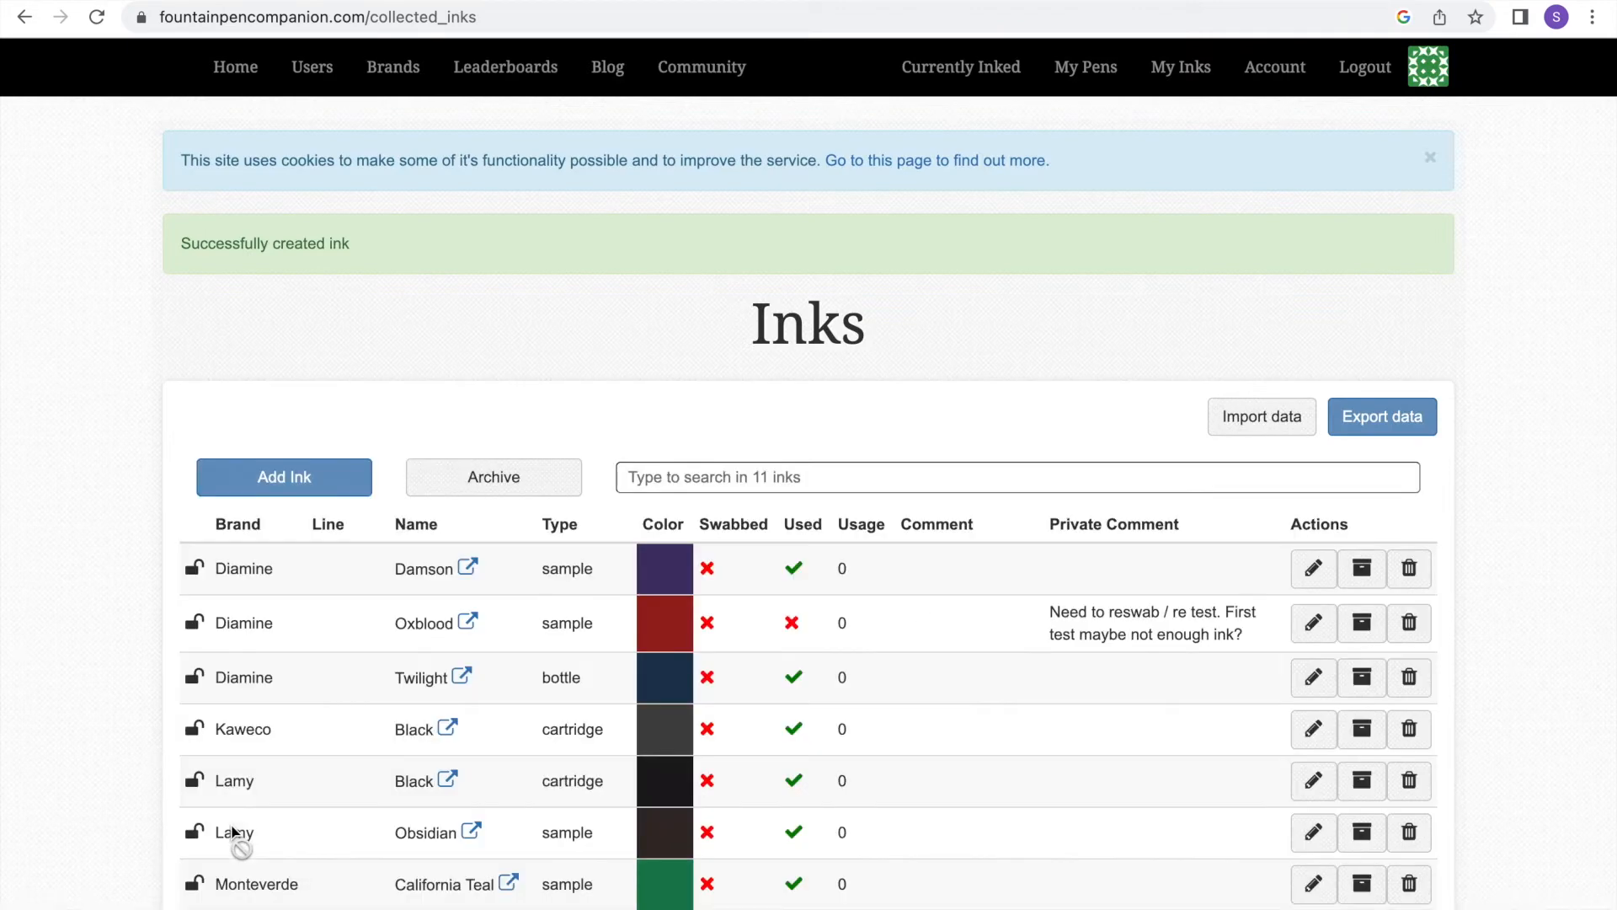
- Add Diamine Aurora Borealis as a used sample, correcting the name typo, the twelfth ink
left_click(283, 477)
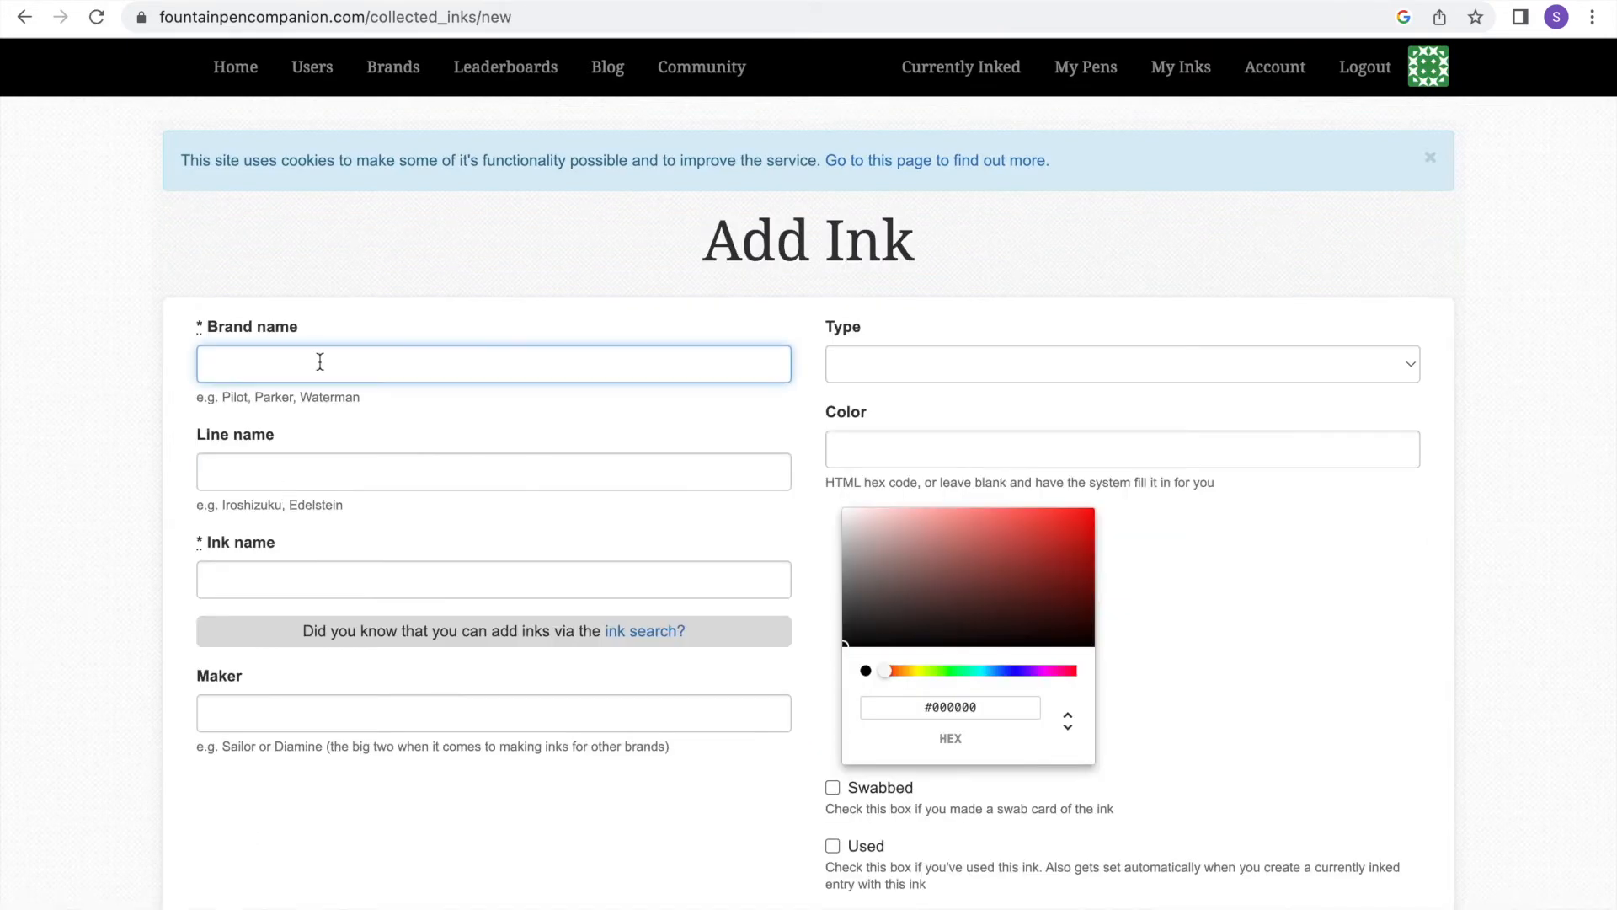
type("Aurora Boeal")
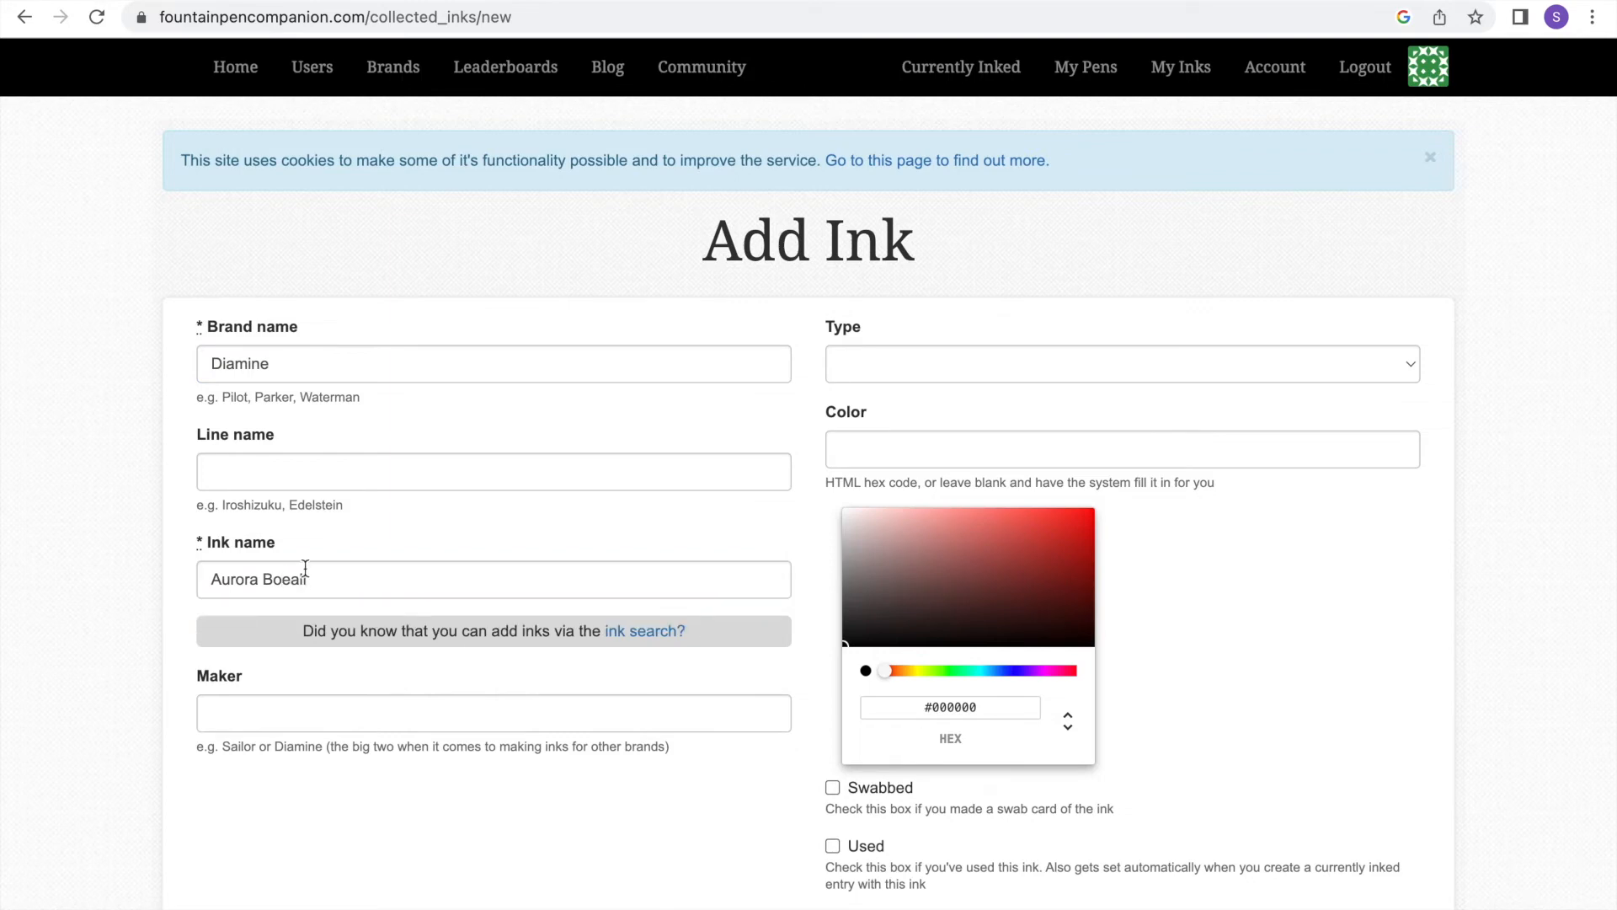
key("Backspace")
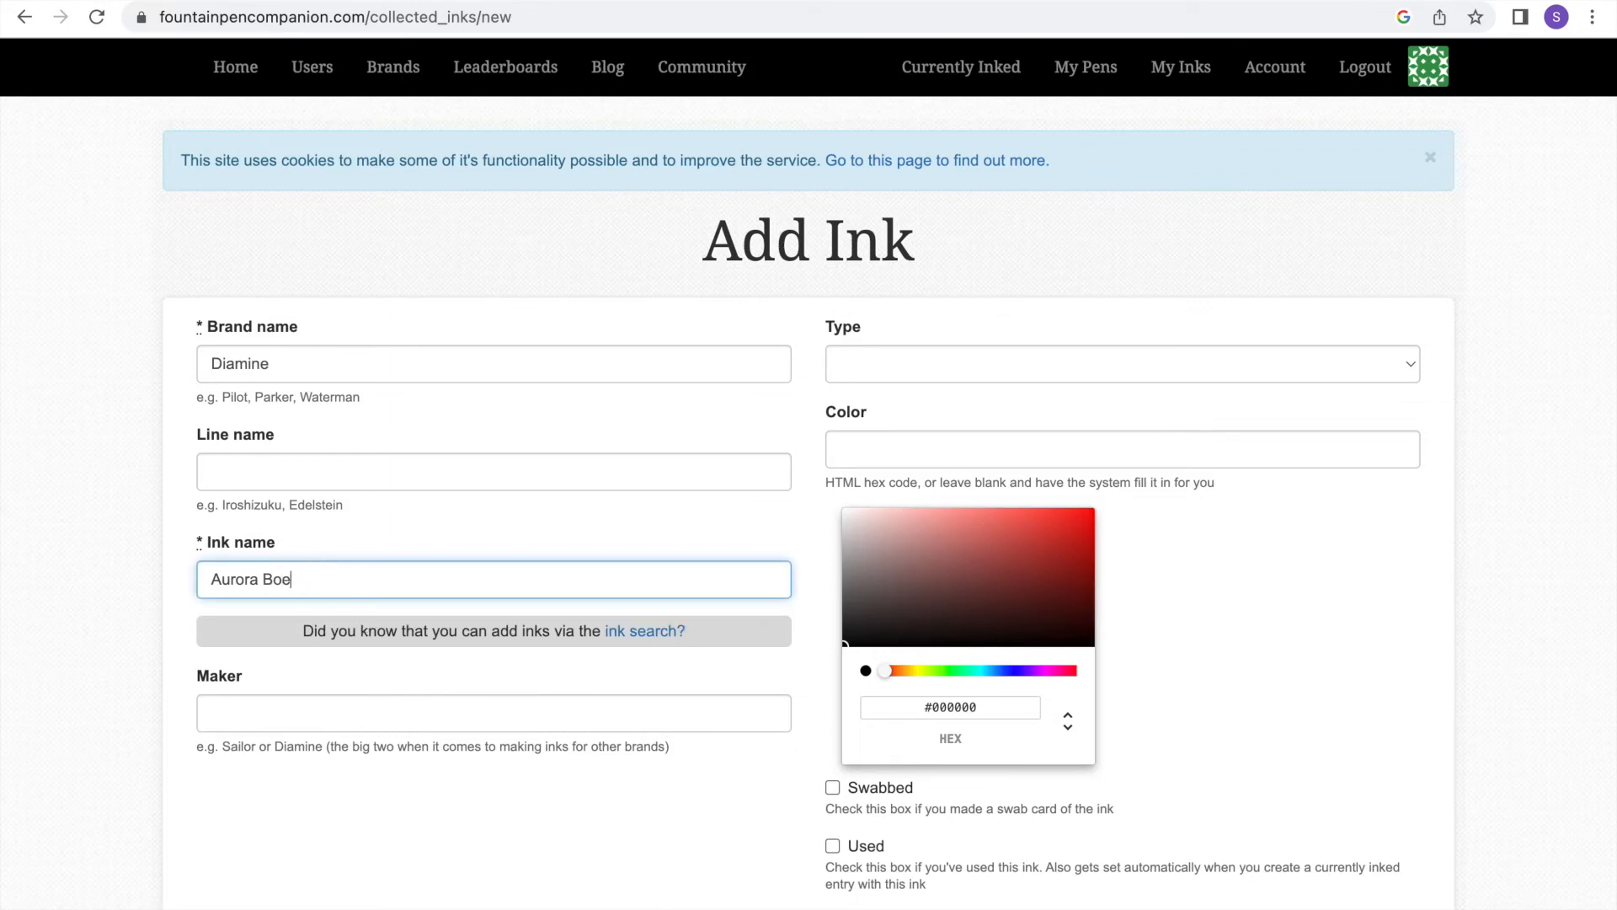
type("realis")
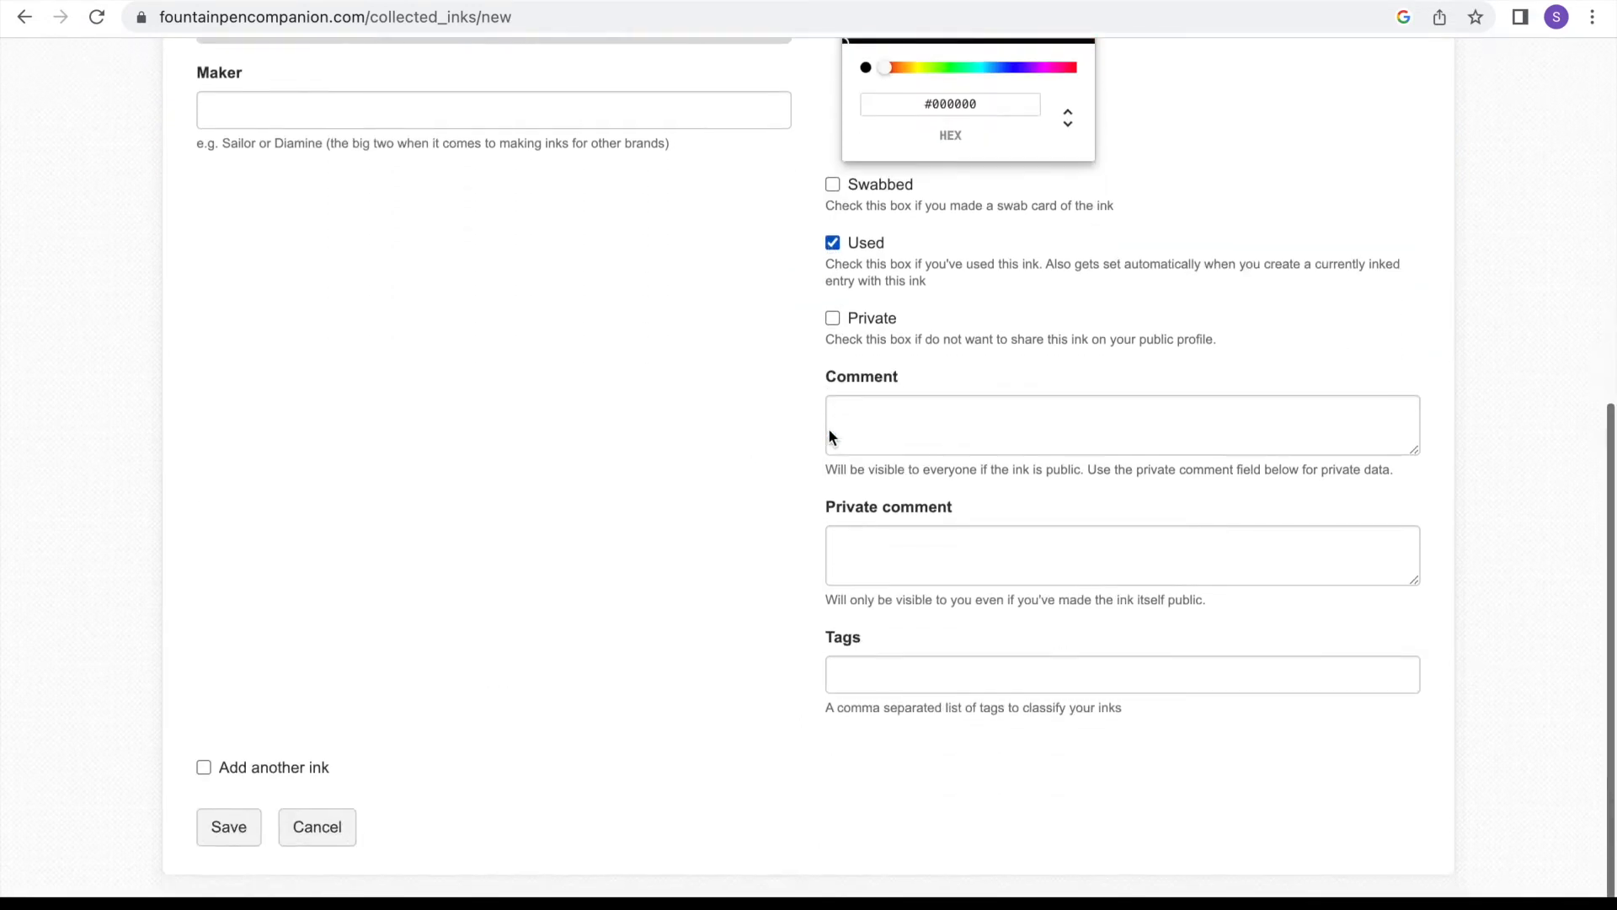
left_click(227, 825)
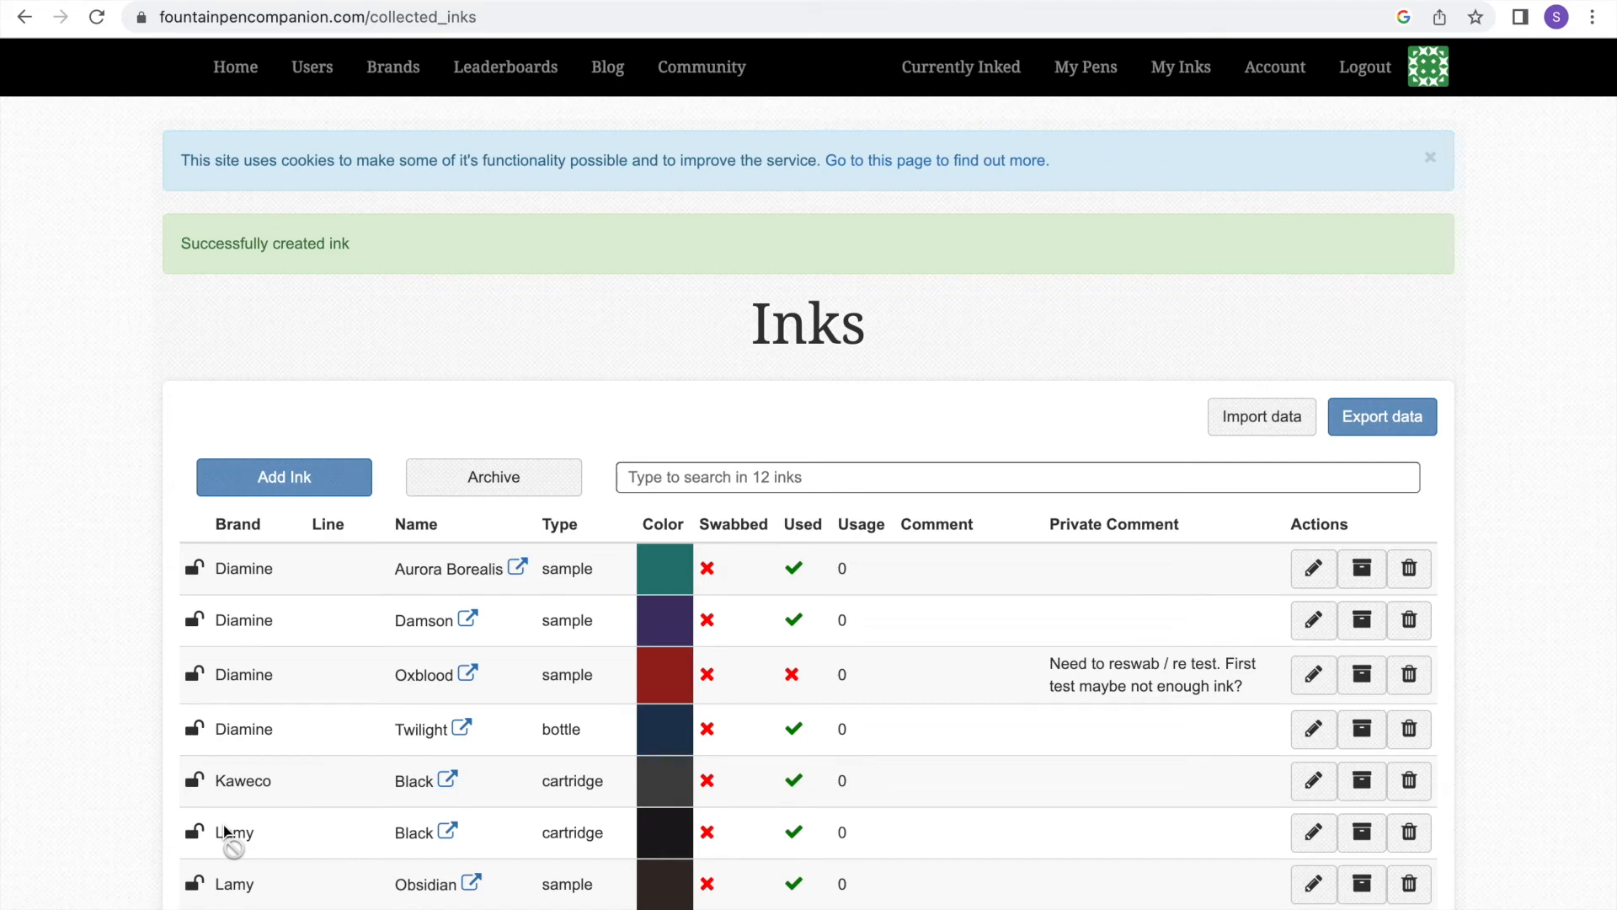
scroll("down", 3)
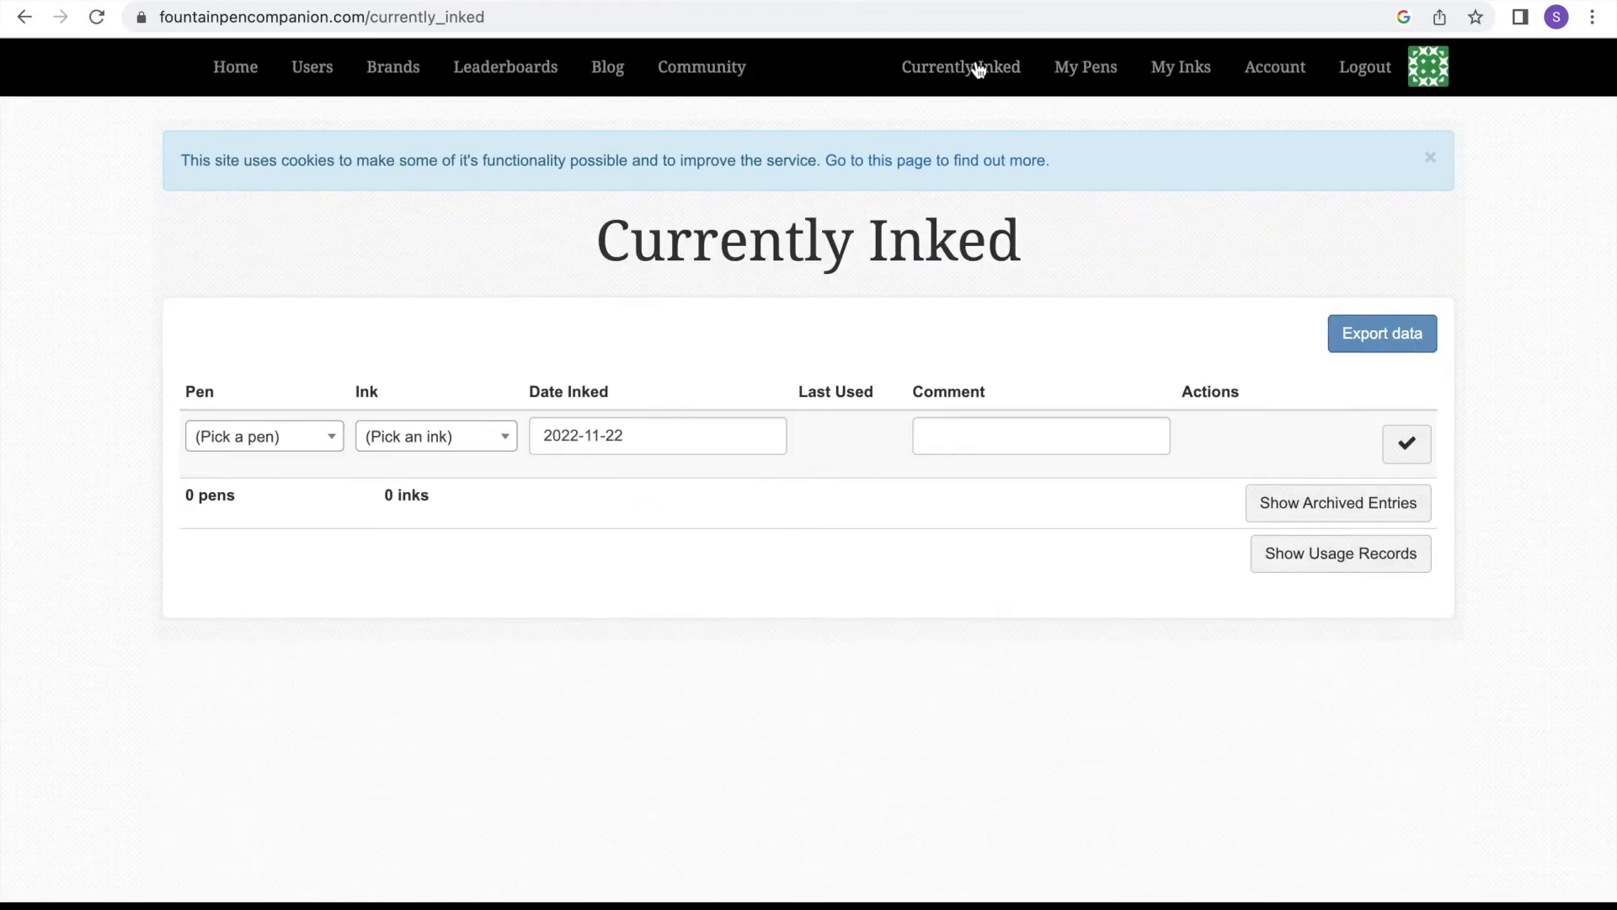
- Choose the Lamy Al-Star, Cosmic, EF as the pen for a new Currently Inked entry
left_click(263, 435)
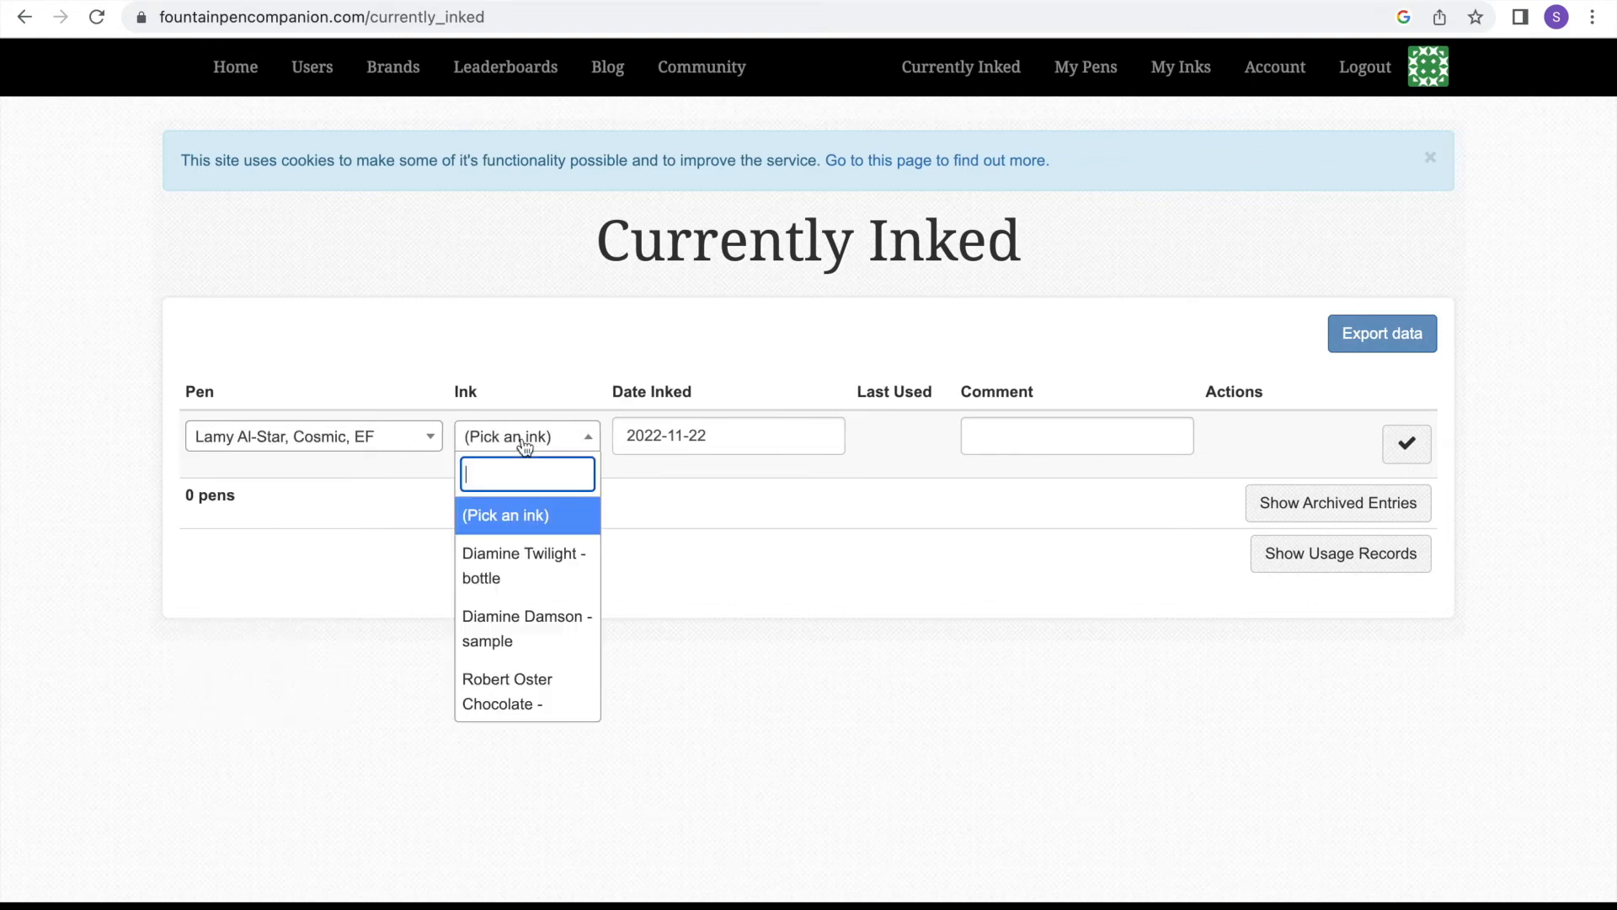
scroll("down", 3)
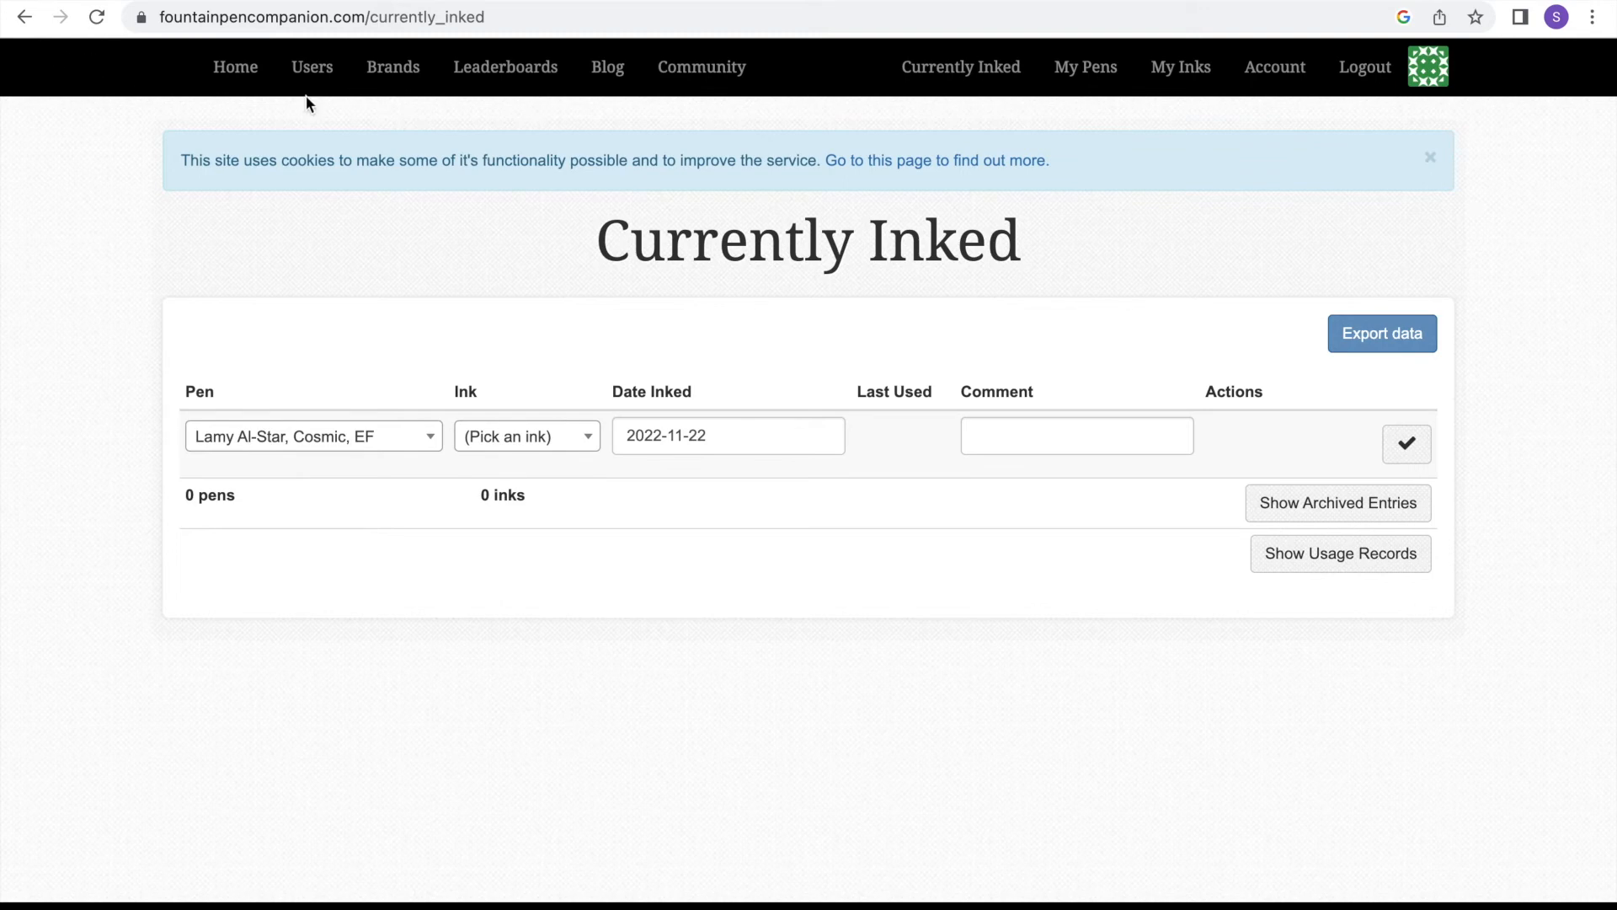
- Add Robert Oster Thunderstorm from the suggestions as a used ink, the thirteenth ink
left_click(1181, 67)
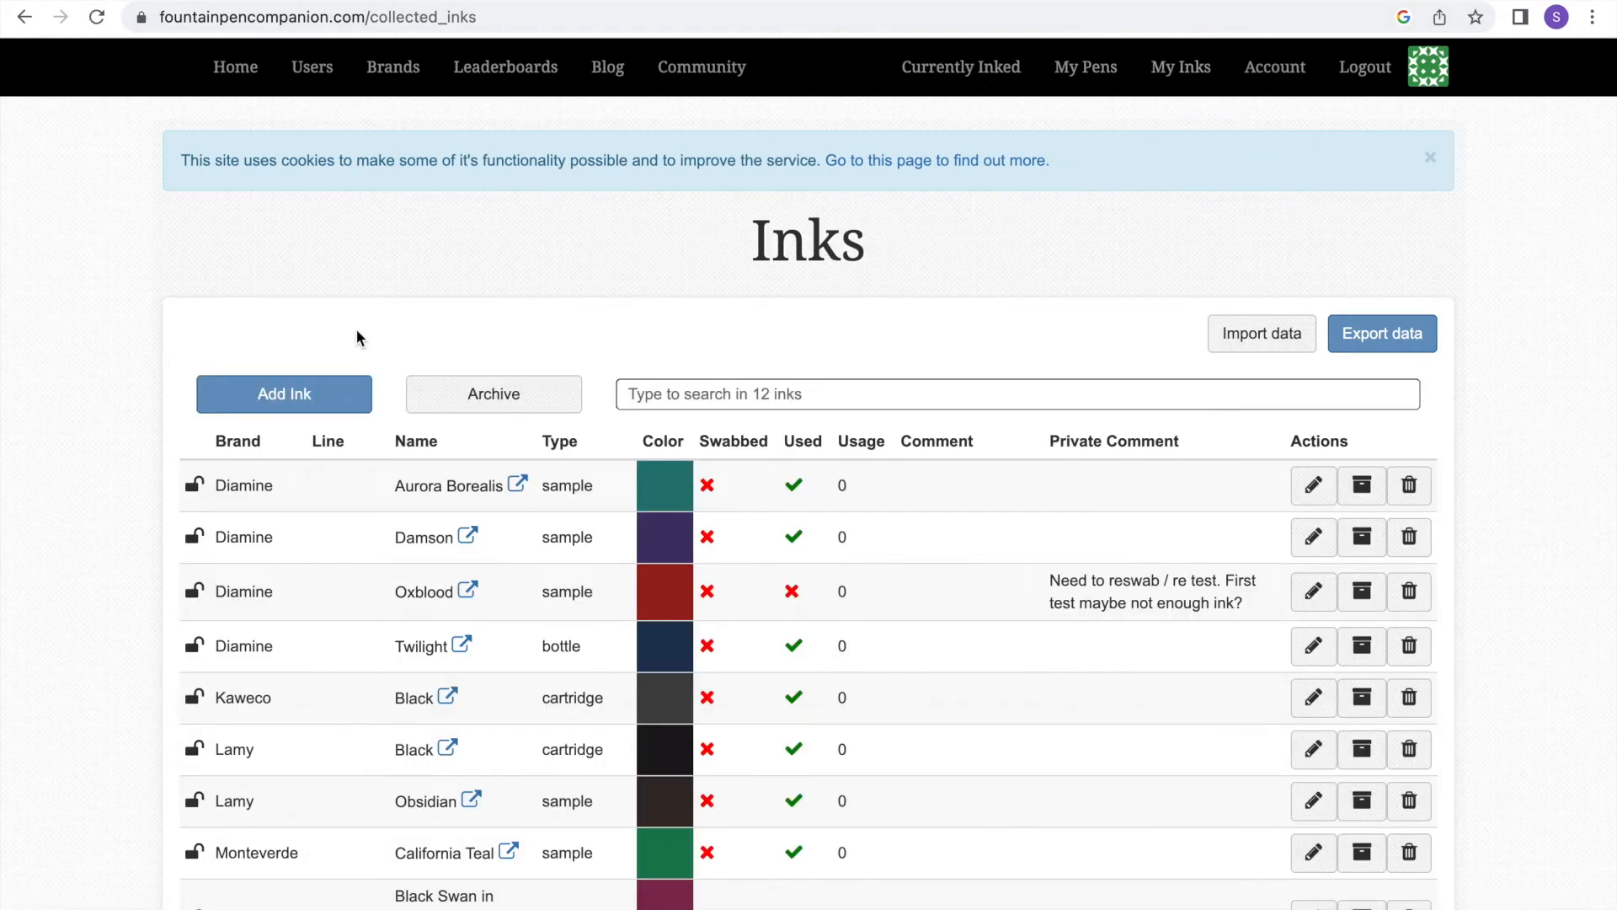
left_click(283, 393)
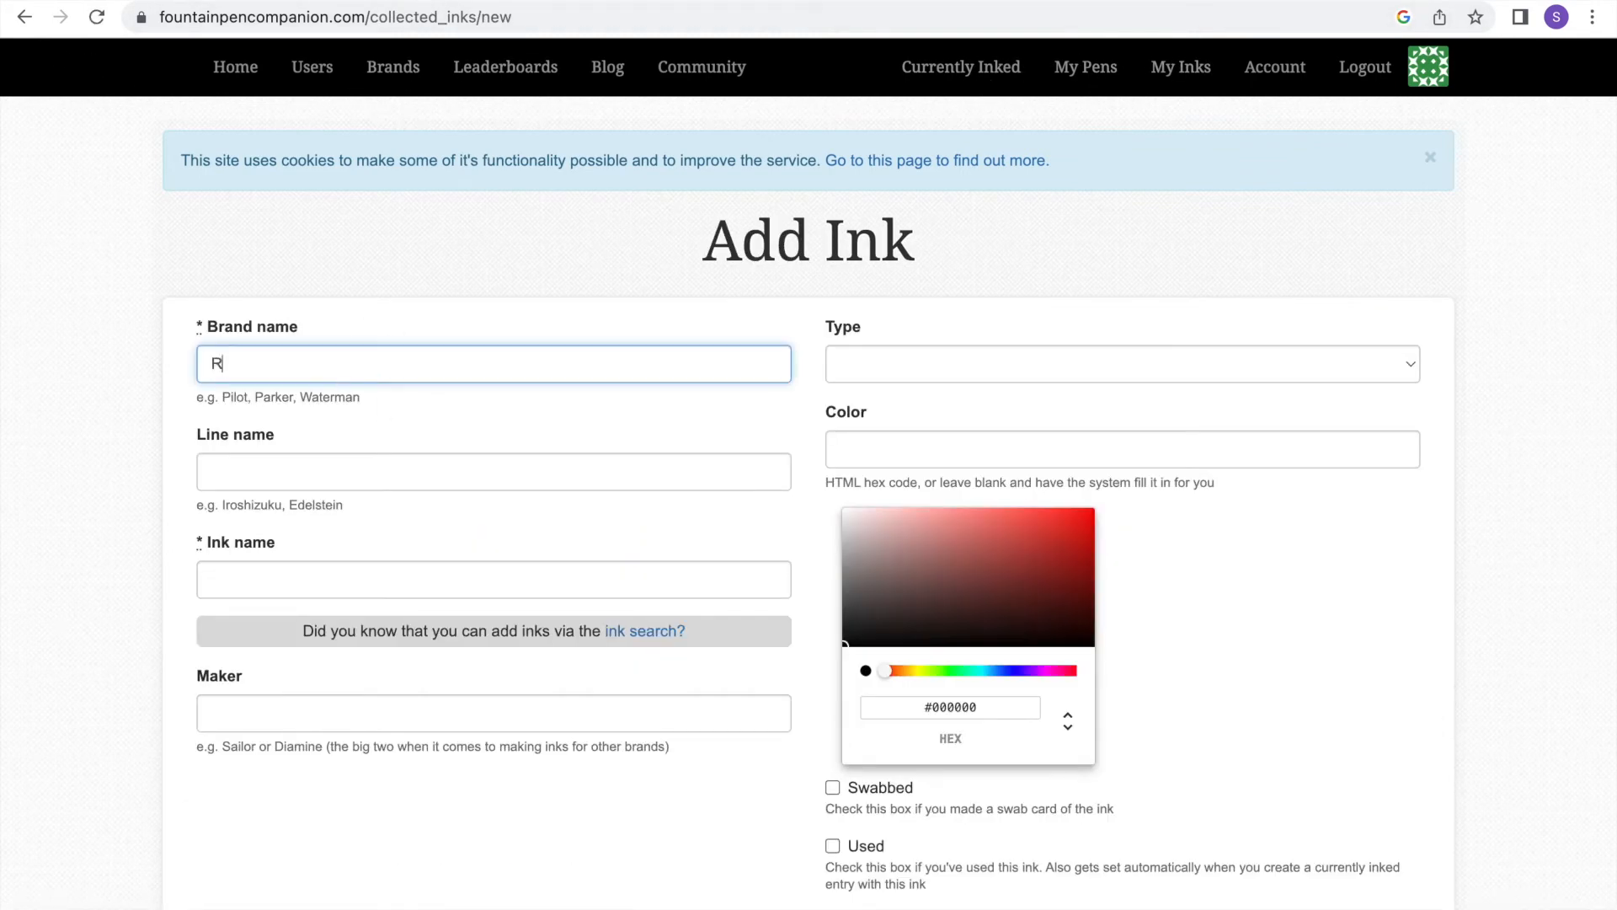
type("T")
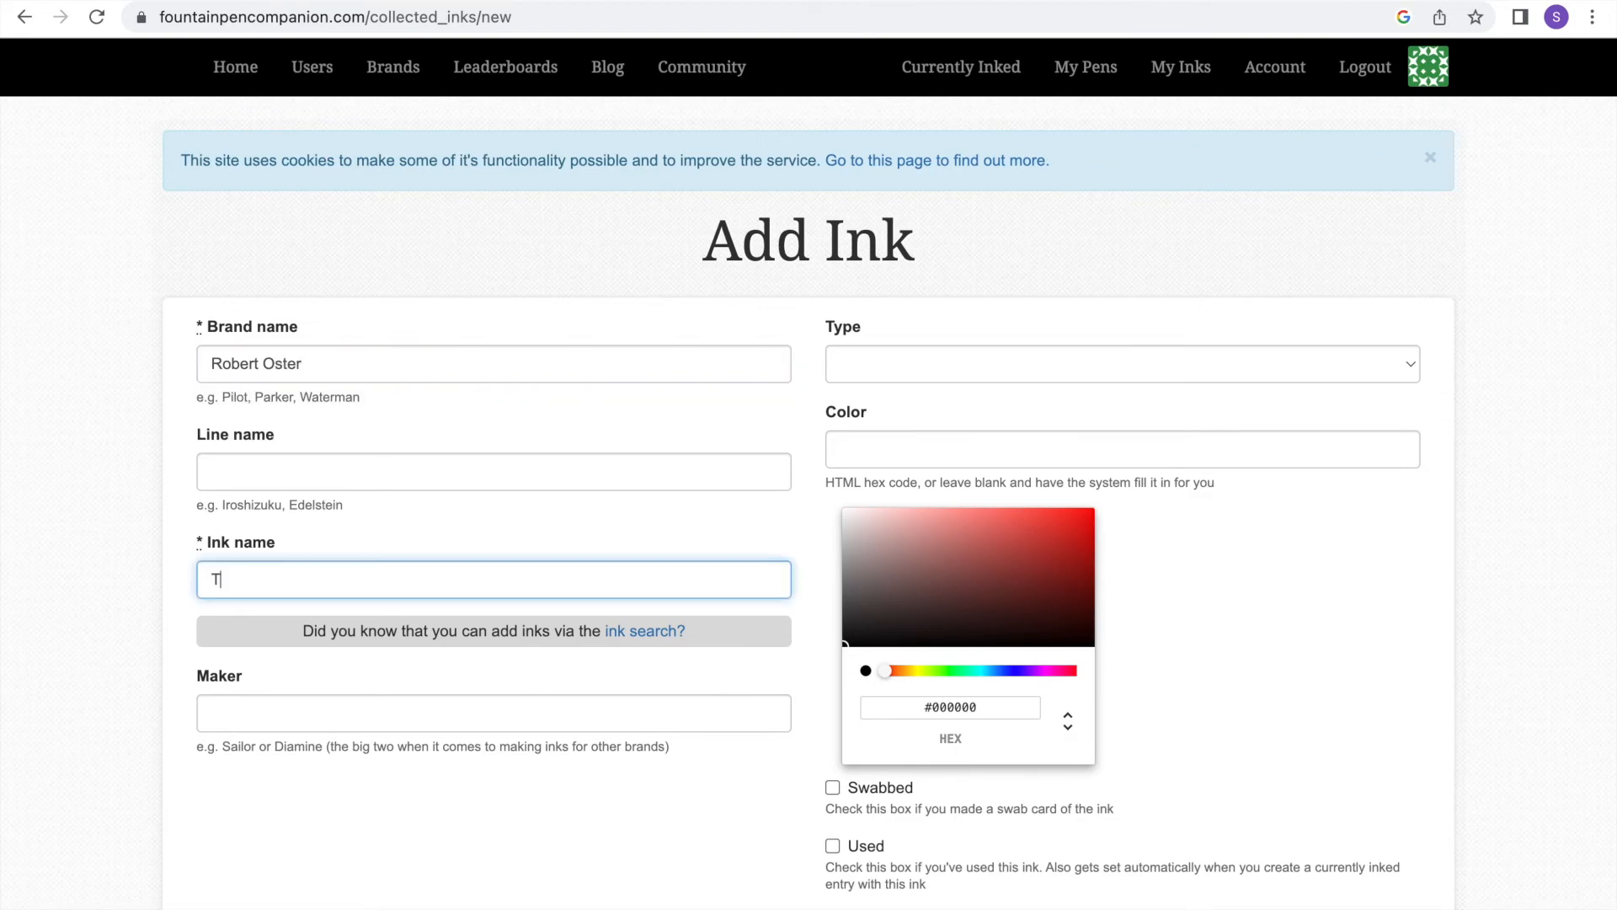
left_click(1122, 364)
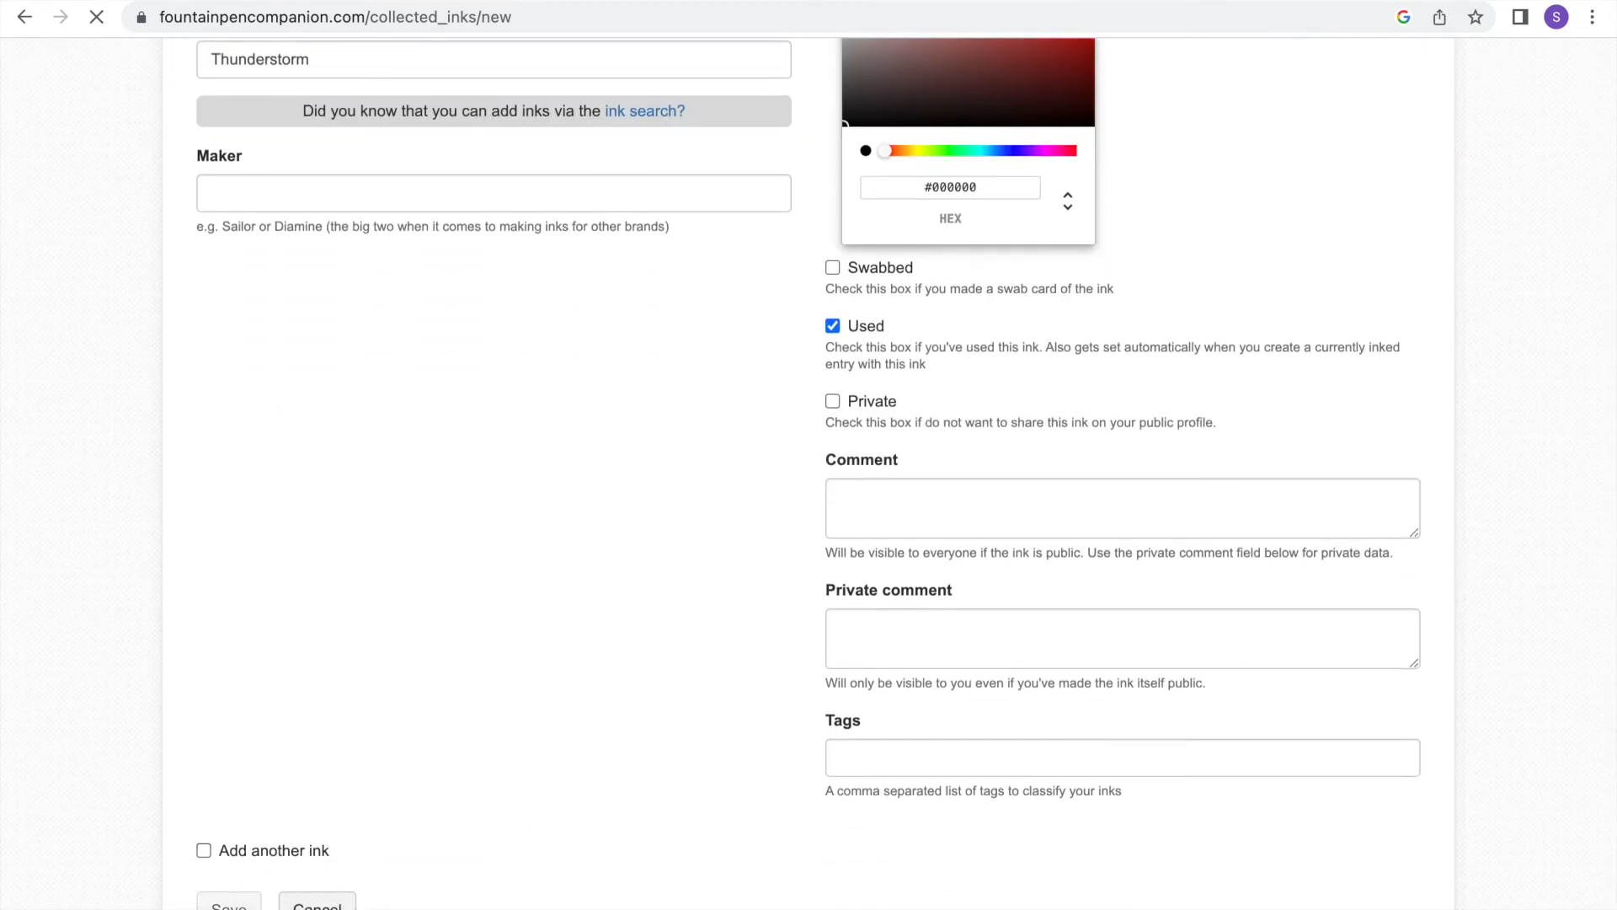
left_click(229, 907)
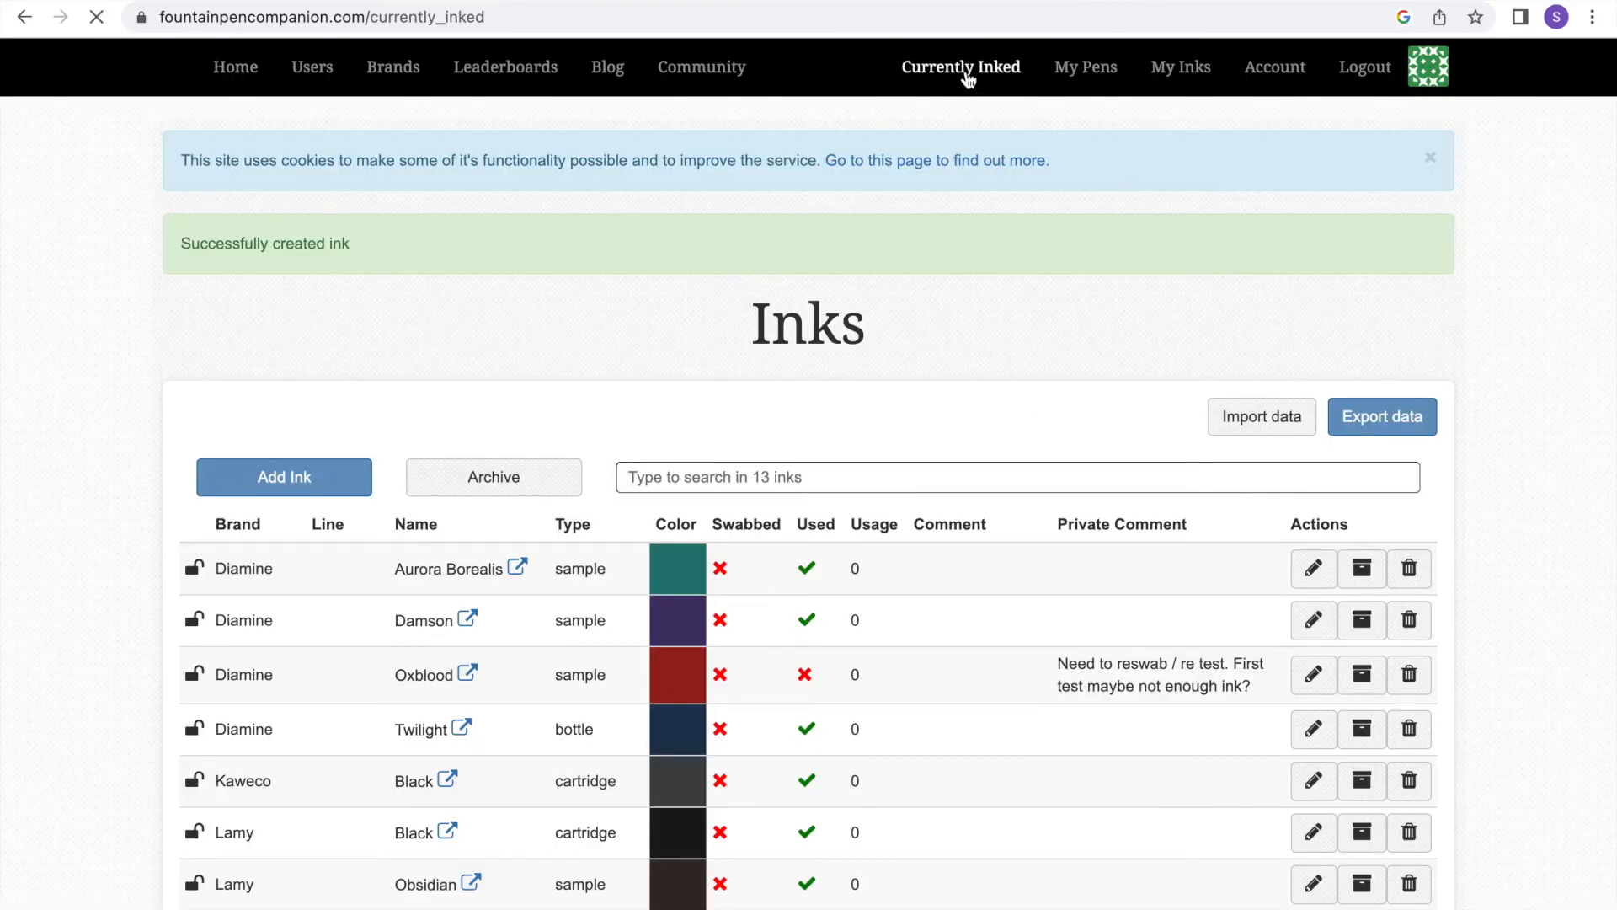
- Record the Lamy Al-Star inking with its ink, dated 11 November 2022
left_click(960, 67)
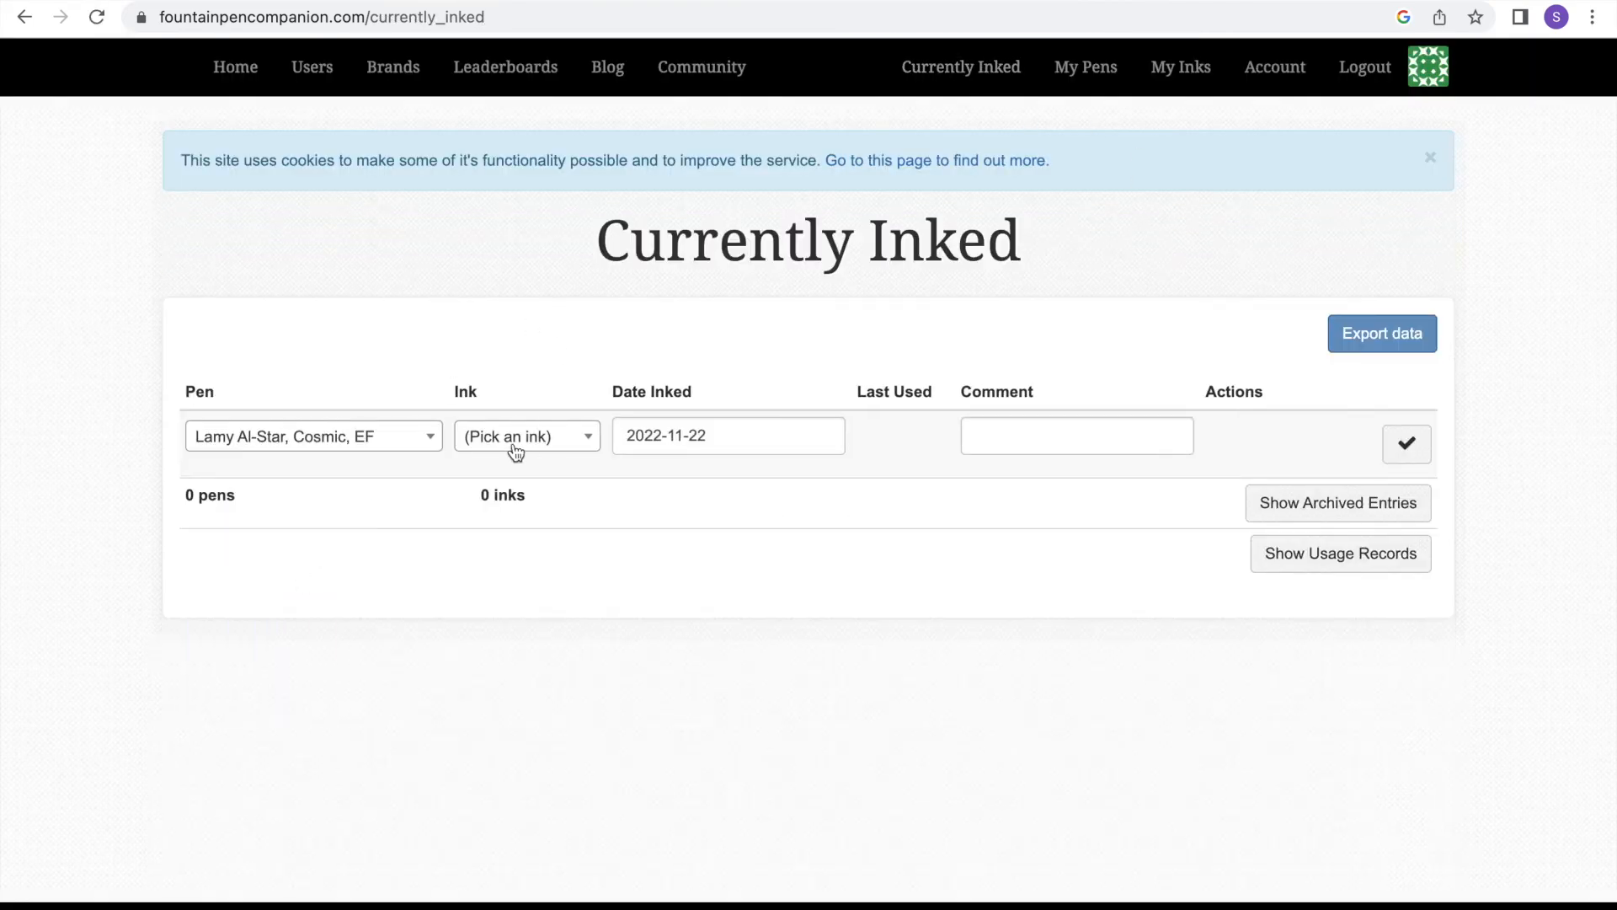
left_click(525, 434)
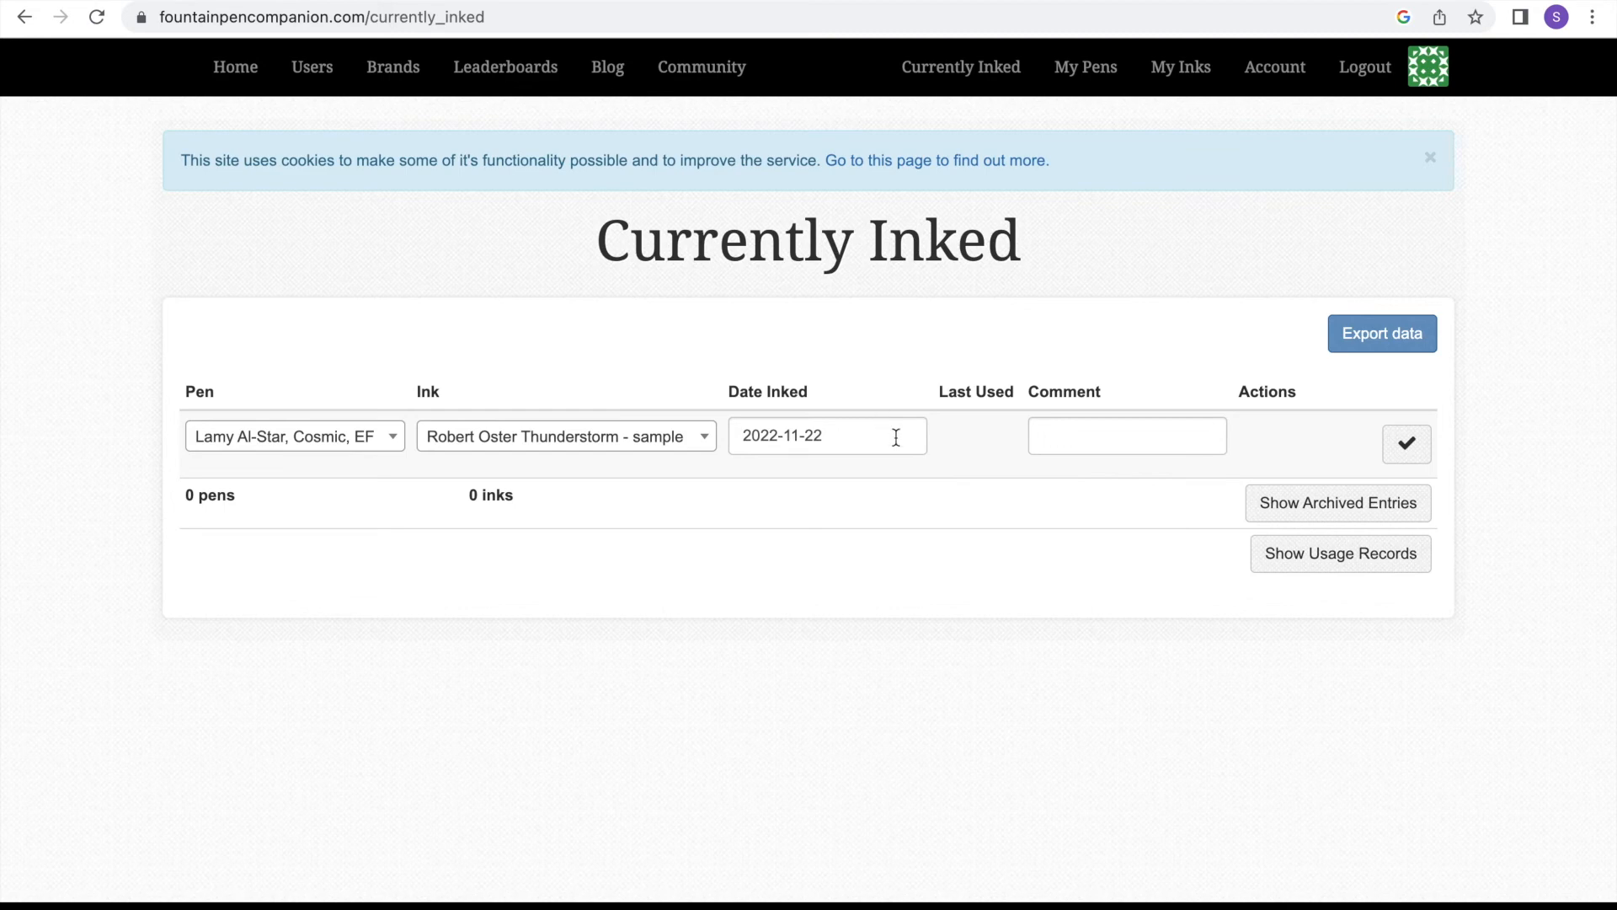
left_click(826, 434)
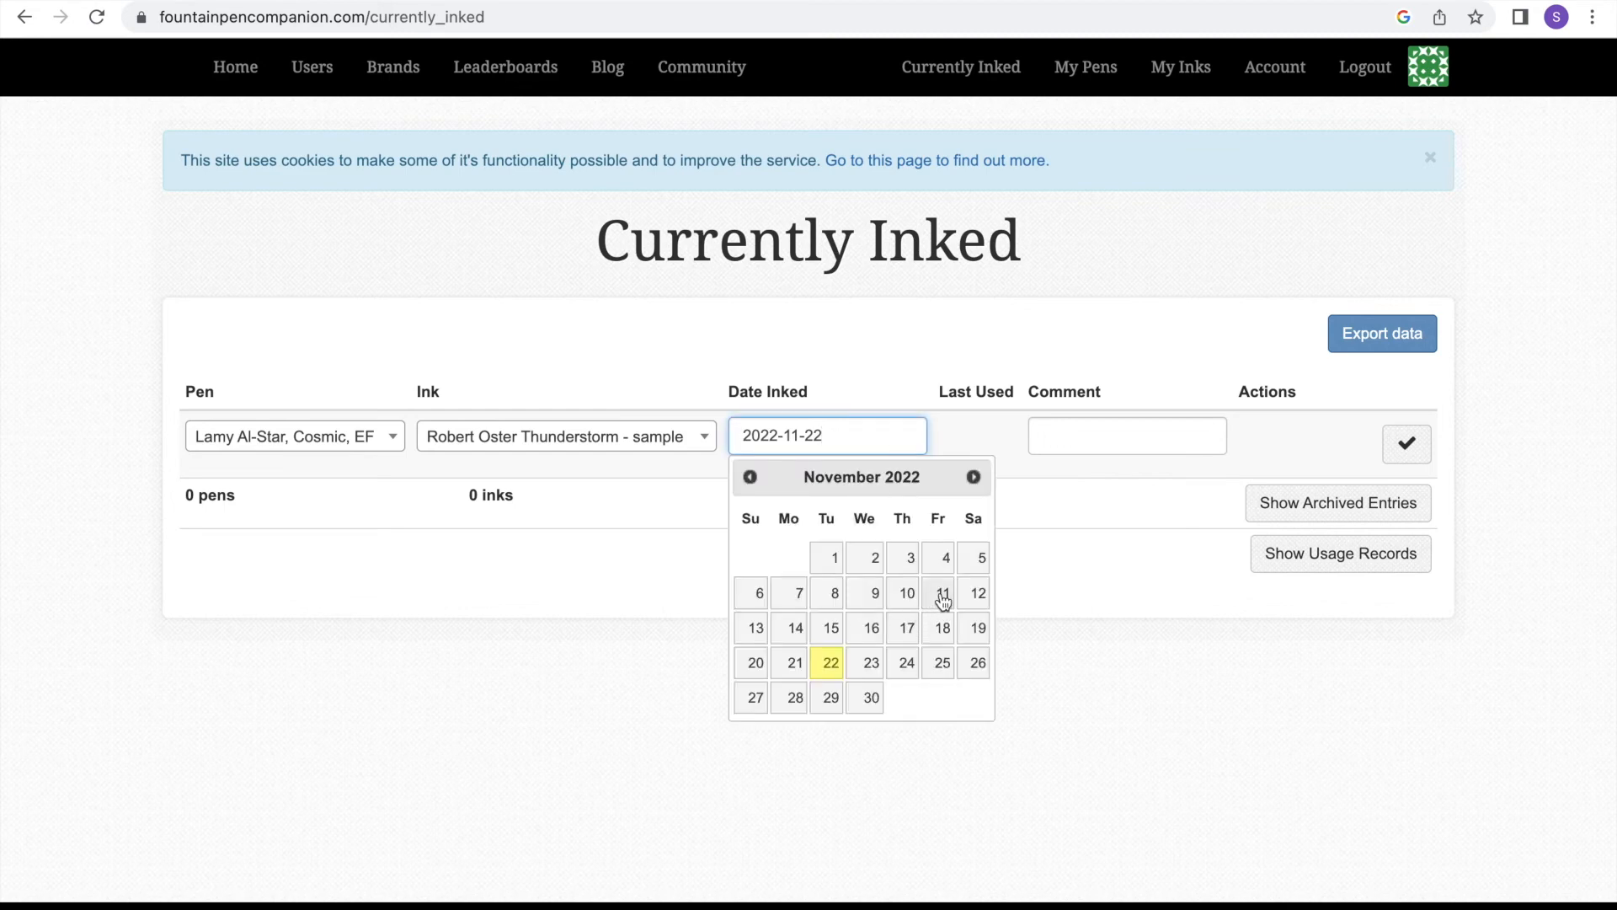
left_click(940, 593)
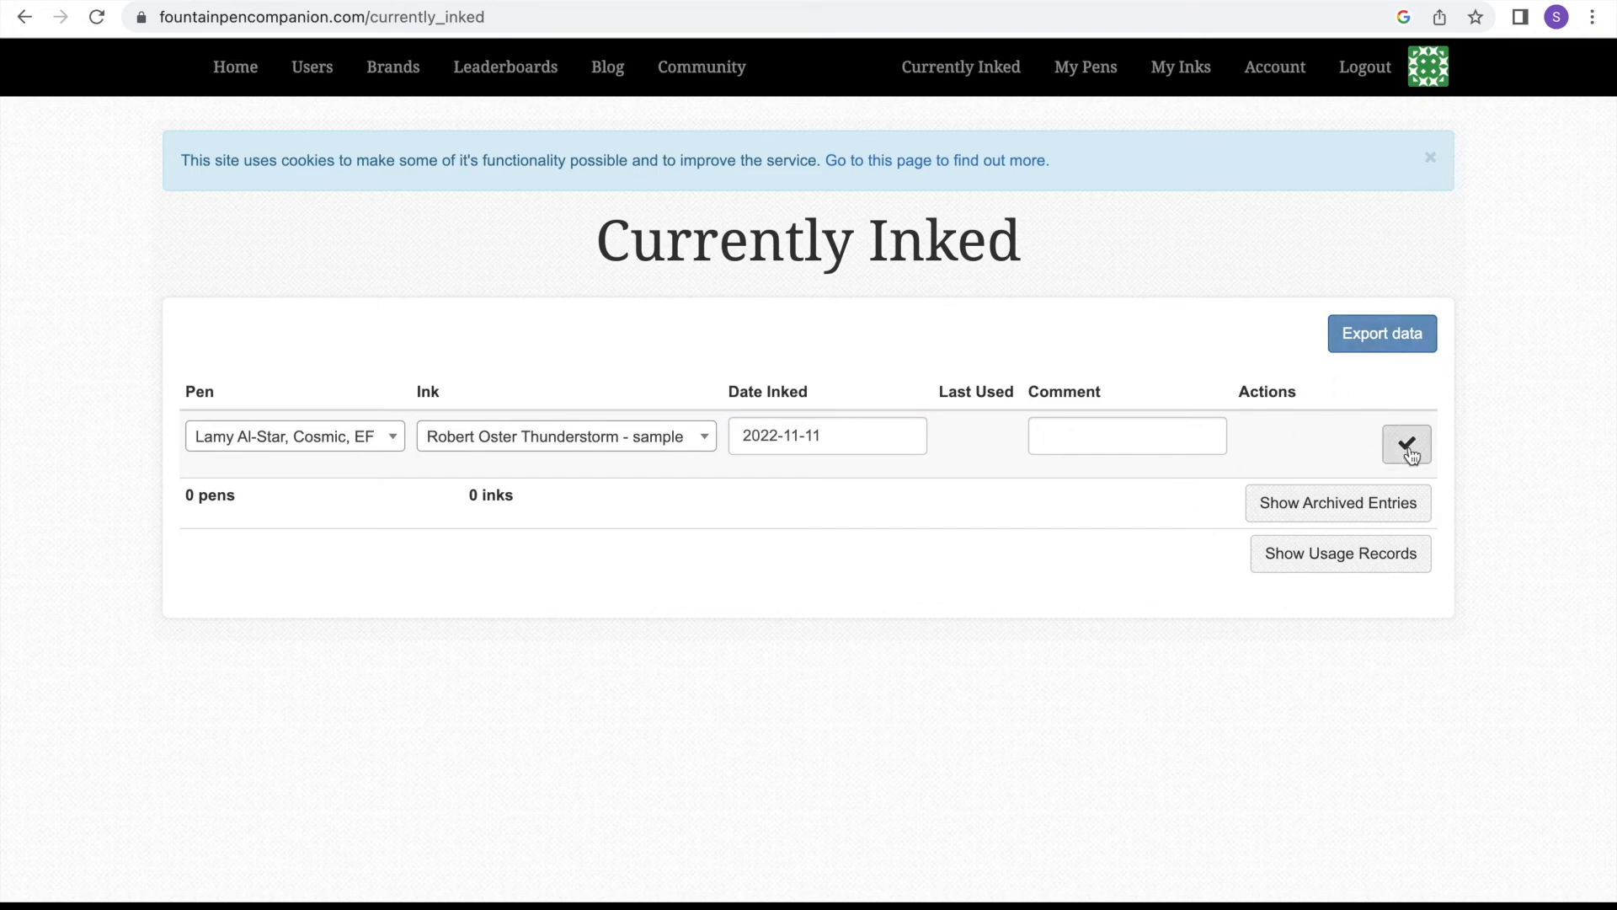
left_click(1405, 435)
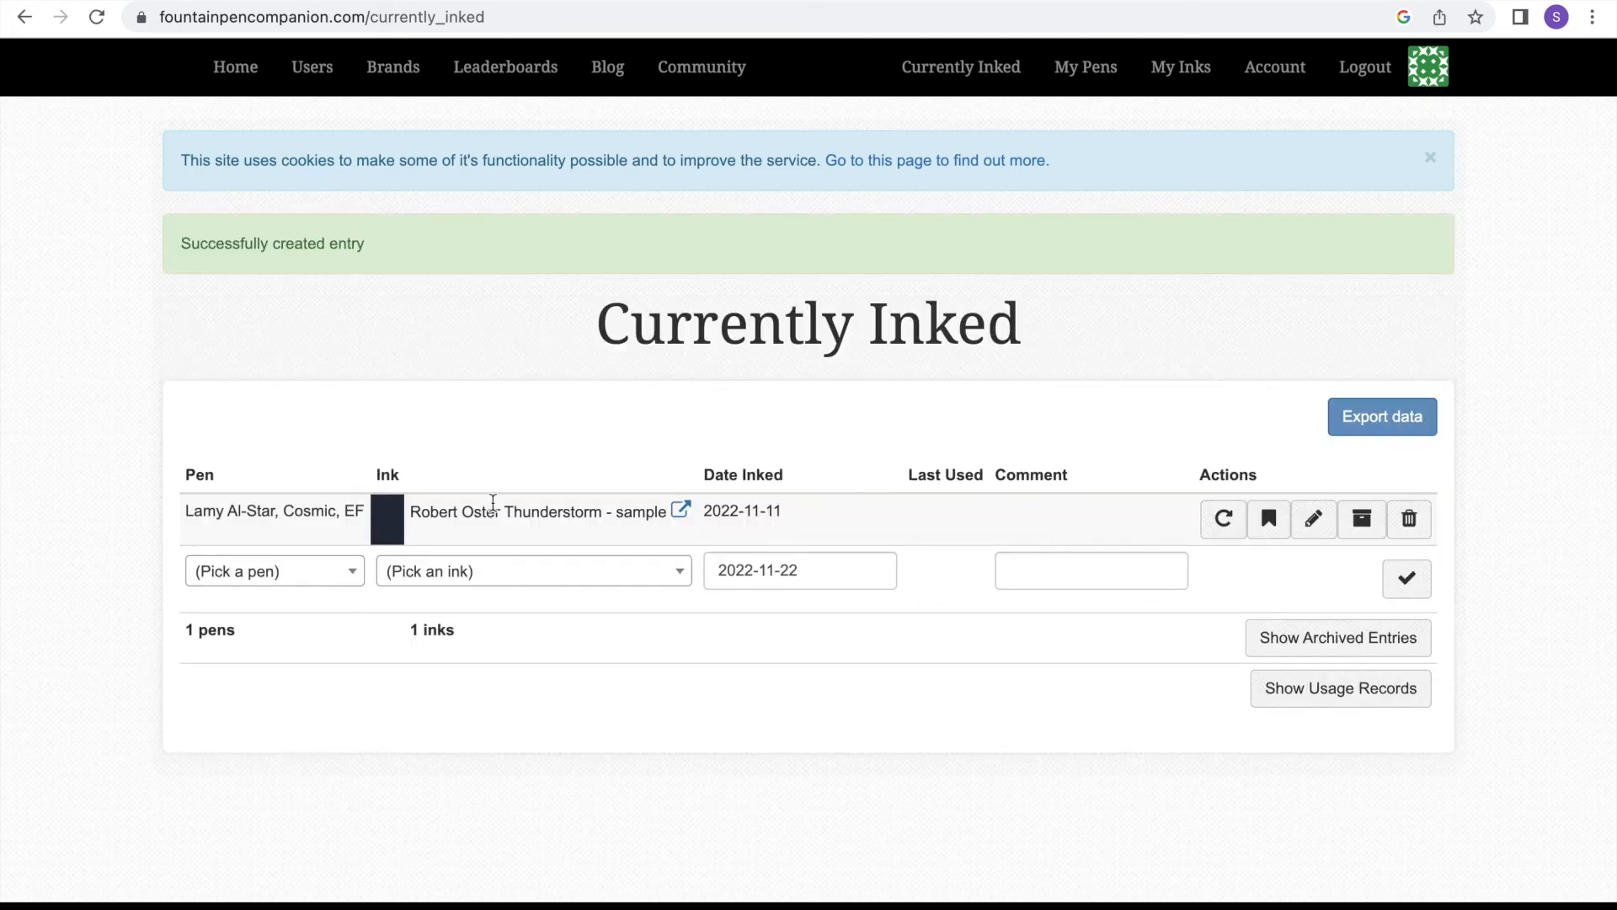
- Record the TWSBI Eco, Clear, EF with Diamine Damson and the comment 'f/o fr'
left_click(274, 571)
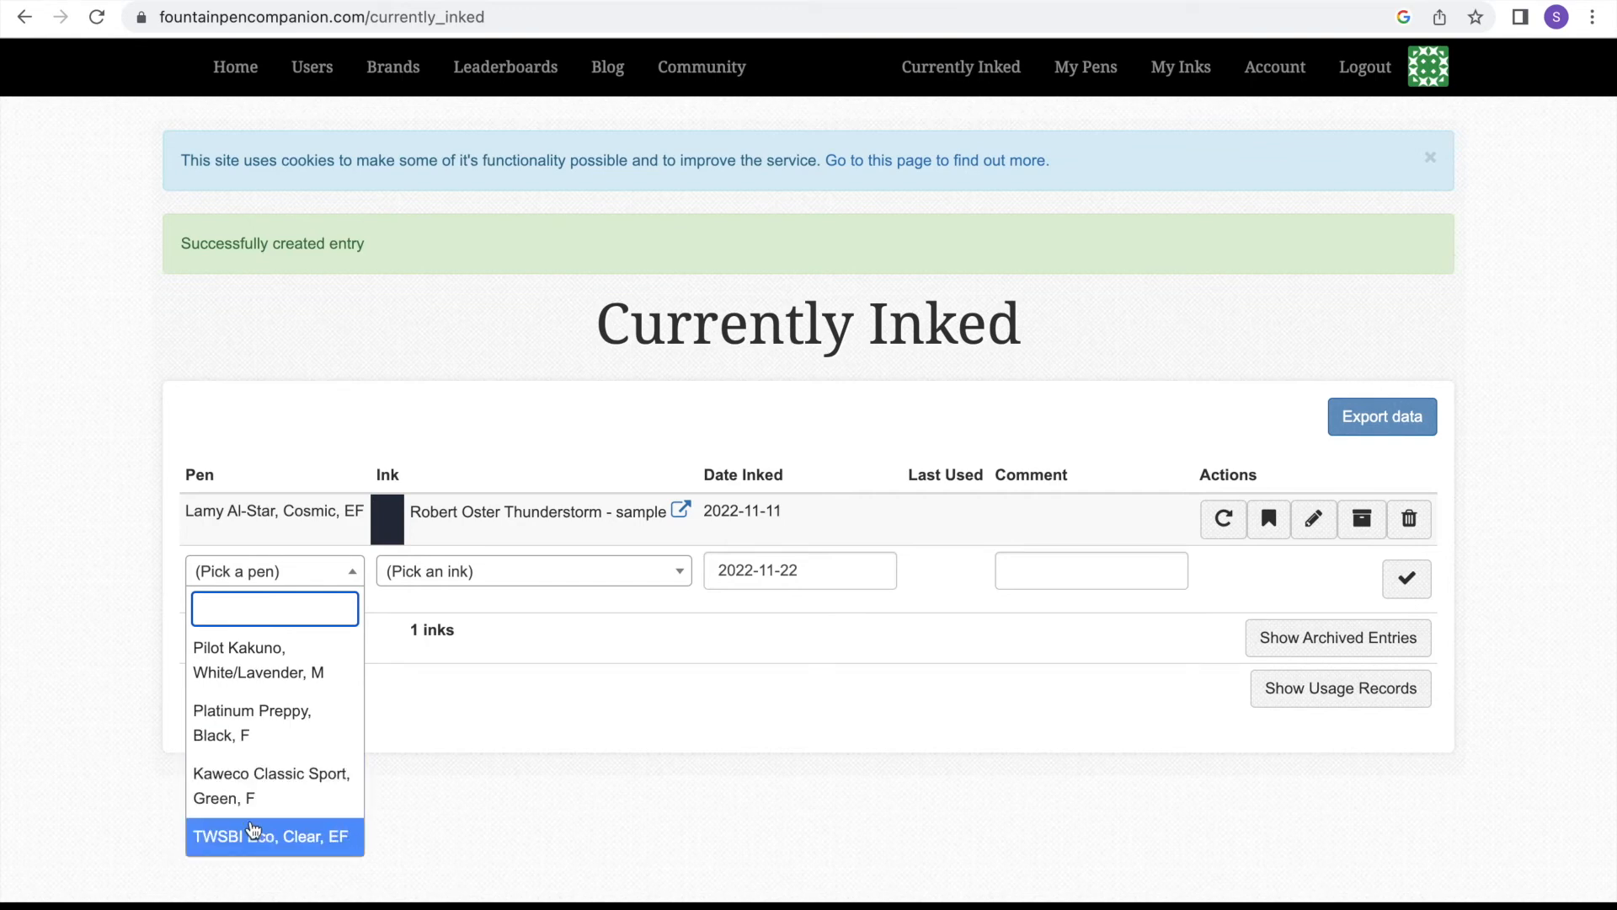
left_click(272, 837)
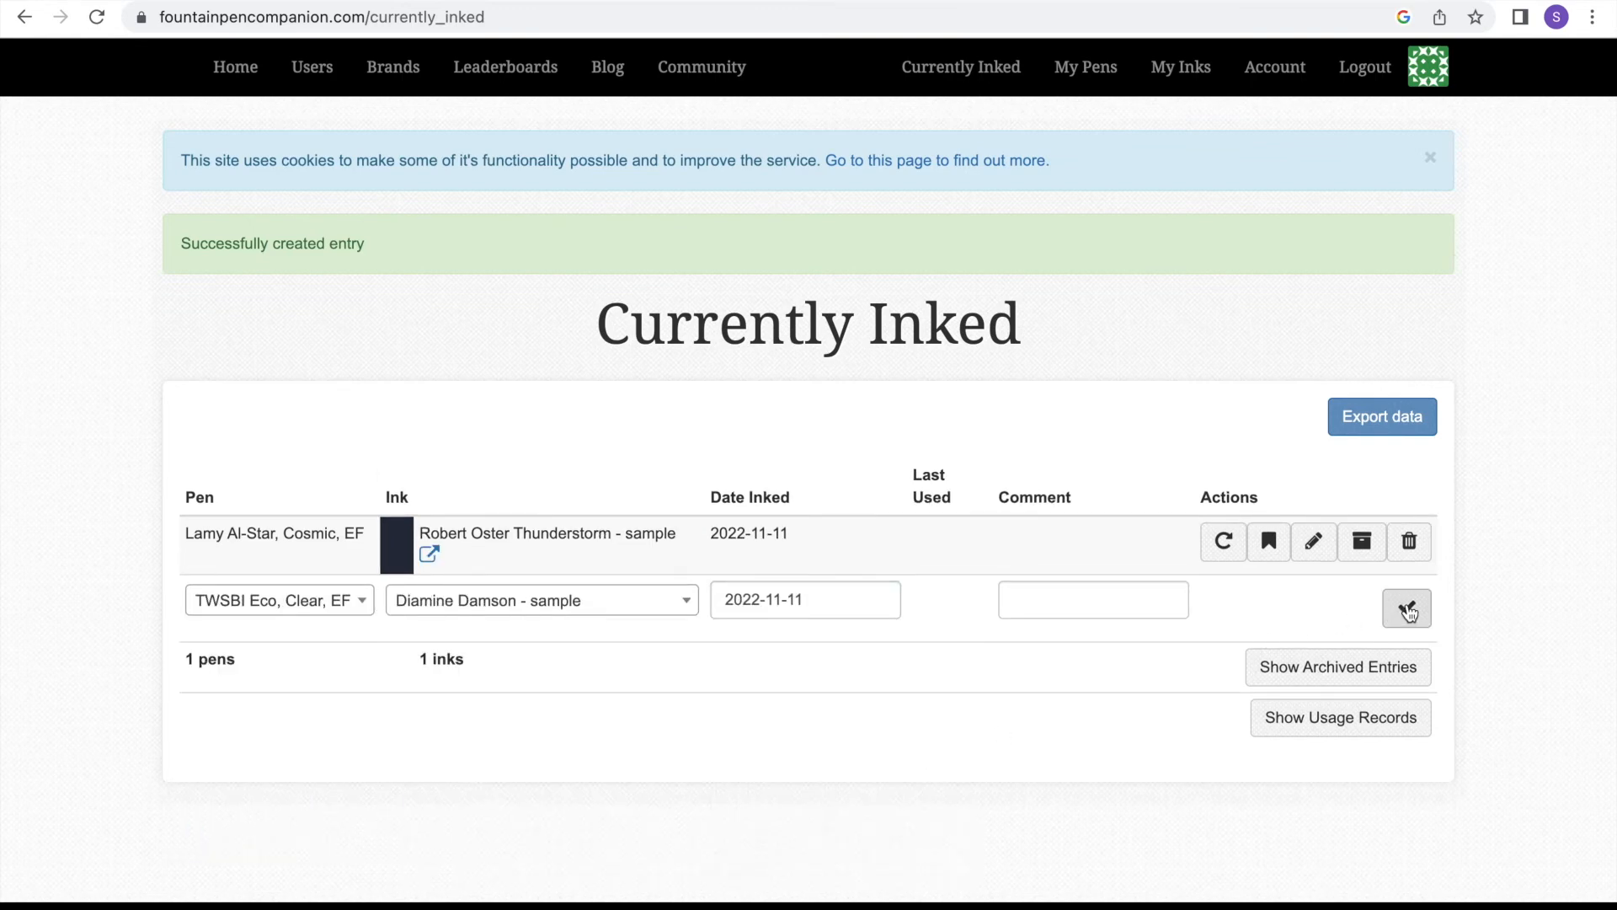
type("f/o from October")
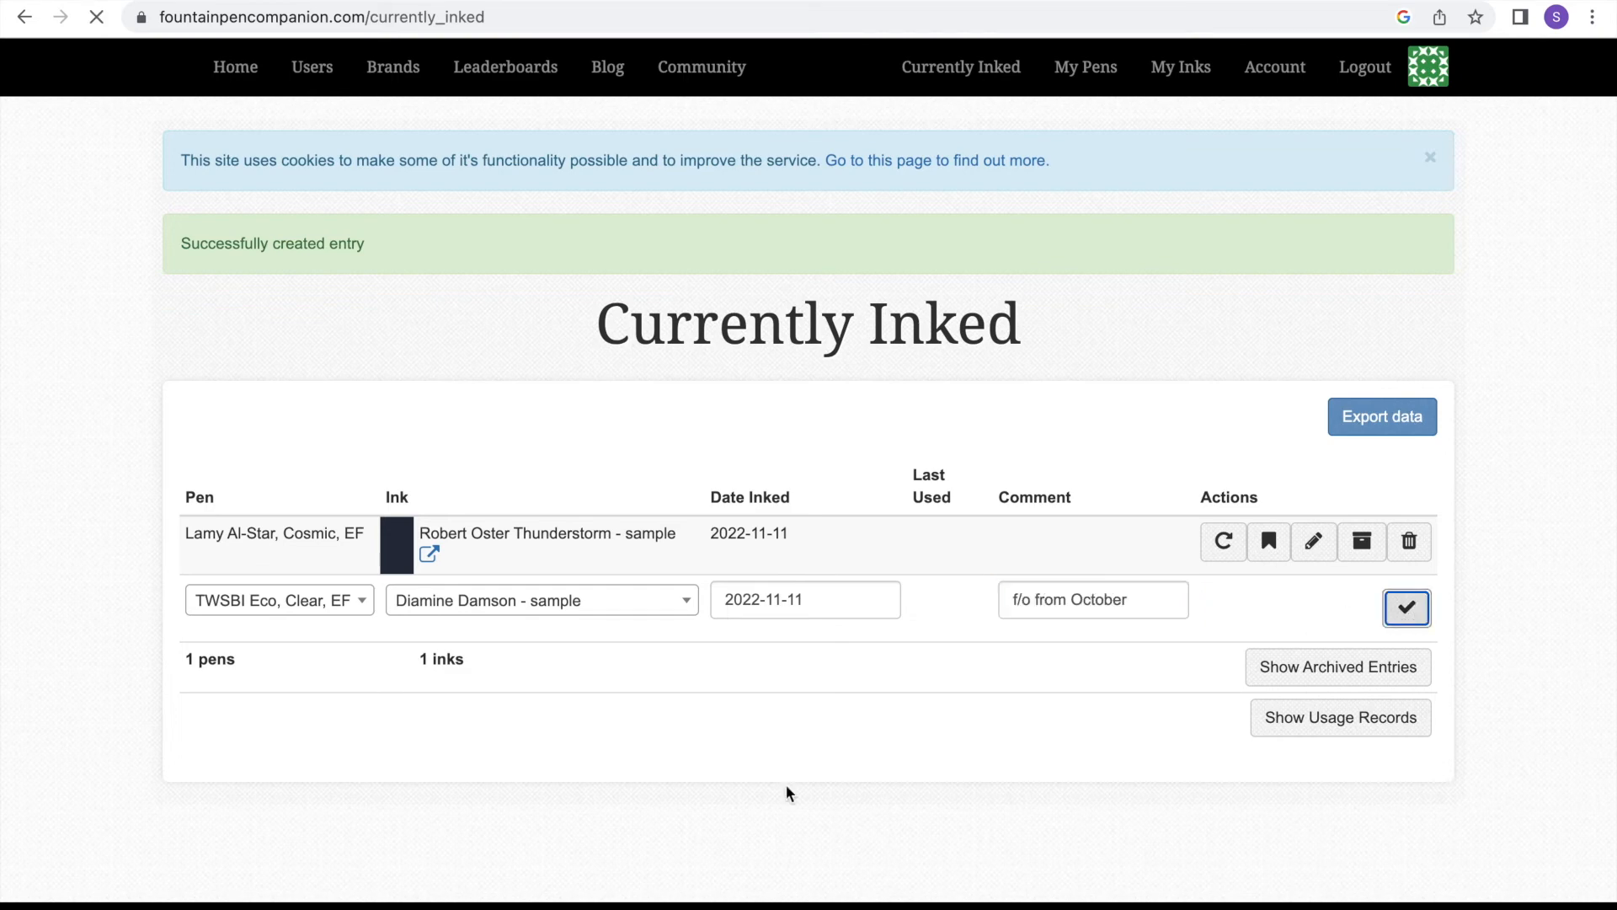
left_click(1405, 608)
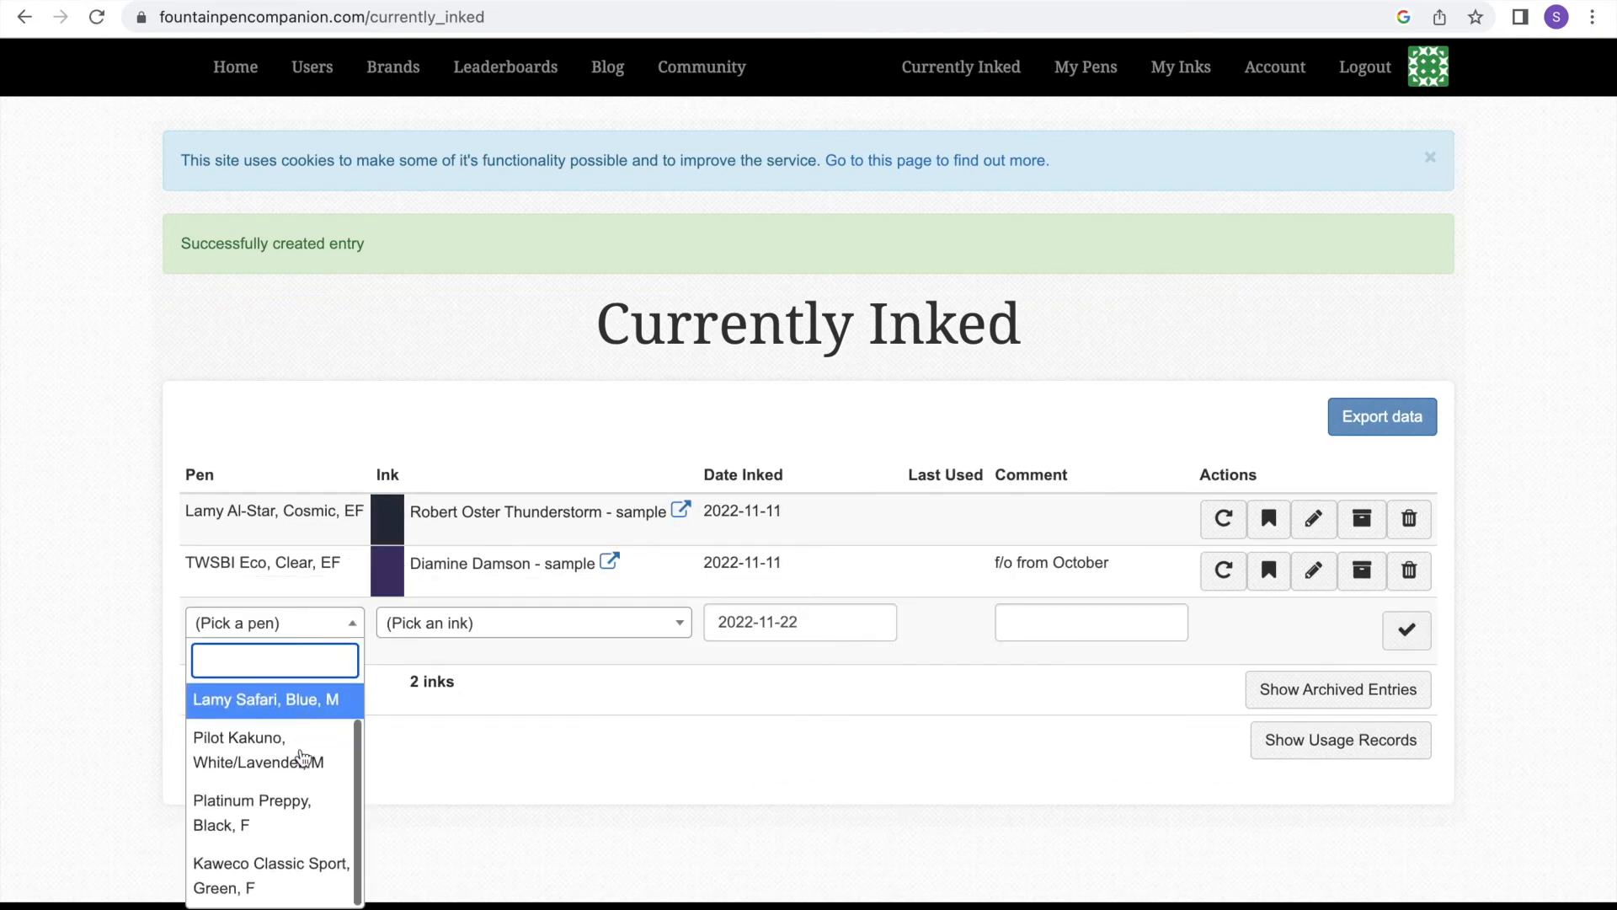
- Record the Kaweco Classic Sport with Twilight and the Platinum Preppy with Black Swan in Australian Roses, dated 11 November
left_click(253, 812)
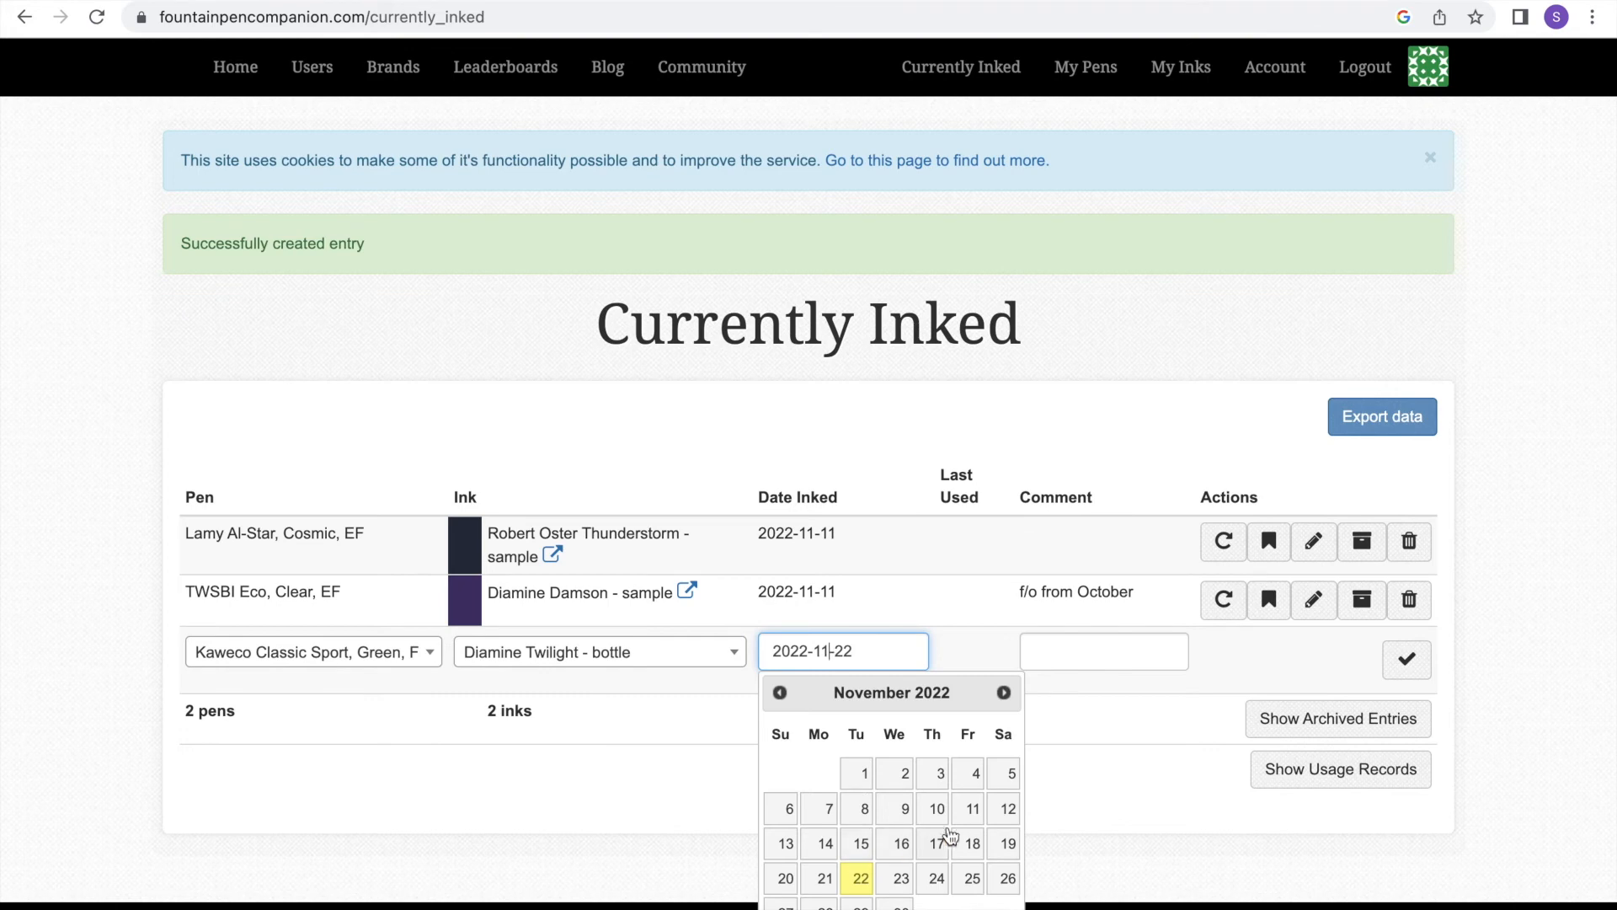
left_click(1405, 659)
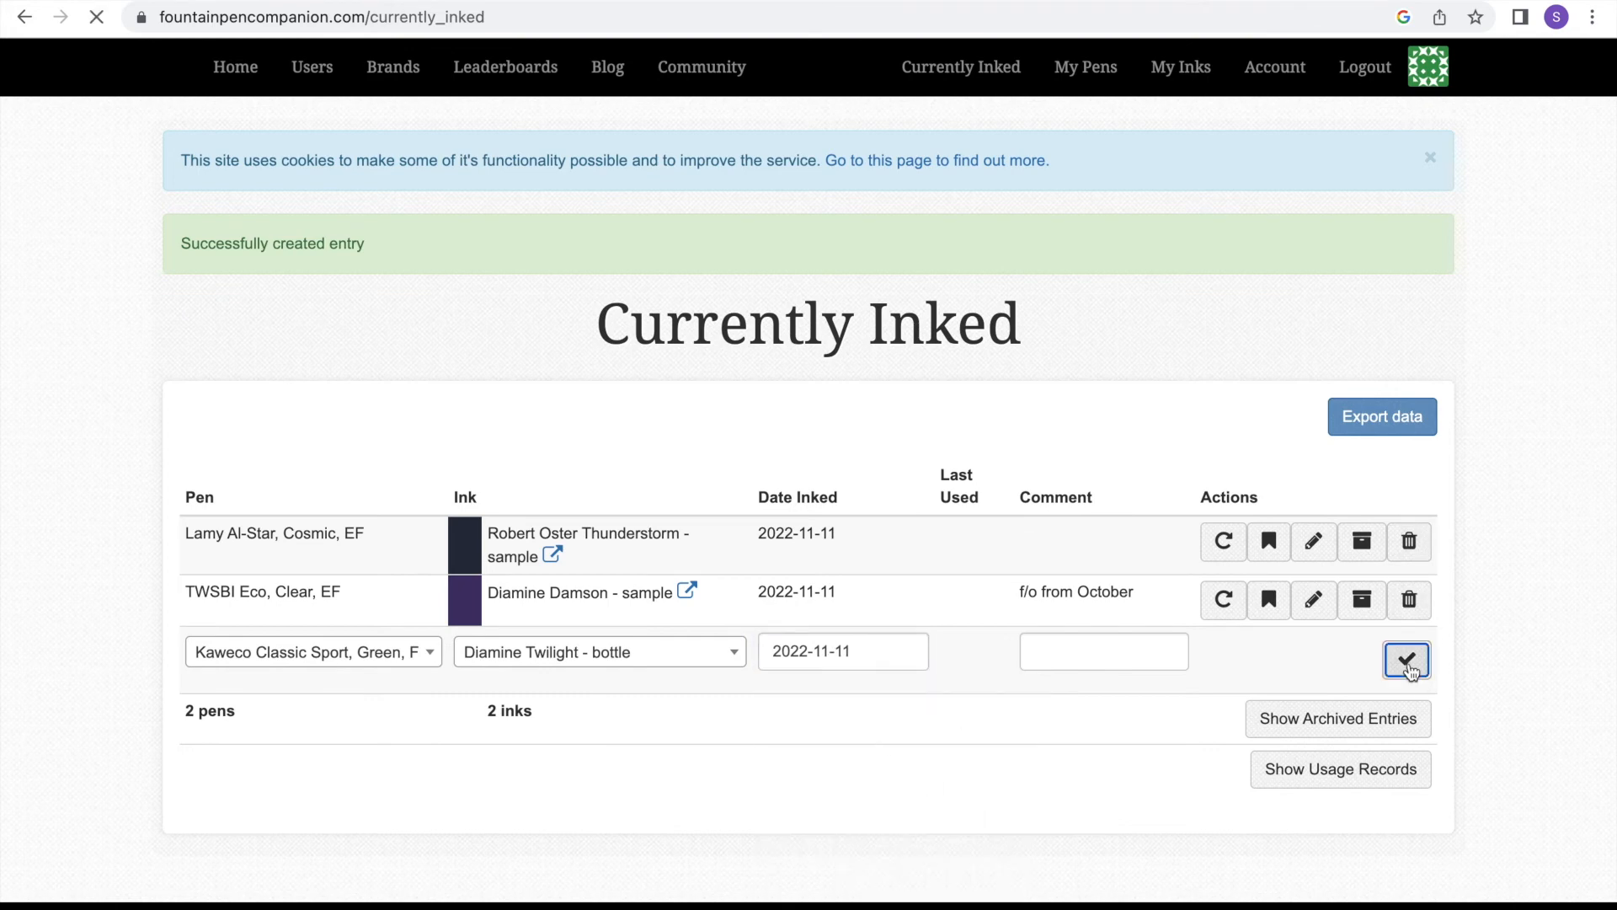
left_click(1405, 660)
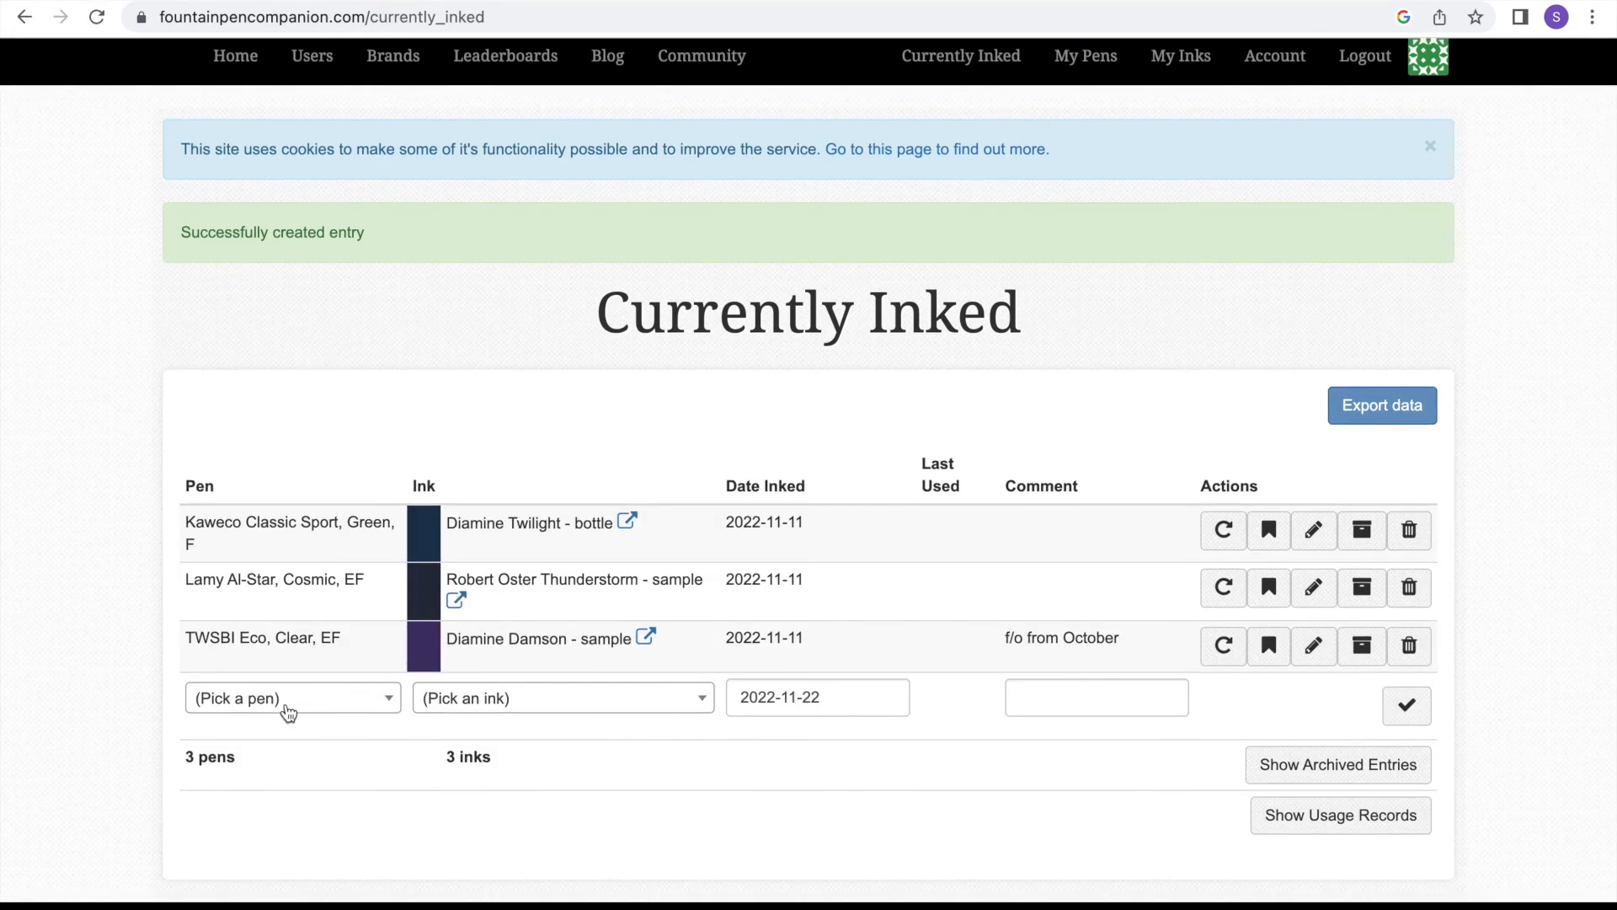
left_click(562, 697)
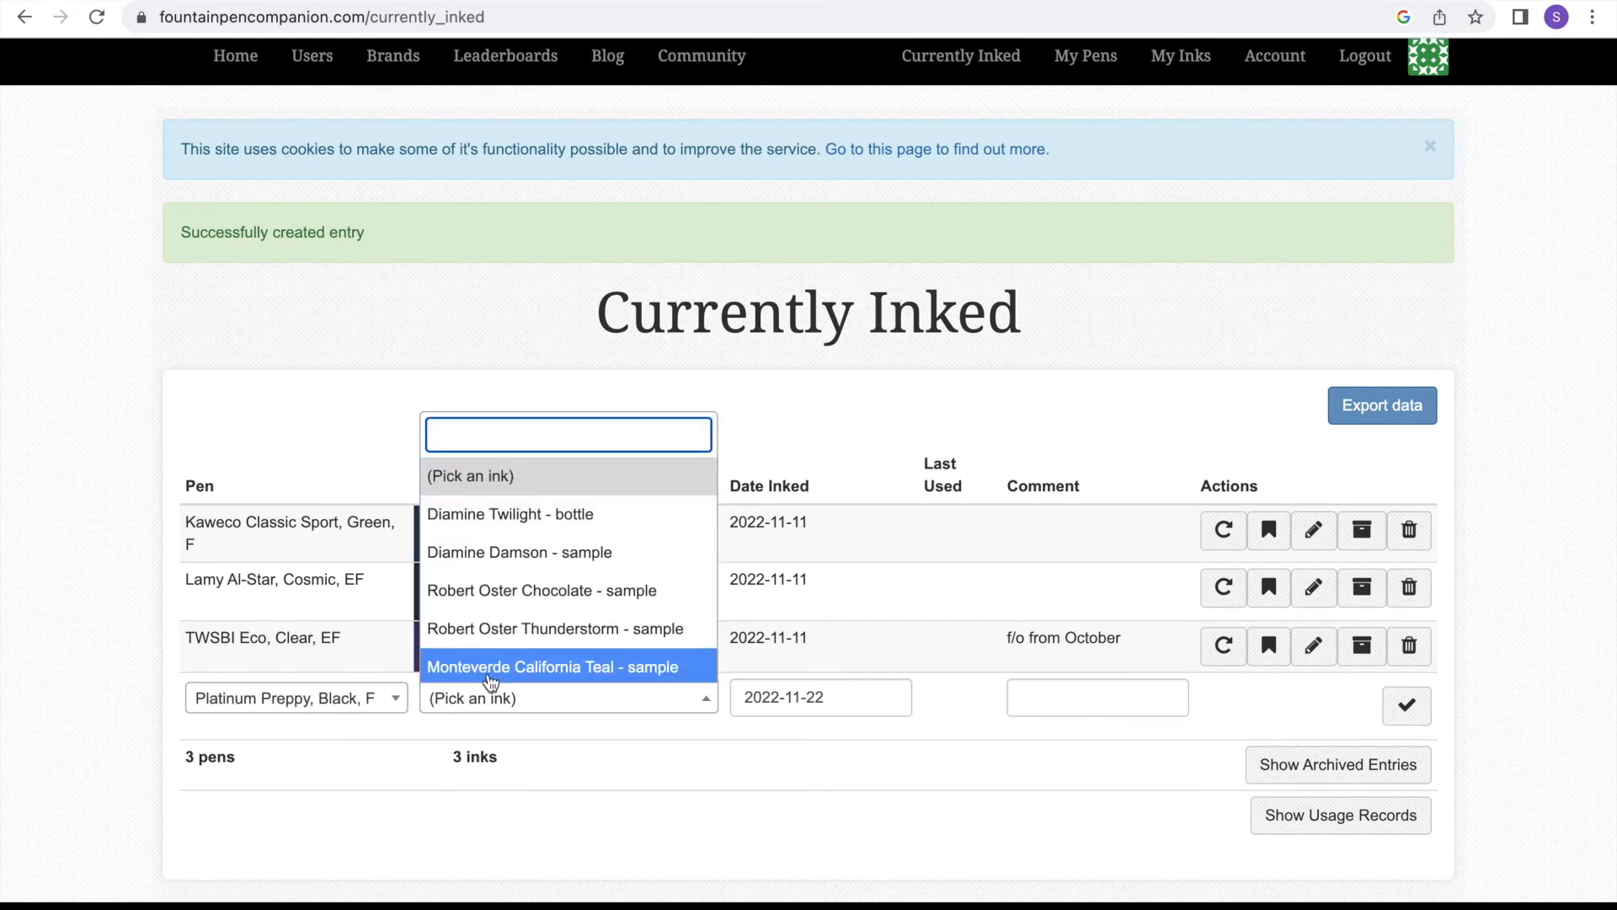
left_click(881, 698)
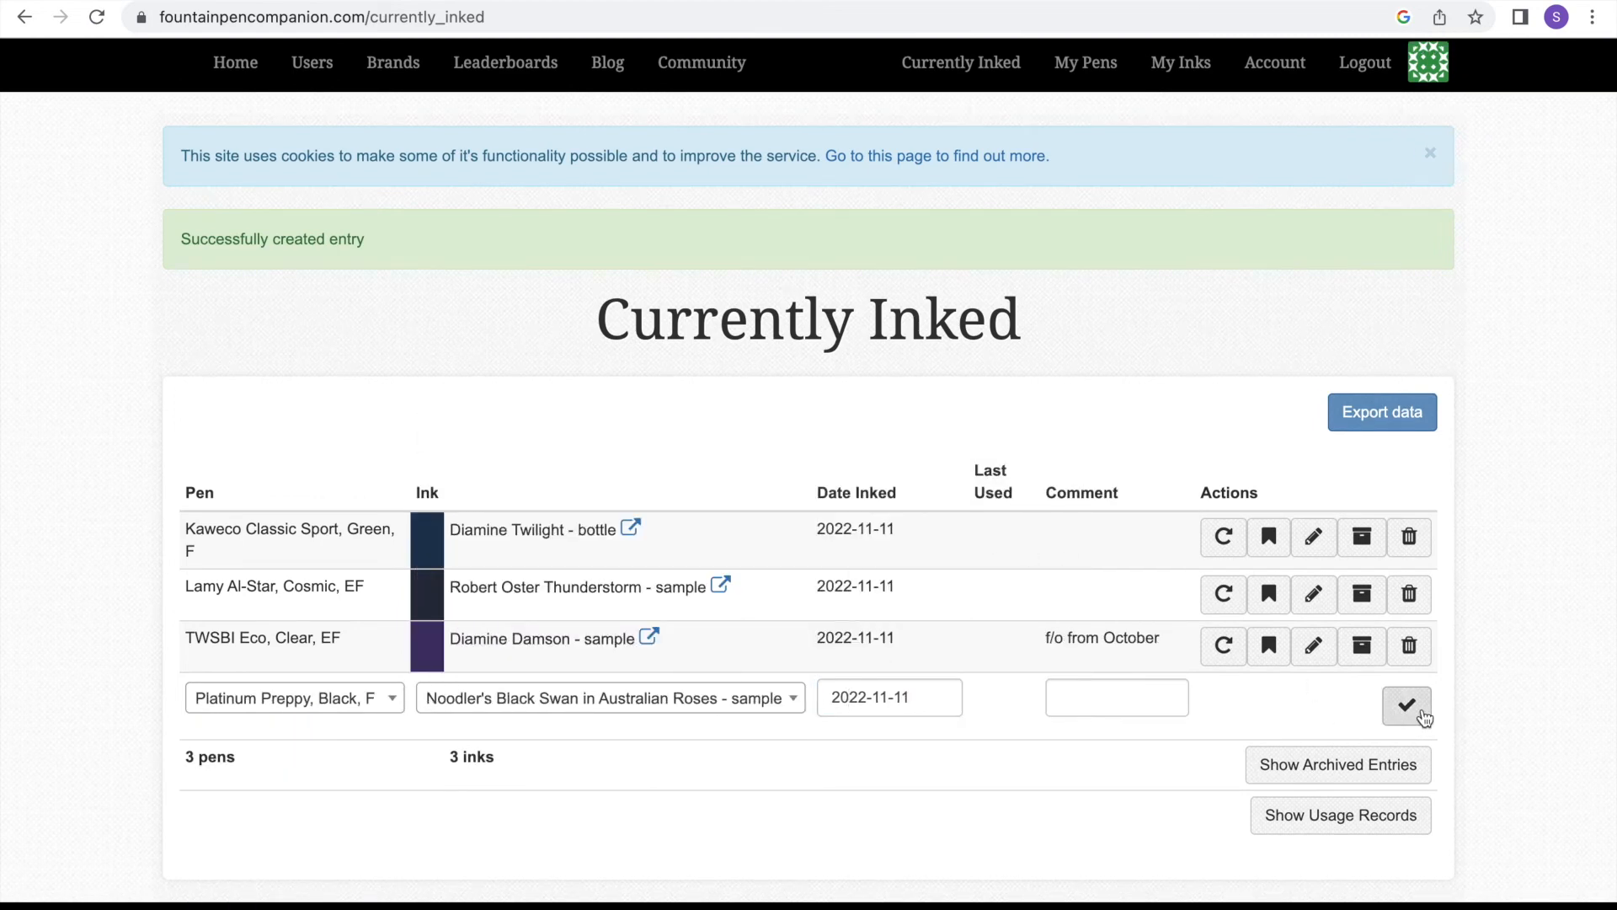
left_click(1405, 713)
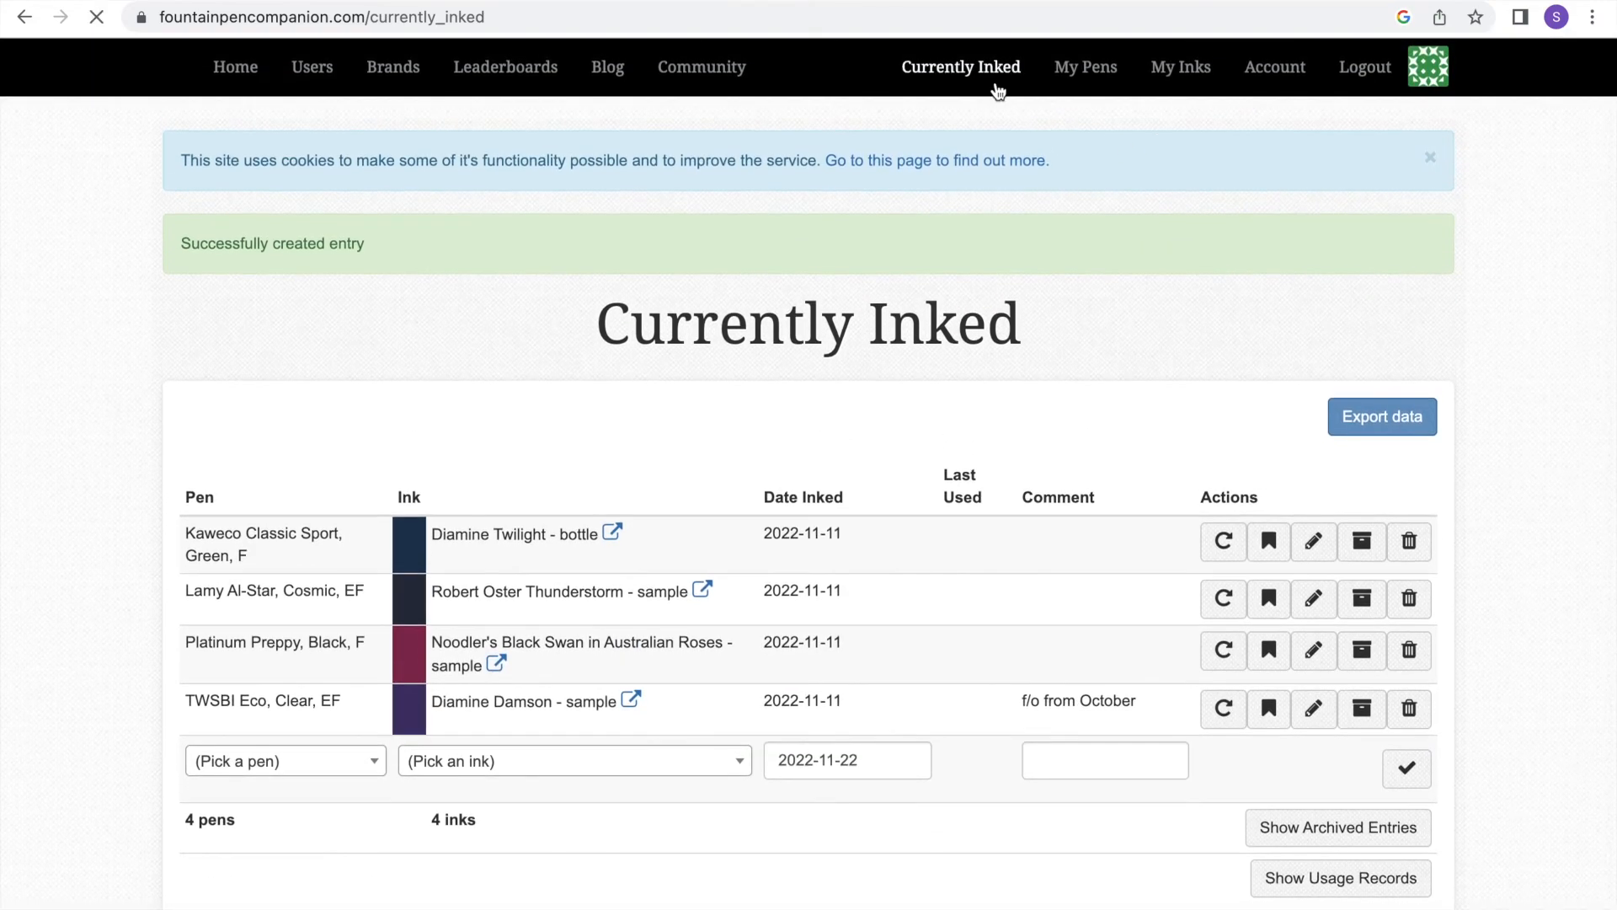
- Review the six pens with their usage counts and the thirteen-ink collection
left_click(1085, 66)
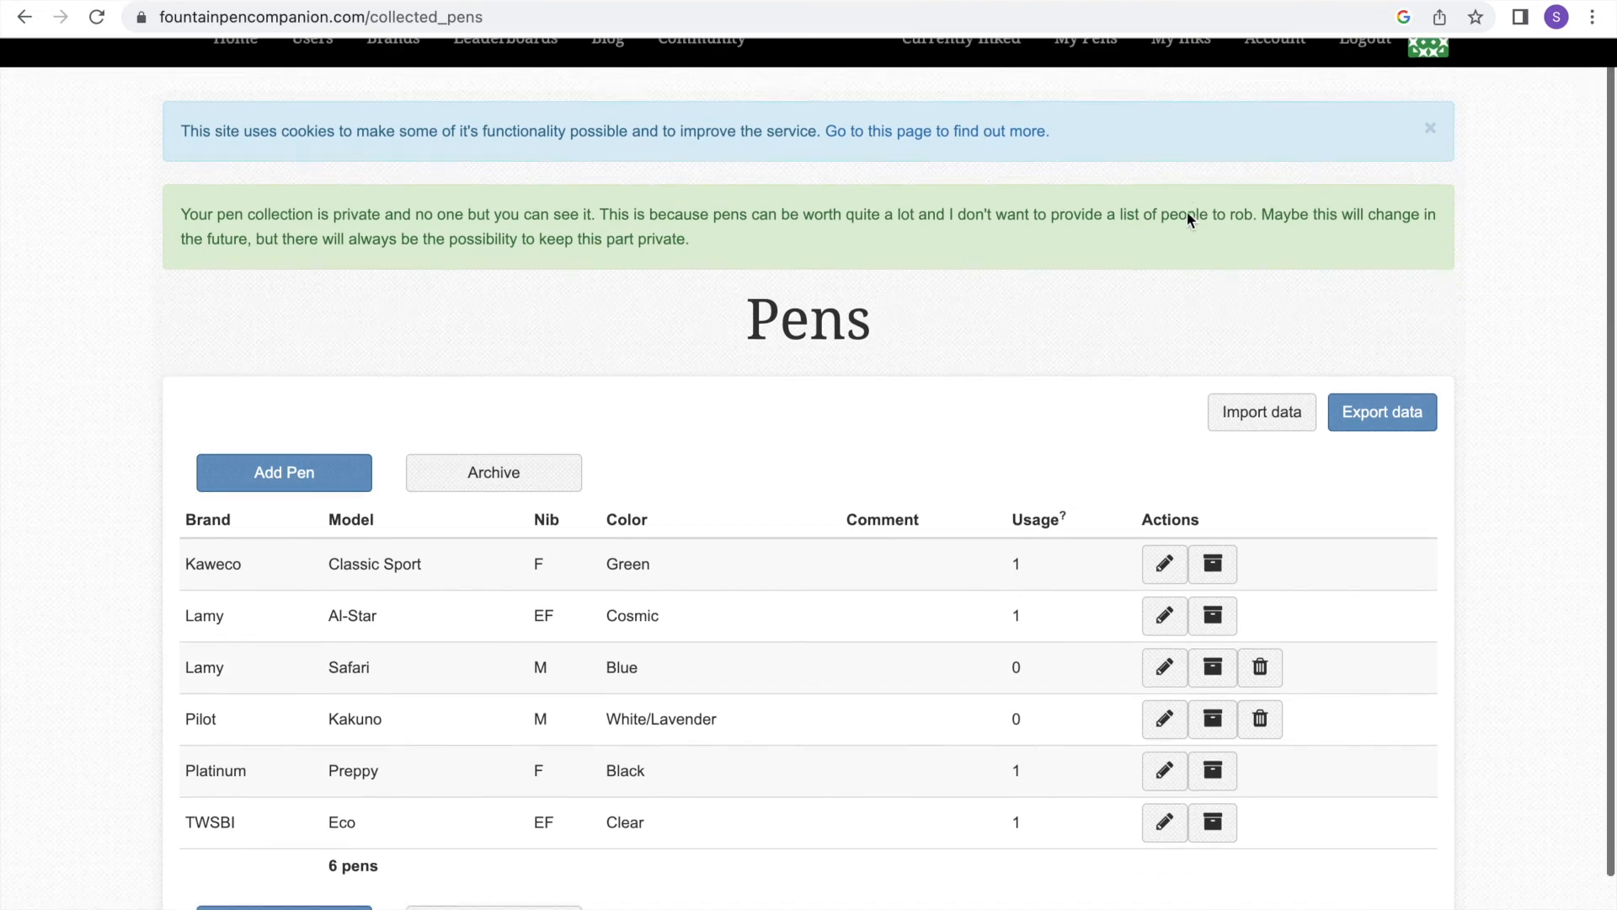
scroll("down", 3)
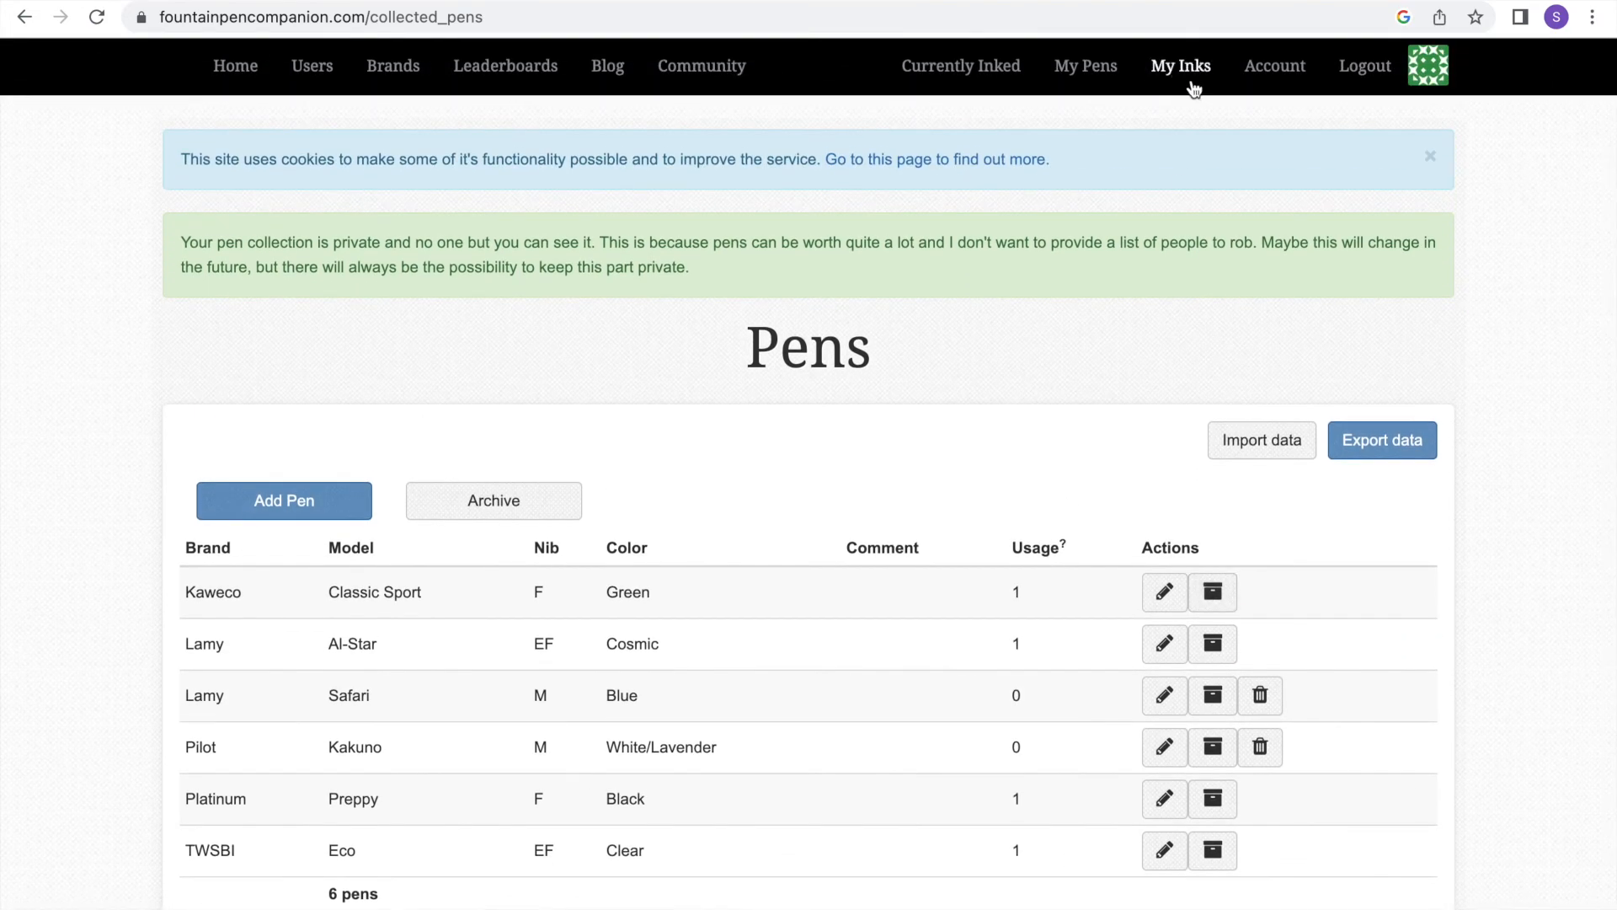
left_click(1179, 66)
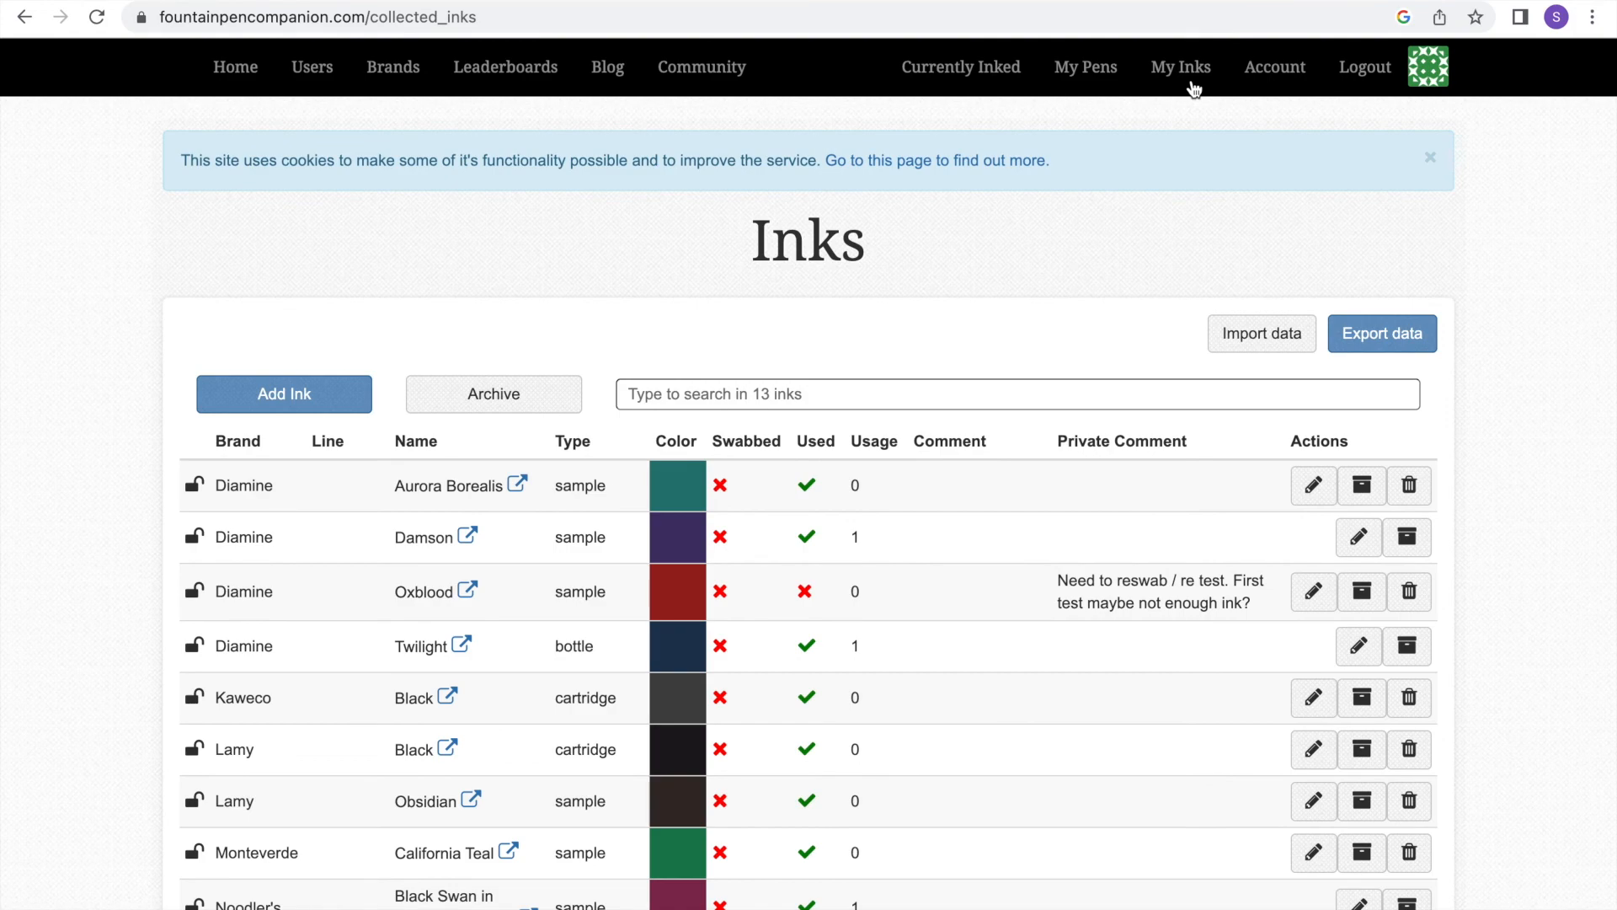
left_click(1085, 67)
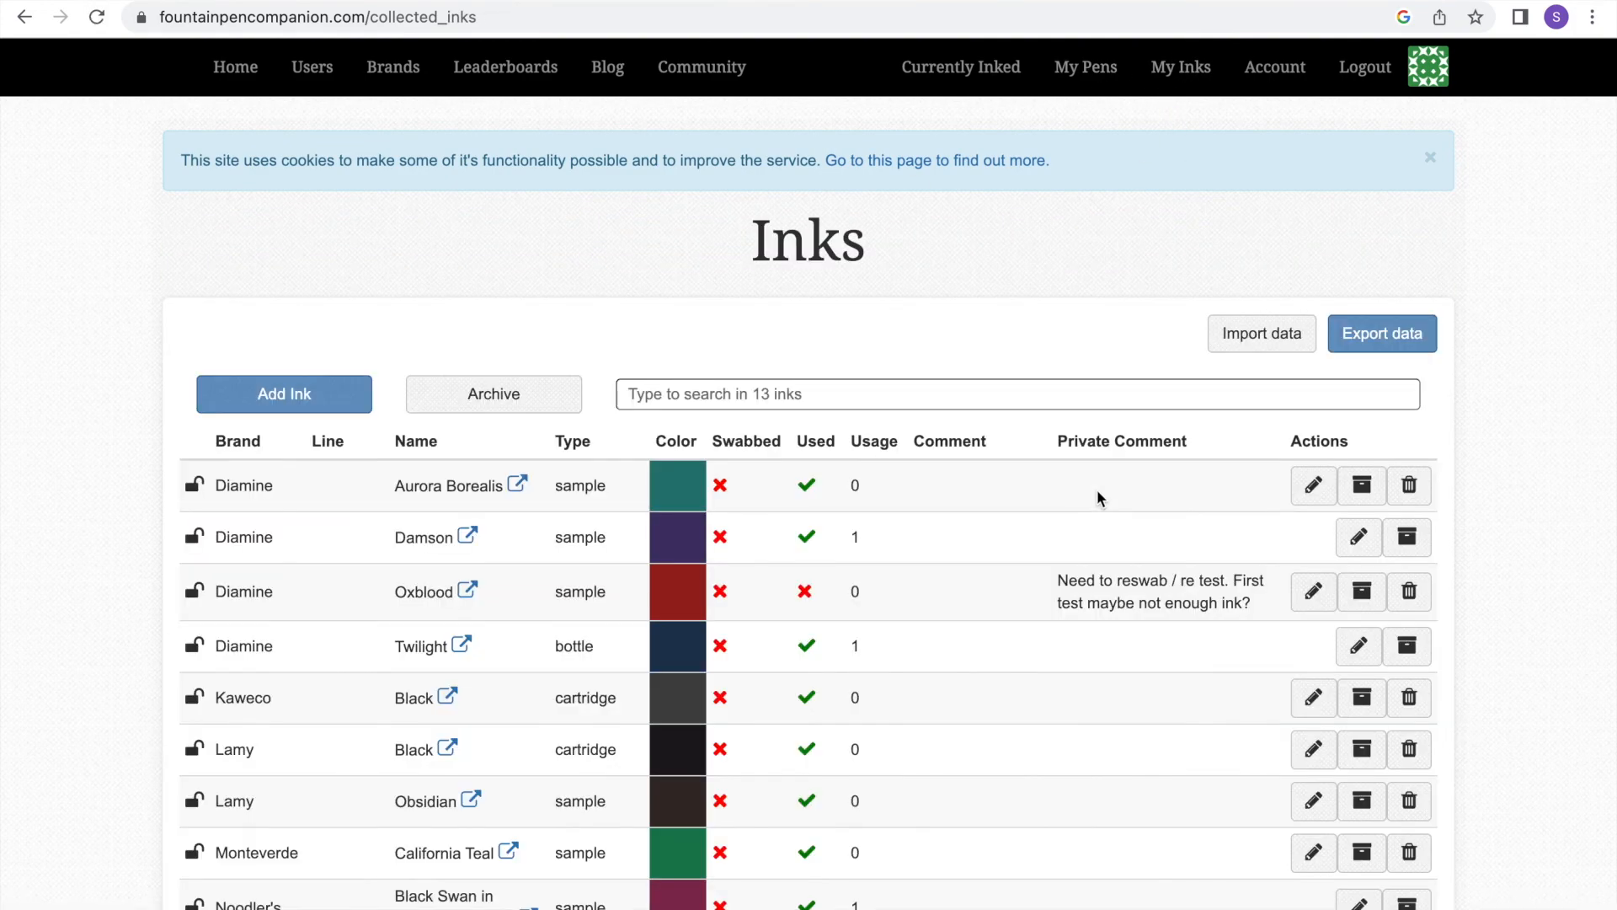
scroll("down", 3)
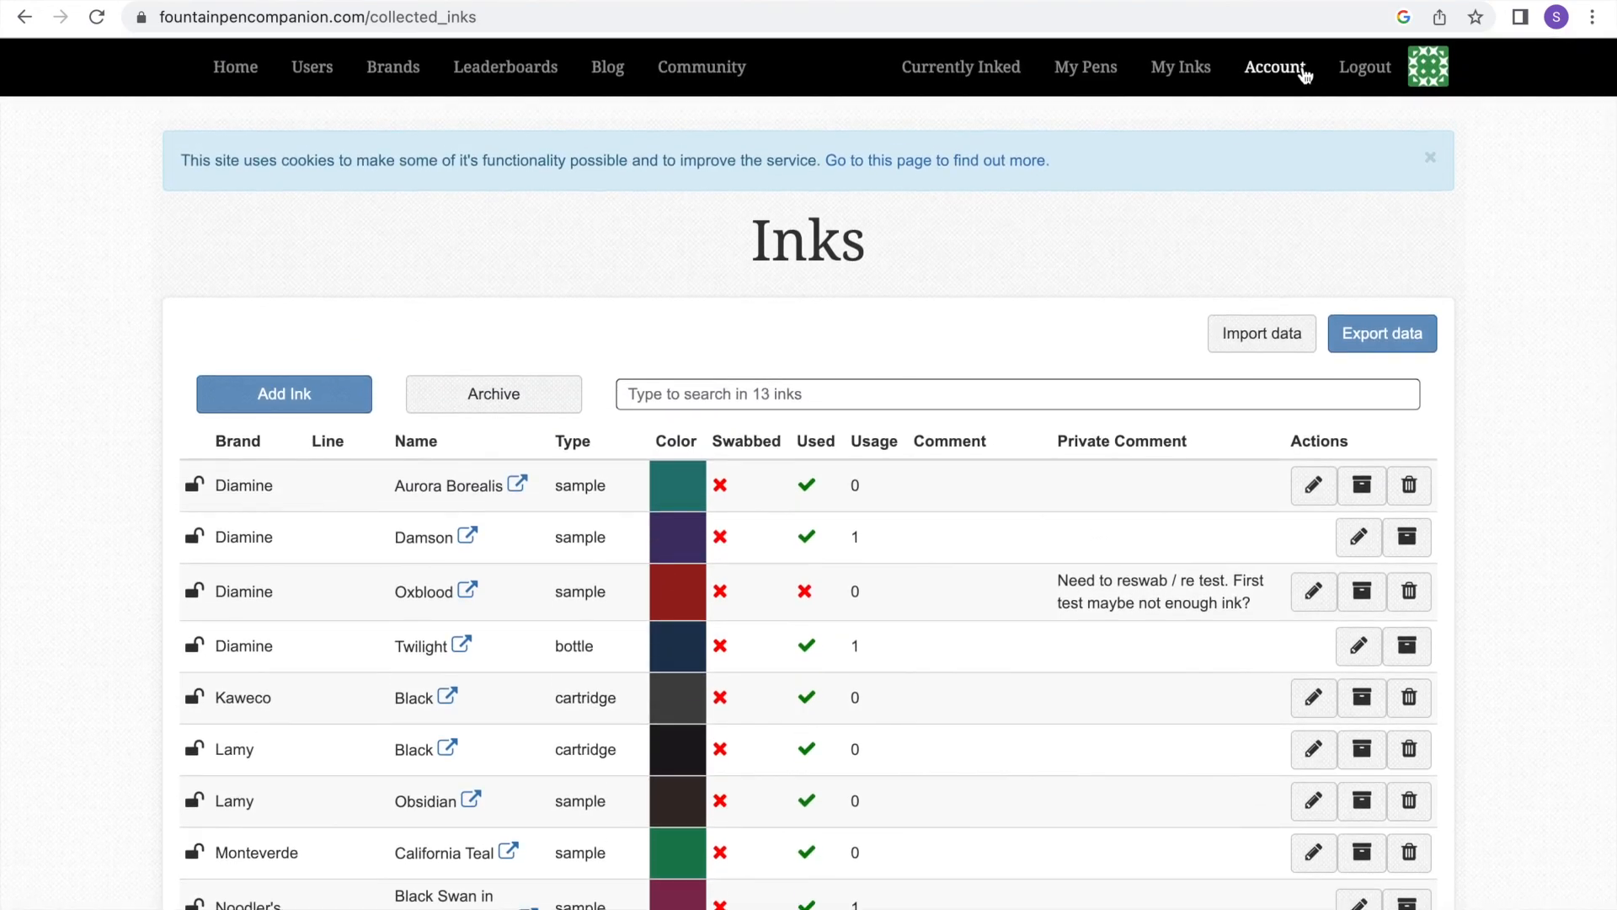
- View the dashboard's 13 inks, 6 pens, 4 inked pens, brand charts and ink visualization
left_click(1275, 68)
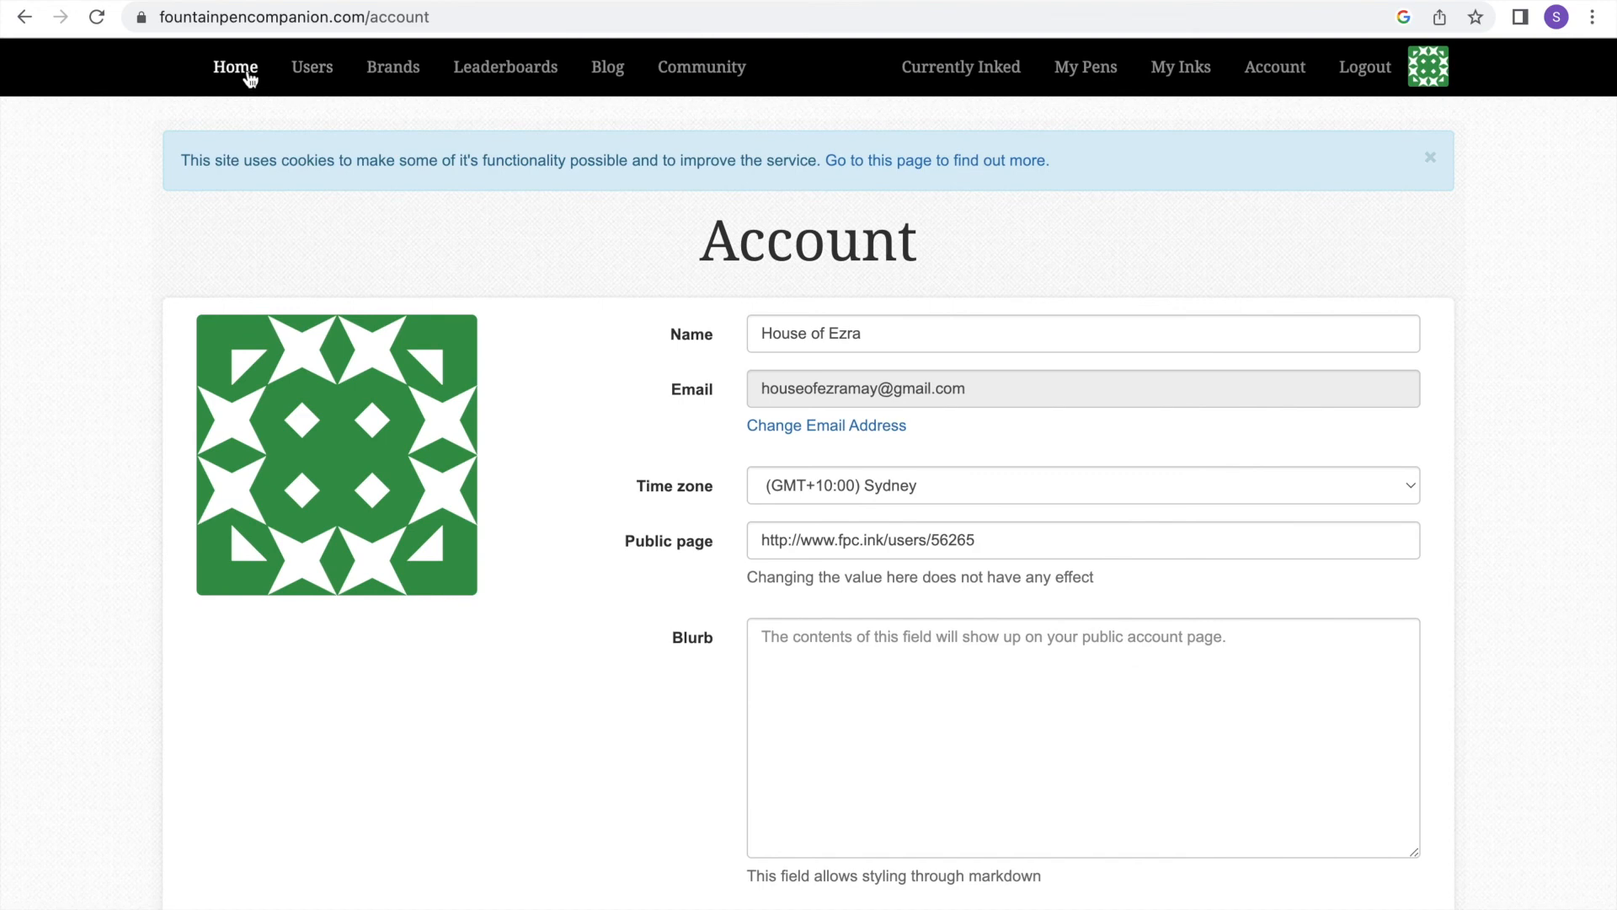
left_click(234, 67)
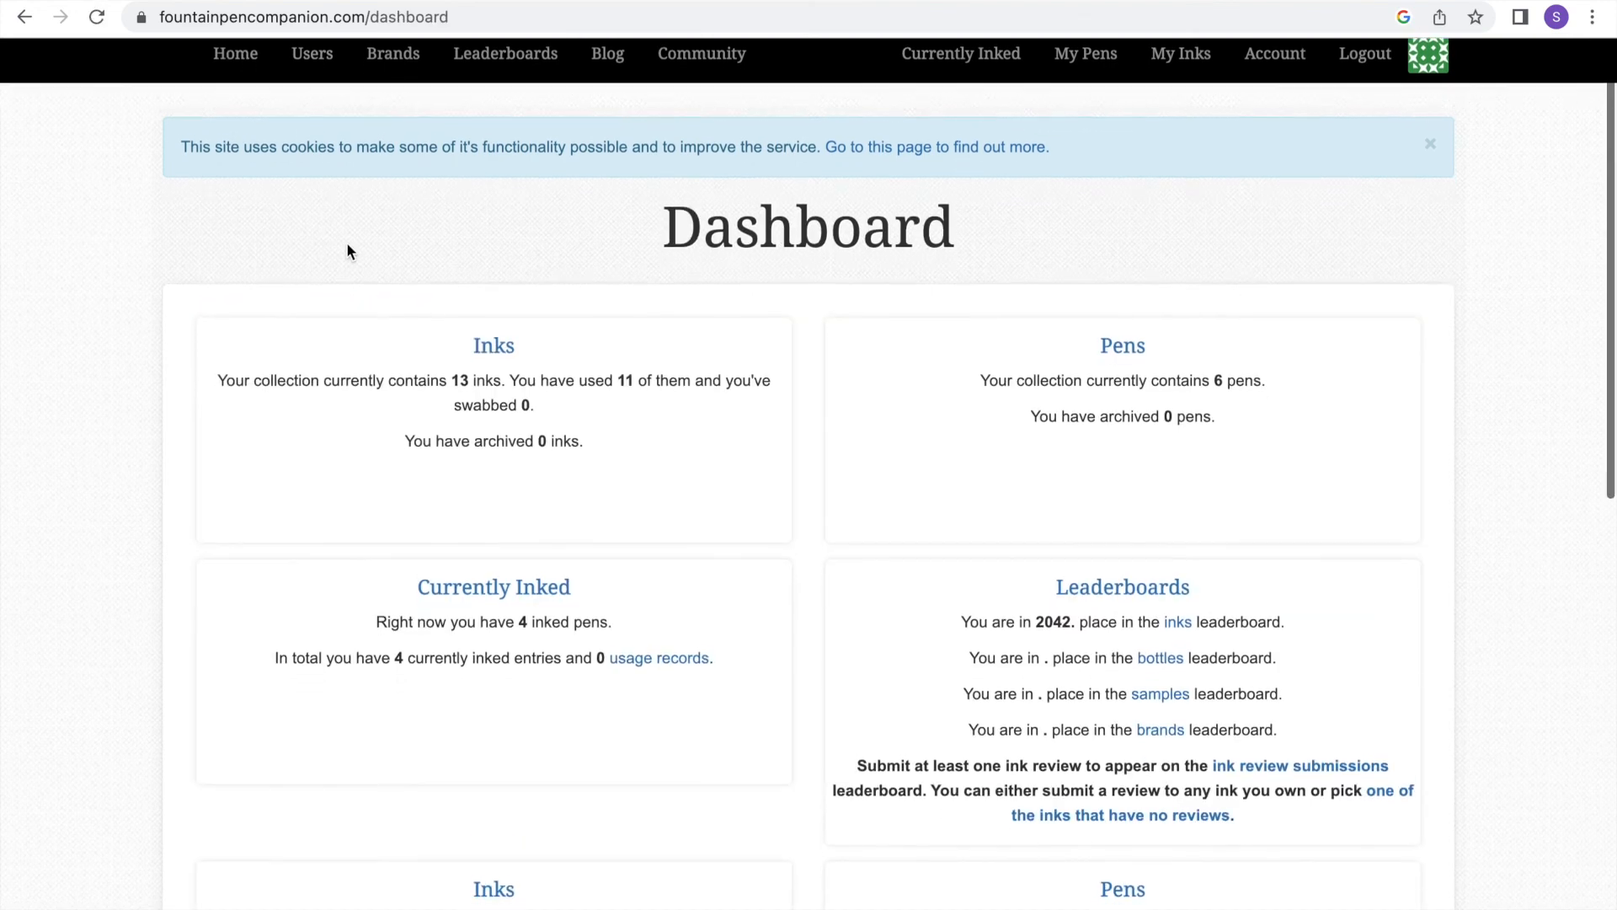
scroll("down", 3)
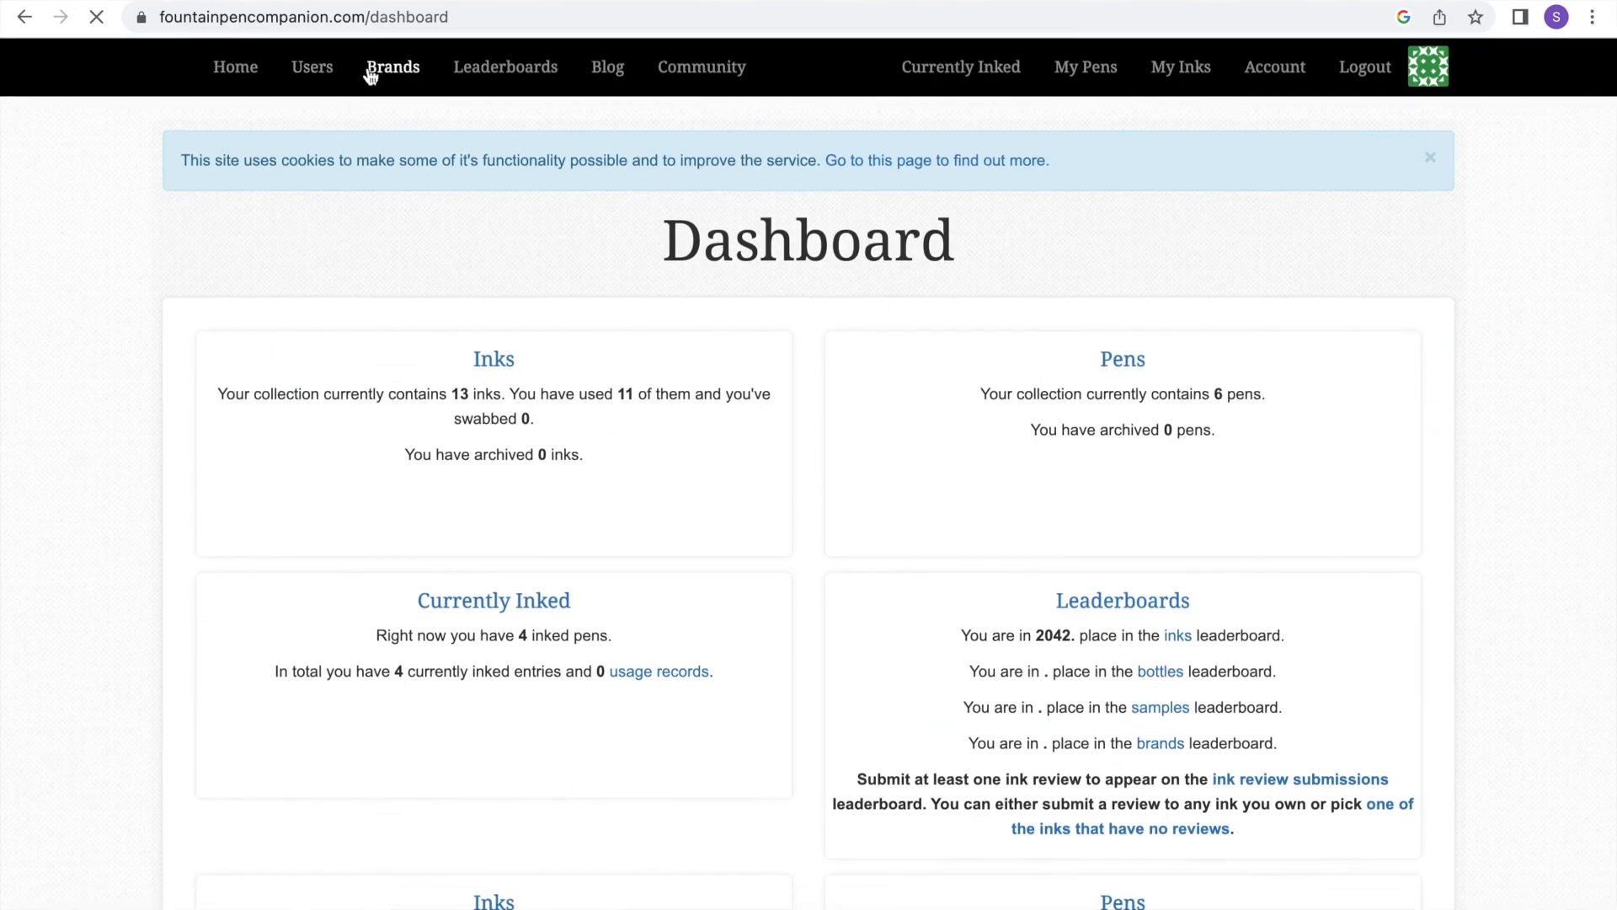
left_click(393, 67)
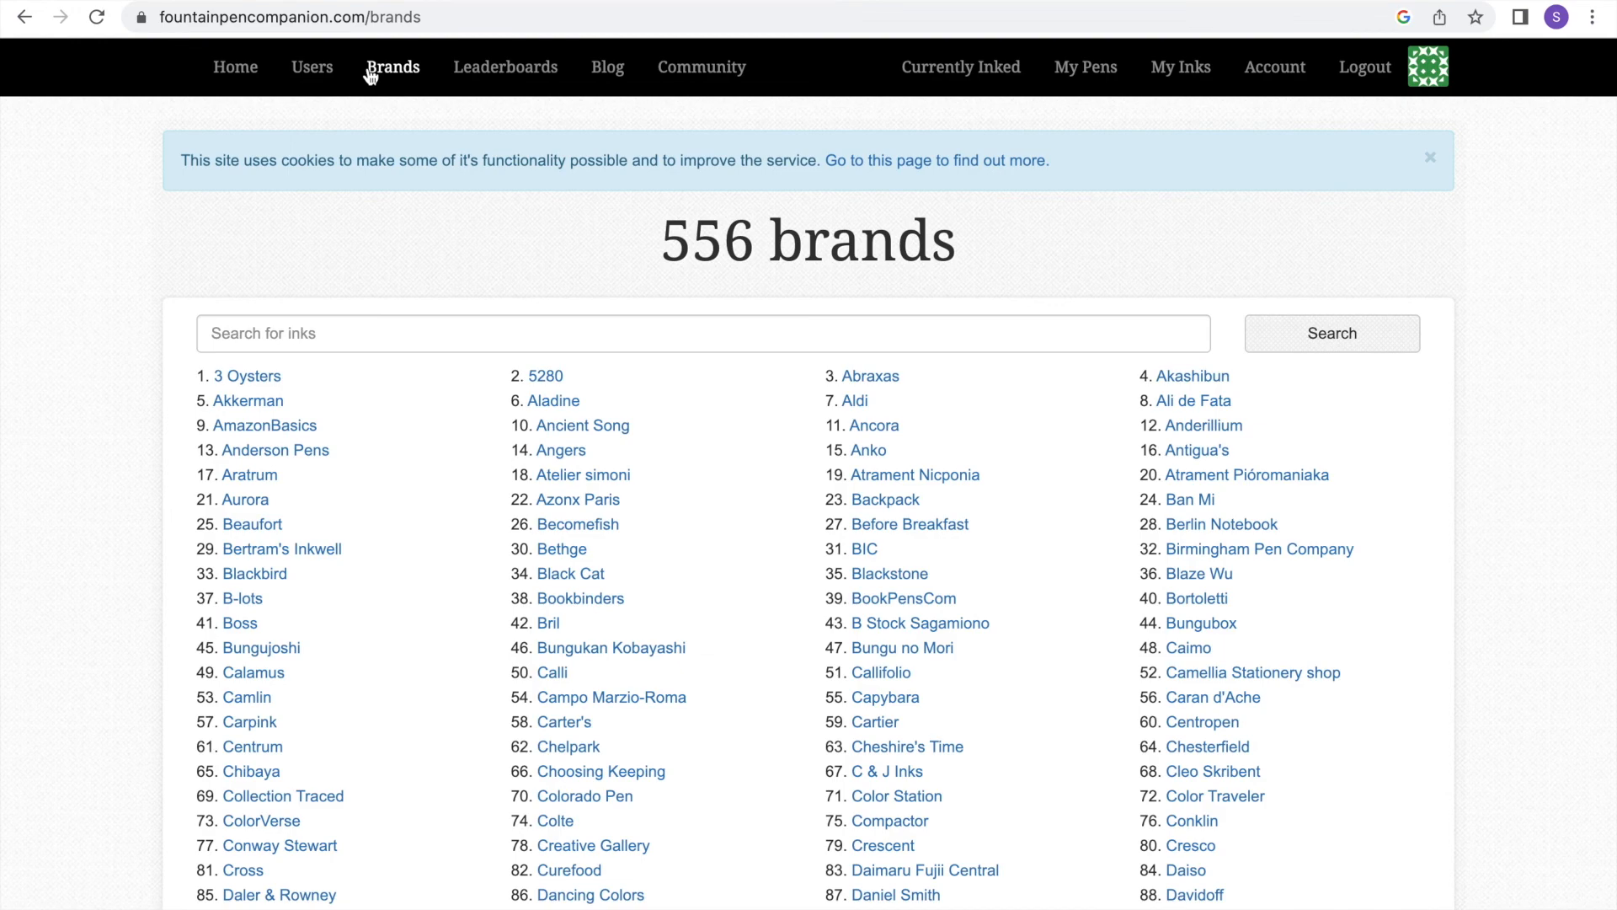
mouse_move(608, 68)
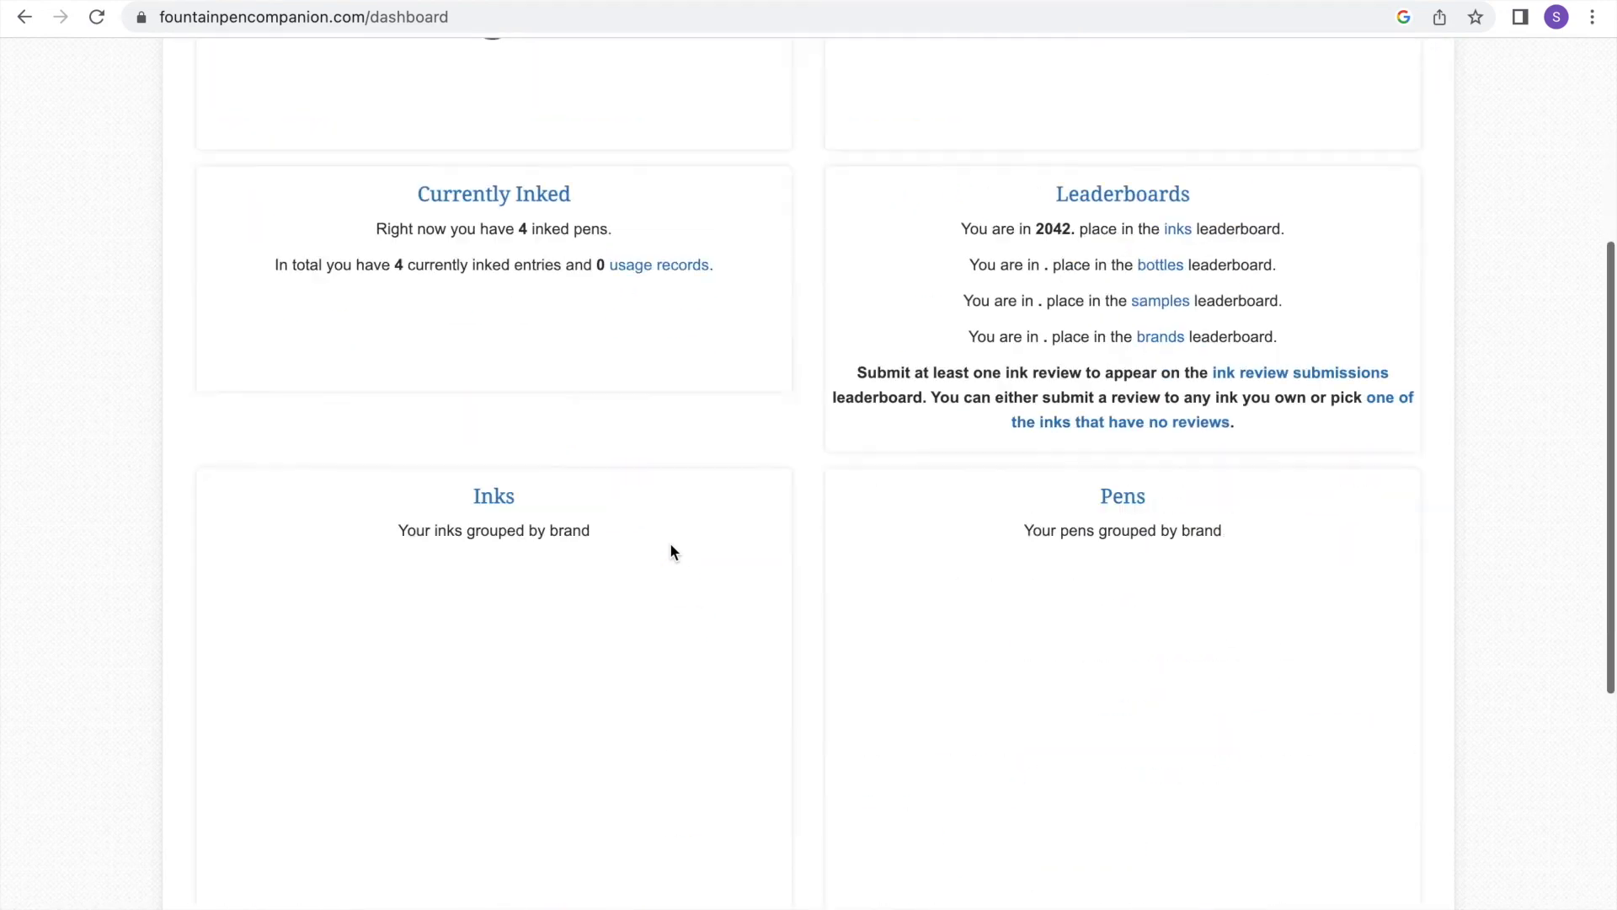
scroll("down", 3)
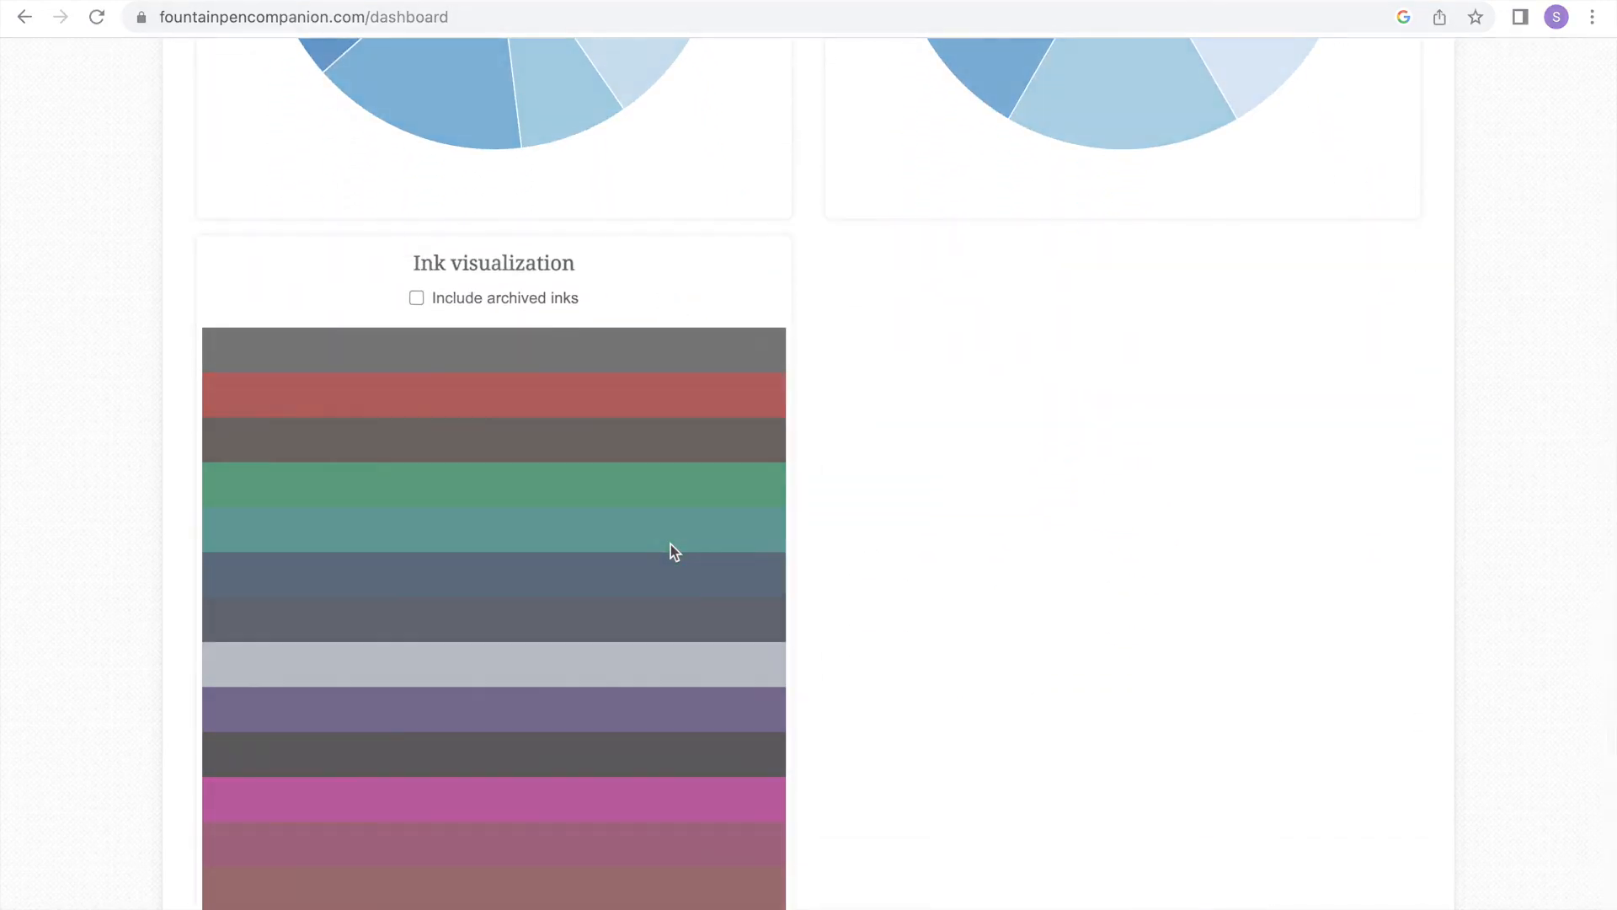